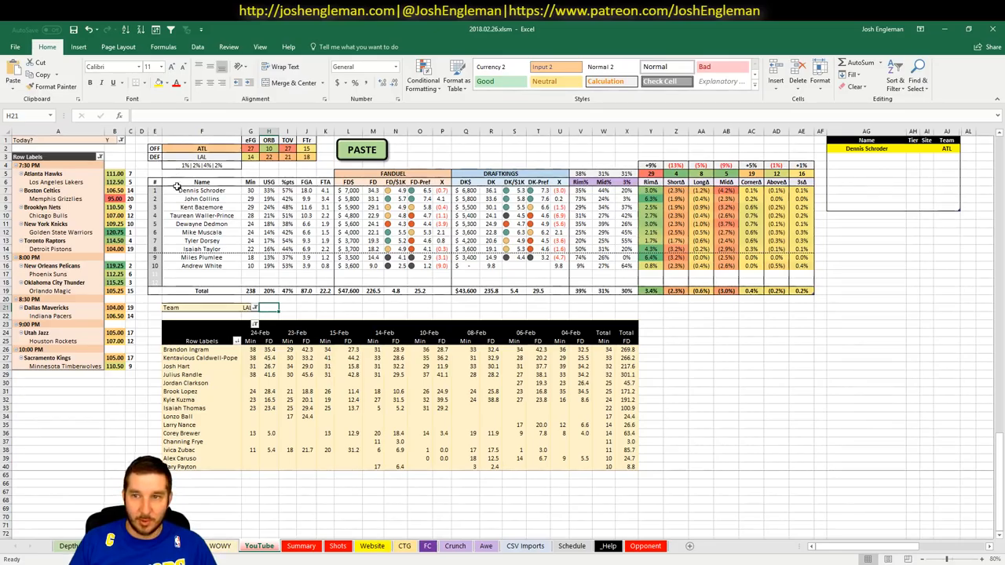
{"action": "mouse_move", "coordinate": [138, 166]}
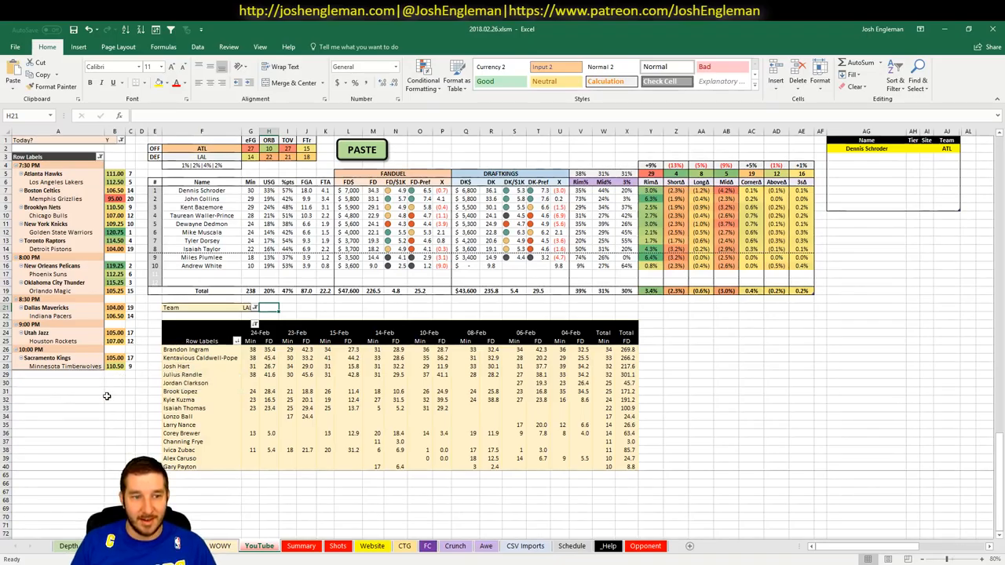
{"action": "mouse_move", "coordinate": [116, 383]}
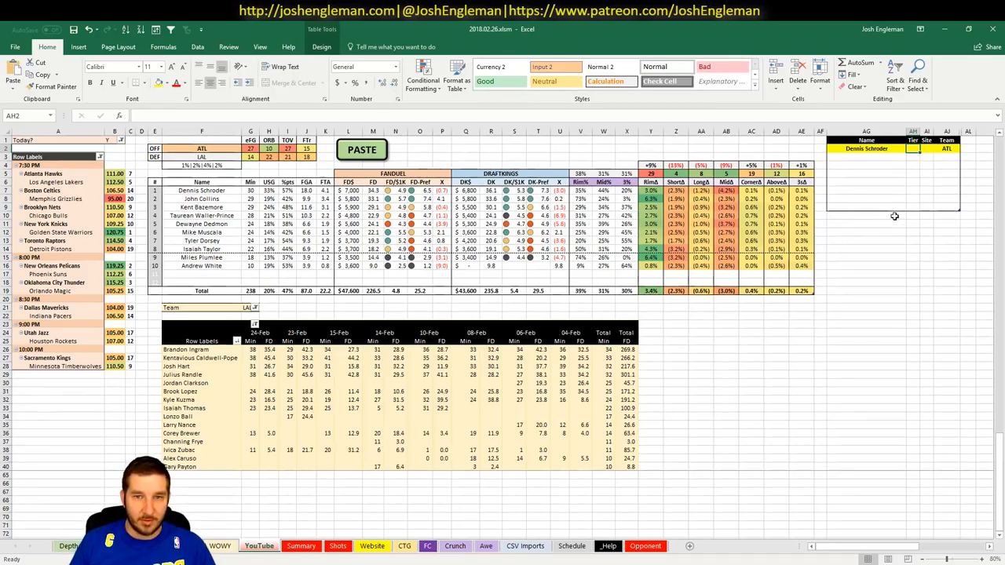
{"action": "mouse_move", "coordinate": [864, 242]}
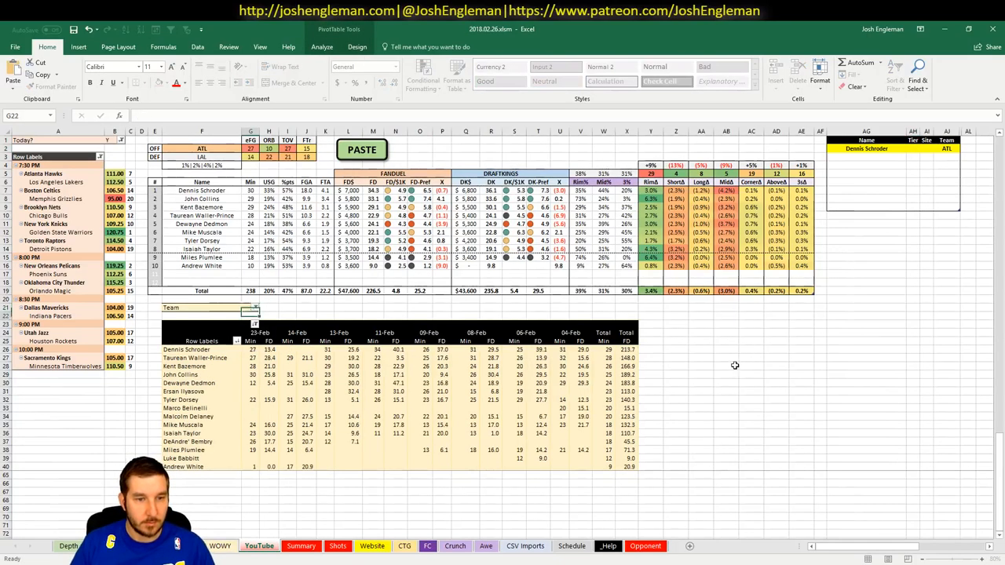
Refresh the minutes pivot to ATL players and select Dennis Schroder's Tier cell
{"action": "left_click", "coordinate": [725, 358]}
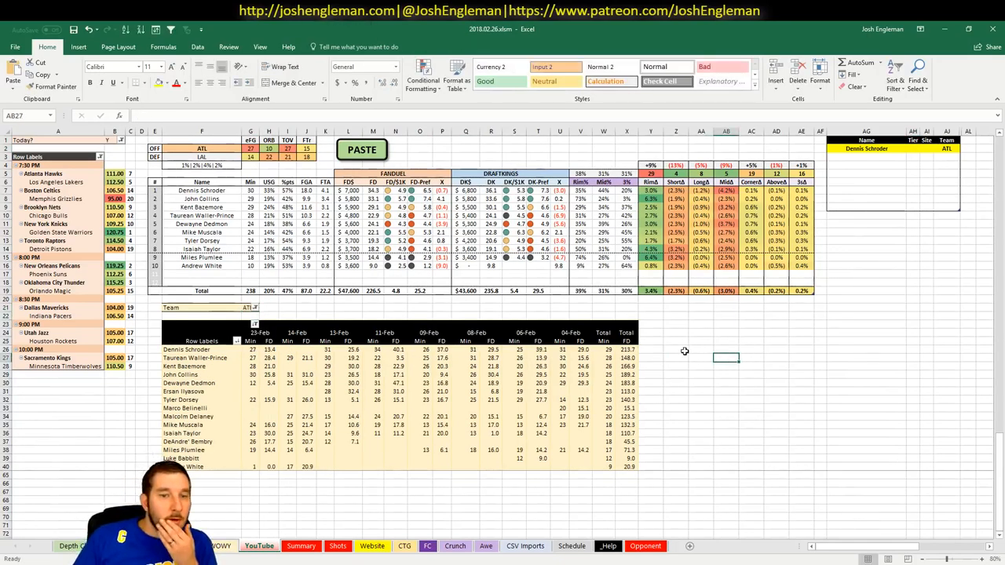
{"action": "right_click", "coordinate": [385, 358]}
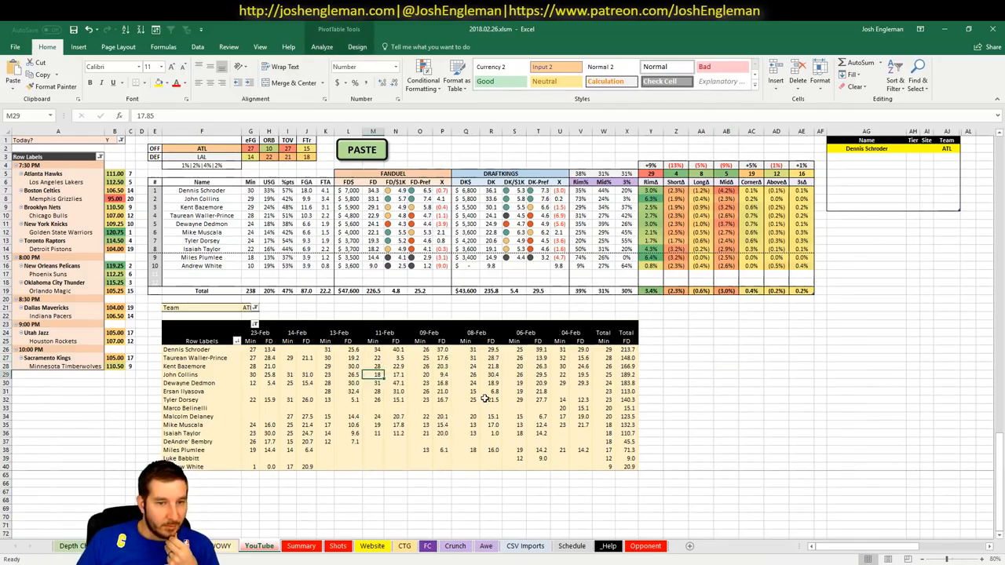
{"action": "mouse_move", "coordinate": [885, 238]}
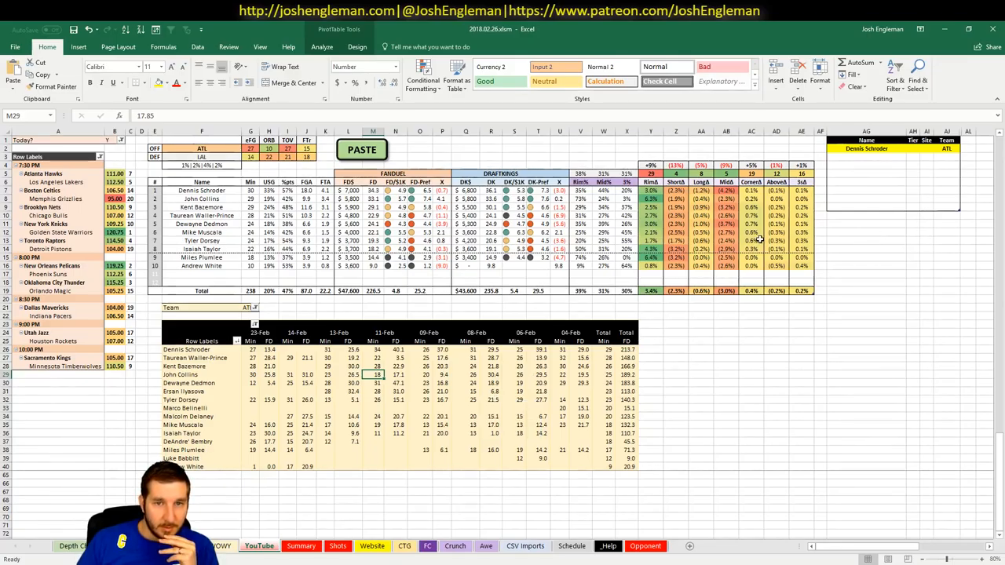
{"action": "mouse_move", "coordinate": [760, 239]}
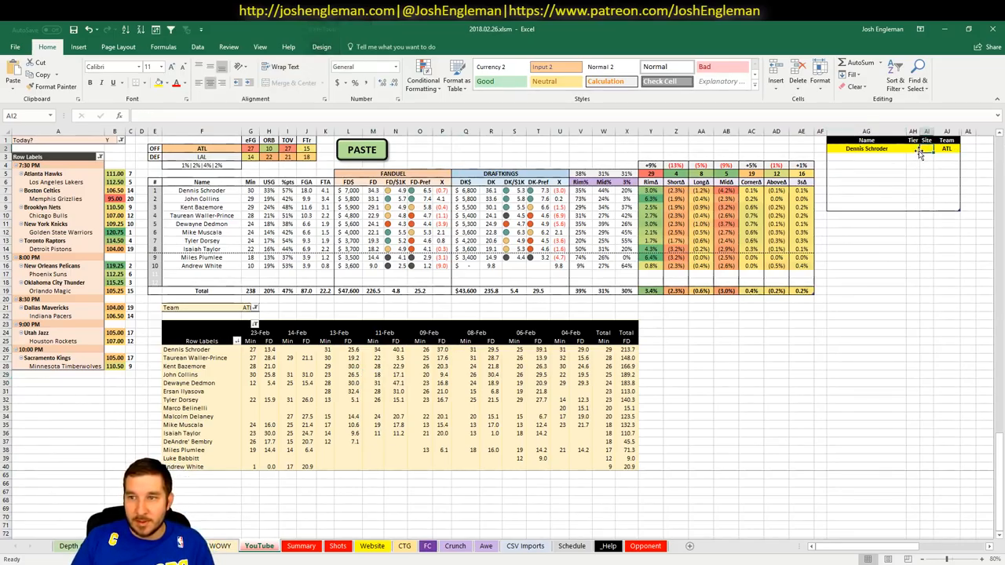
{"action": "left_click", "coordinate": [919, 148]}
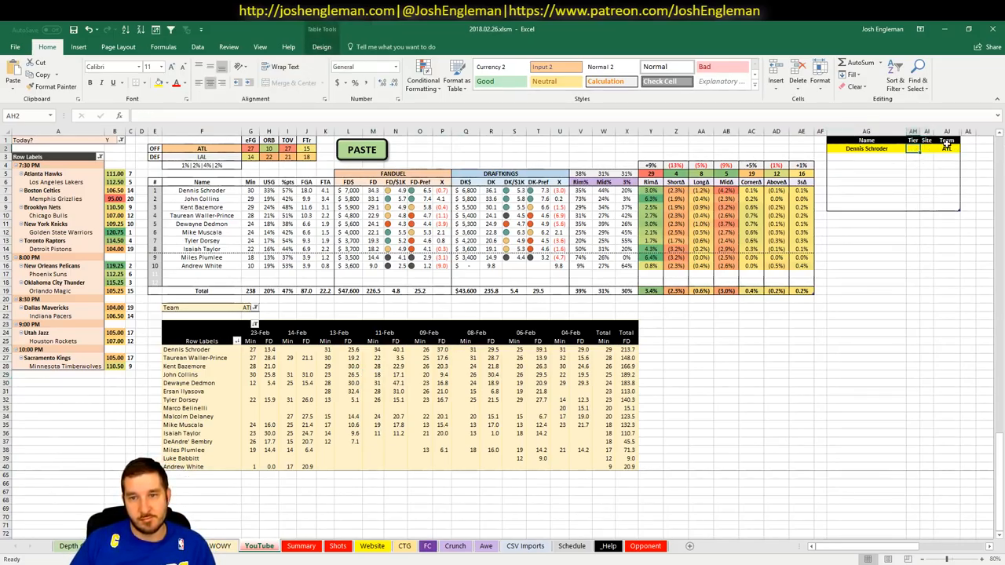
Enter tier 3 for Schroder, add John Collins at tier 2, and begin Kent Bazemore's row
{"action": "type", "text": "3"}
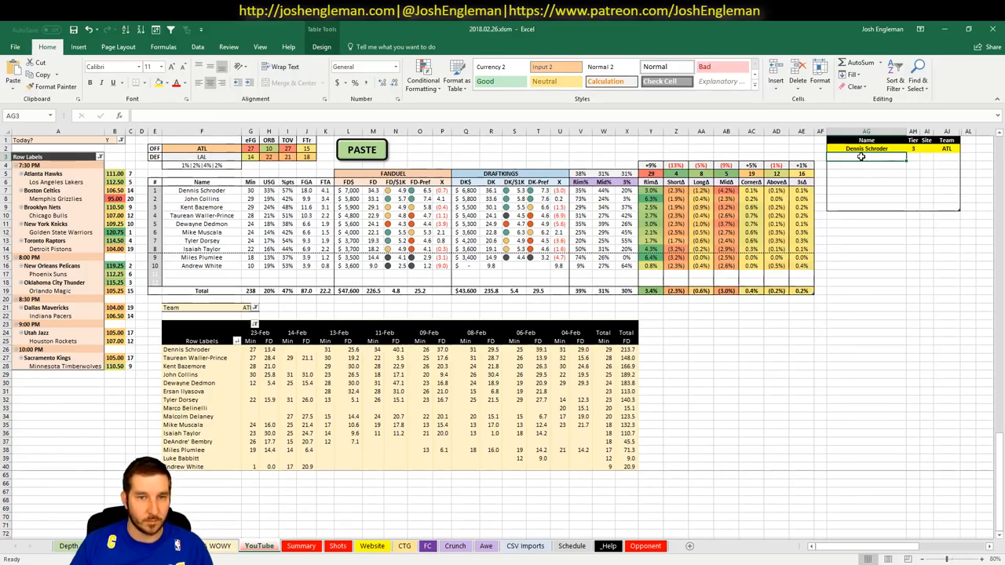
{"action": "type", "text": "John Collins"}
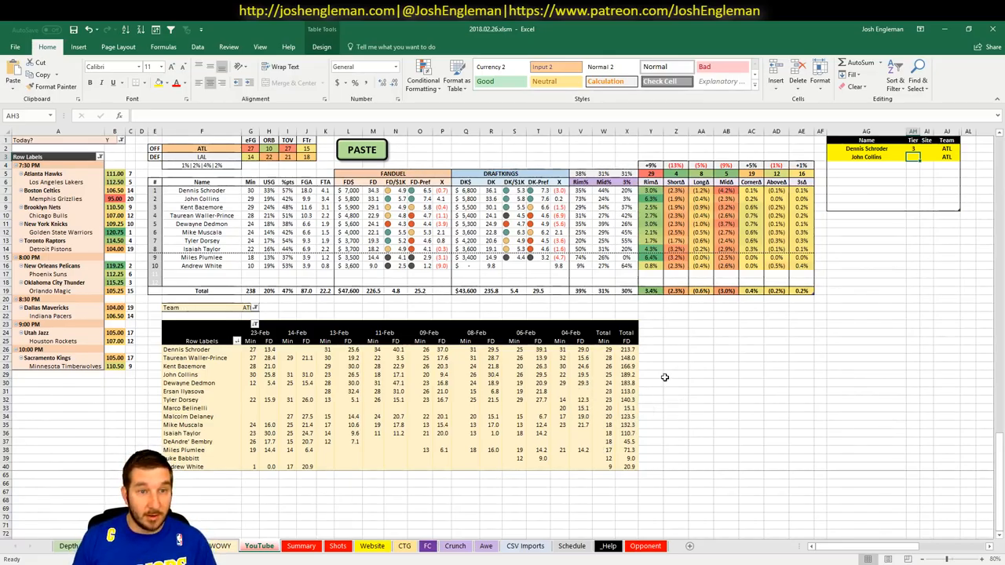
{"action": "mouse_move", "coordinate": [714, 424]}
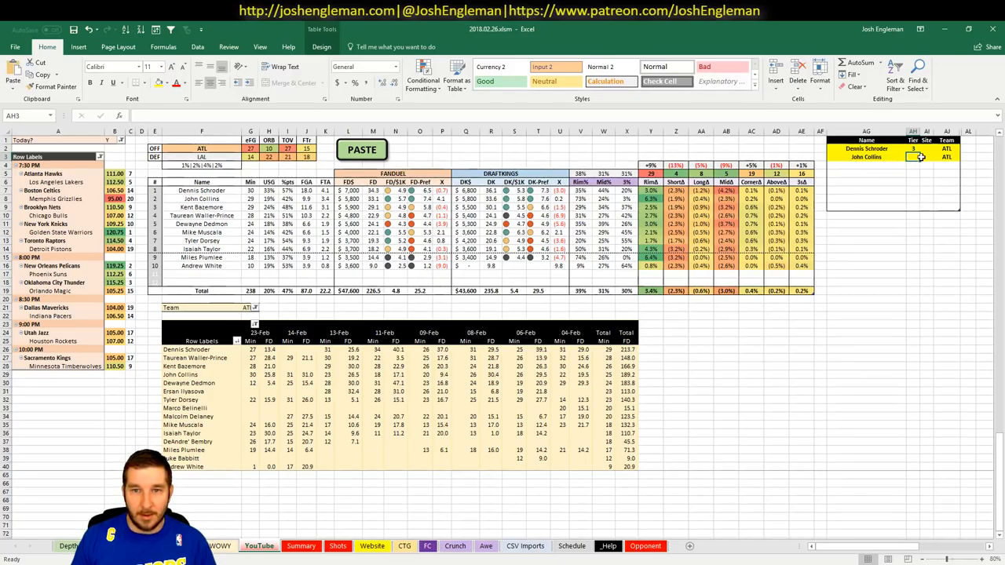
{"action": "type", "text": "2"}
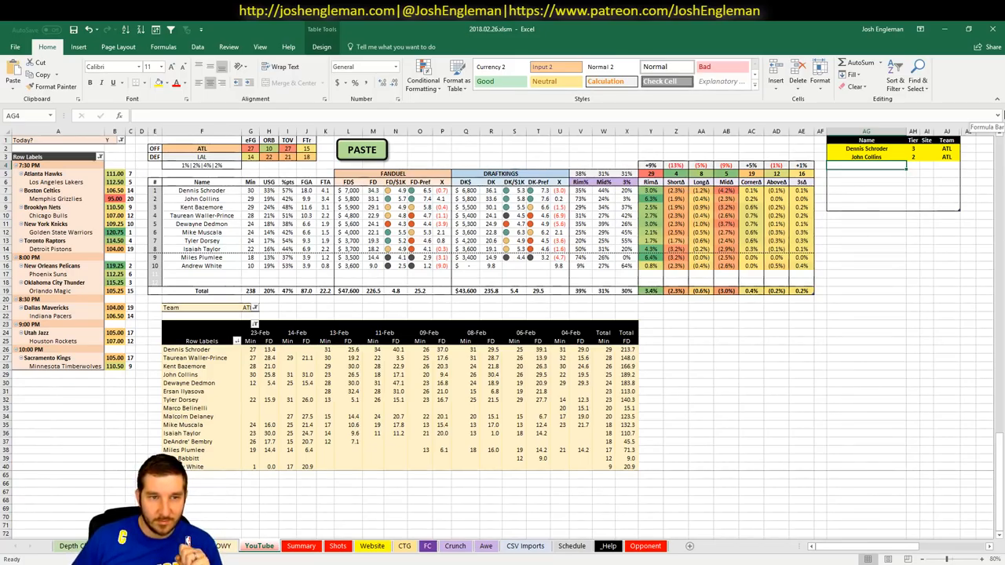
{"action": "type", "text": "Kent Bazemore"}
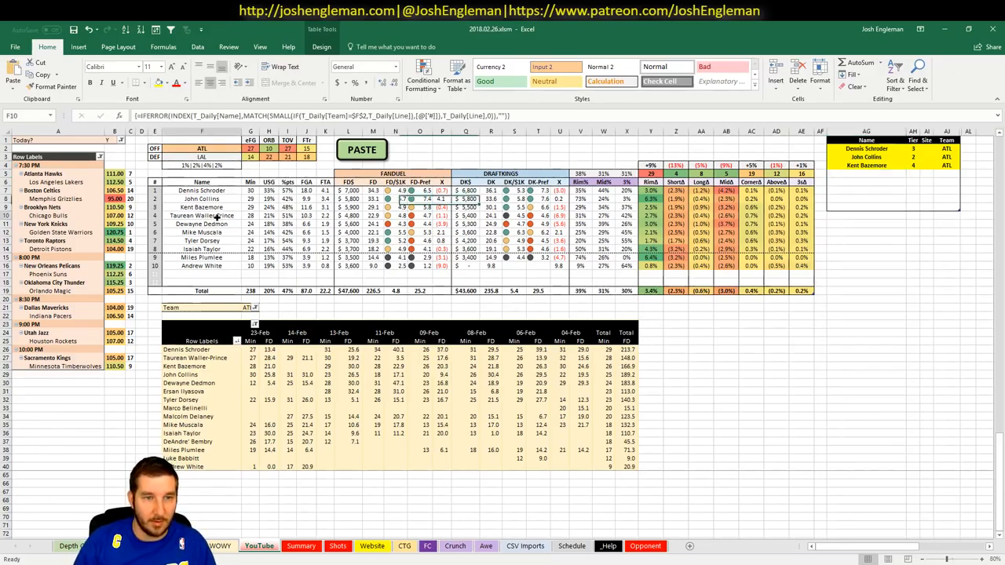
Set Kent Bazemore to tier 4 and add Taurean Prince at tier 4, FD only
{"action": "left_click", "coordinate": [866, 165]}
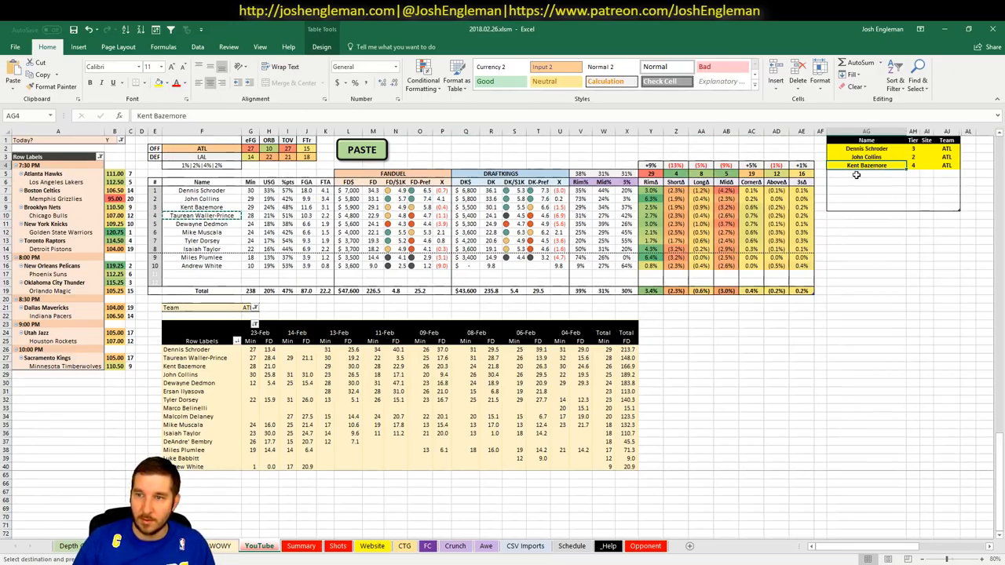
{"action": "left_click", "coordinate": [867, 173]}
{"action": "type", "text": "FD"}
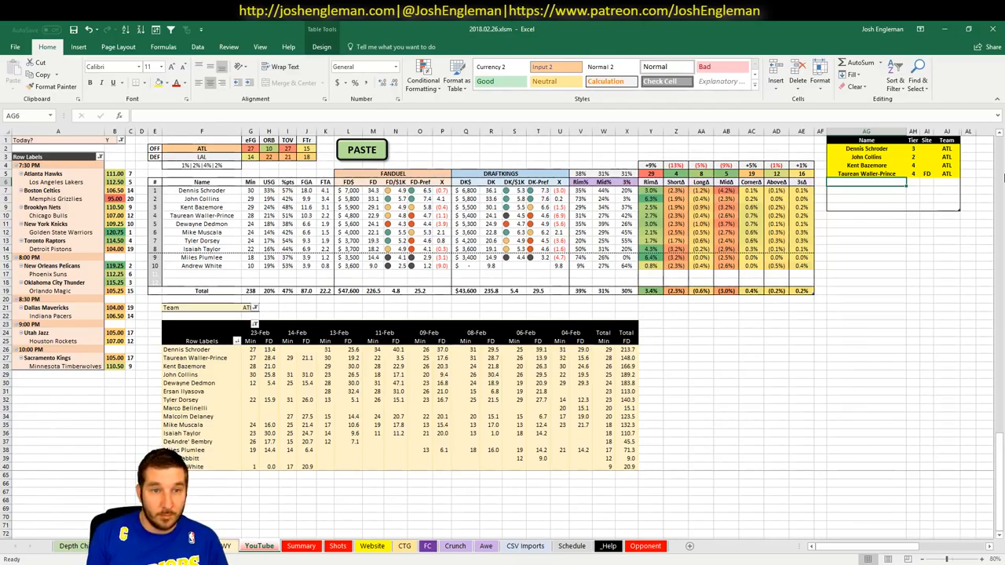
Add Mike Muscala at tier 4 and Tyler Dorsey at tier 4, FD only, for ATL
{"action": "type", "text": "MI"}
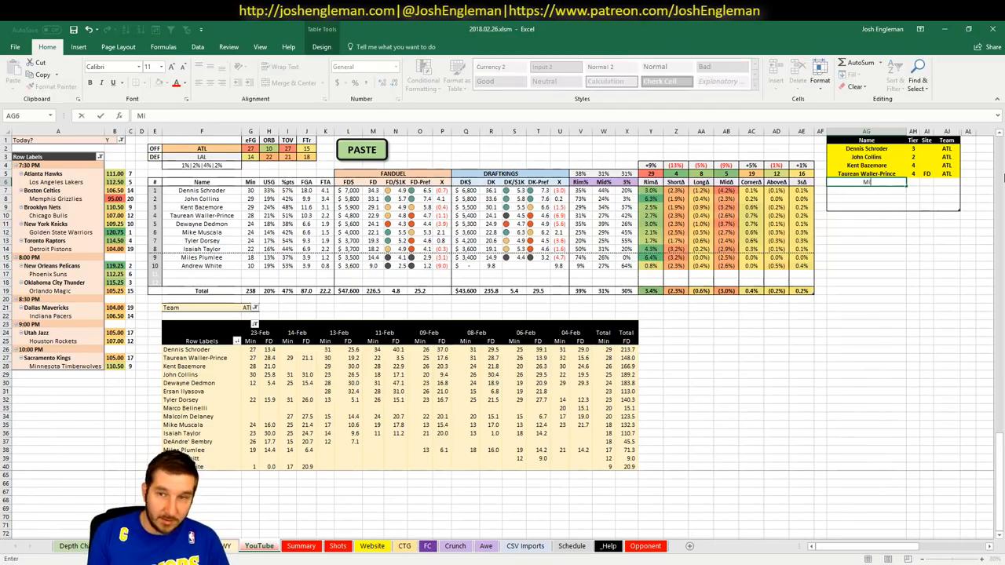
{"action": "type", "text": "Mike Muscala"}
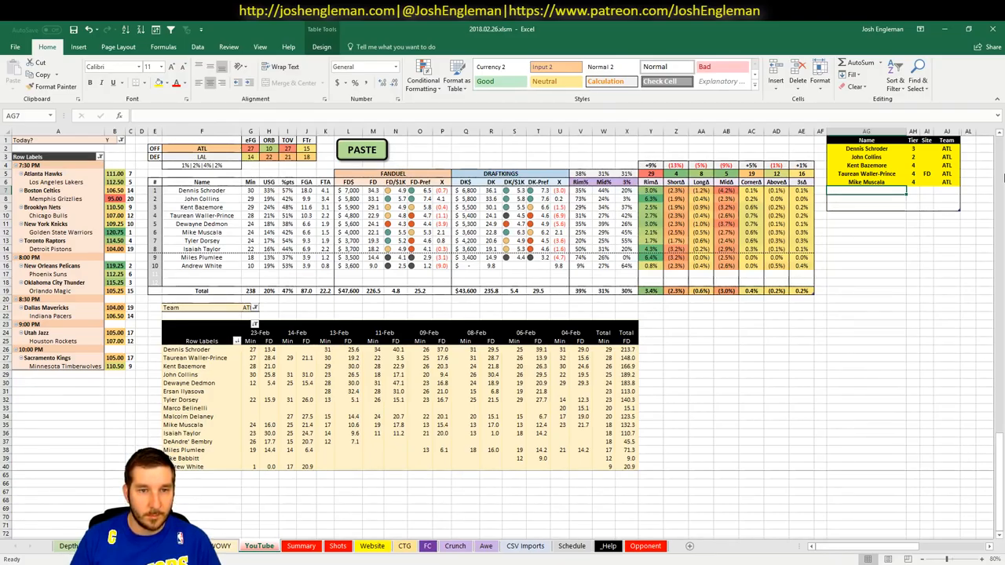
{"action": "type", "text": "Ty"}
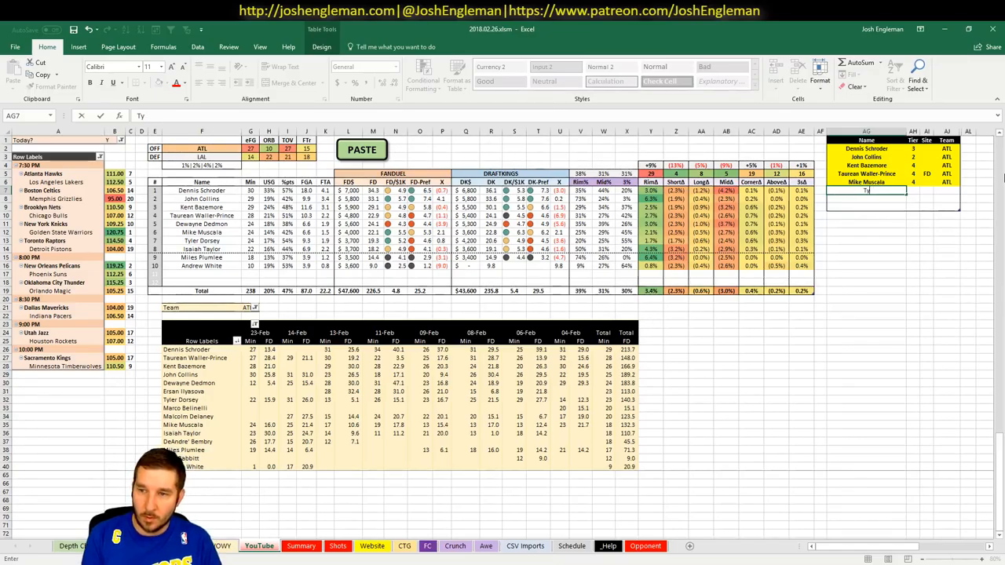
{"action": "type", "text": "Tyler Dorsey"}
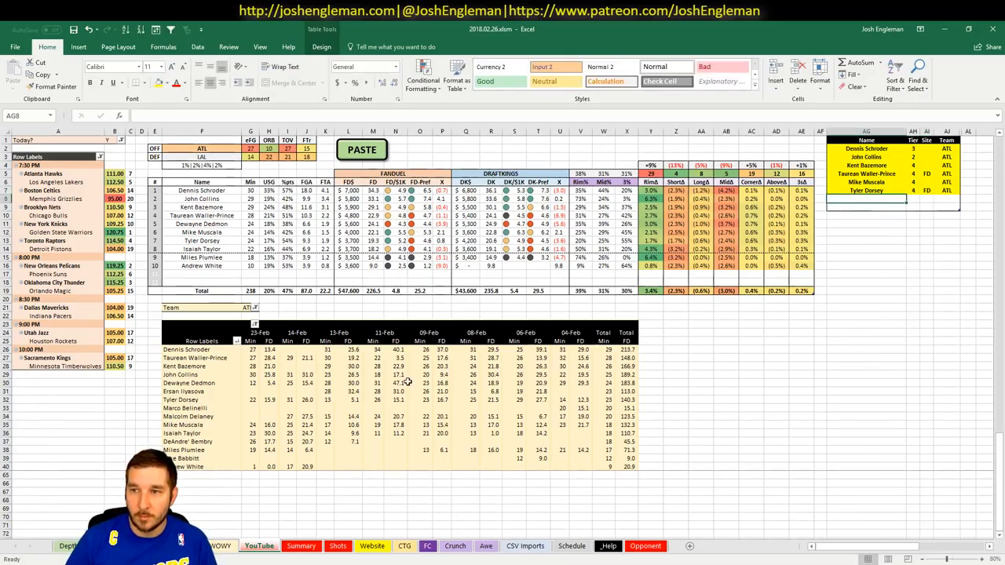
Change the team cell to LAL, check the matchup formula, and view the CTG sheet
{"action": "left_click", "coordinate": [201, 147]}
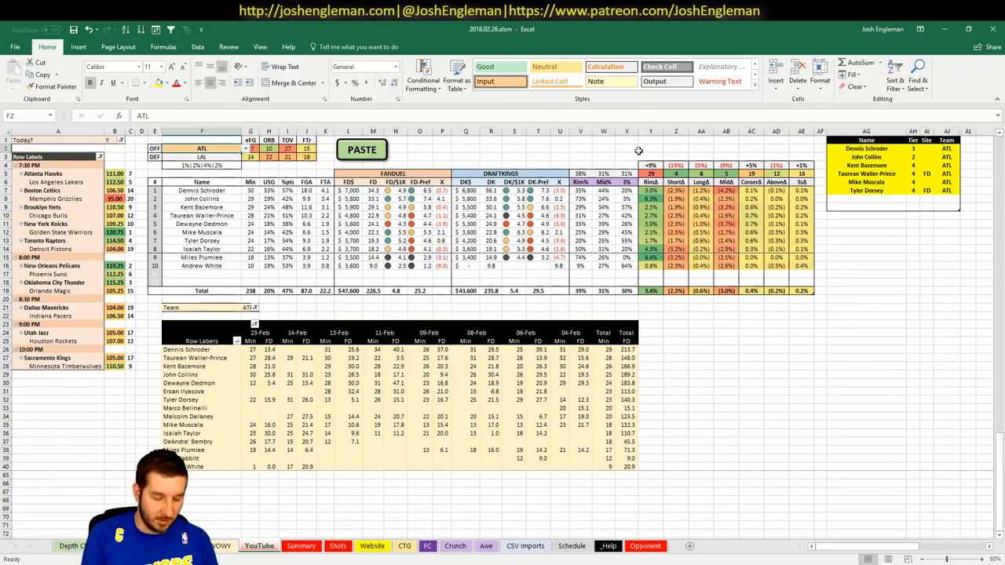
{"action": "type", "text": "LAL"}
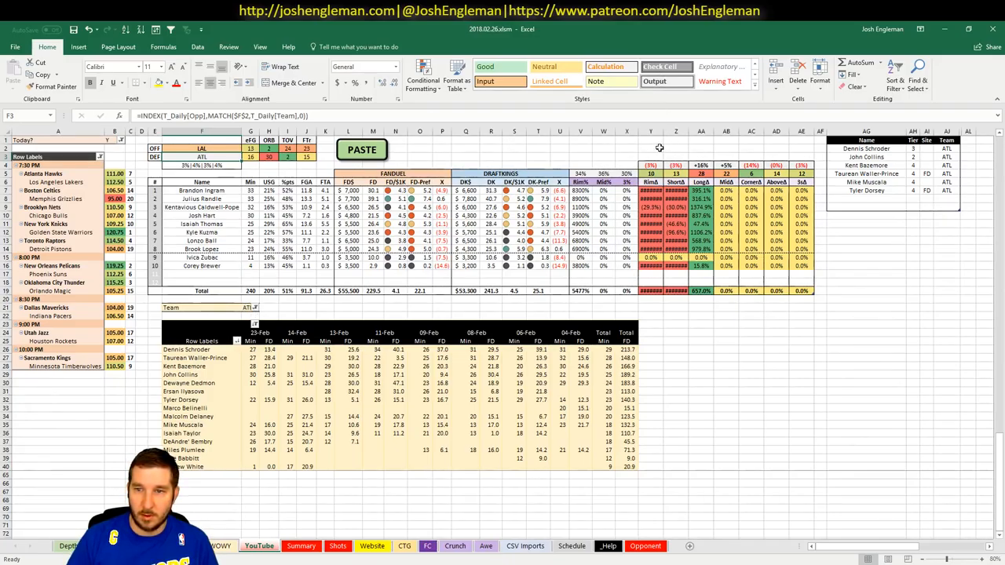
{"action": "left_click", "coordinate": [650, 206]}
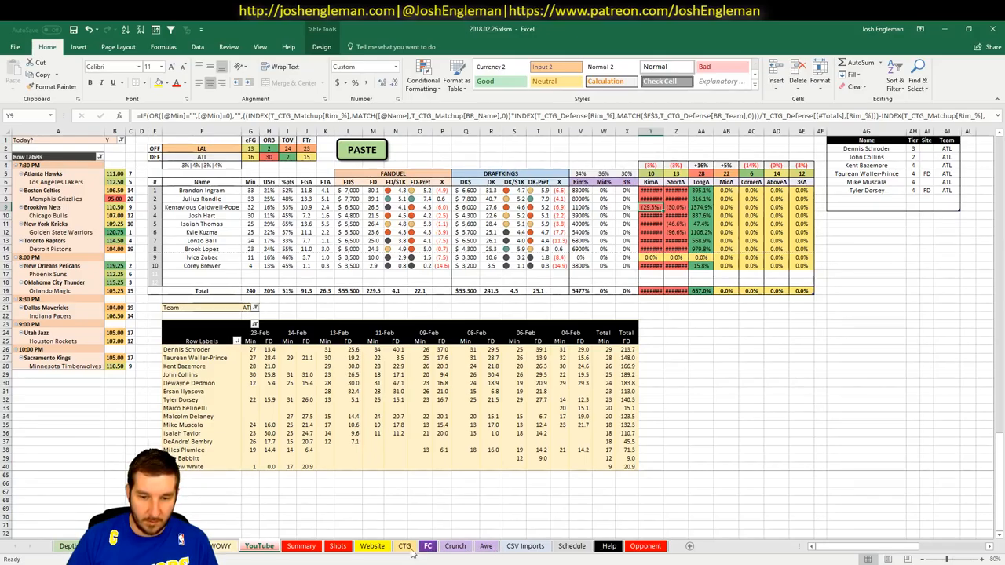
{"action": "left_click", "coordinate": [405, 546]}
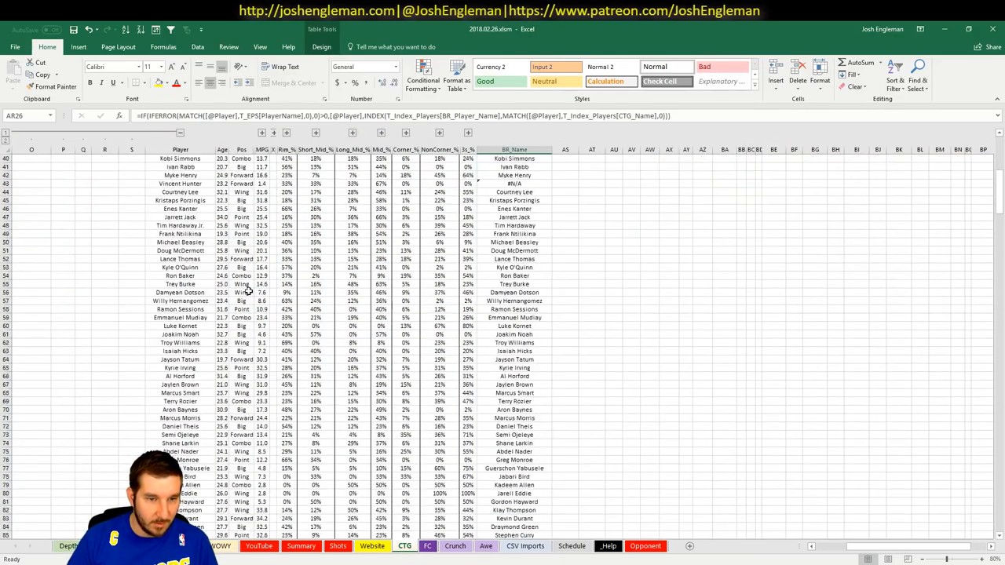
{"action": "scroll", "scroll_direction": "down", "scroll_amount": 3}
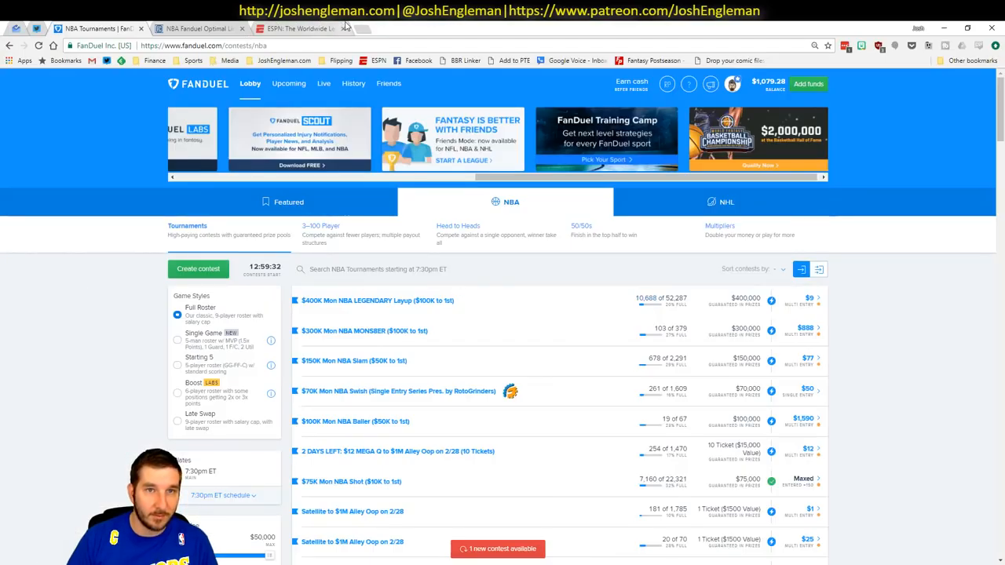
Search Los Angeles Lakers on the Cleaning the Glass team stats page
{"action": "left_click", "coordinate": [299, 28]}
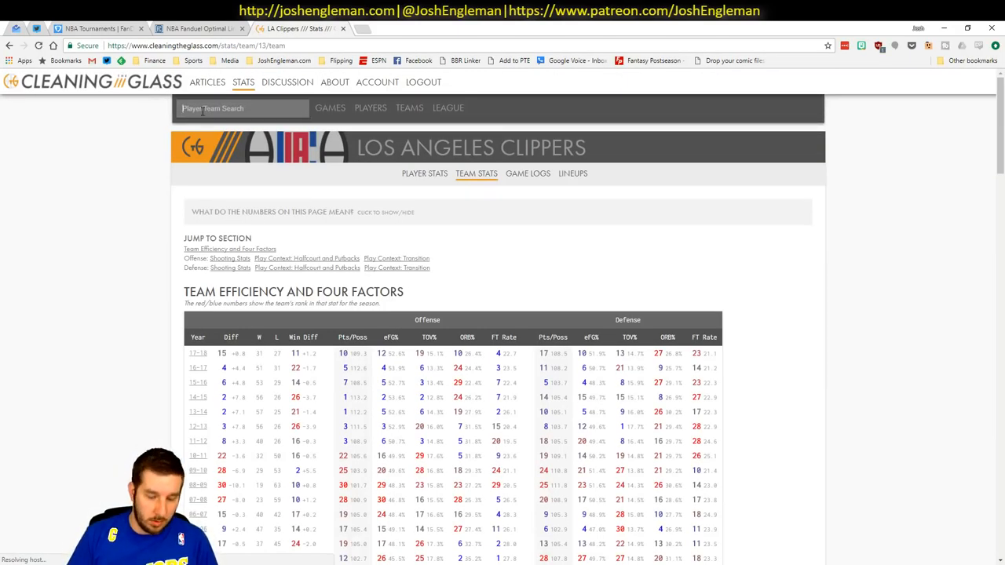
{"action": "type", "text": "Los Angeles Lakers"}
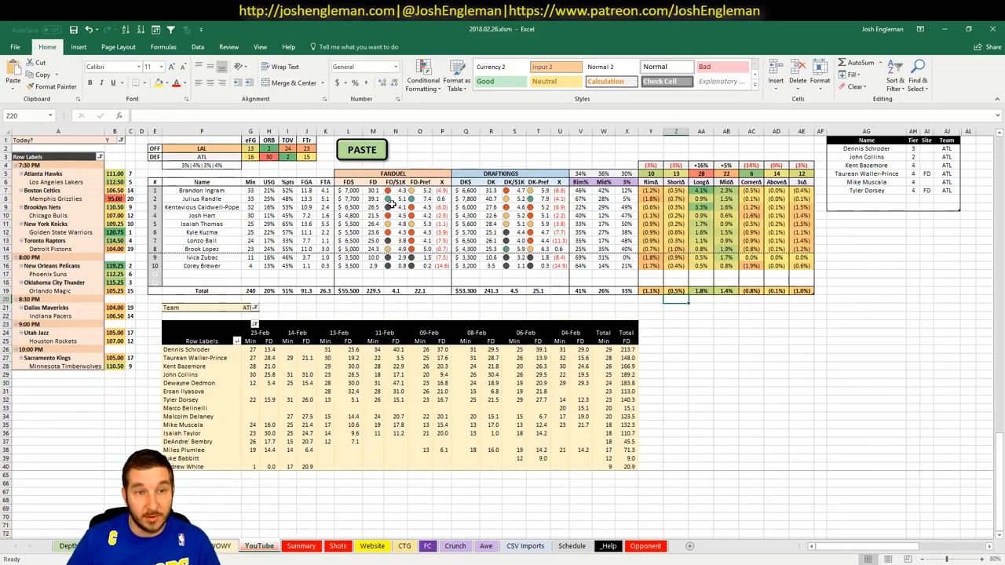
Add Brandon Ingram to the tier list at tier 4 for LAL
{"action": "left_click", "coordinate": [866, 198]}
{"action": "type", "text": "Brandon Ingram"}
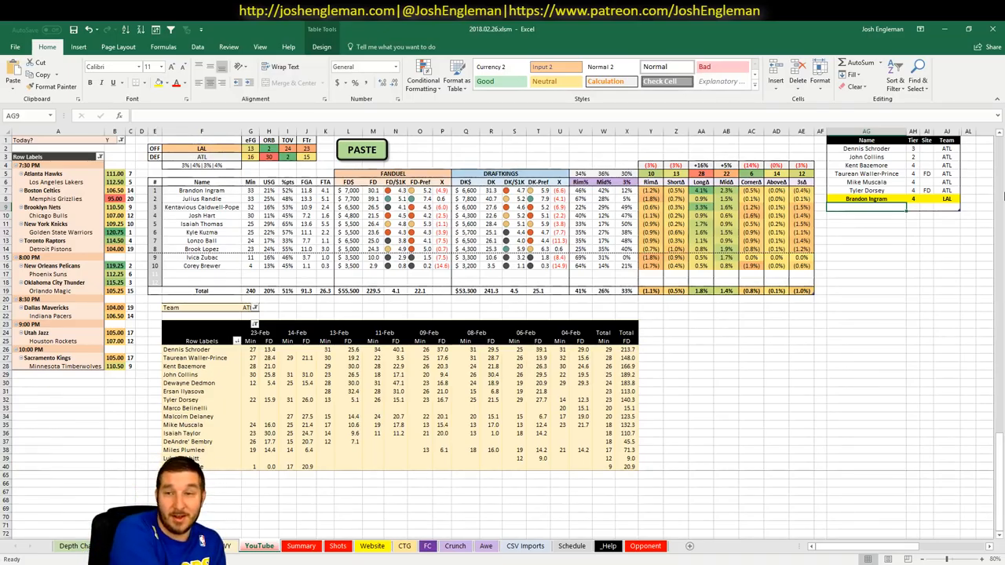
Add Julius Randle with separate FanDuel and DraftKings tiers for LAL
{"action": "type", "text": "Julius Randle"}
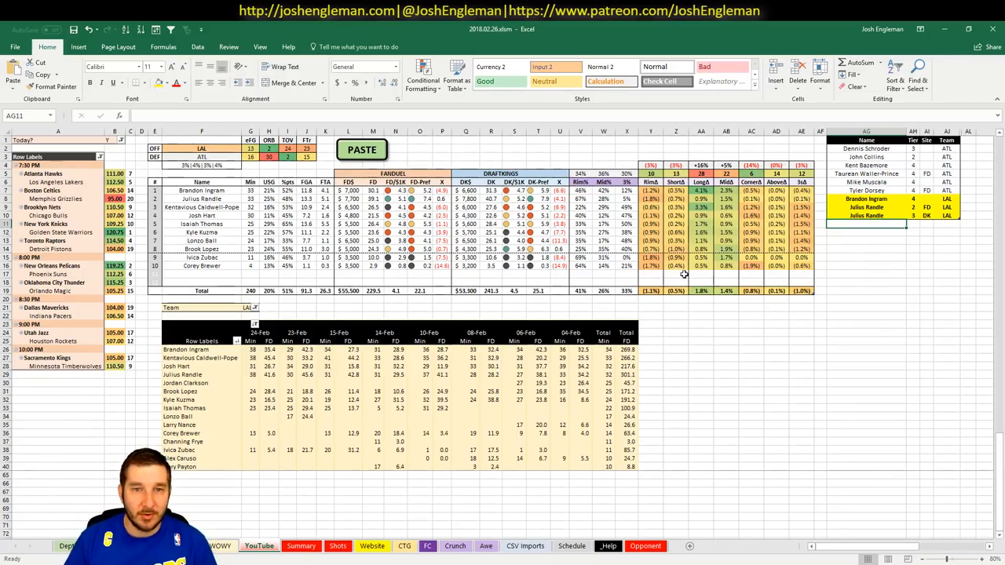
{"action": "mouse_move", "coordinate": [720, 275]}
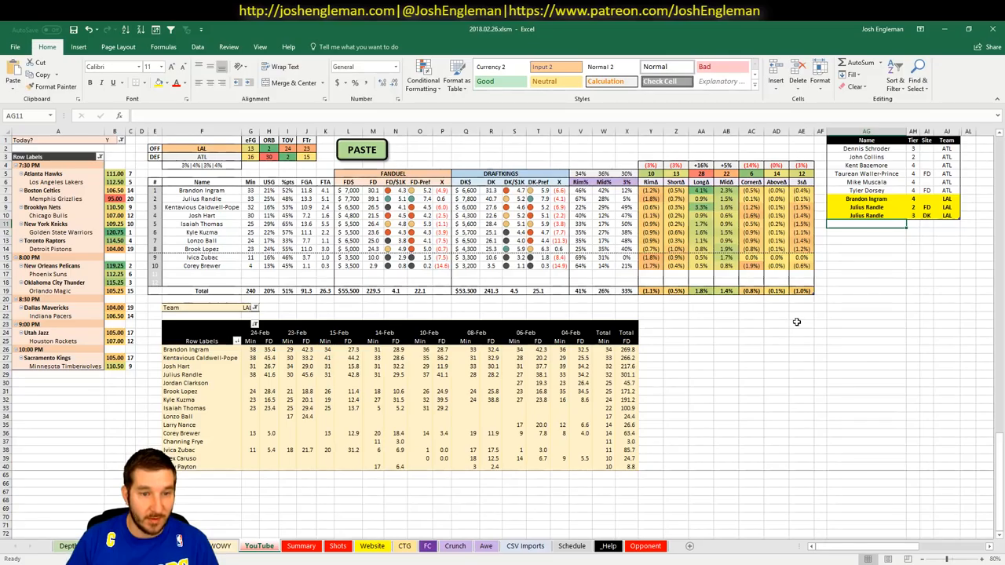
{"action": "mouse_move", "coordinate": [799, 311]}
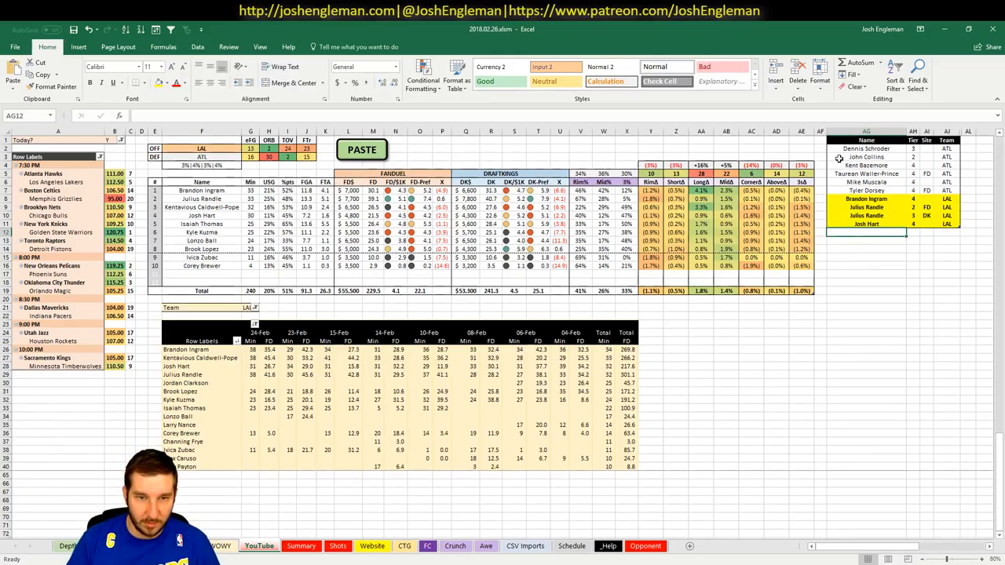
{"action": "mouse_move", "coordinate": [894, 367]}
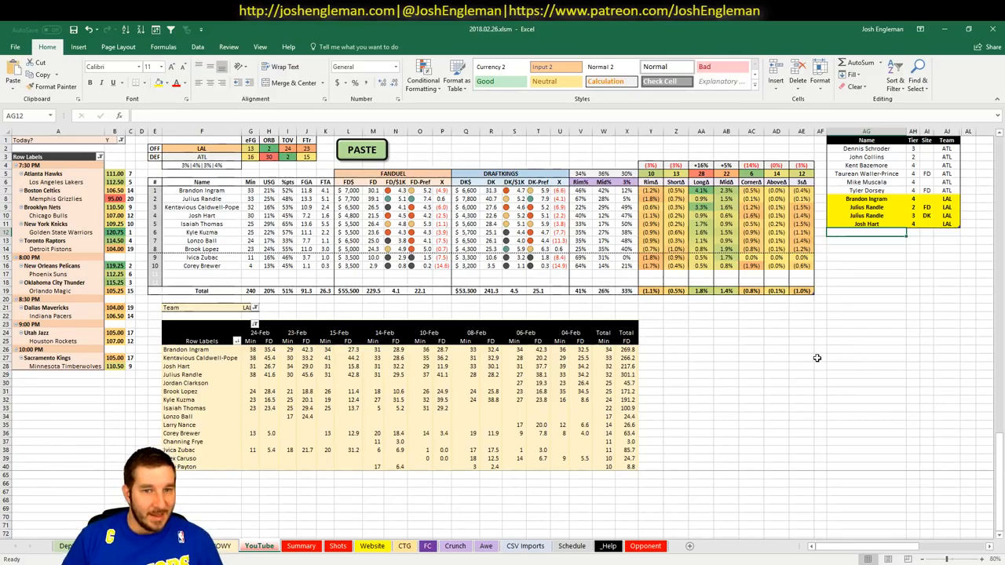
{"action": "mouse_move", "coordinate": [804, 345]}
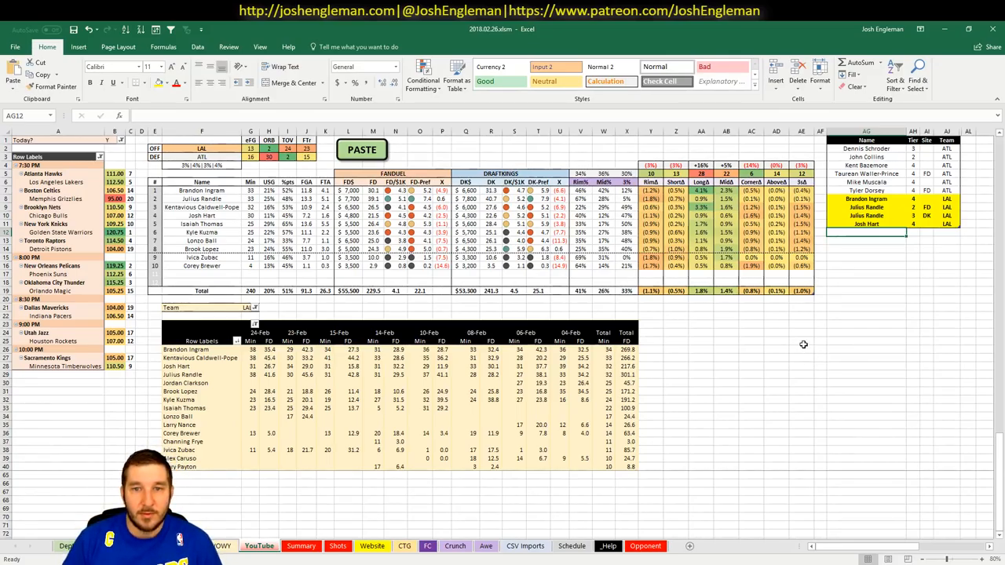
{"action": "mouse_move", "coordinate": [889, 257]}
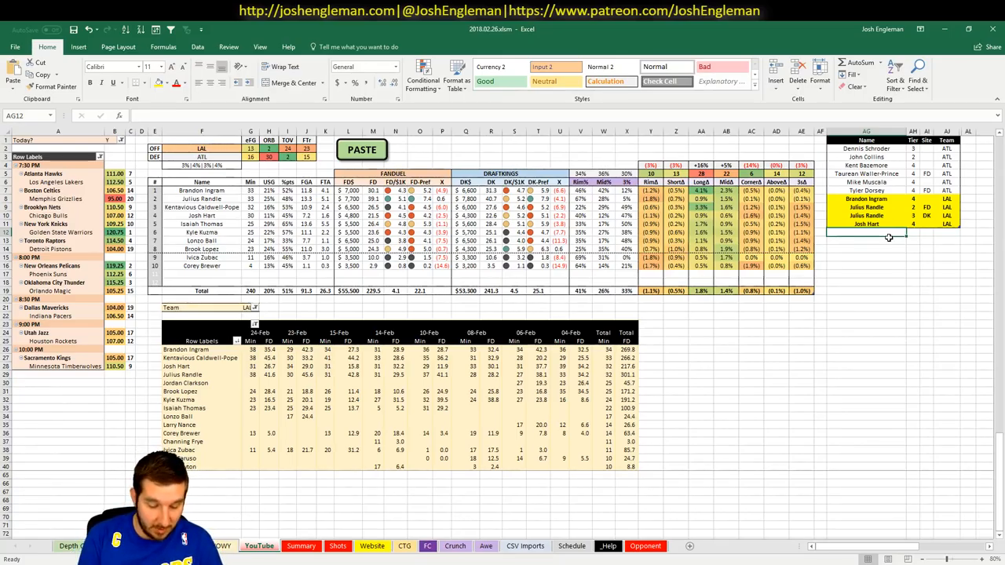
Add Isaiah Thomas and Brook Lopez as tier-4 Lakers via autocomplete
{"action": "type", "text": "Isaiah TH"}
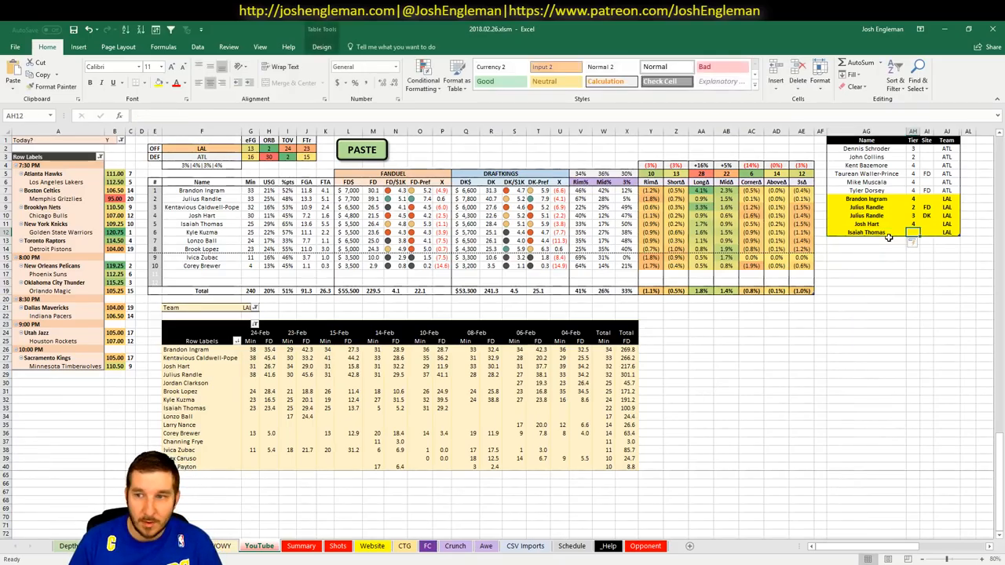
{"action": "left_click", "coordinate": [867, 232]}
{"action": "type", "text": "4"}
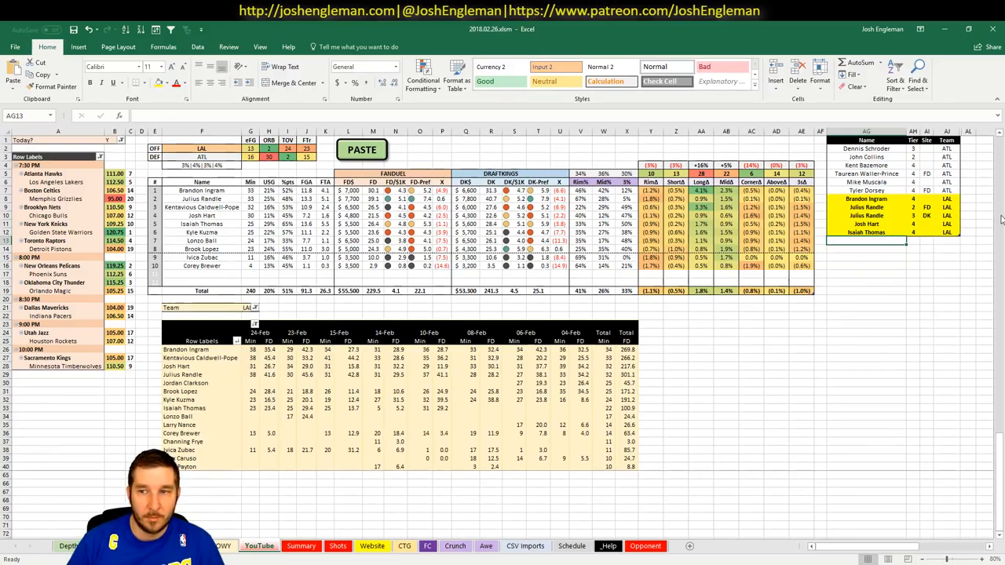
{"action": "type", "text": "Brook Lopez"}
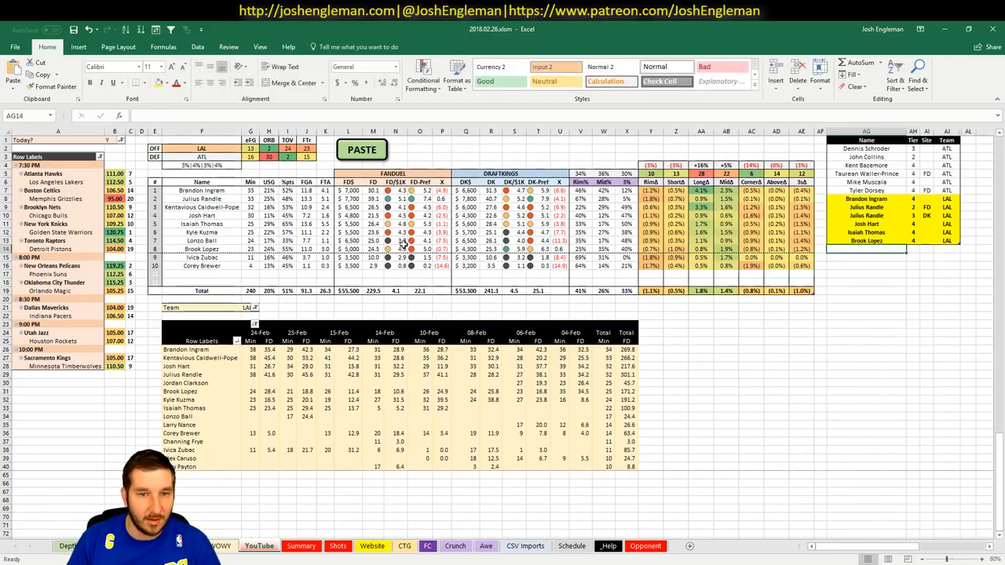
{"action": "left_click", "coordinate": [201, 147]}
{"action": "type", "text": "BOS"}
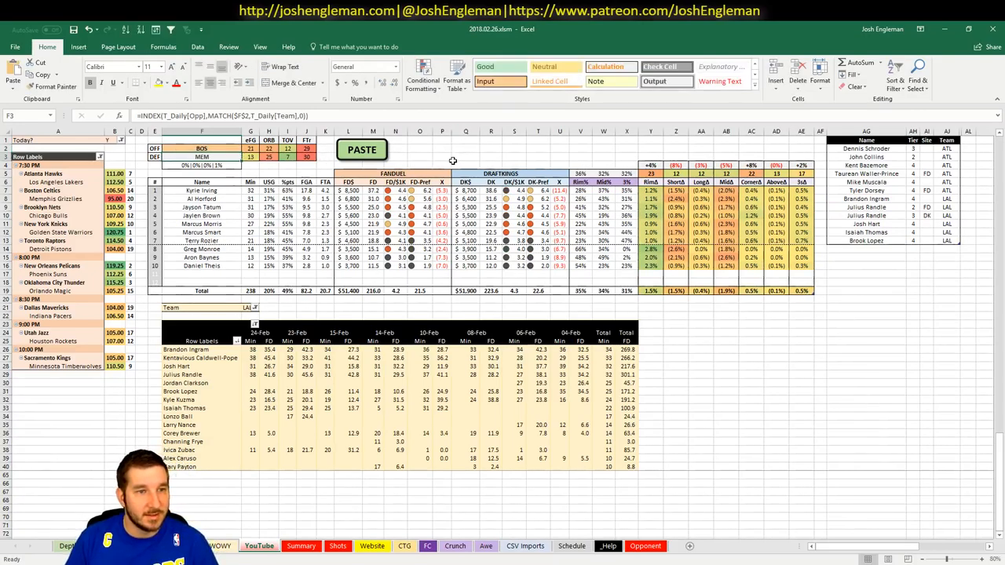
{"action": "mouse_move", "coordinate": [449, 157]}
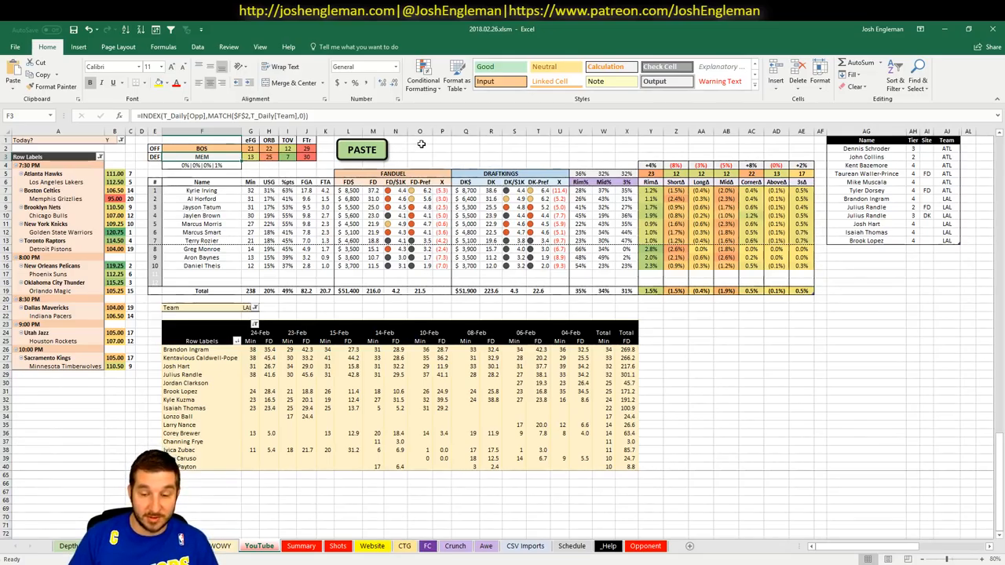
{"action": "mouse_move", "coordinate": [468, 144]}
{"action": "type", "text": "BO"}
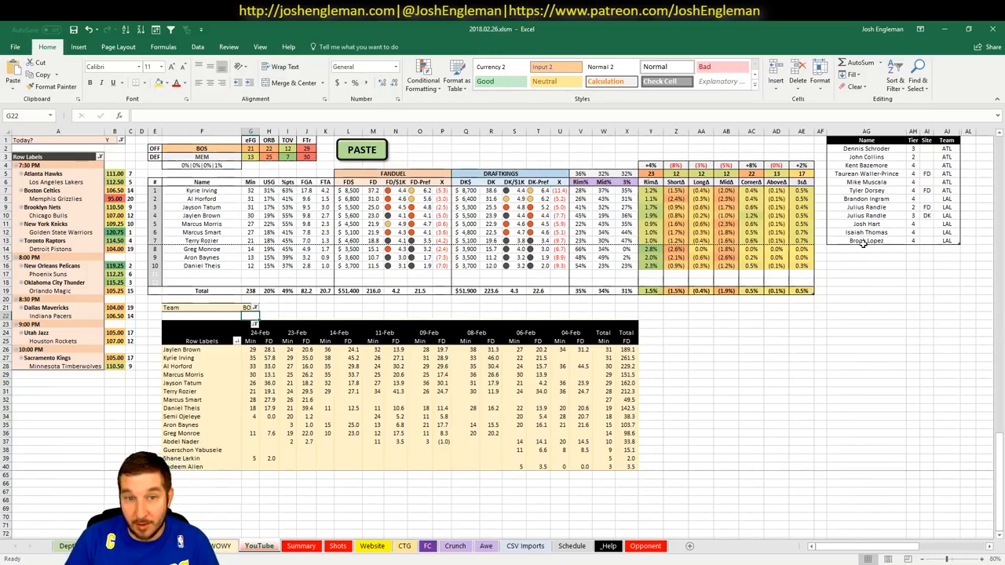
Add Kyrie Irving, Al Horford and Marcus Morris as tier-4 BOS entries
{"action": "type", "text": "Kyrie Irving"}
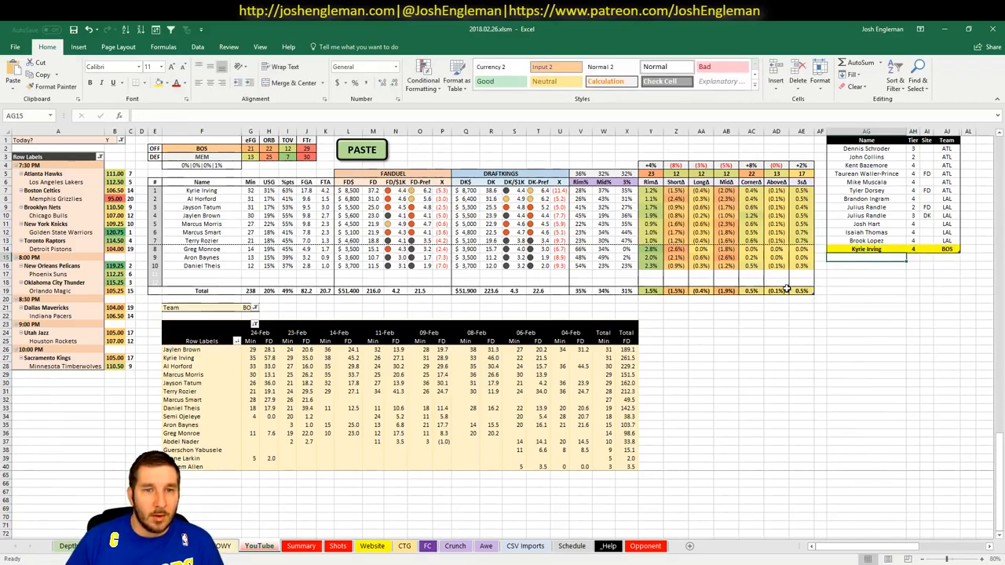
{"action": "mouse_move", "coordinate": [846, 273]}
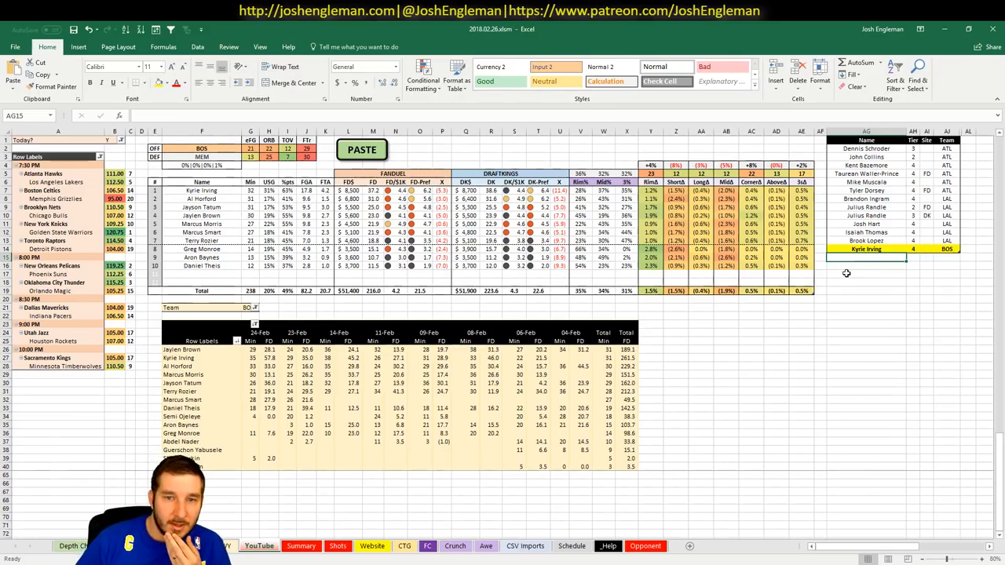
{"action": "mouse_move", "coordinate": [838, 279]}
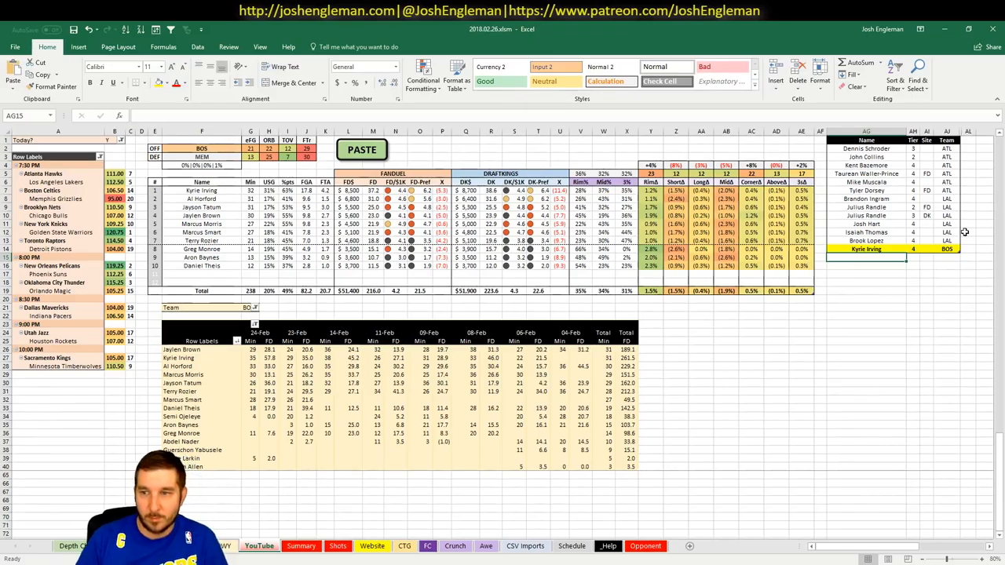
{"action": "type", "text": "Al Horford"}
{"action": "left_click", "coordinate": [866, 281]}
{"action": "type", "text": "Mike Muscala"}
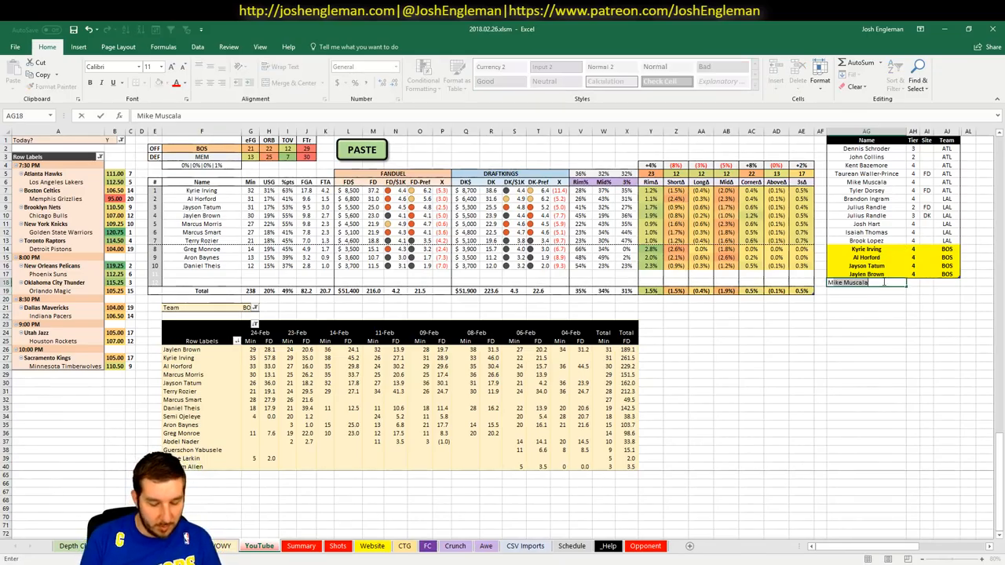
{"action": "type", "text": "Marcus Morris"}
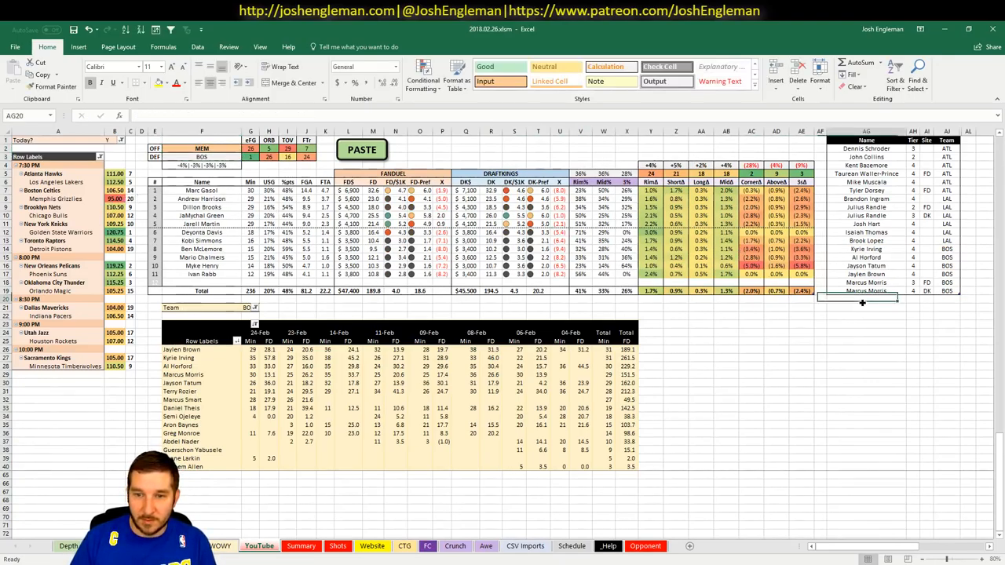
Set the team cell to MEM and add Marc Gasol at tier 3 FanDuel to the tier list
{"action": "type", "text": "ME"}
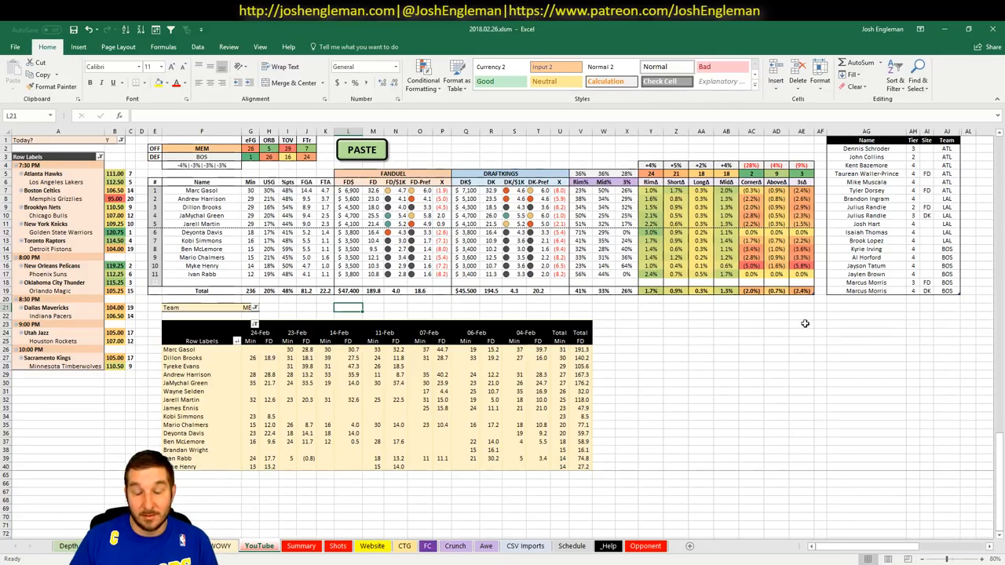
{"action": "mouse_move", "coordinate": [907, 306]}
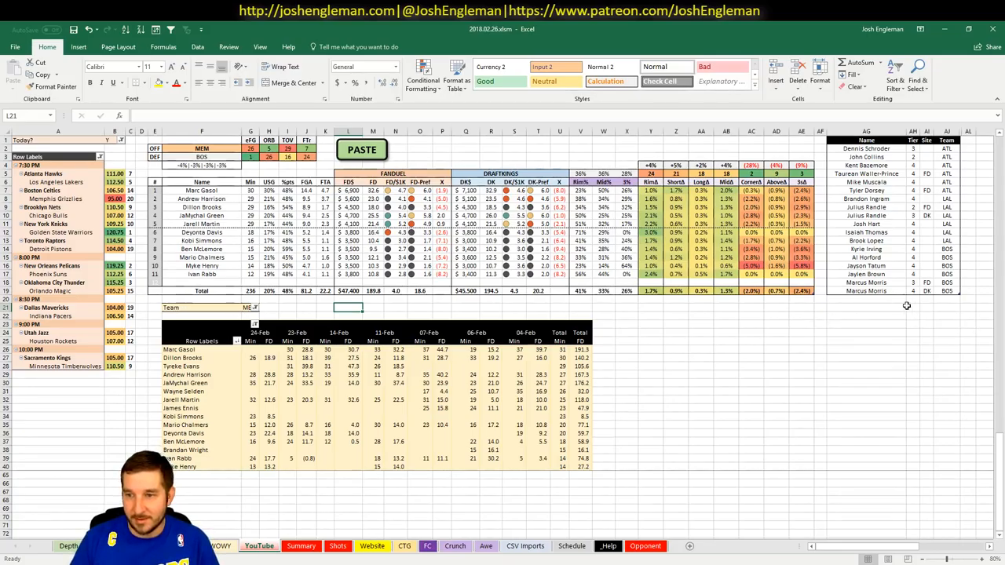
{"action": "left_click", "coordinate": [867, 290]}
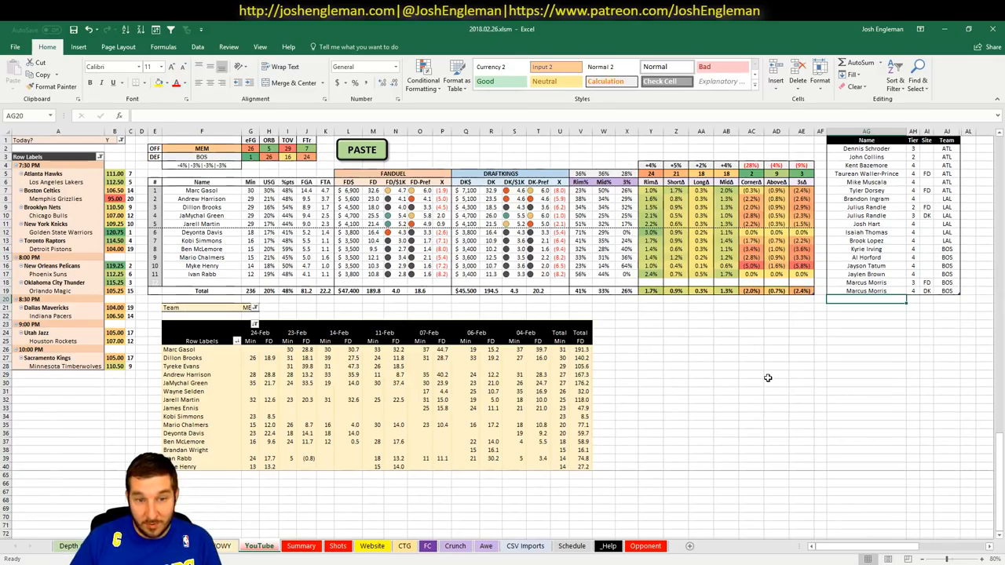
{"action": "mouse_move", "coordinate": [841, 311]}
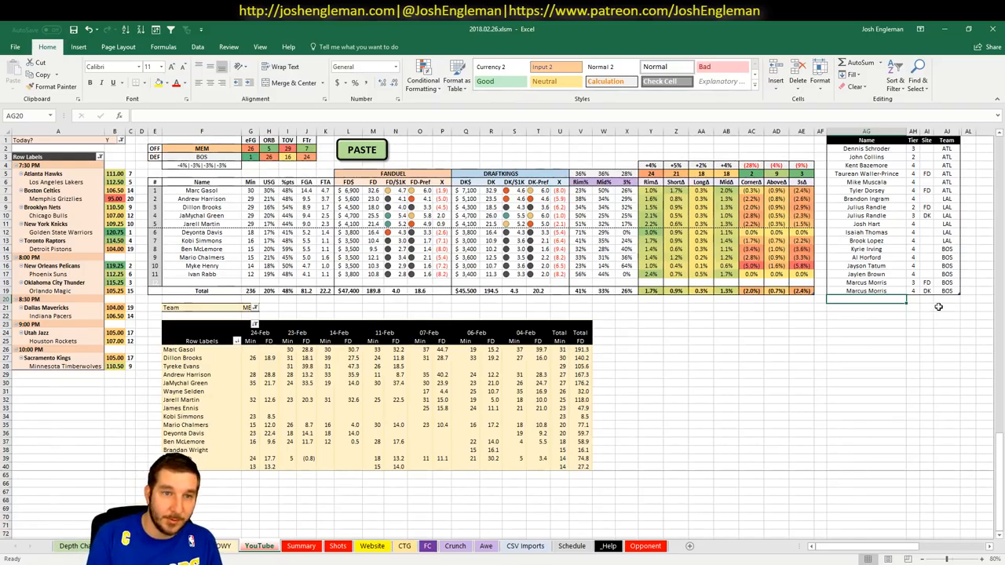
{"action": "type", "text": "Marc B"}
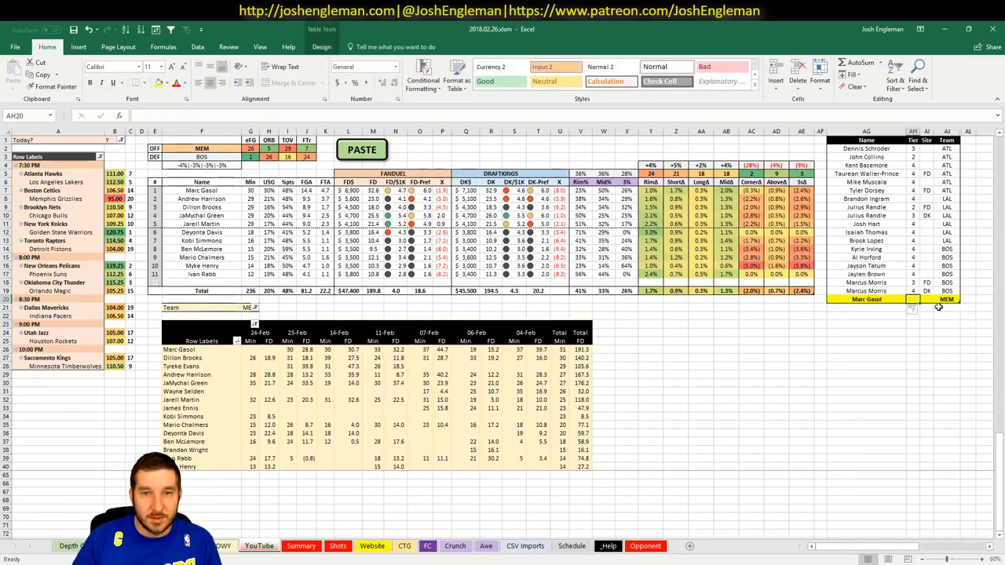
{"action": "type", "text": "3"}
{"action": "left_click", "coordinate": [928, 299]}
{"action": "type", "text": "FD"}
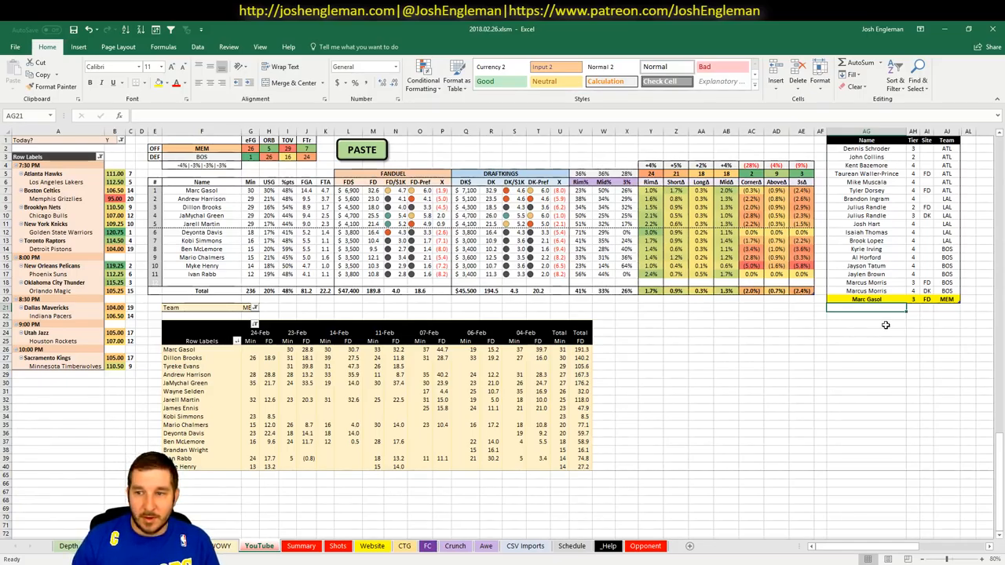
{"action": "mouse_move", "coordinate": [913, 323]}
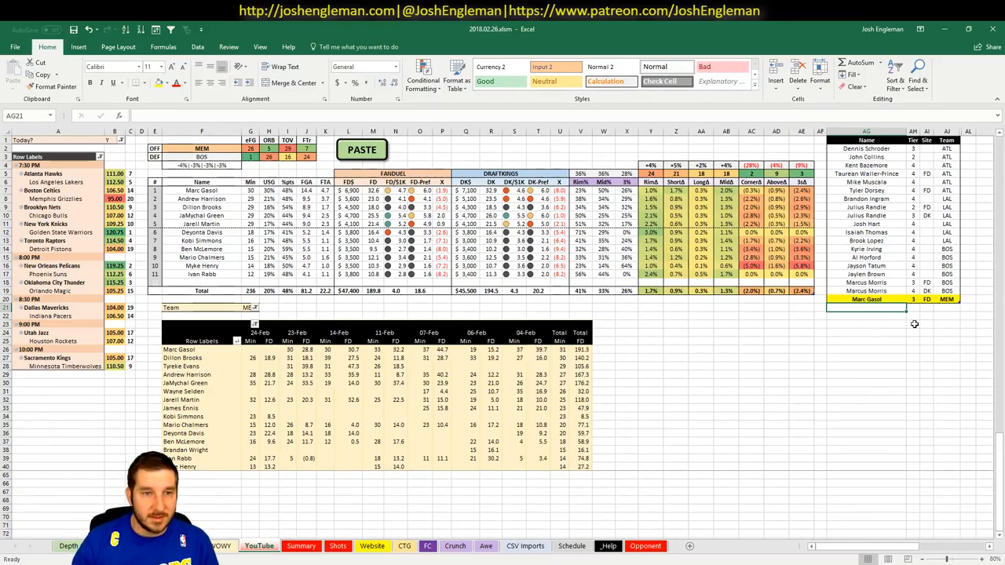
{"action": "mouse_move", "coordinate": [876, 348]}
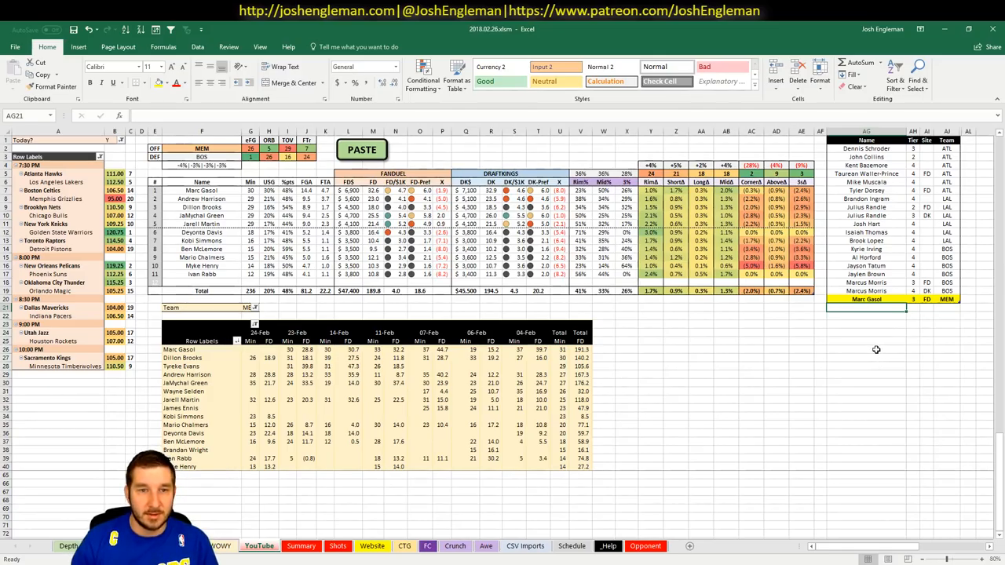
Add JaMychal Green and Jarell Martin as tier 4 Memphis entries
{"action": "type", "text": "JaMychal"}
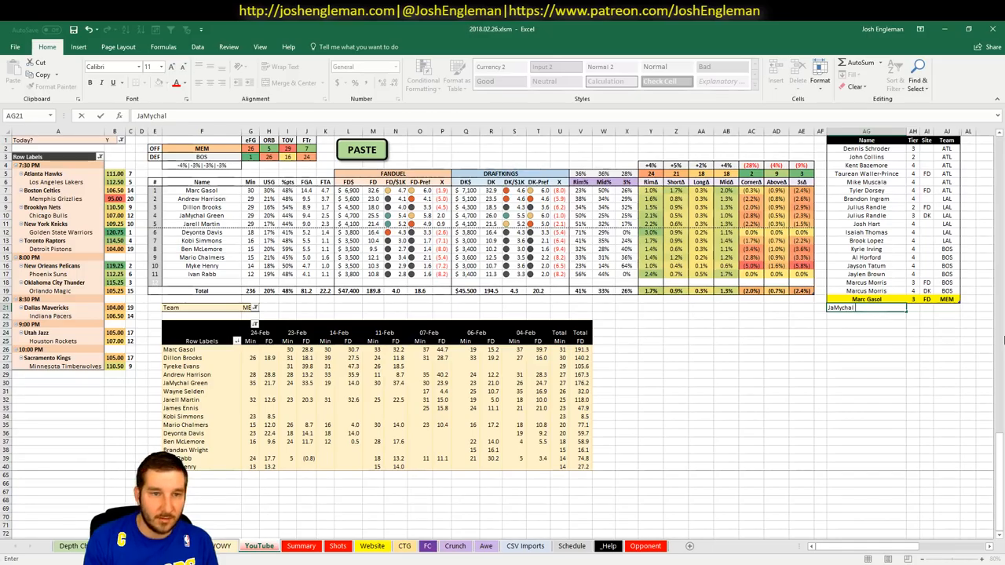
{"action": "type", "text": "Green"}
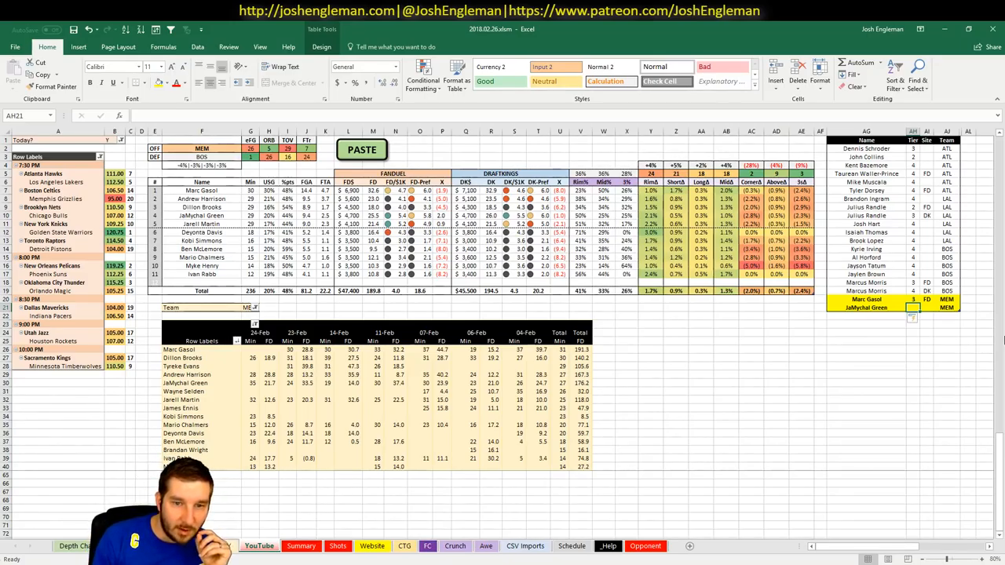
{"action": "type", "text": "4"}
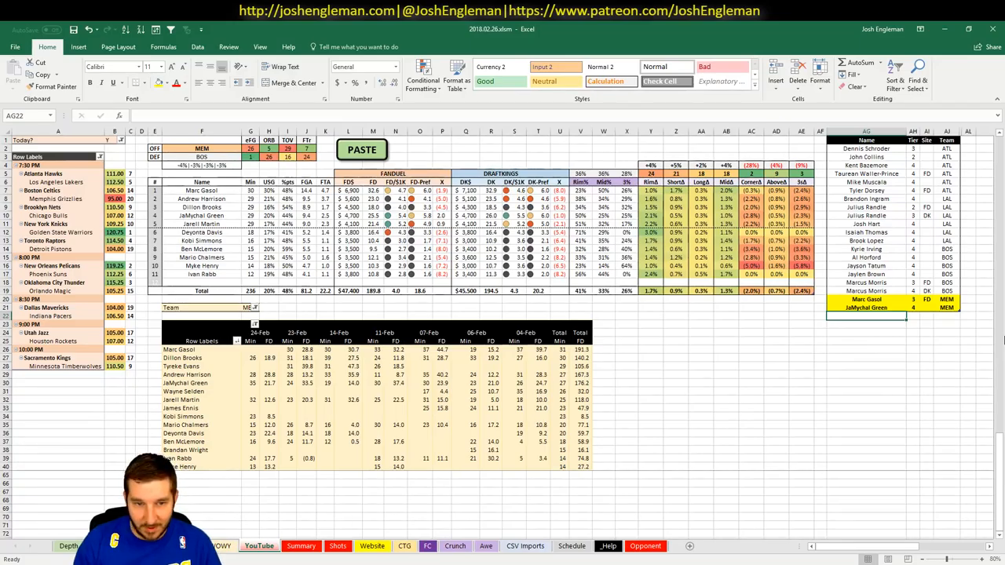
{"action": "type", "text": "Jar"}
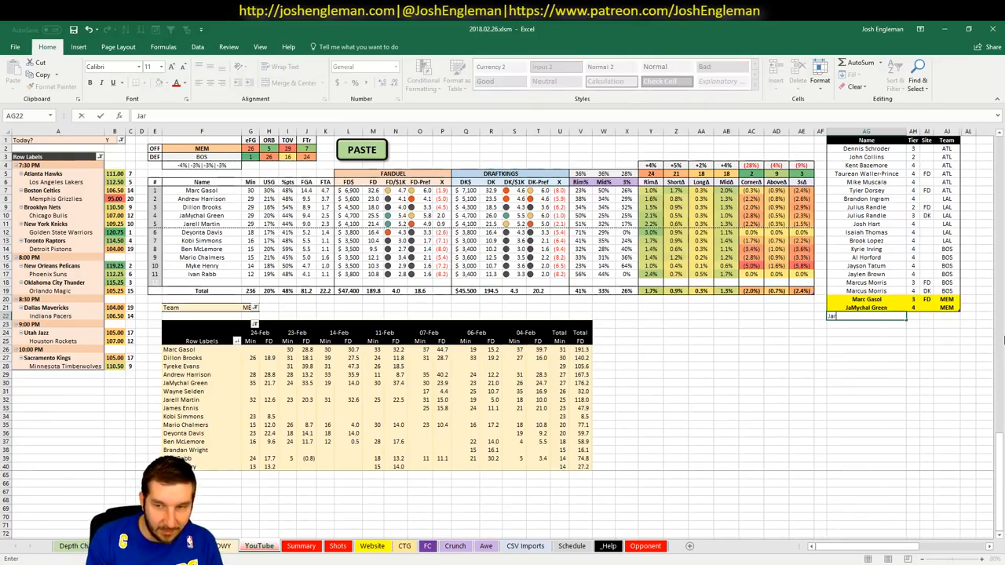
{"action": "type", "text": "Jarell Martin"}
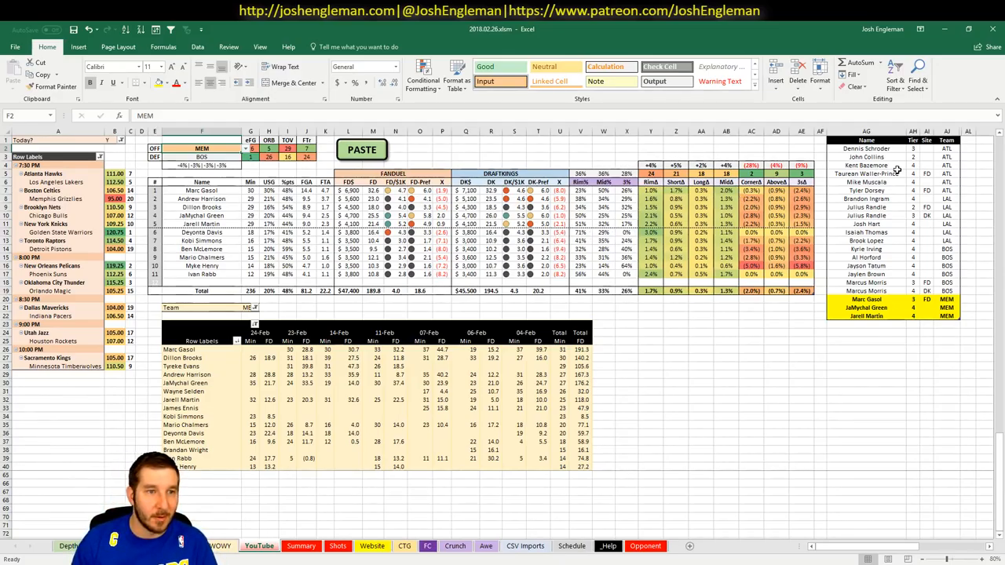
{"action": "type", "text": "BRK"}
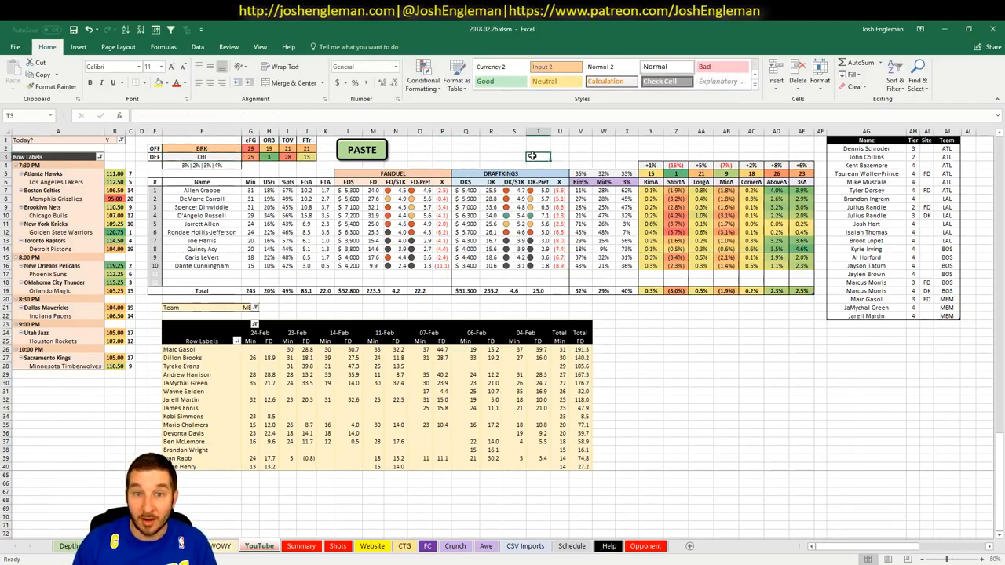
{"action": "mouse_move", "coordinate": [709, 381]}
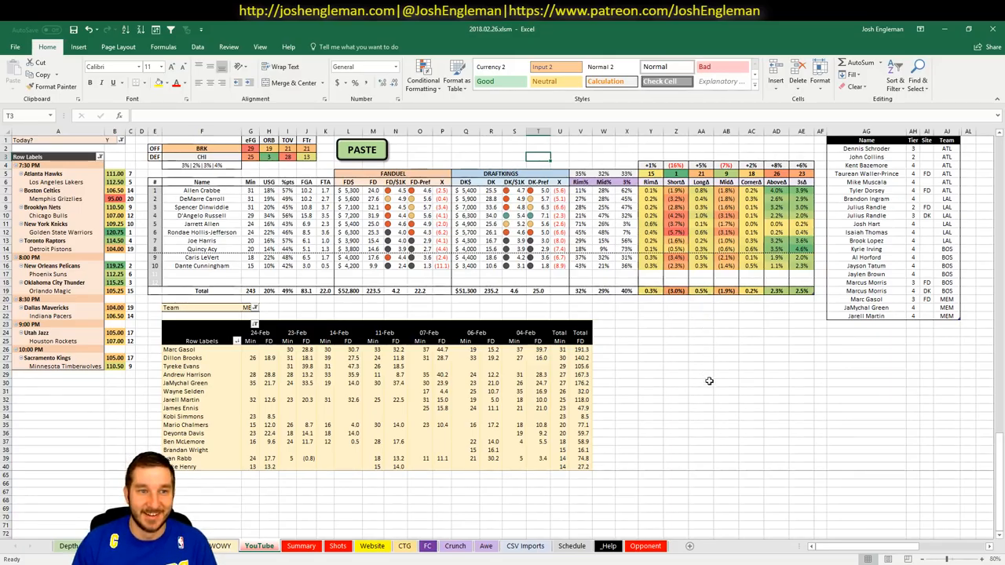
{"action": "mouse_move", "coordinate": [722, 344]}
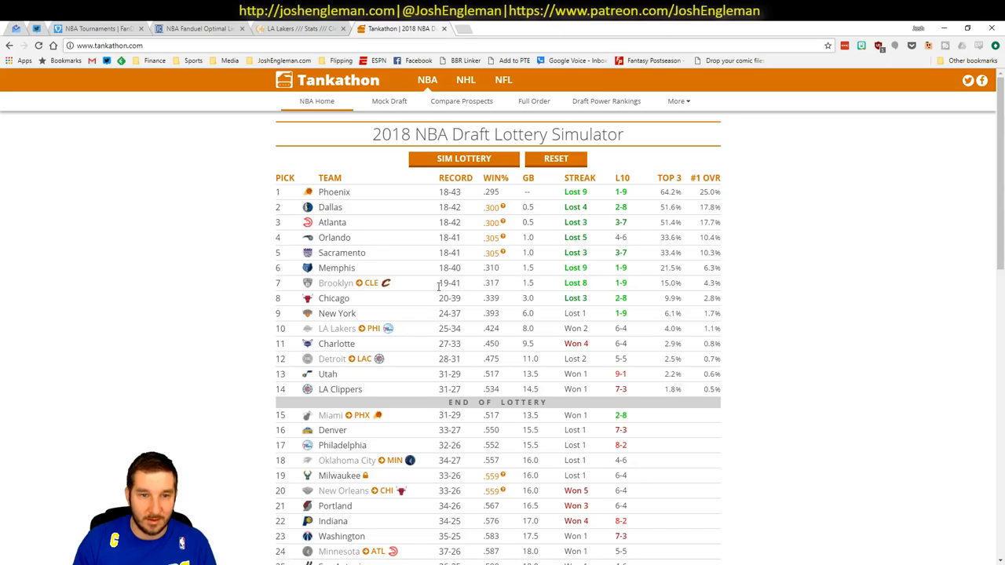
Scroll through the Tankathon draft lottery standings
{"action": "scroll", "scroll_direction": "down", "scroll_amount": 3}
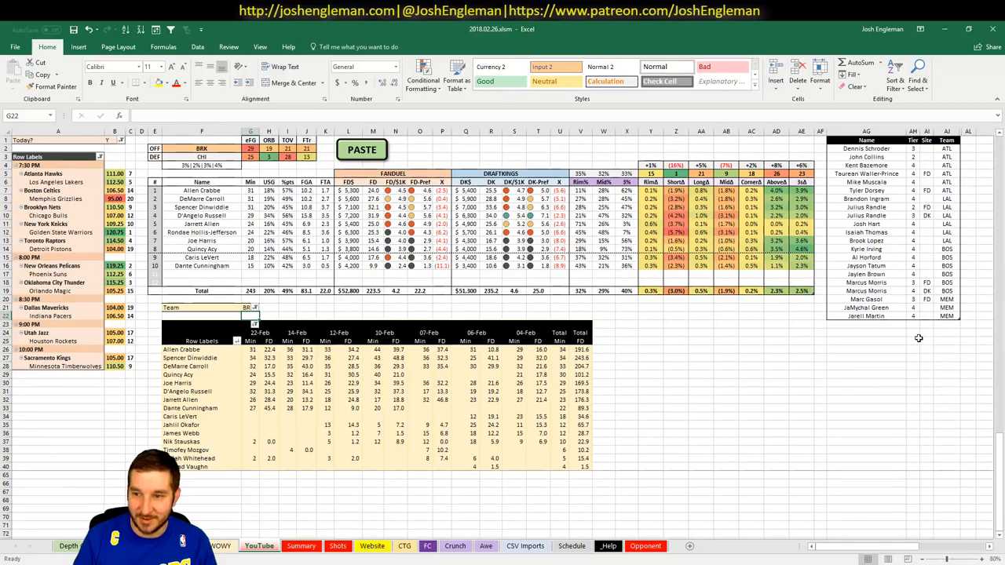
Add Allen Crabbe as a tier 4 Brooklyn entry in the next empty tier-list row
{"action": "left_click", "coordinate": [867, 316]}
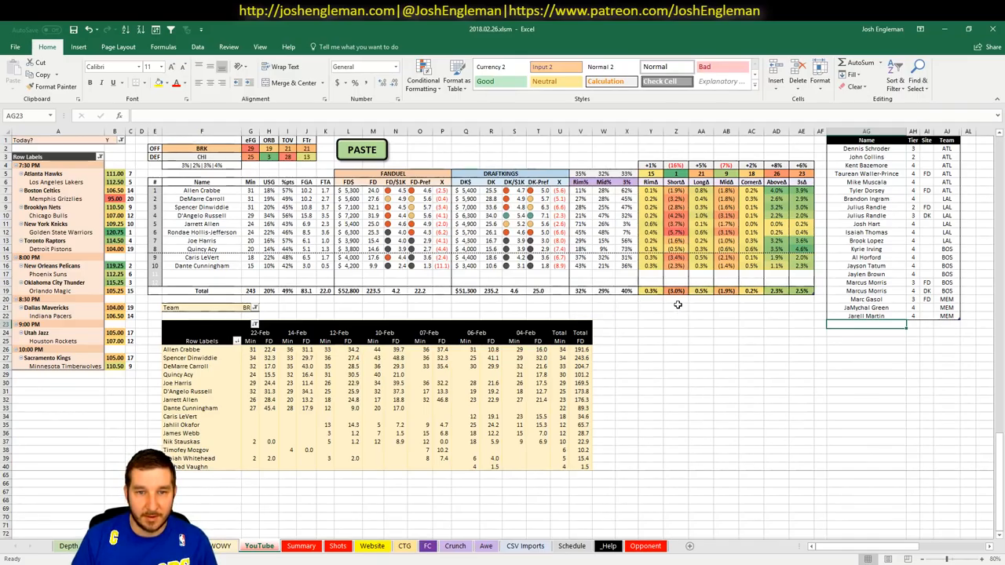
{"action": "mouse_move", "coordinate": [678, 347]}
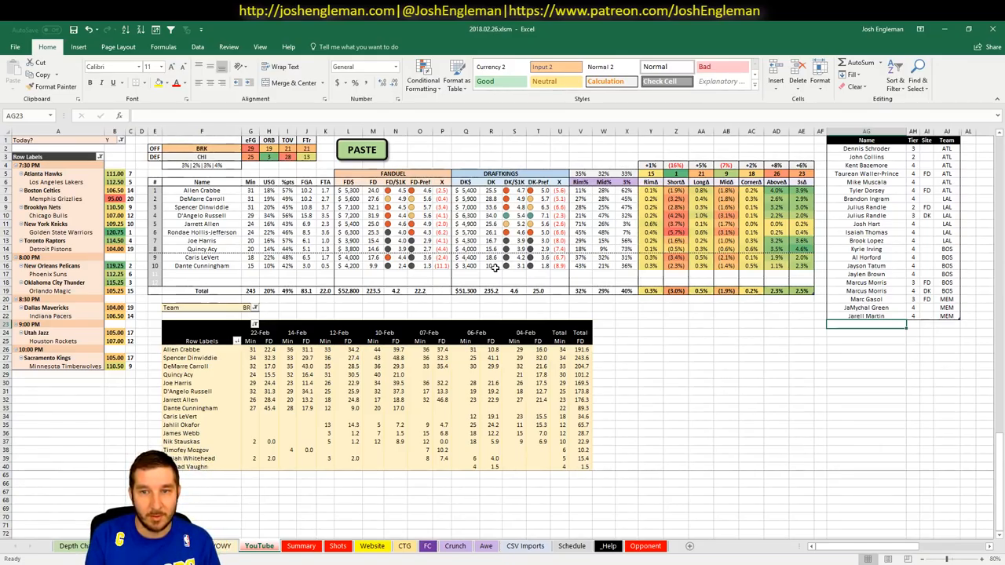
{"action": "type", "text": "Al Horford"}
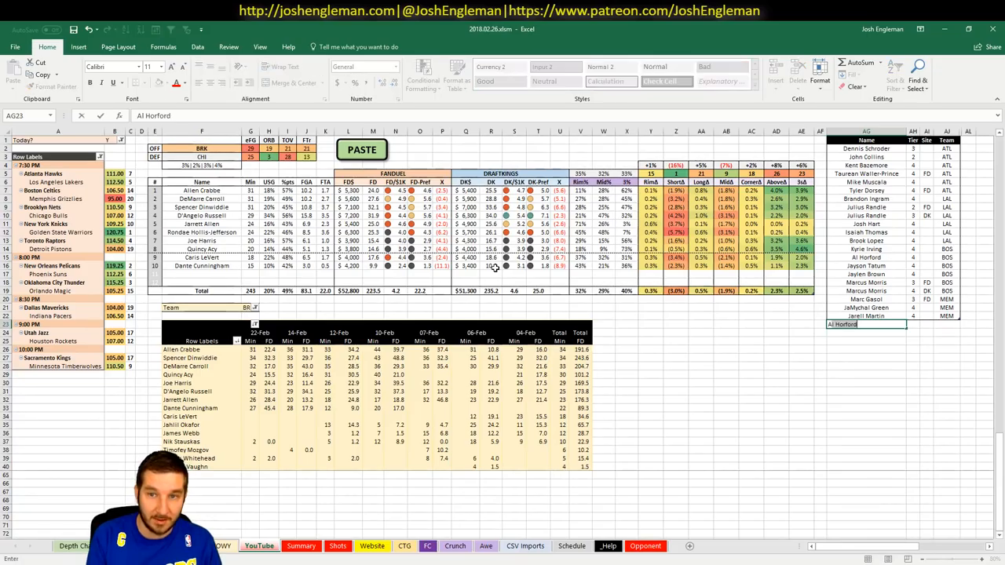
{"action": "type", "text": "Allen Crabee"}
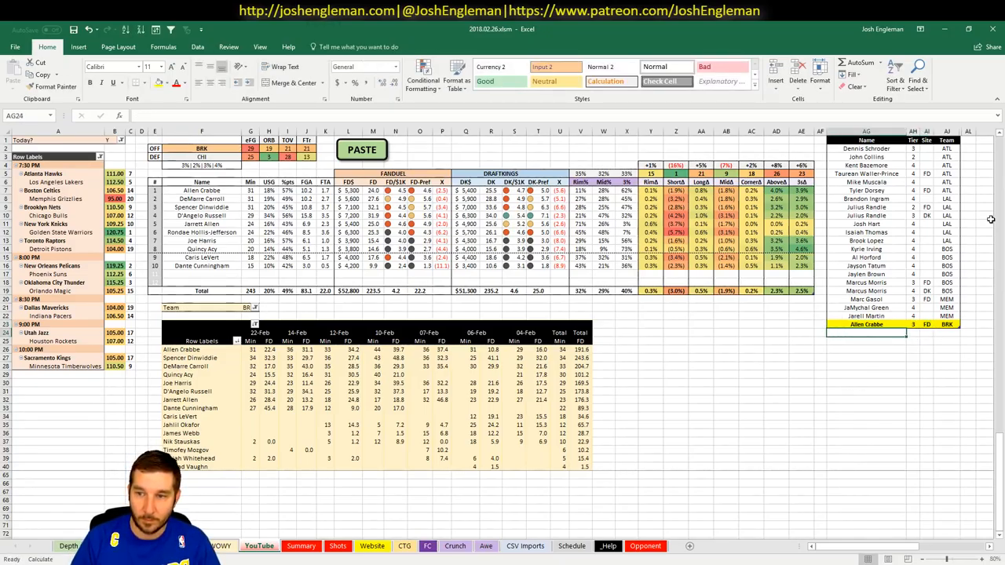
{"action": "type", "text": "4"}
{"action": "type", "text": "Allen Crabbe"}
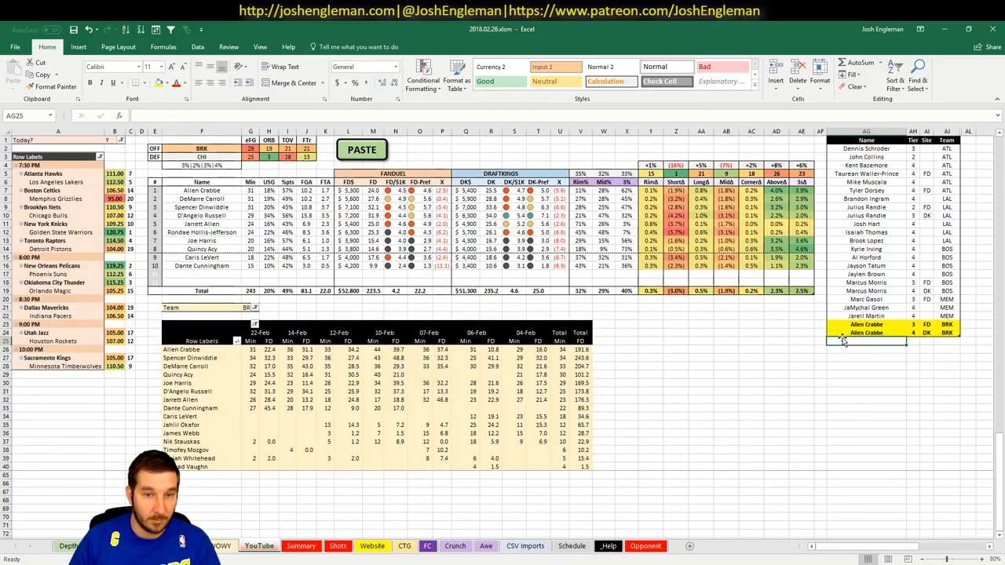
Add DeMarre Carroll and Spencer Dinwiddie as tier 4 Brooklyn entries
{"action": "type", "text": "Dennis Schroder"}
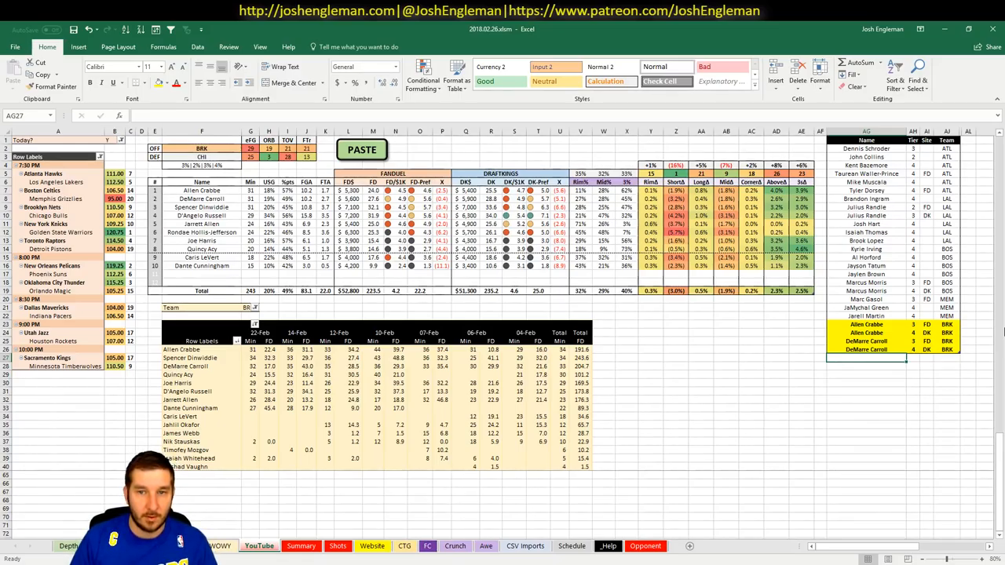
{"action": "type", "text": "Sp"}
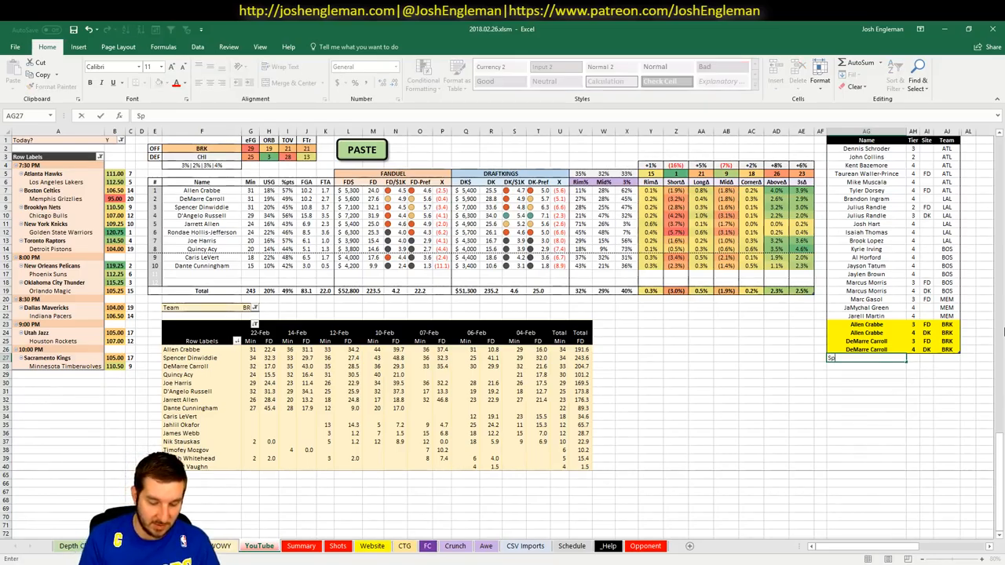
{"action": "type", "text": "Spencer Dinwiddie"}
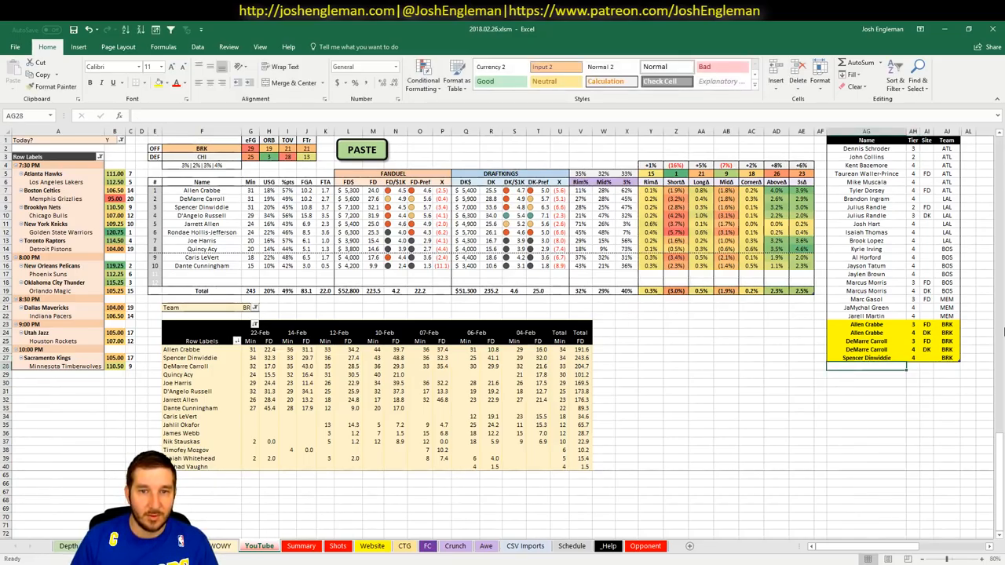
Add D'Angelo Russell and Jarrett Allen to the Brooklyn tier entries
{"action": "type", "text": "D'E"}
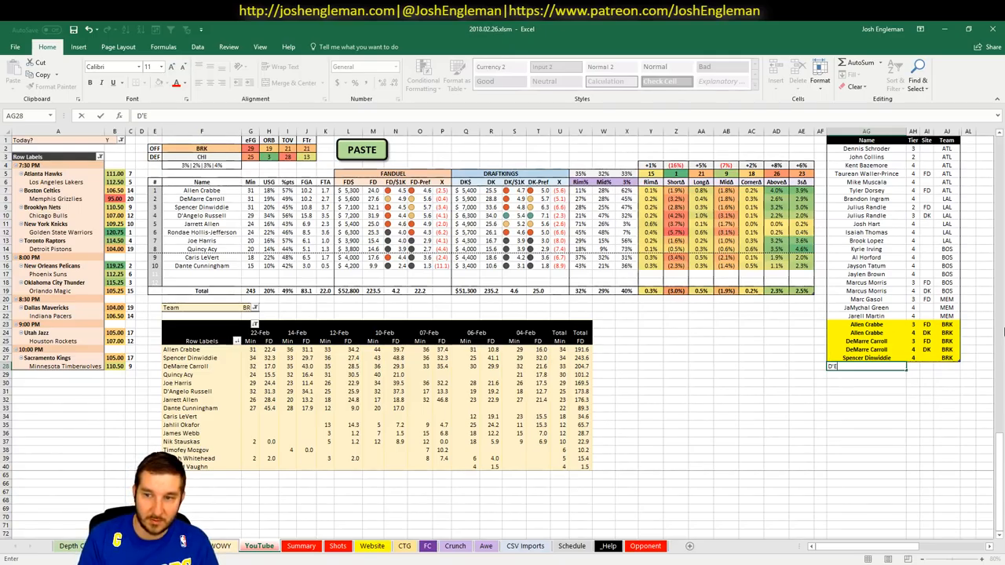
{"action": "type", "text": "D'Angelo Russell"}
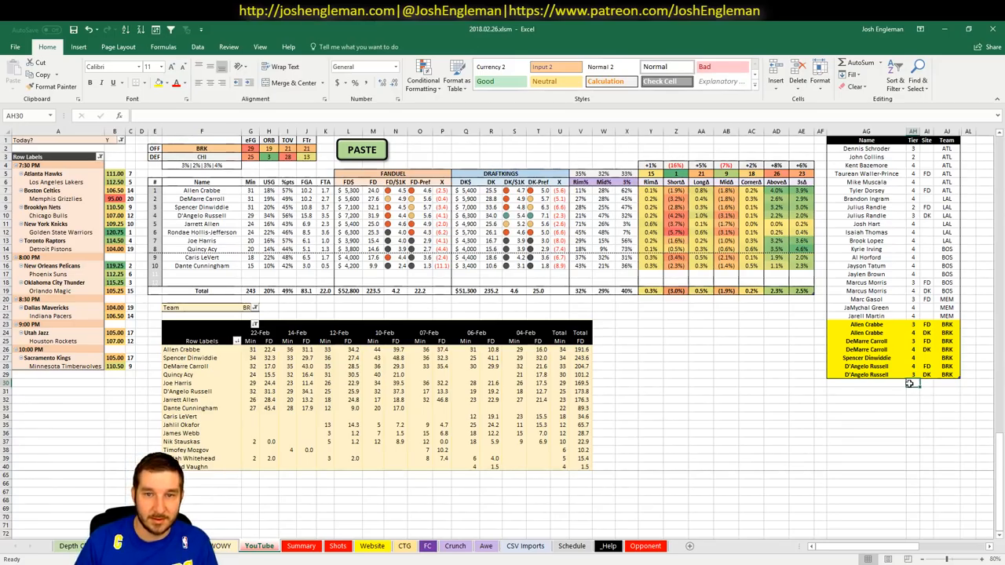
{"action": "type", "text": "Jarrett Allen"}
{"action": "left_click", "coordinate": [202, 147]}
{"action": "type", "text": "CHI"}
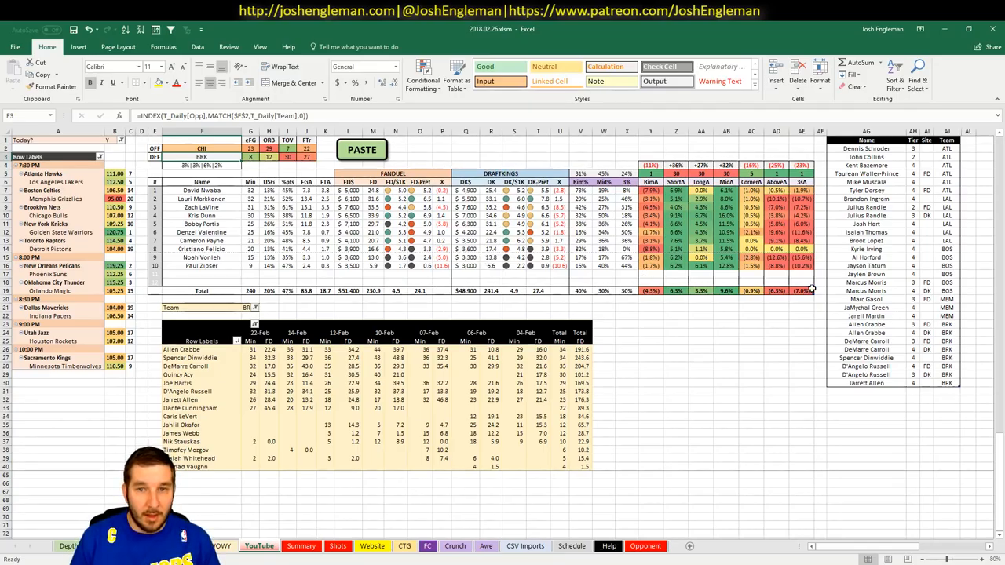
Set the pivot table's Team filter to Chicago
{"action": "left_click", "coordinate": [700, 325]}
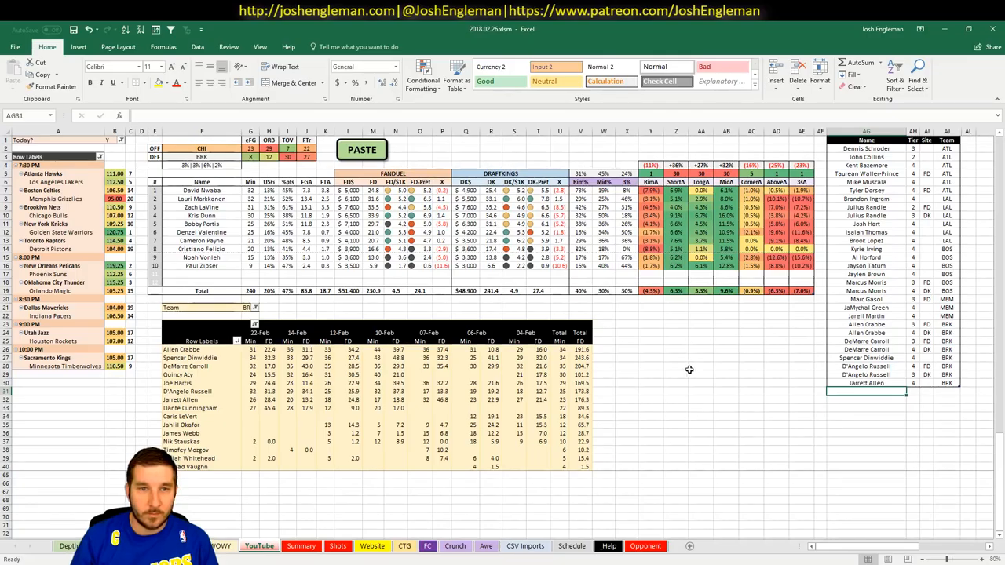
{"action": "mouse_move", "coordinate": [738, 372]}
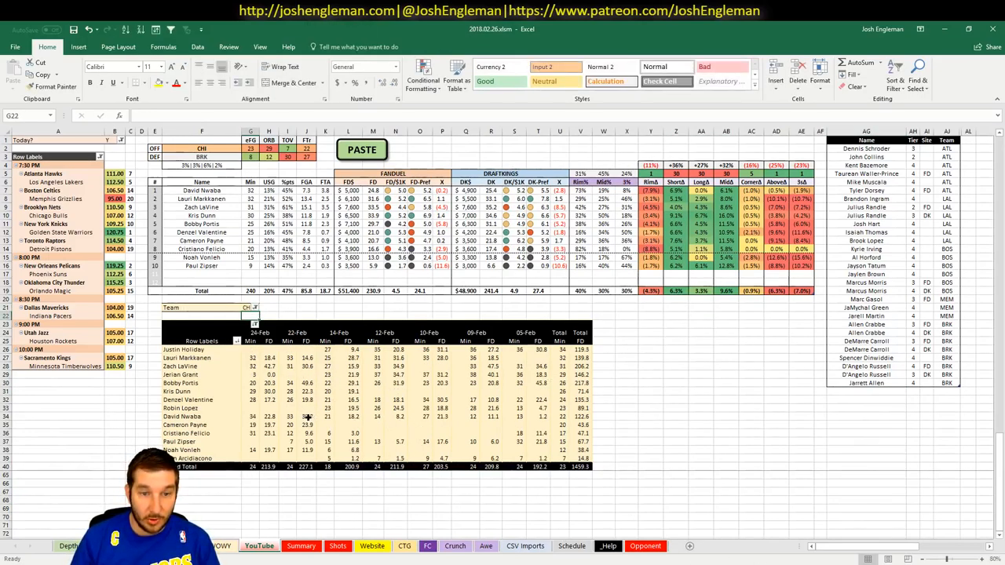
Add David Nwaba as a Chicago entry and begin Lauri Markkanen in the next row
{"action": "left_click", "coordinate": [866, 391]}
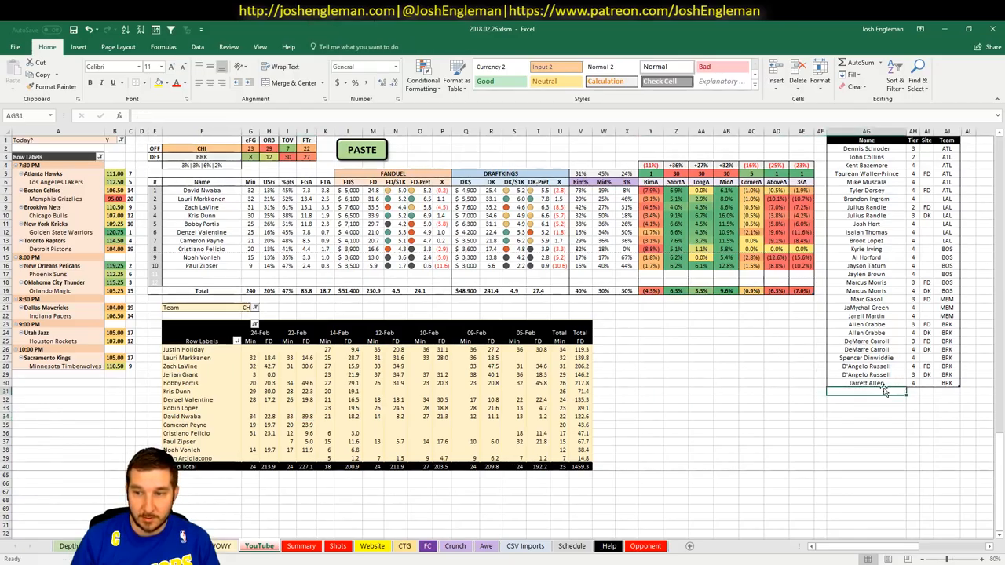
{"action": "type", "text": "David"}
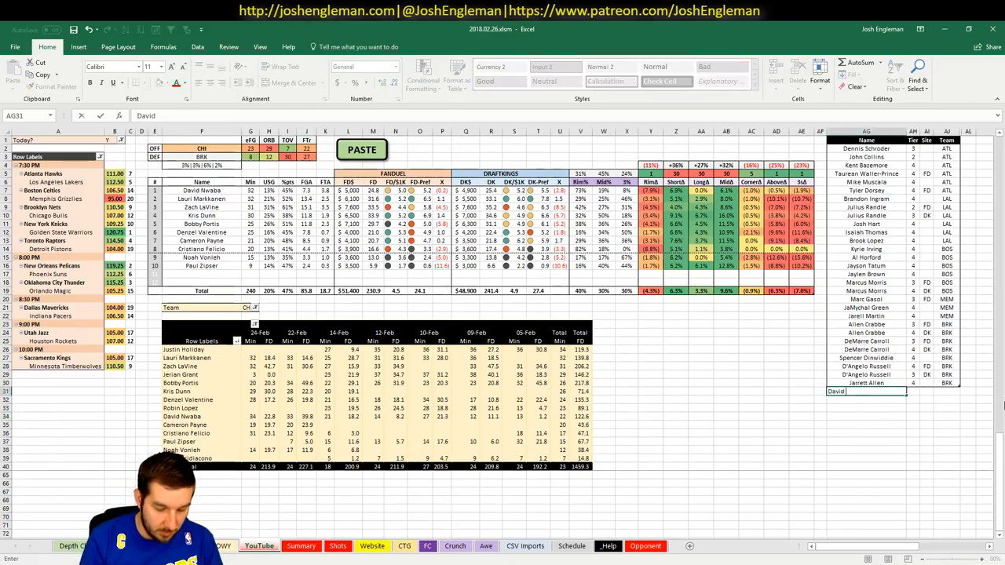
{"action": "type", "text": "Nwaba"}
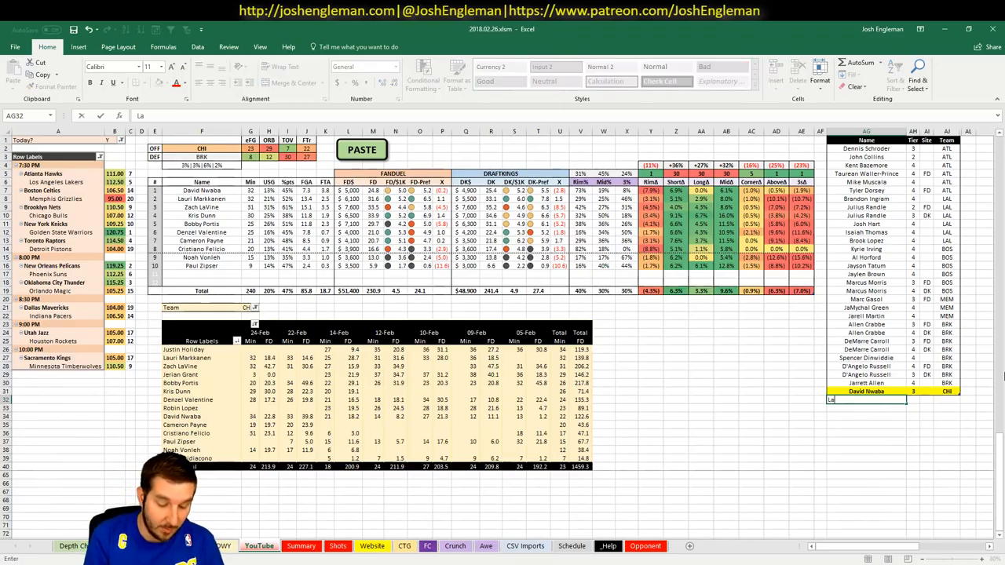
{"action": "type", "text": "Lauri Markk"}
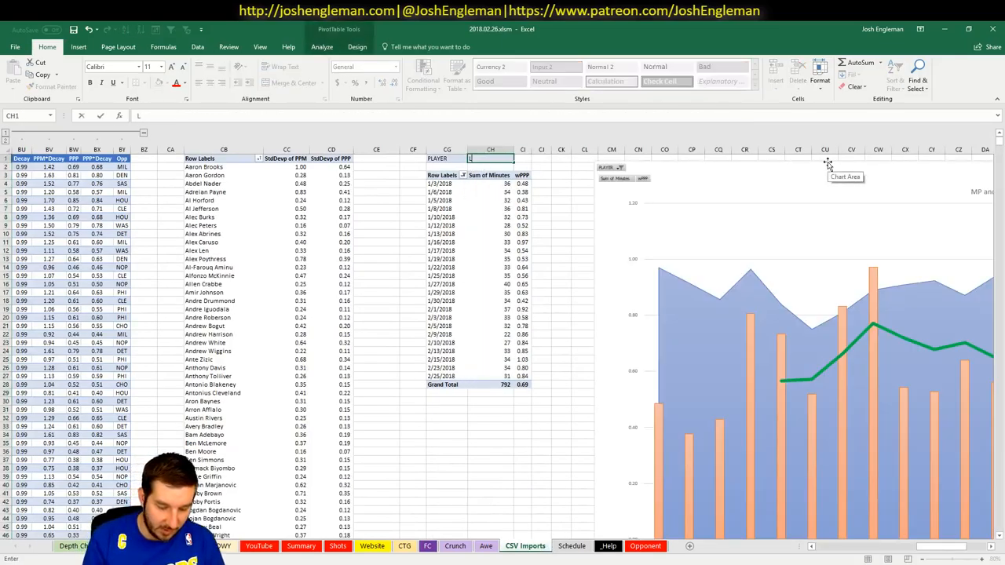
Filter the CSV imports pivot to Lauri Markkanen and view his MP and FPPM chart
{"action": "type", "text": "Lauri Markkanen"}
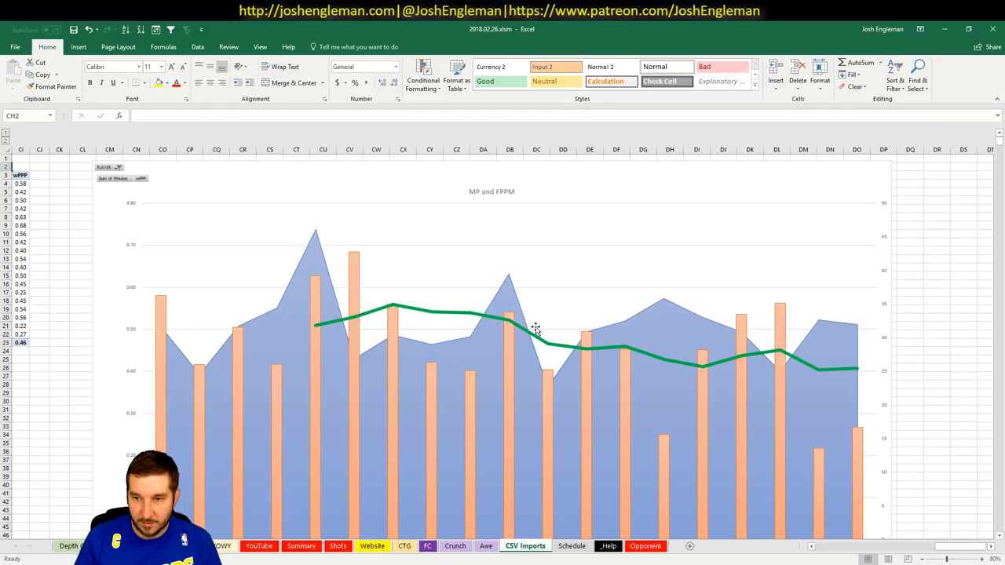
{"action": "mouse_move", "coordinate": [658, 339]}
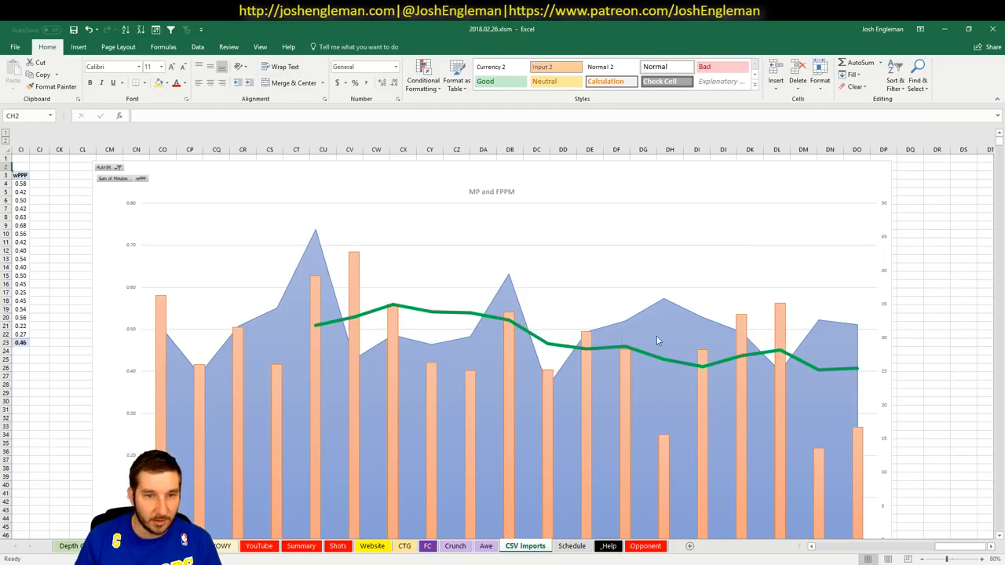
{"action": "scroll", "scroll_direction": "down", "scroll_amount": 3}
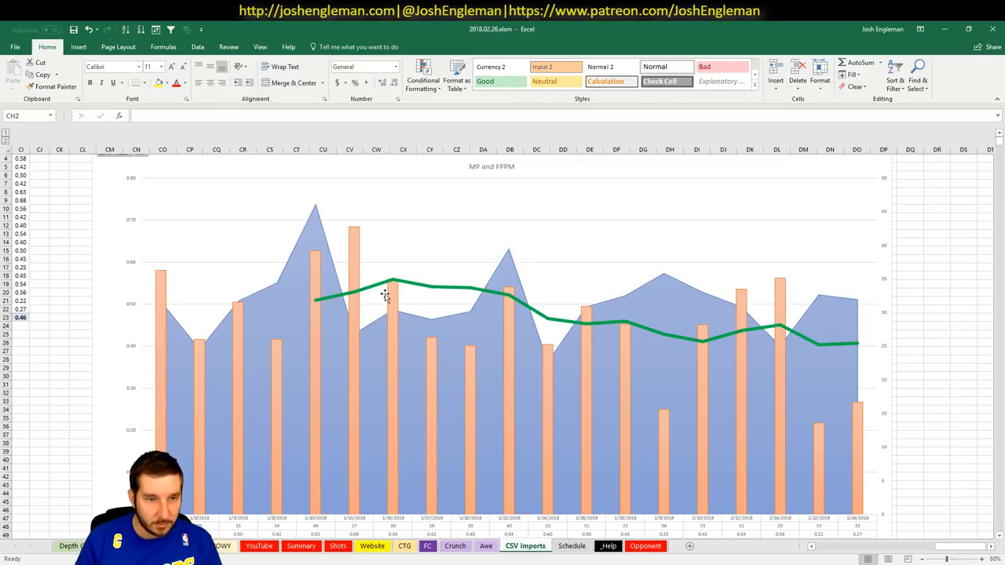
{"action": "mouse_move", "coordinate": [416, 279]}
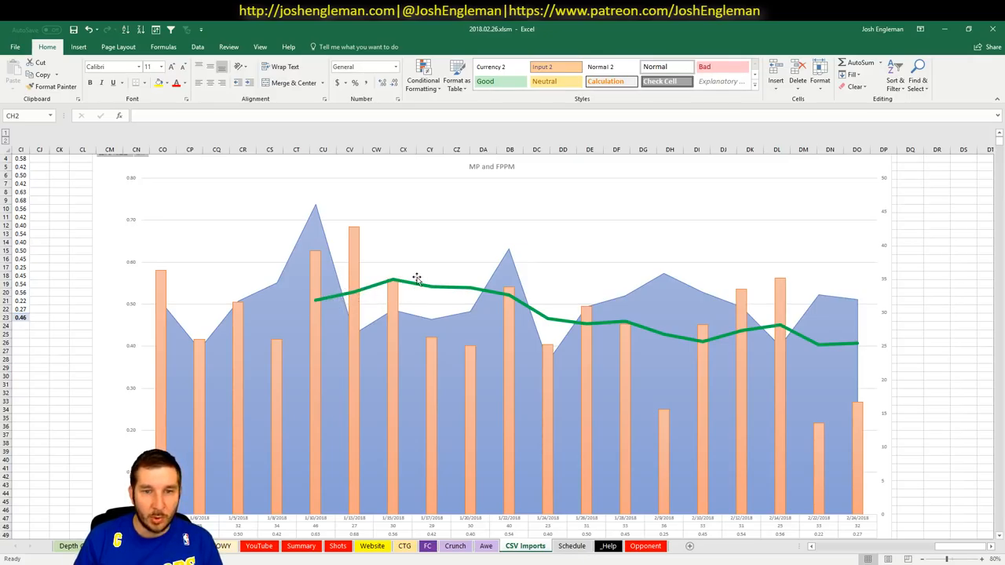
{"action": "mouse_move", "coordinate": [418, 286]}
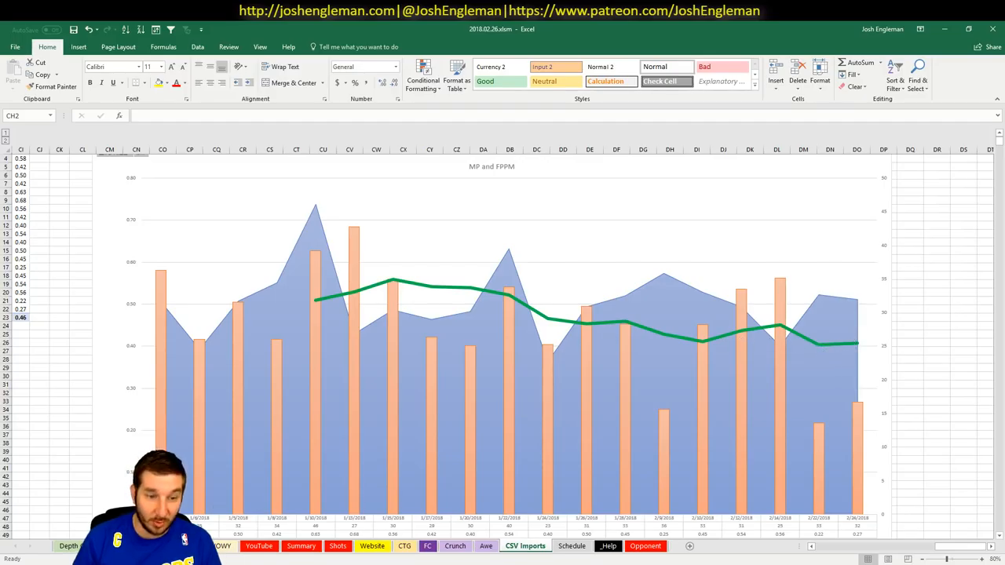
{"action": "left_click", "coordinate": [259, 546]}
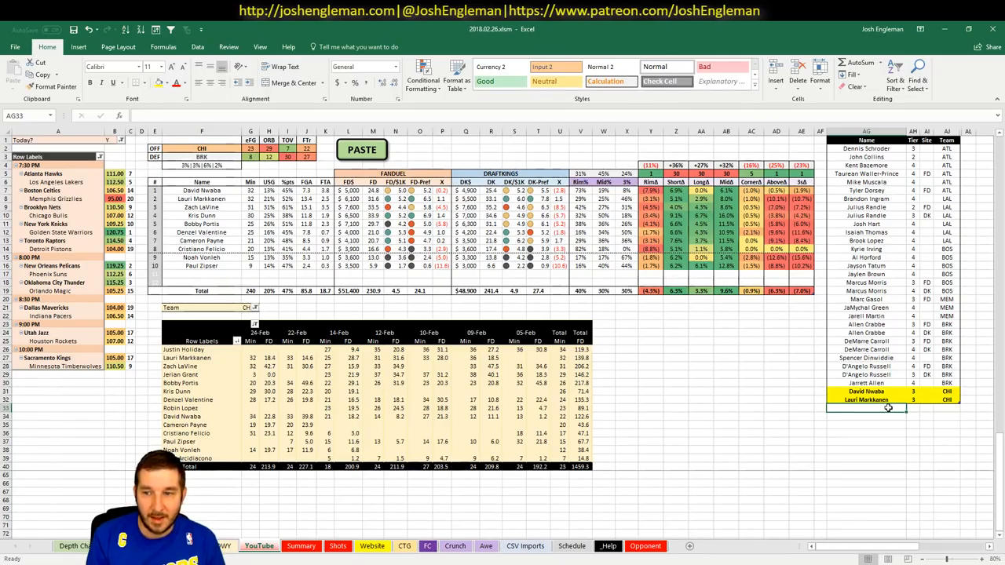
Begin Zach LaVine in the row below Lauri Markkanen on the tier sheet
{"action": "type", "text": "Zach LaVi"}
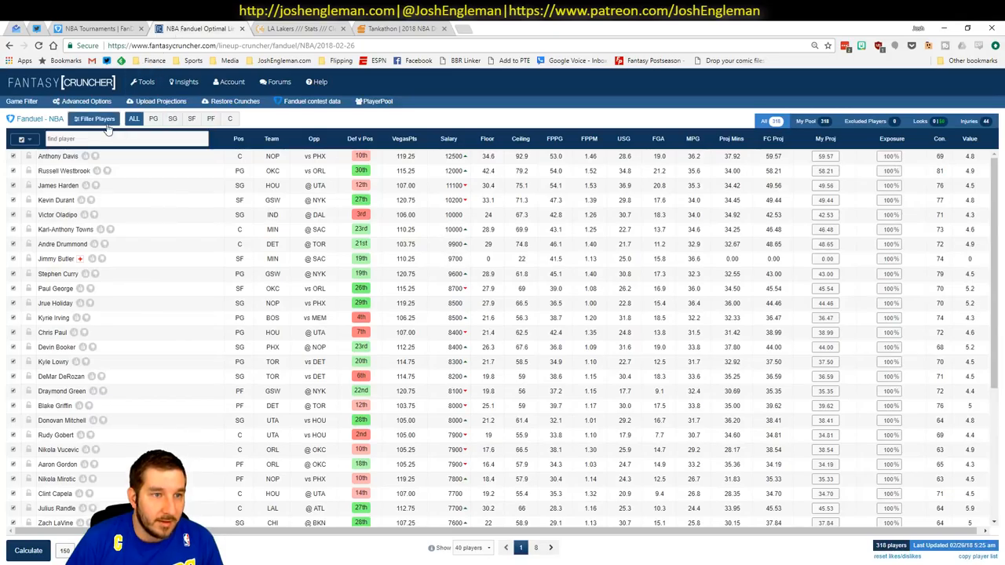
Filter Fantasy Cruncher to point guards and check Kris Dunn's game log popup
{"action": "left_click", "coordinate": [153, 119]}
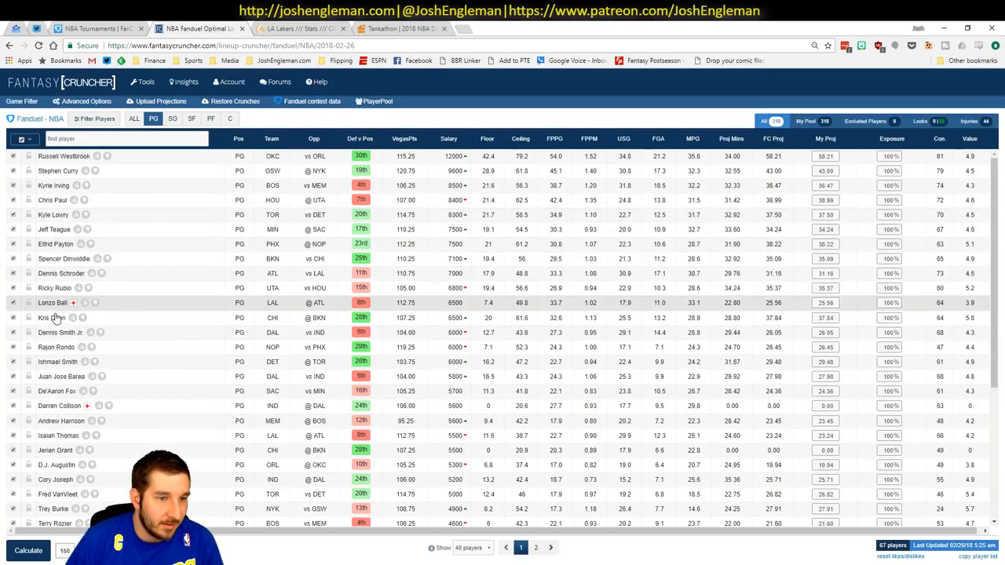
{"action": "left_click", "coordinate": [53, 317]}
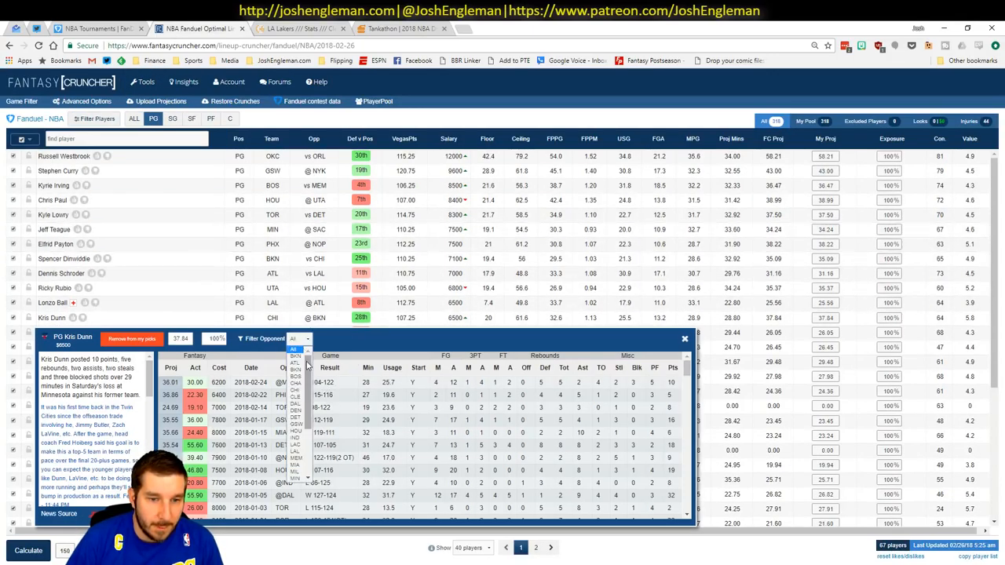
{"action": "left_click", "coordinate": [298, 339]}
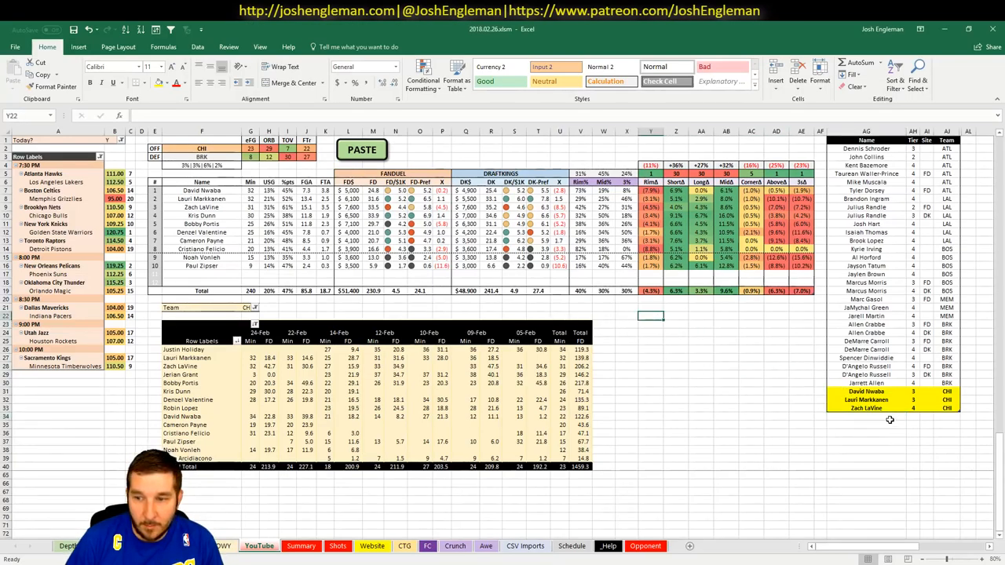
Add Kris Dunn, Bobby Portis and Denzel Valentine as Chicago entries
{"action": "type", "text": "Kris Dunn"}
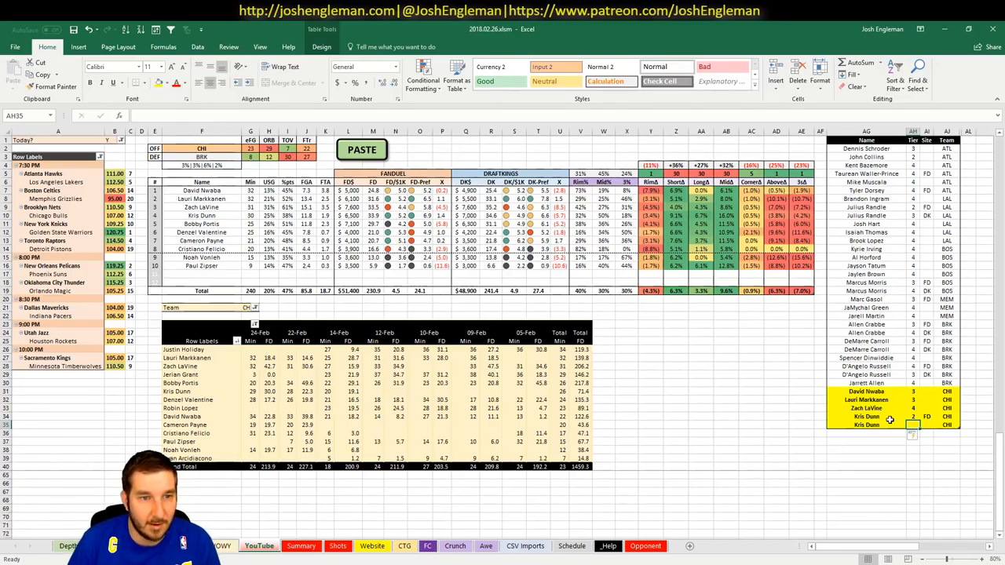
{"action": "mouse_move", "coordinate": [998, 298]}
{"action": "type", "text": "4"}
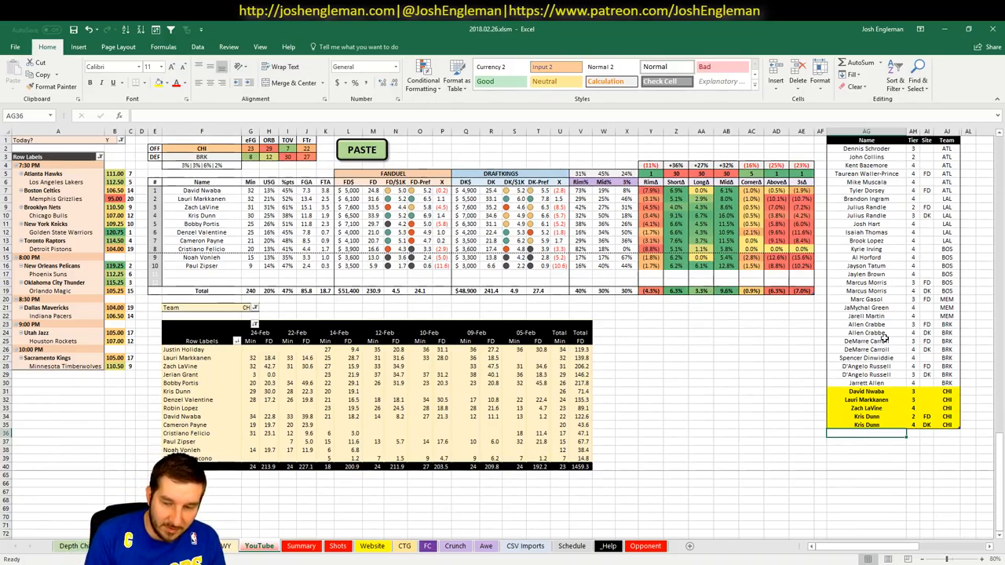
{"action": "type", "text": "Bobby Portis"}
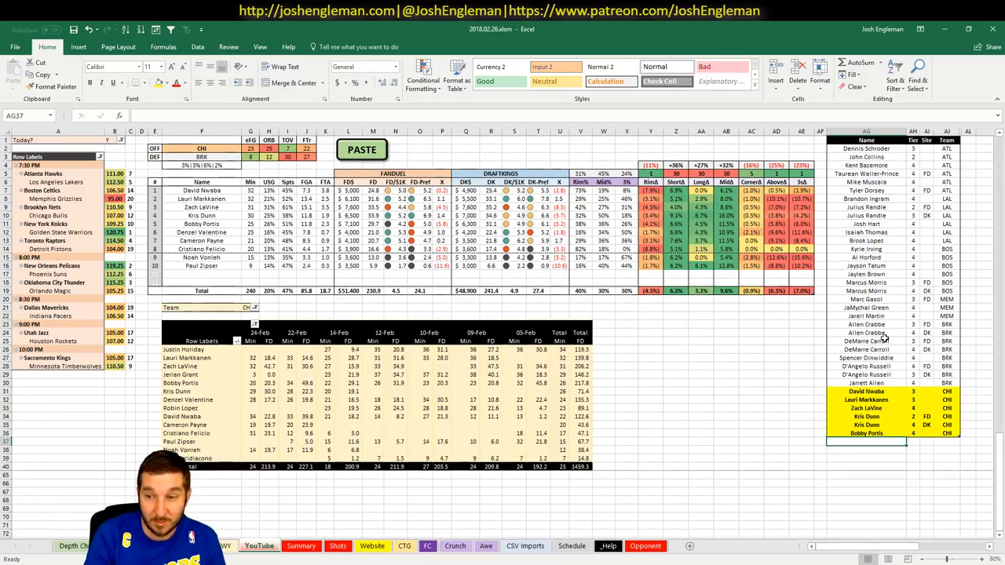
{"action": "type", "text": "Denzel Valentine"}
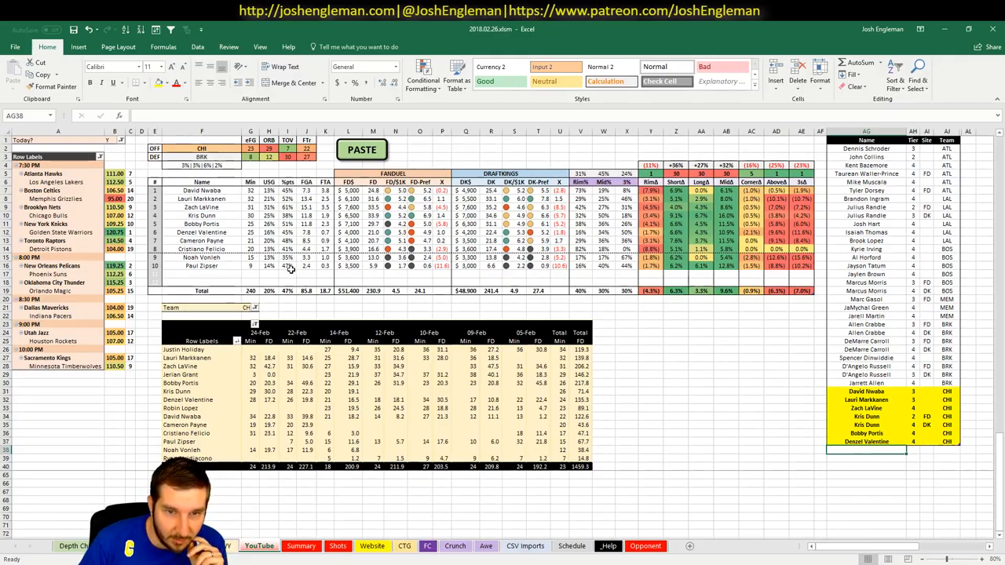
{"action": "mouse_move", "coordinate": [320, 175]}
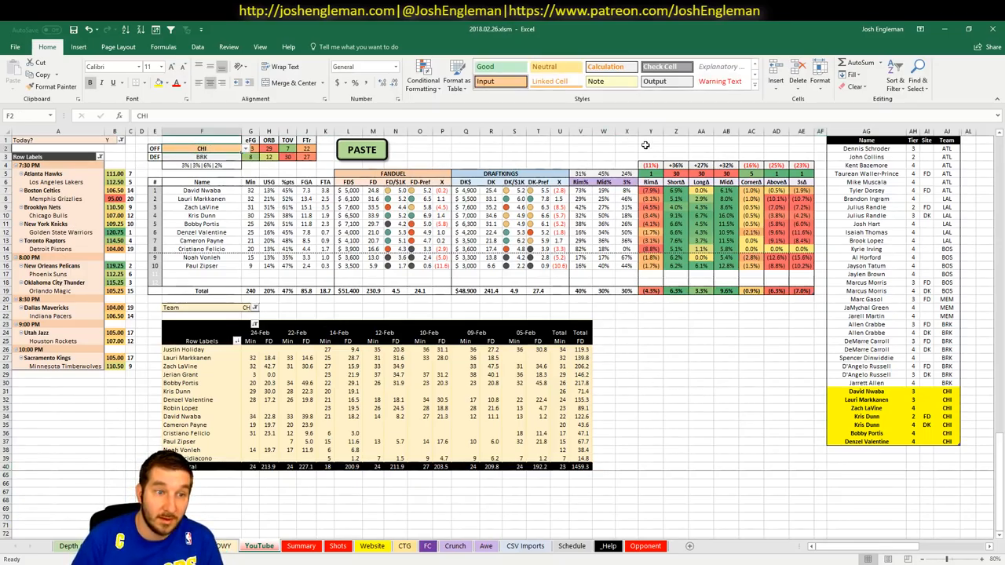
Set the dashboard team to NYK and begin Tim Hardaway on the next empty tier-list row
{"action": "type", "text": "NYK"}
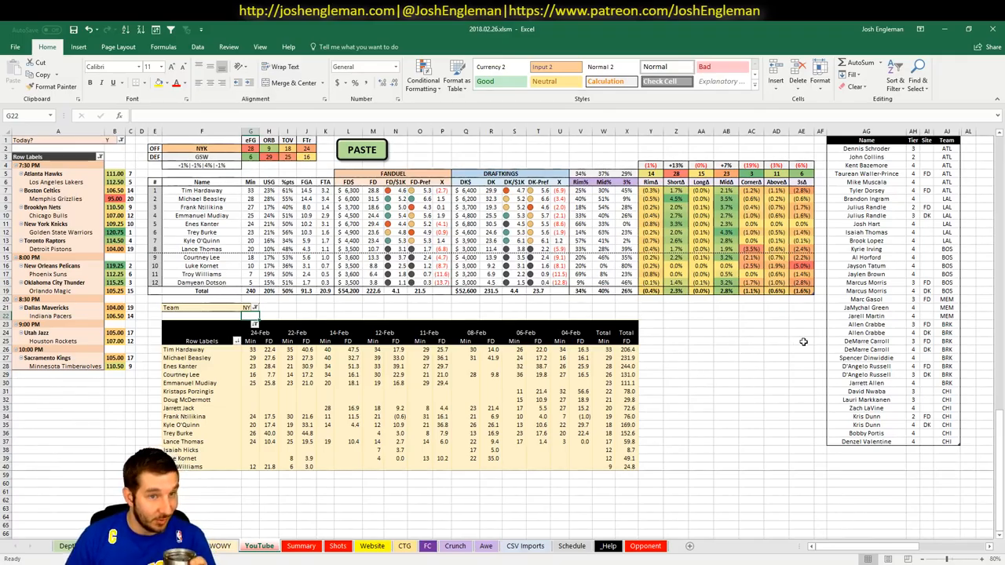
{"action": "mouse_move", "coordinate": [716, 378]}
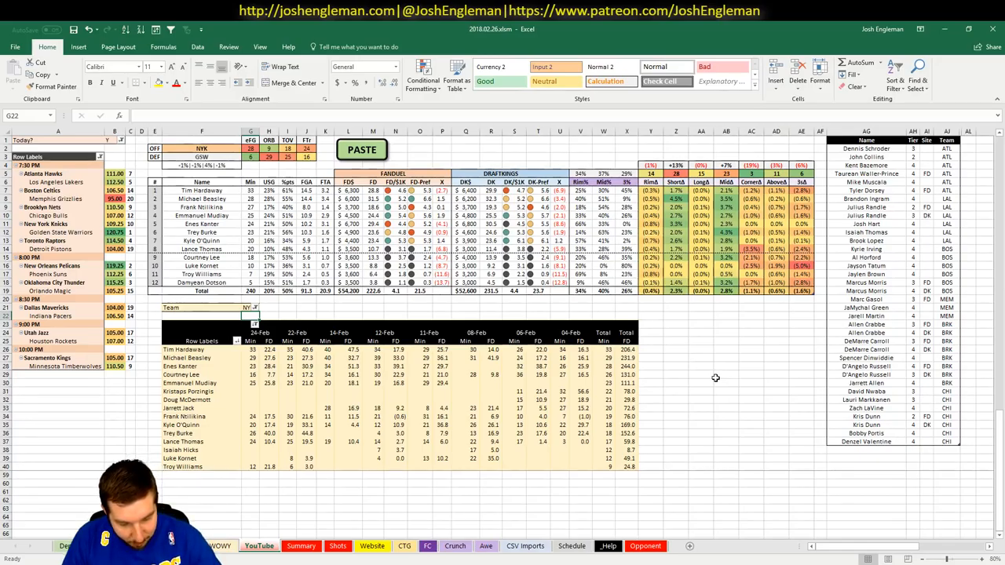
{"action": "mouse_move", "coordinate": [822, 415]}
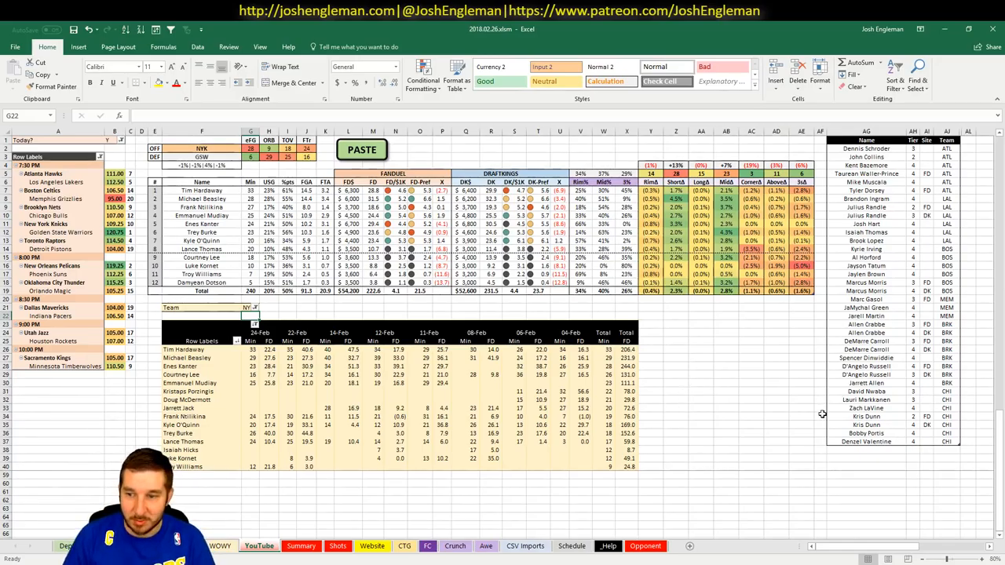
{"action": "left_click", "coordinate": [866, 441]}
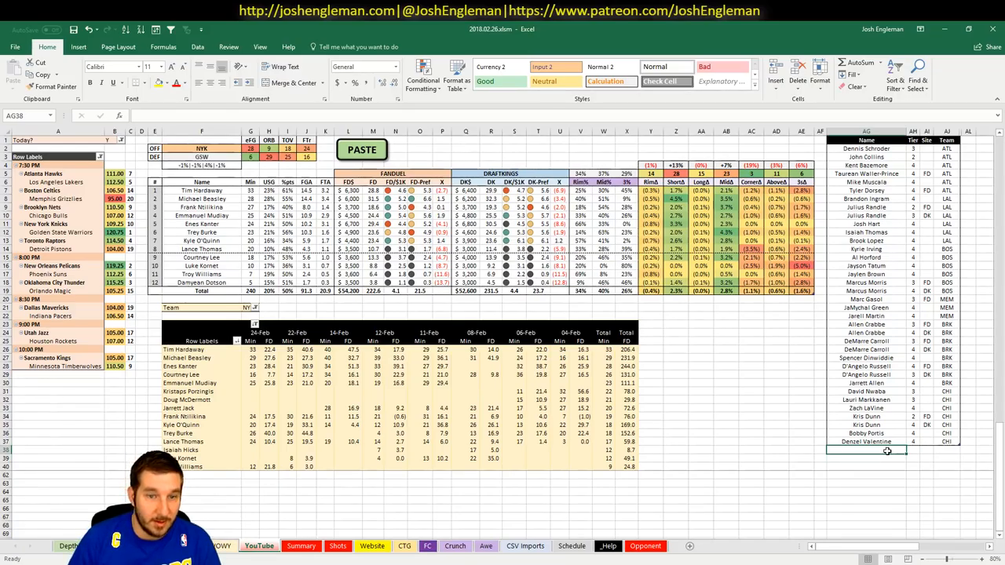
{"action": "type", "text": "Tim Haw"}
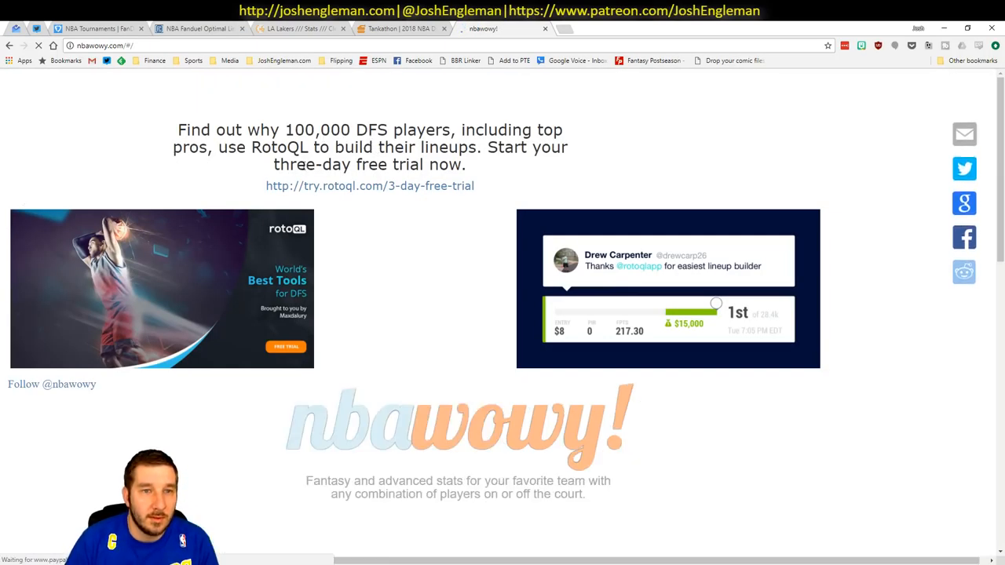
Select the Knicks on nbawowy and load their results page
{"action": "scroll", "scroll_direction": "down", "scroll_amount": 3}
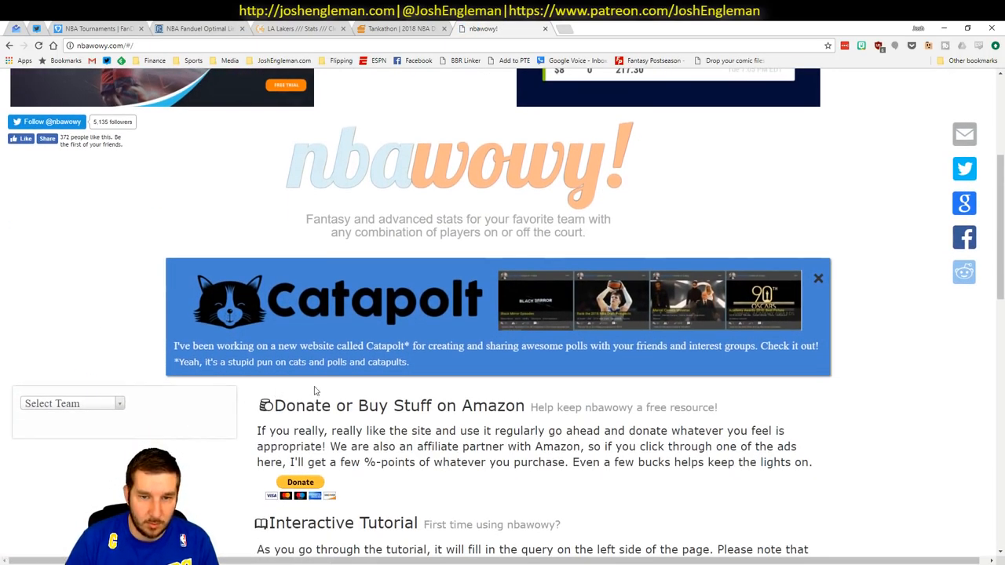
{"action": "mouse_move", "coordinate": [353, 322]}
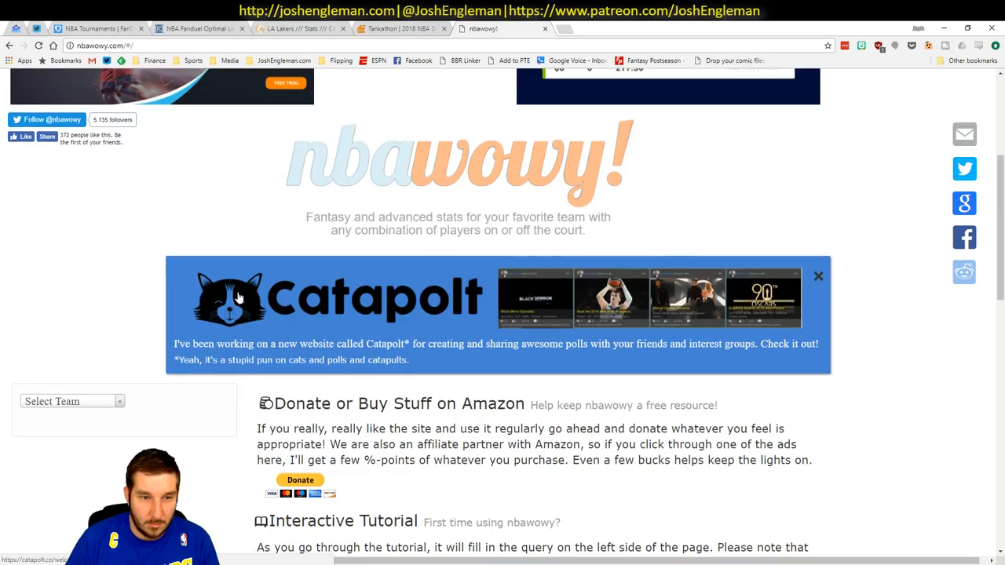
{"action": "scroll", "scroll_direction": "down", "scroll_amount": 3}
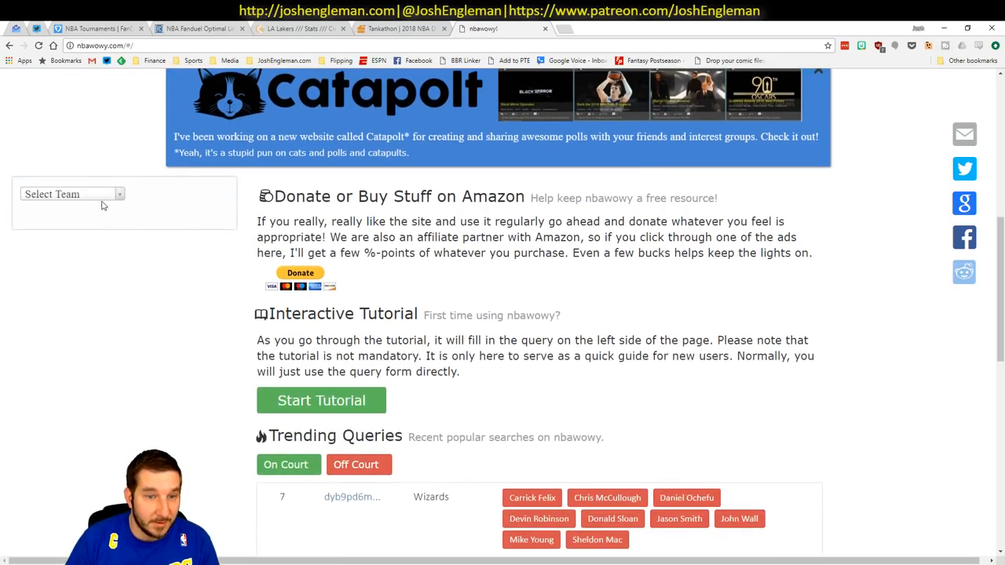
{"action": "left_click", "coordinate": [70, 195]}
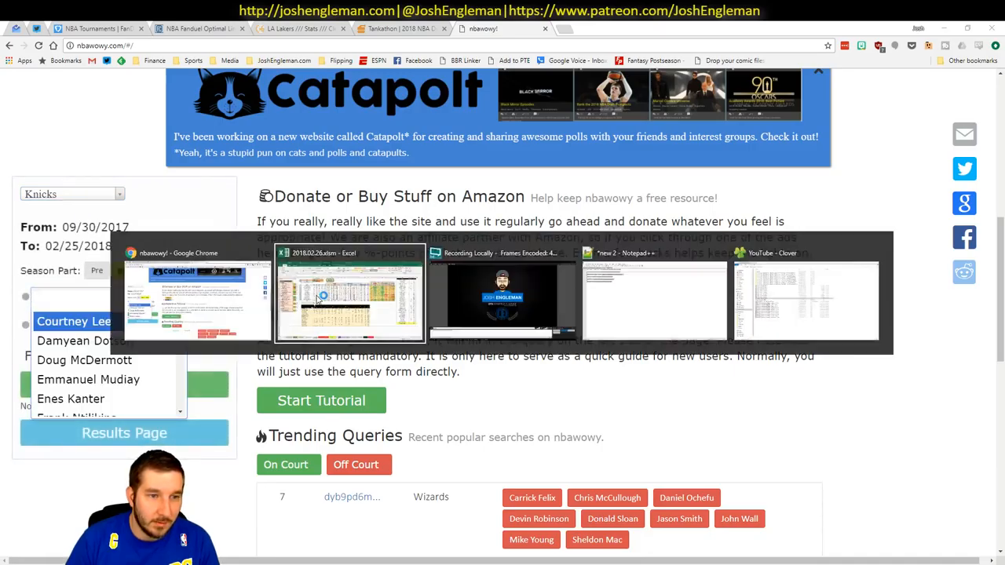
{"action": "left_click", "coordinate": [348, 298]}
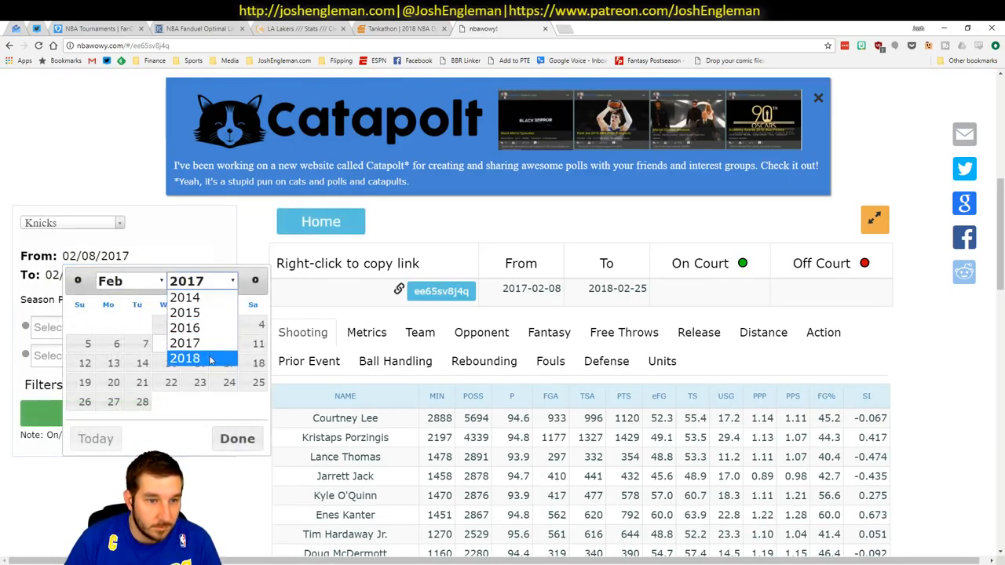
Set the start date's year to 2018 and rerun the Knicks query for 02/08/2018–02/25/2018
{"action": "left_click", "coordinate": [185, 358]}
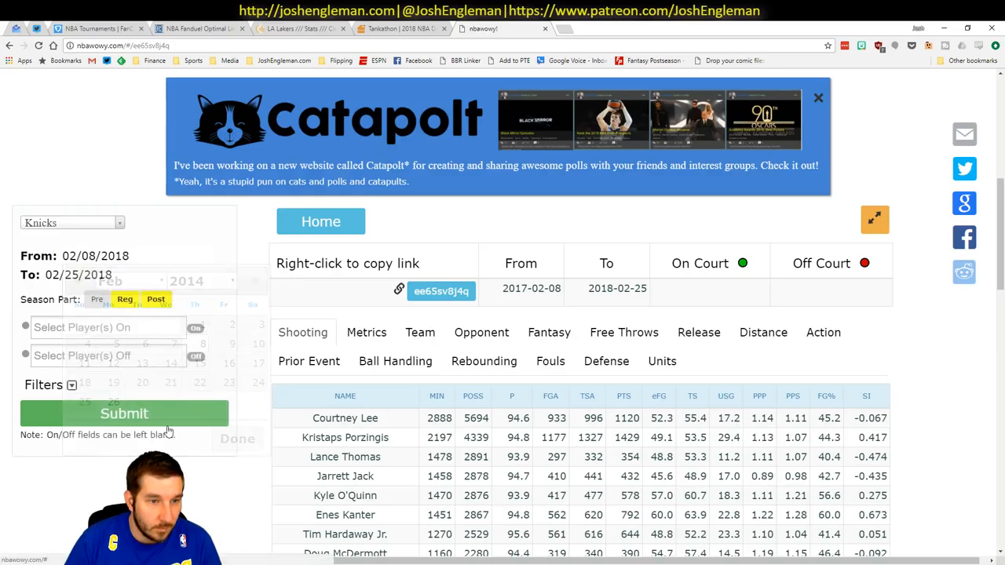
{"action": "left_click", "coordinate": [237, 437]}
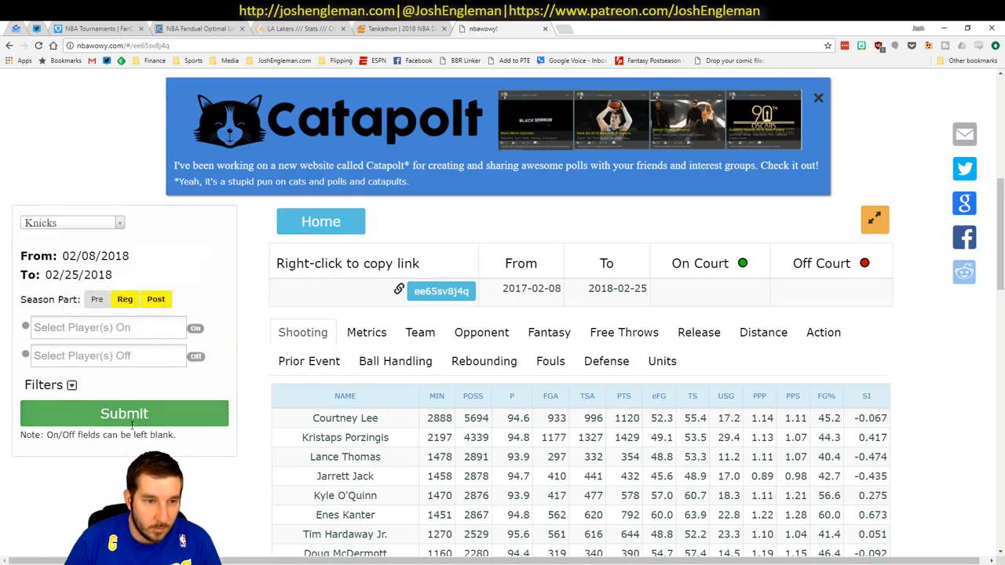
{"action": "left_click", "coordinate": [124, 414]}
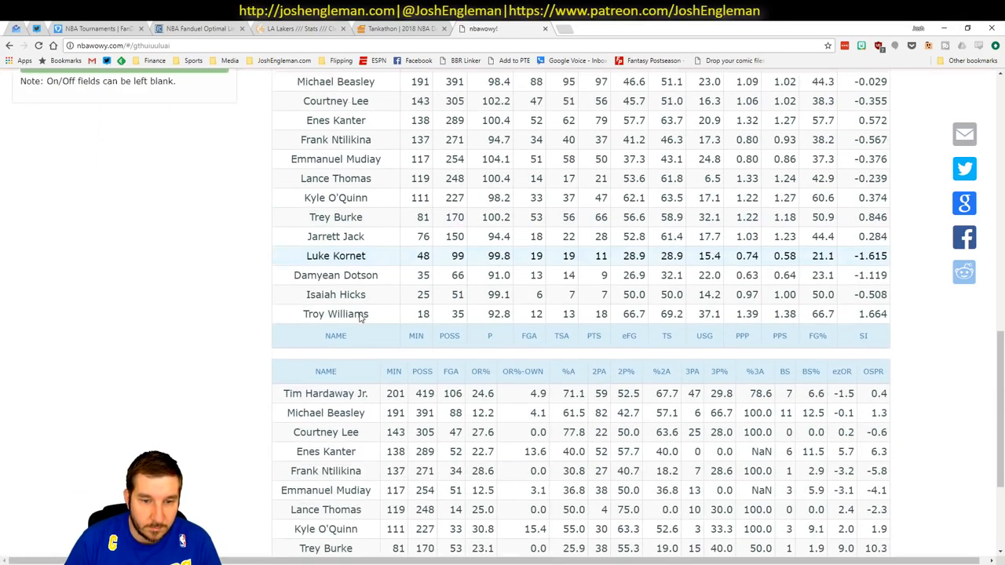
{"action": "scroll", "scroll_direction": "down", "scroll_amount": 3}
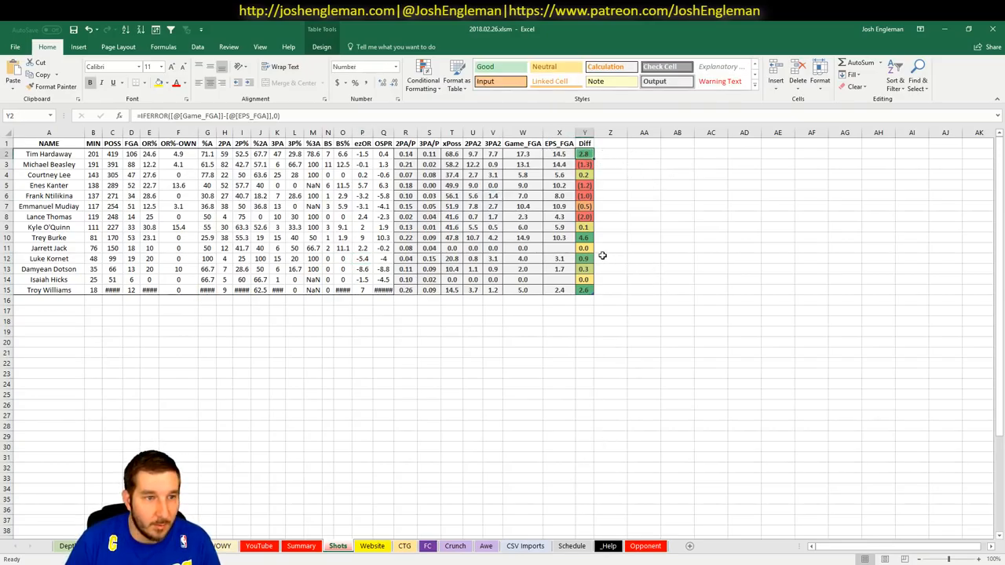
Enter boosts of 1.5% and 3% for Knicks players on the per-player boost sheet
{"action": "left_click", "coordinate": [584, 237]}
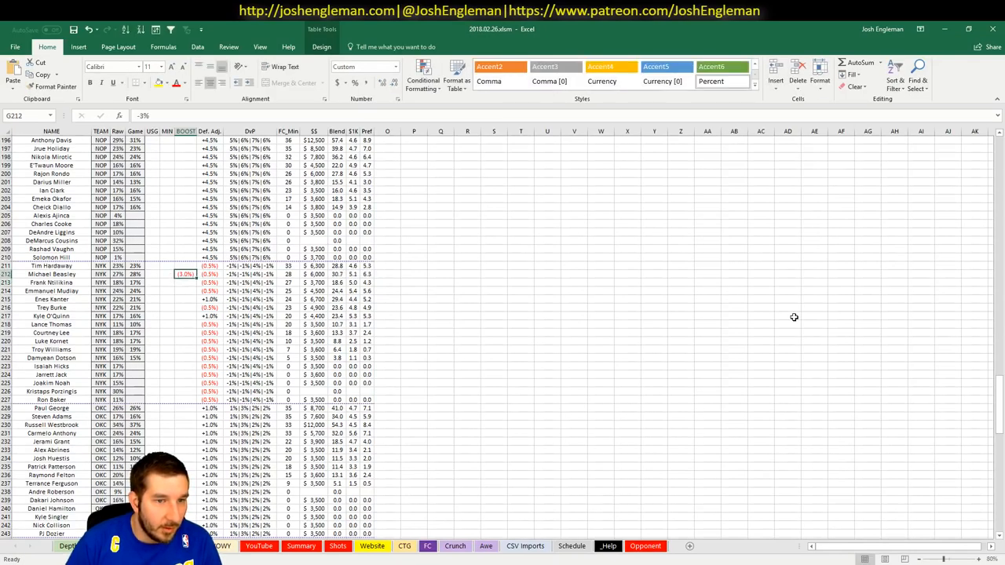
{"action": "type", "text": "1.5%"}
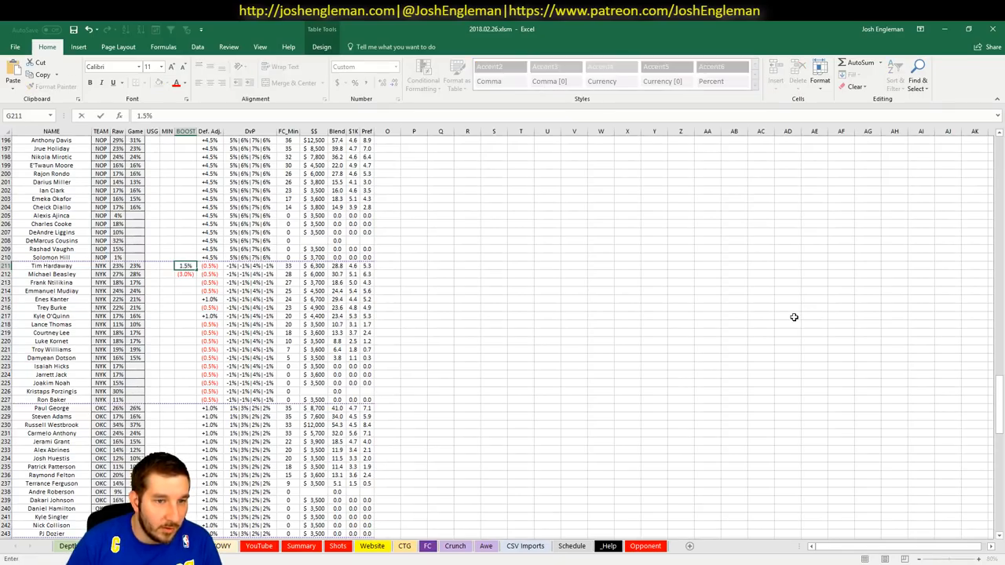
{"action": "type", "text": "3%"}
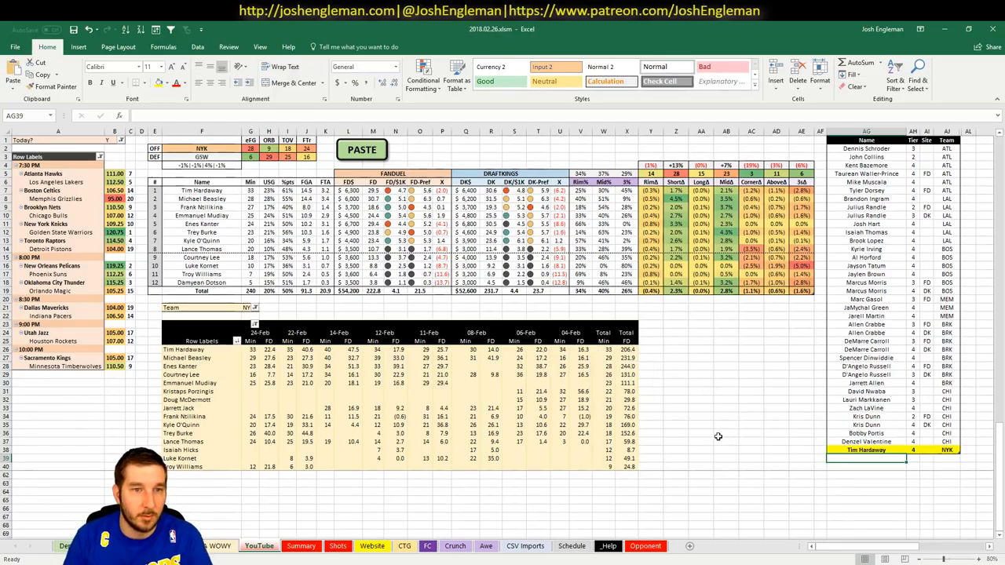
Add Michael Beasley and Frank Ntilikina to the tier list tagged NYK
{"action": "type", "text": "Michael Beasley"}
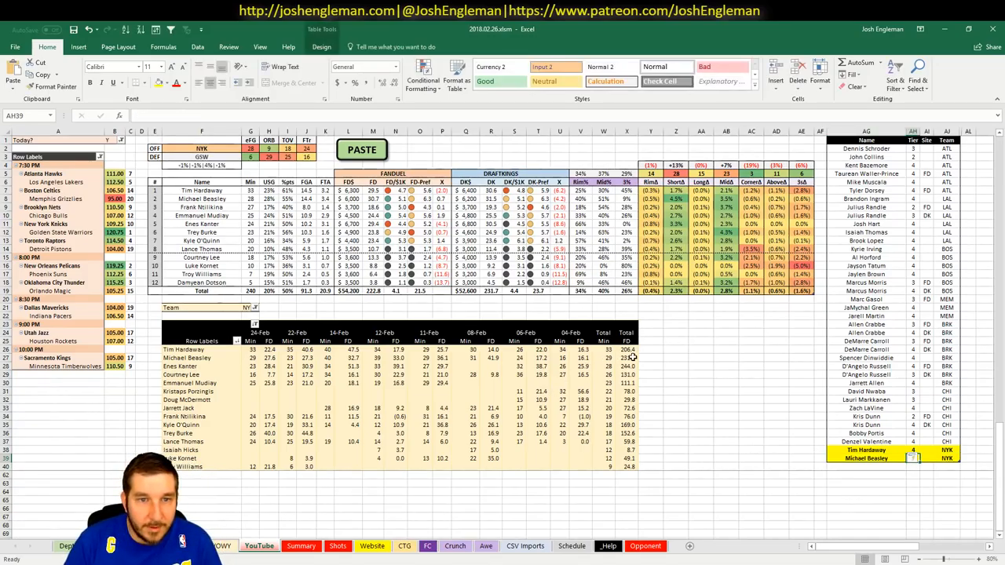
{"action": "mouse_move", "coordinate": [628, 357]}
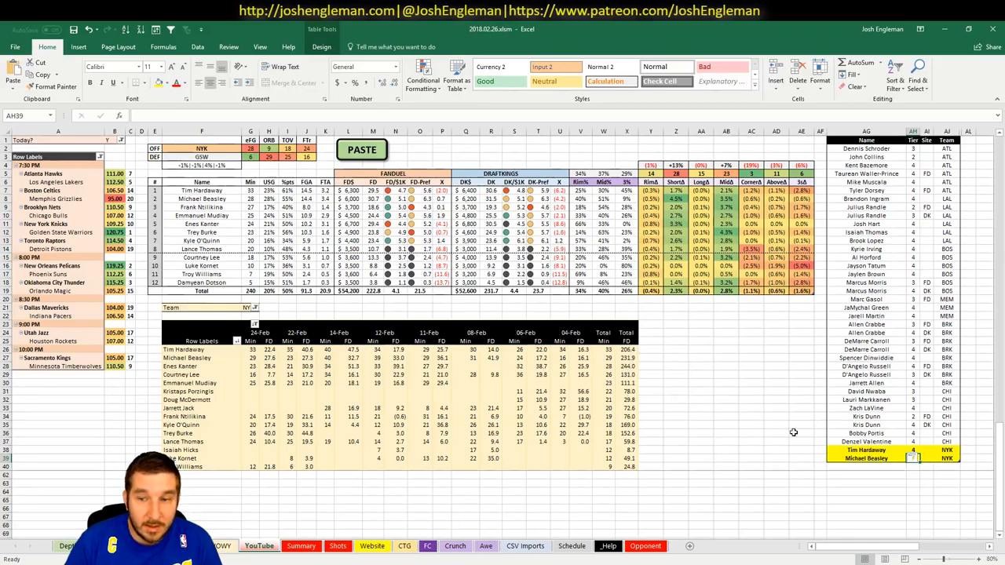
{"action": "left_click", "coordinate": [867, 424]}
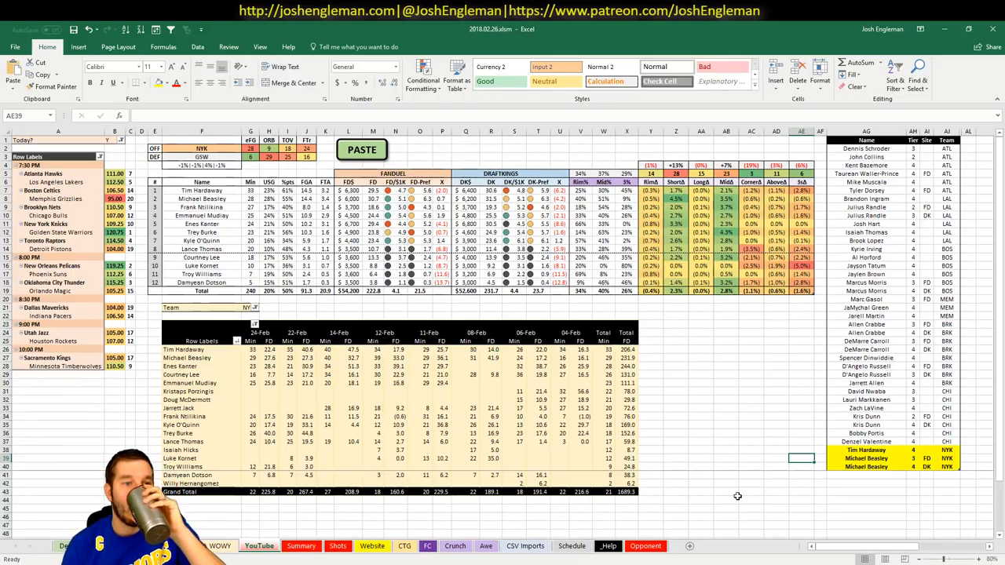
{"action": "mouse_move", "coordinate": [763, 486]}
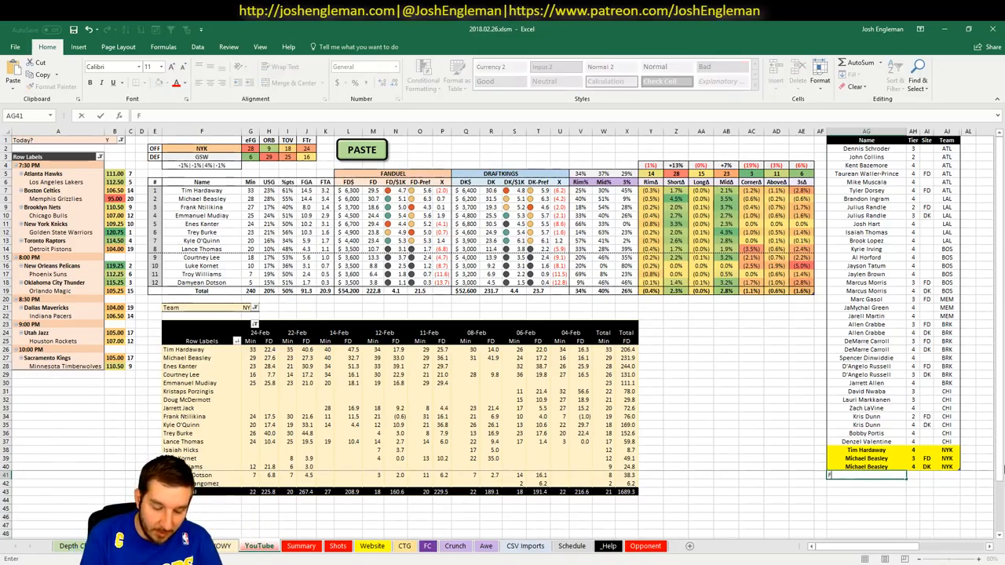
{"action": "type", "text": "Frank Ntilikina"}
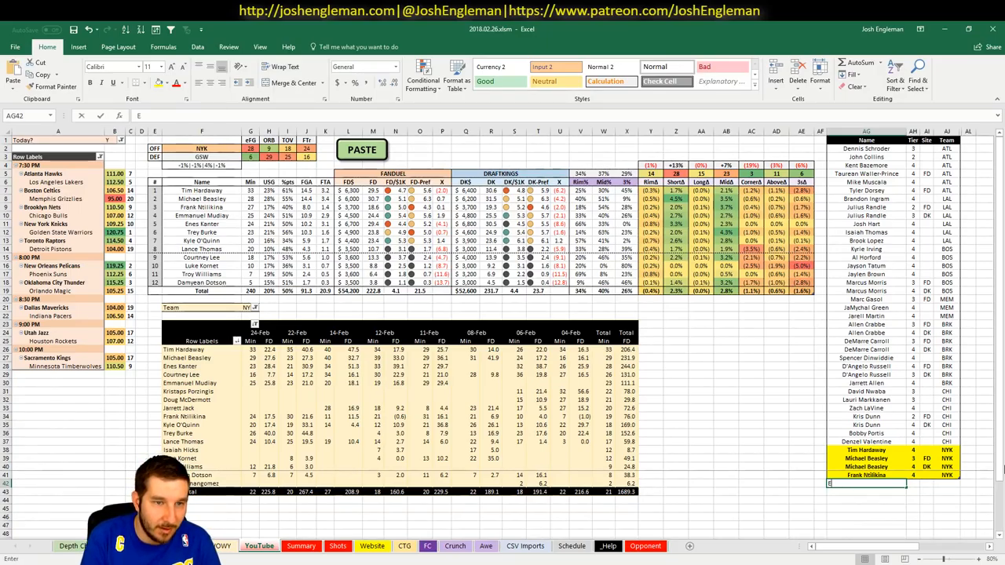
Add Emmanuel Mudiay, Trey Burke and Kyle O'Quinn to the tier list tagged NYK
{"action": "type", "text": "Emmanuel Mudiay"}
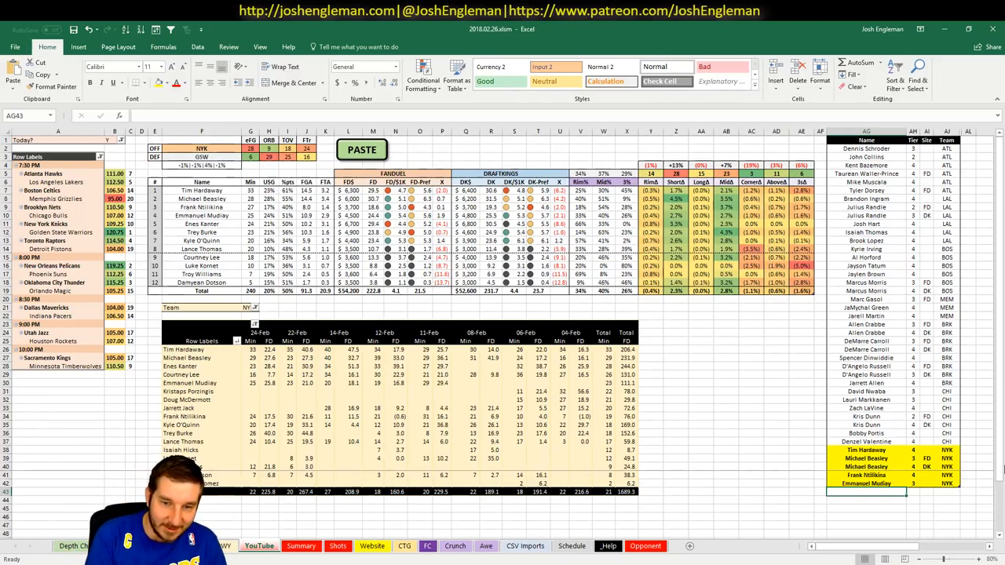
{"action": "type", "text": "Trey Byrke"}
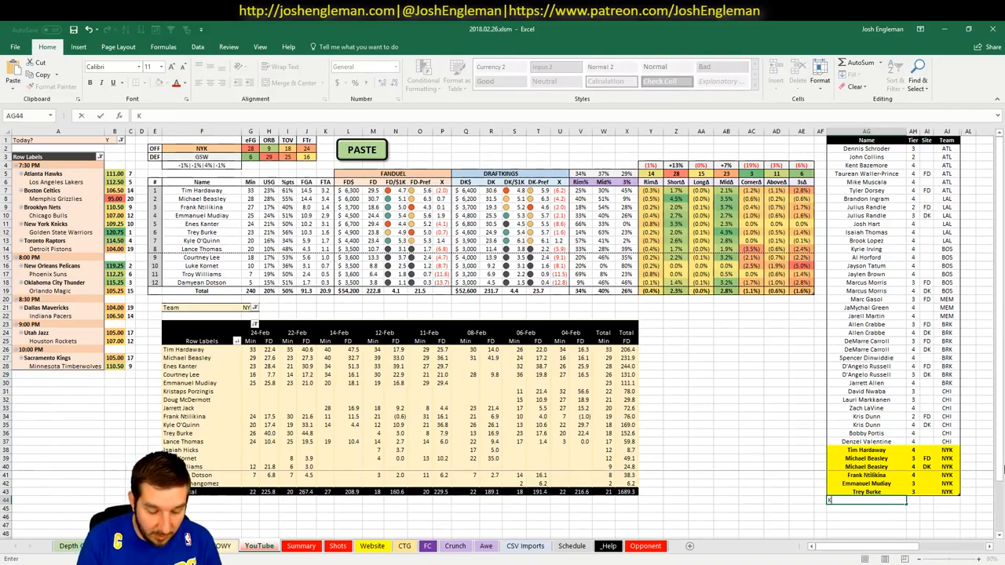
{"action": "type", "text": "Kyle O'Quinn"}
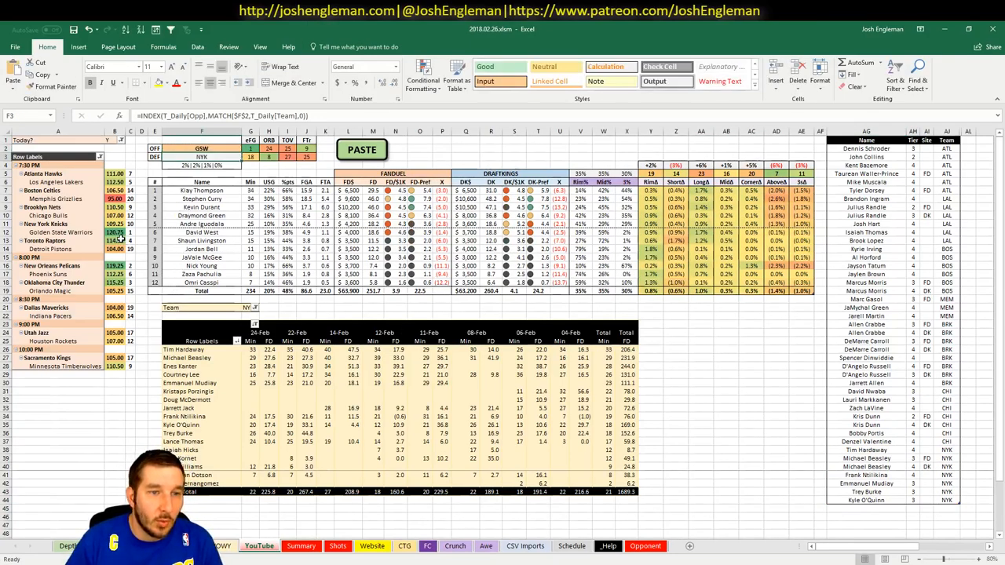
{"action": "mouse_move", "coordinate": [647, 408]}
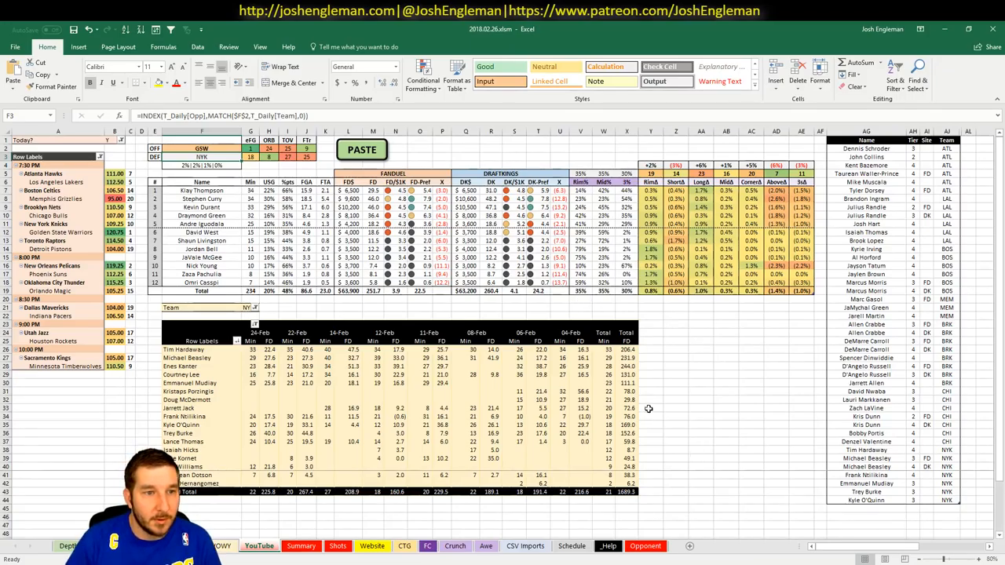
{"action": "mouse_move", "coordinate": [707, 399]}
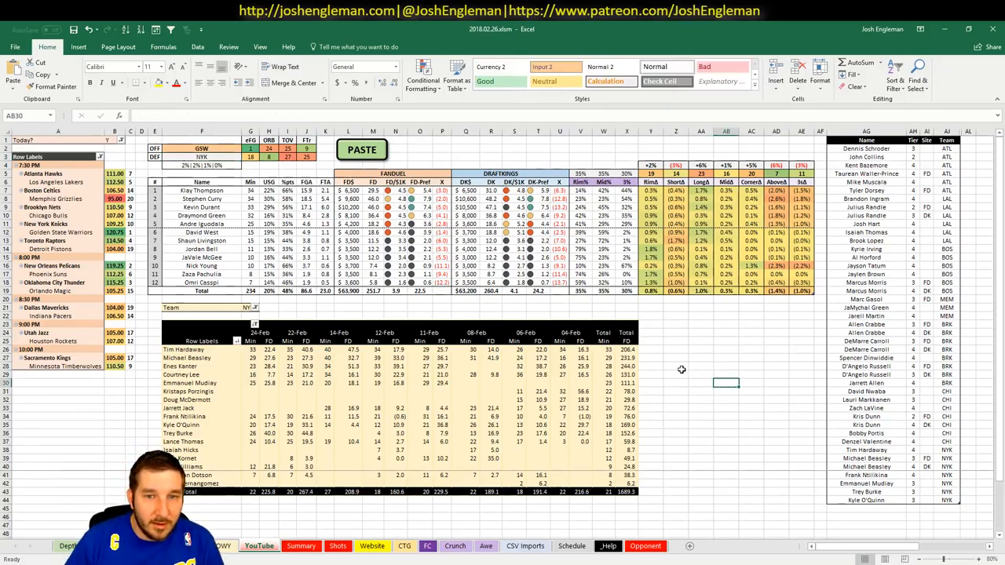
Give Klay Thompson tier 3 on DK and add Stephen Curry to the GSW tier entries
{"action": "left_click", "coordinate": [725, 358]}
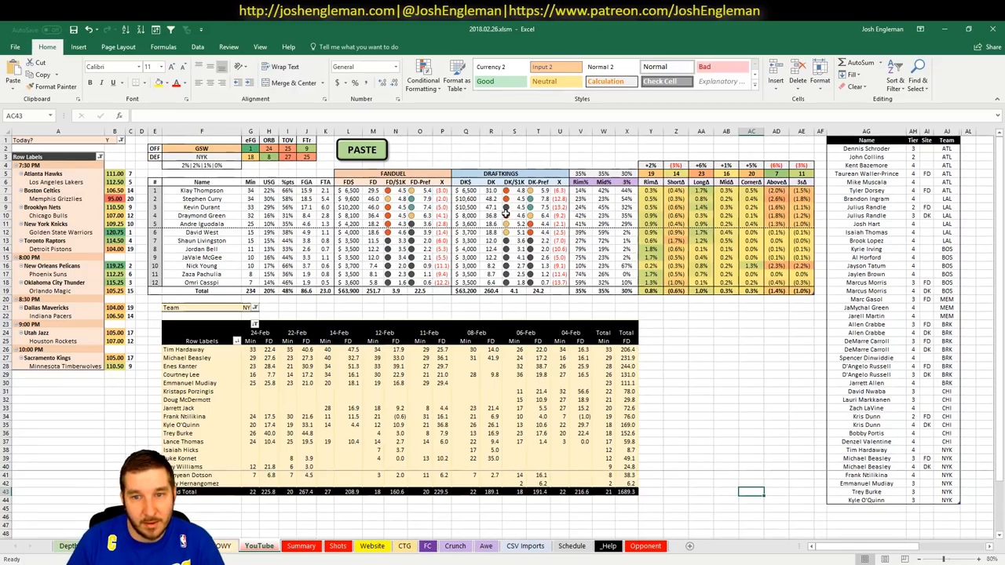
{"action": "mouse_move", "coordinate": [402, 149]}
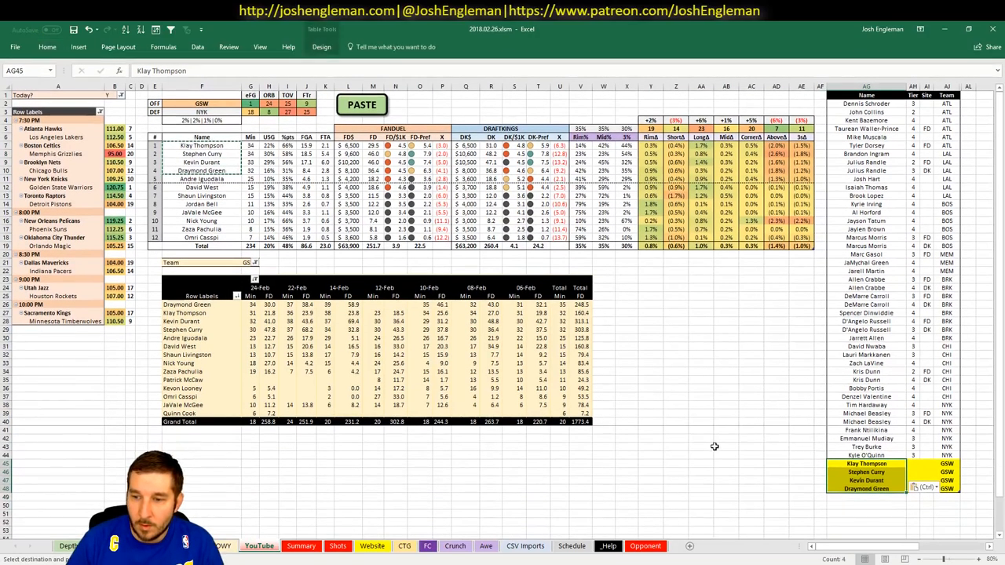
{"action": "left_click", "coordinate": [688, 395]}
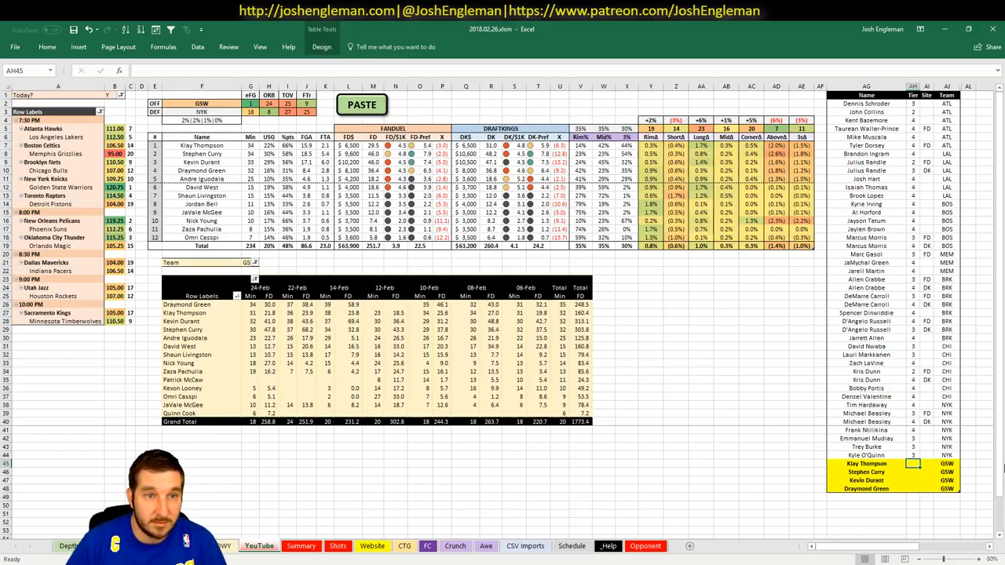
{"action": "type", "text": "3"}
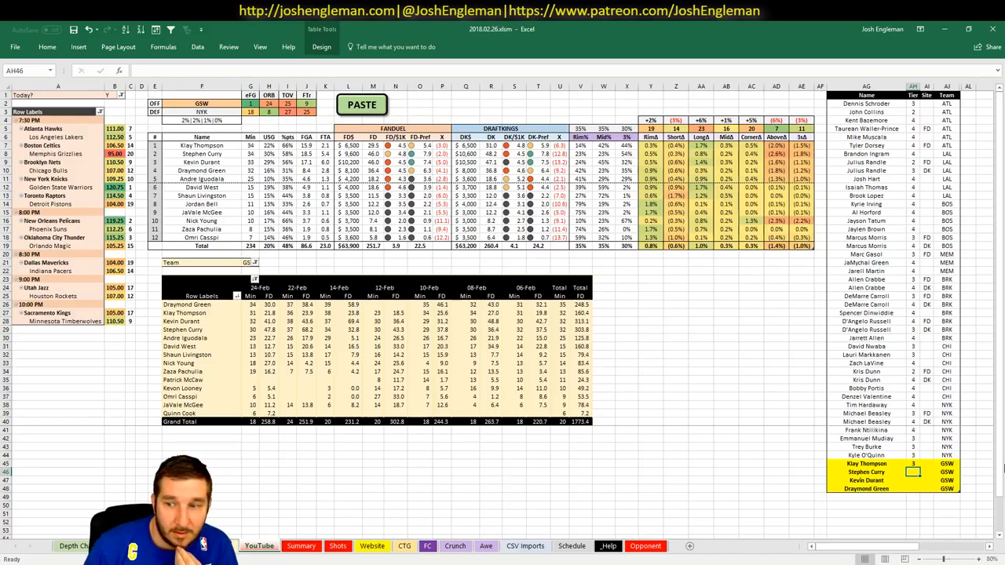
{"action": "type", "text": "DK"}
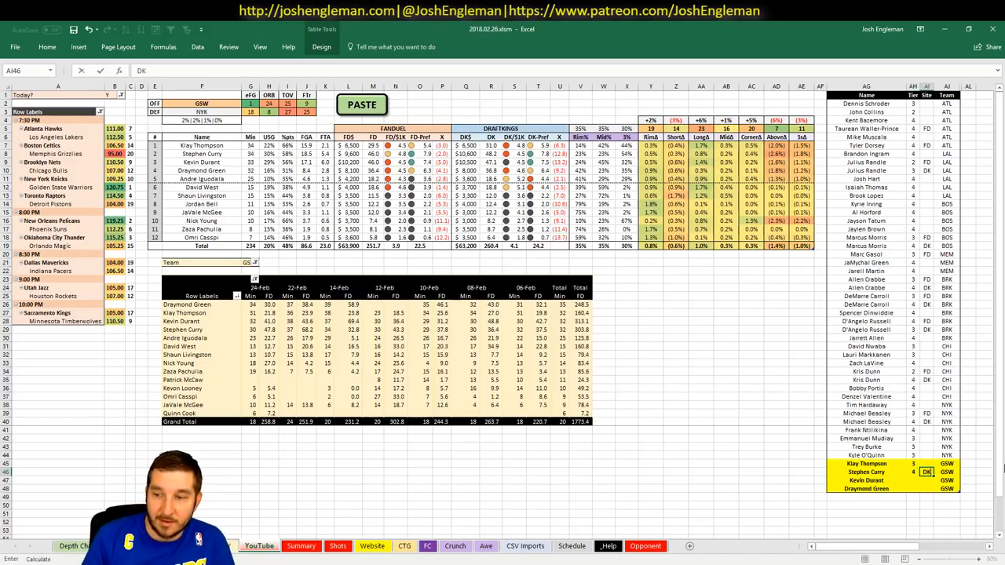
{"action": "type", "text": "Stephen Curry"}
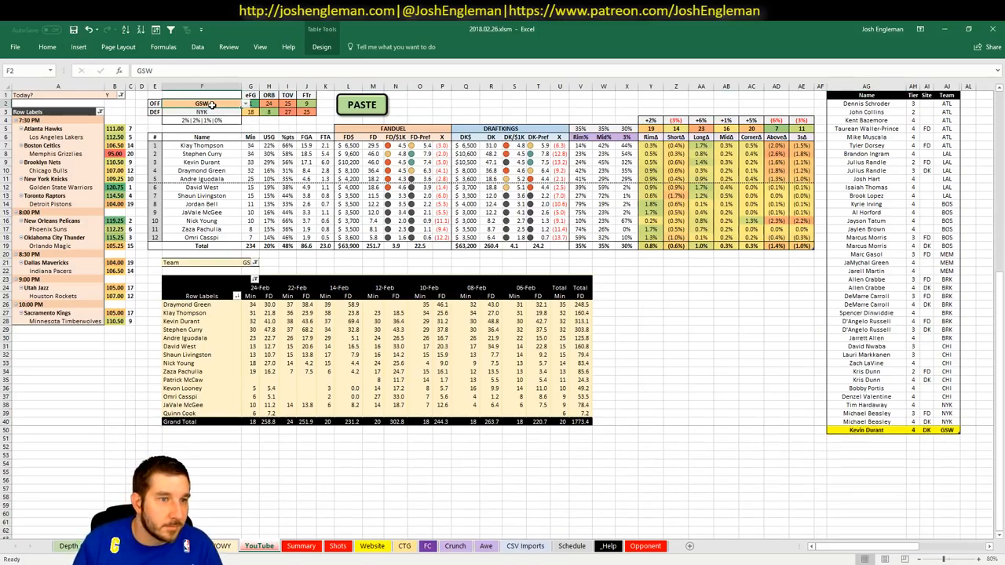
Set the team to TOR and add DeMar DeRozan, Kyle Lowry and Serge Ibaka to the tier list
{"action": "type", "text": "TOR"}
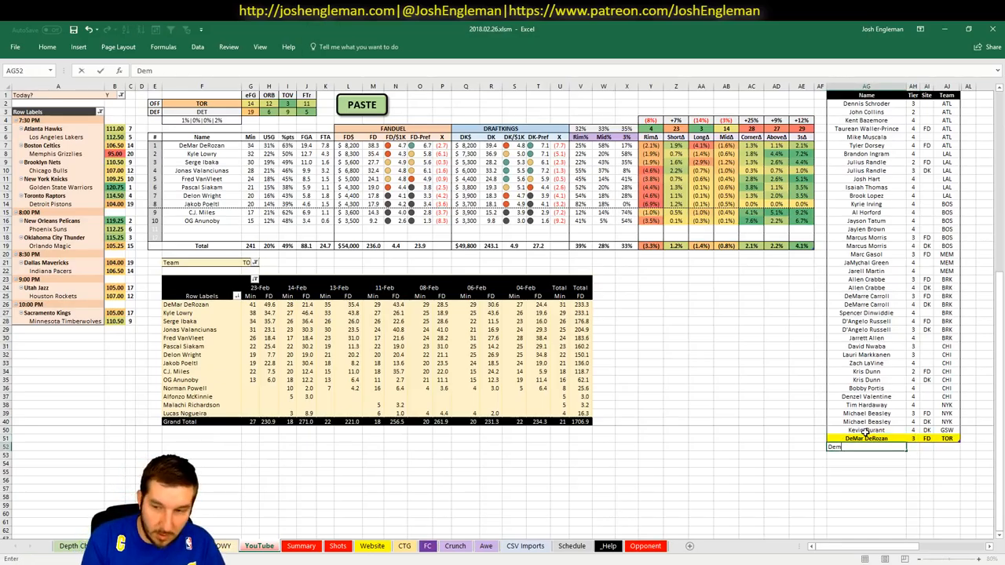
{"action": "type", "text": "DeMar DeRozan"}
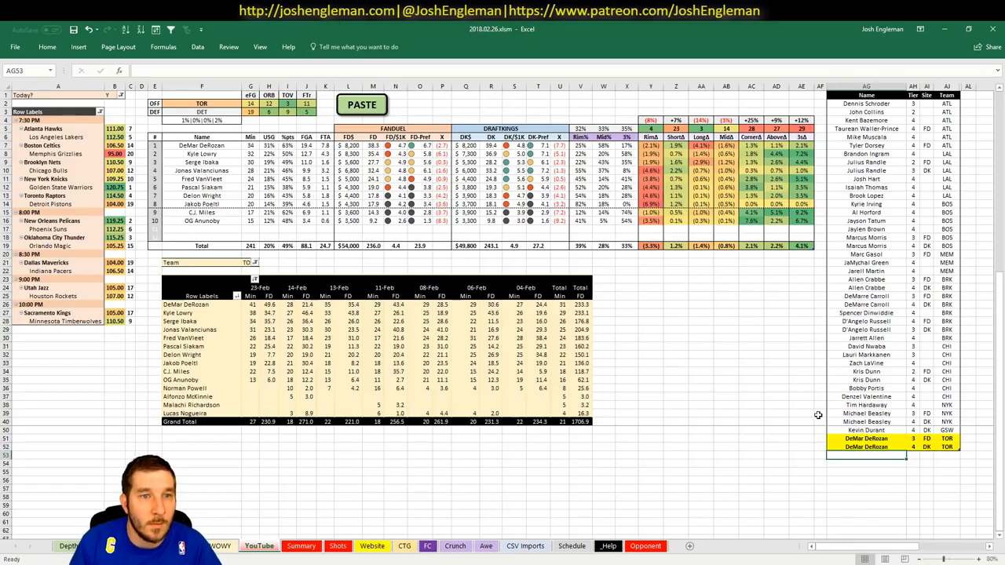
{"action": "mouse_move", "coordinate": [680, 364]}
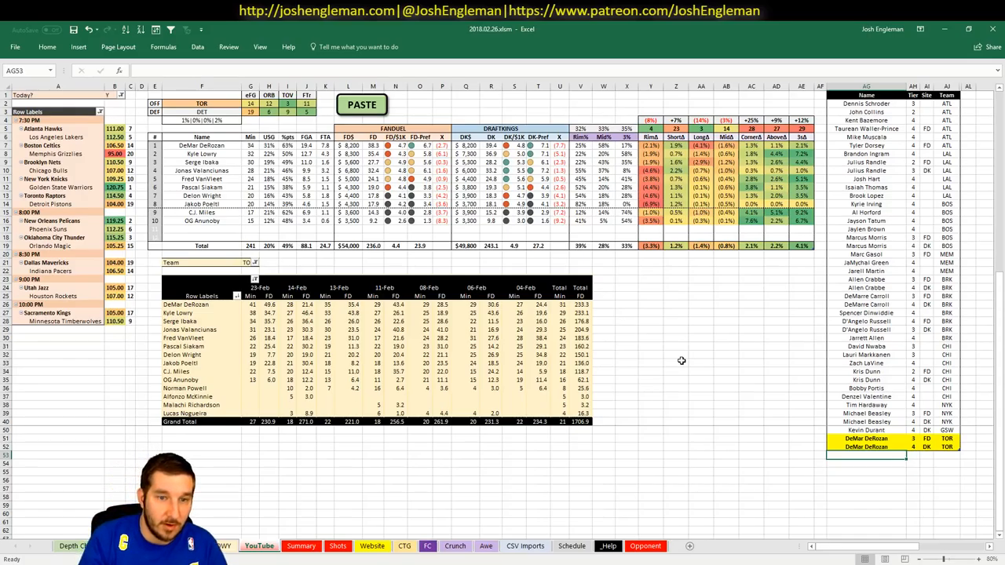
{"action": "type", "text": "Kyle Lowry"}
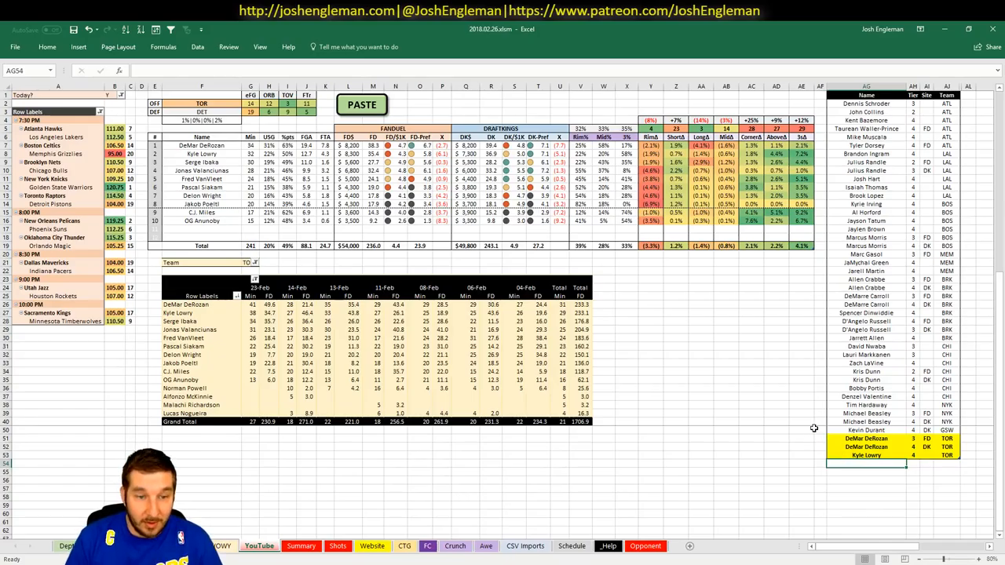
{"action": "type", "text": "Serge Ibaka"}
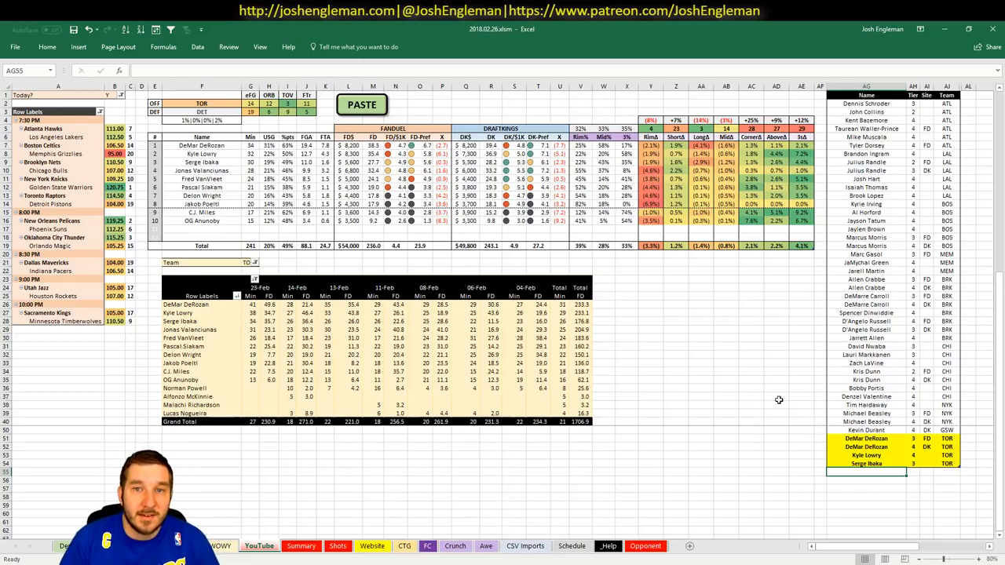
{"action": "mouse_move", "coordinate": [721, 392]}
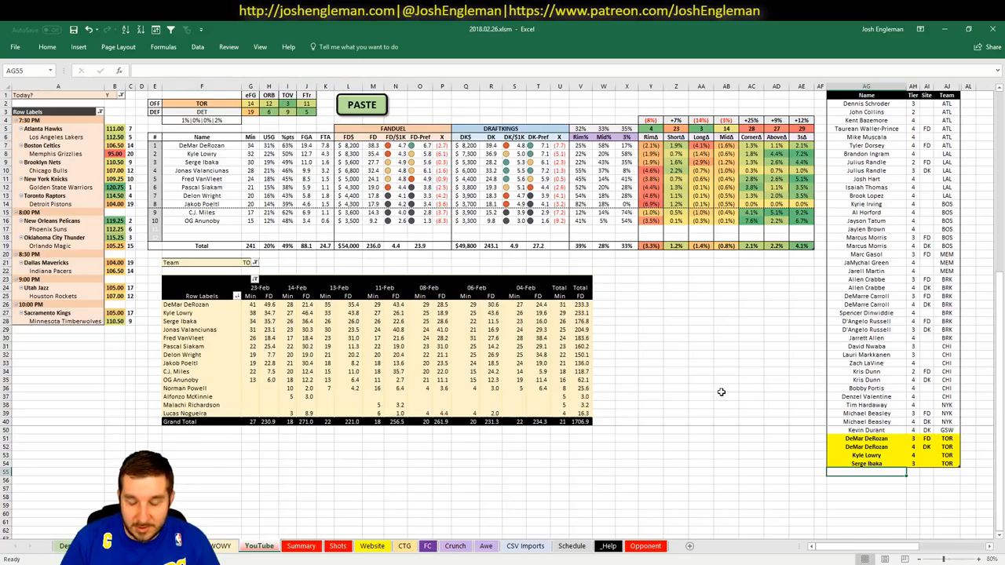
{"action": "mouse_move", "coordinate": [907, 280]}
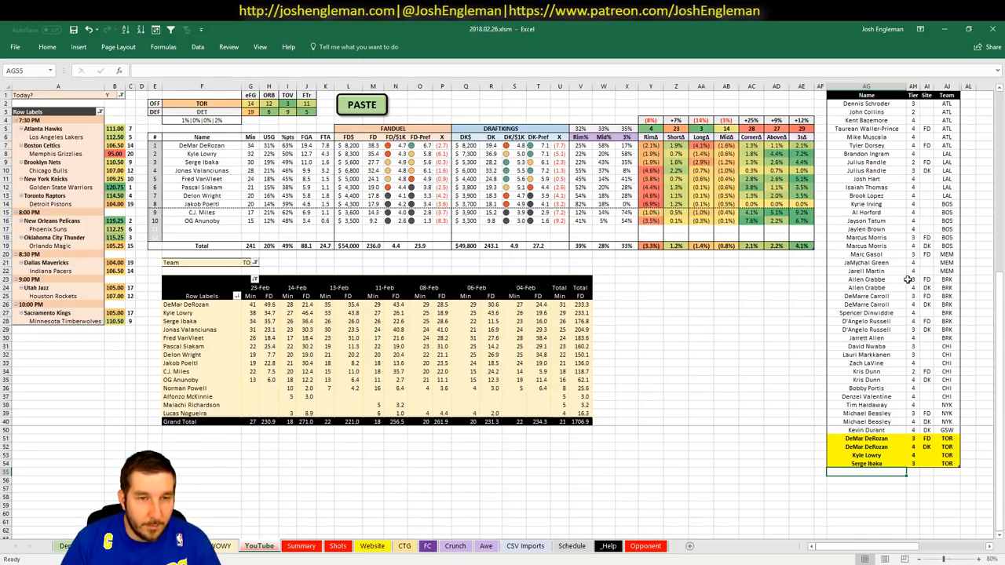
Add Jonas Valanciunas and Fred VanVleet to the tier list tagged TOR
{"action": "type", "text": "Jona"}
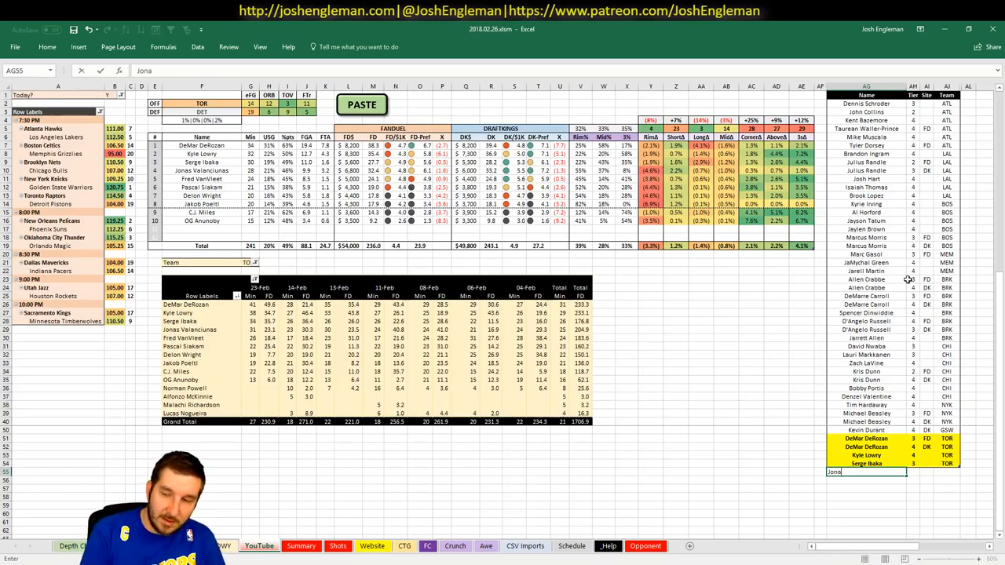
{"action": "type", "text": "s Valanciunas"}
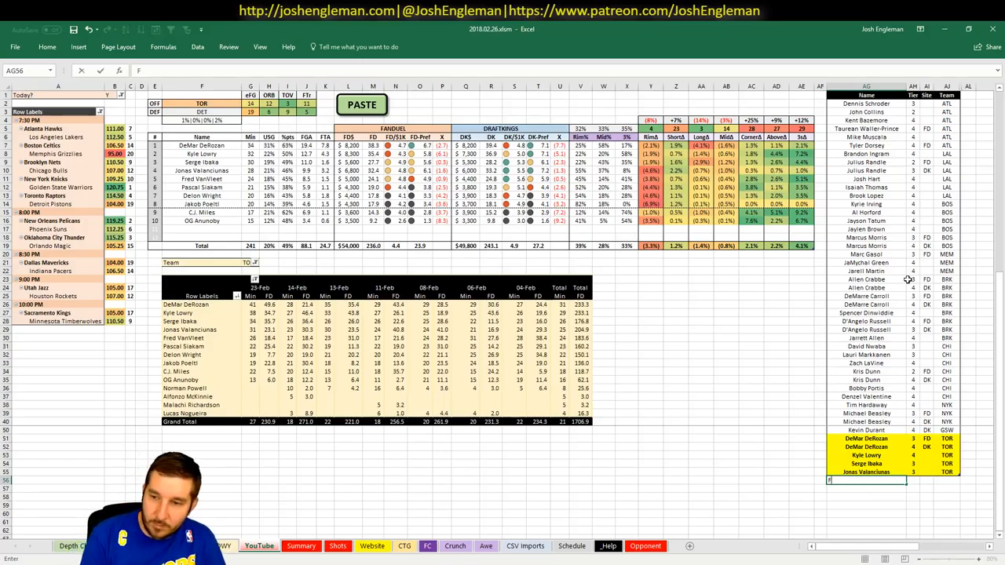
{"action": "type", "text": "Fred F"}
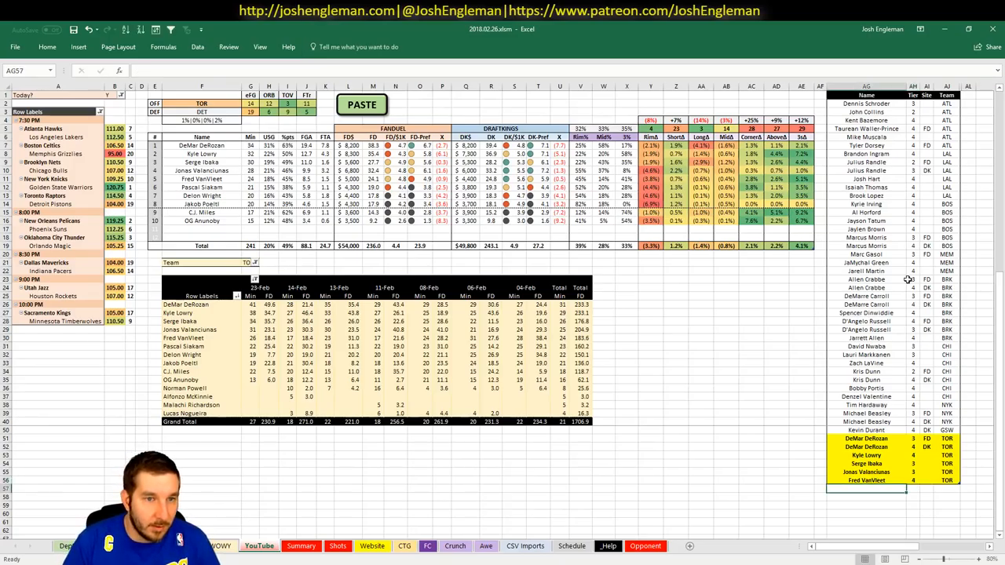
{"action": "left_click", "coordinate": [201, 103]}
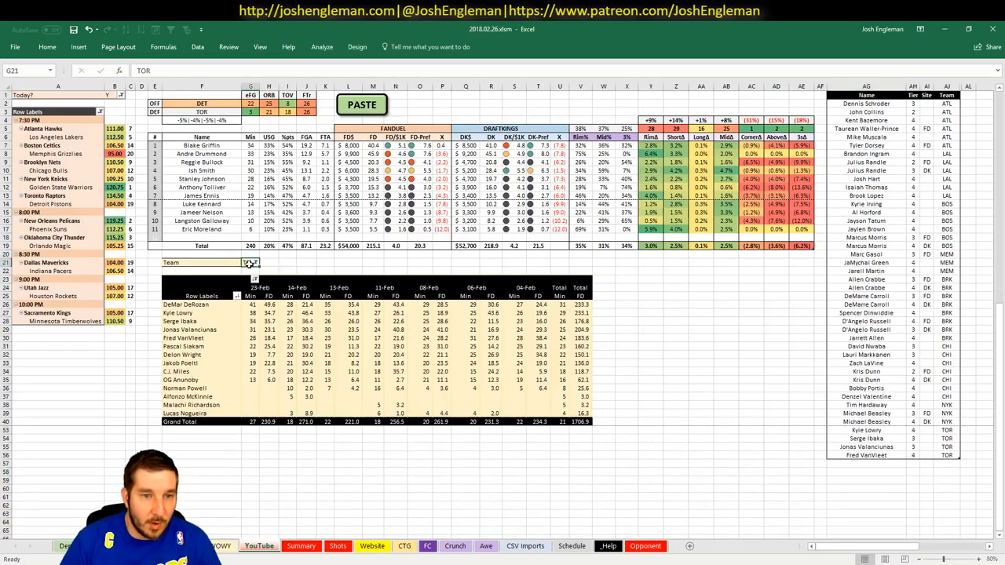
Set the dashboard team cell to DET to load Detroit players
{"action": "type", "text": "DET"}
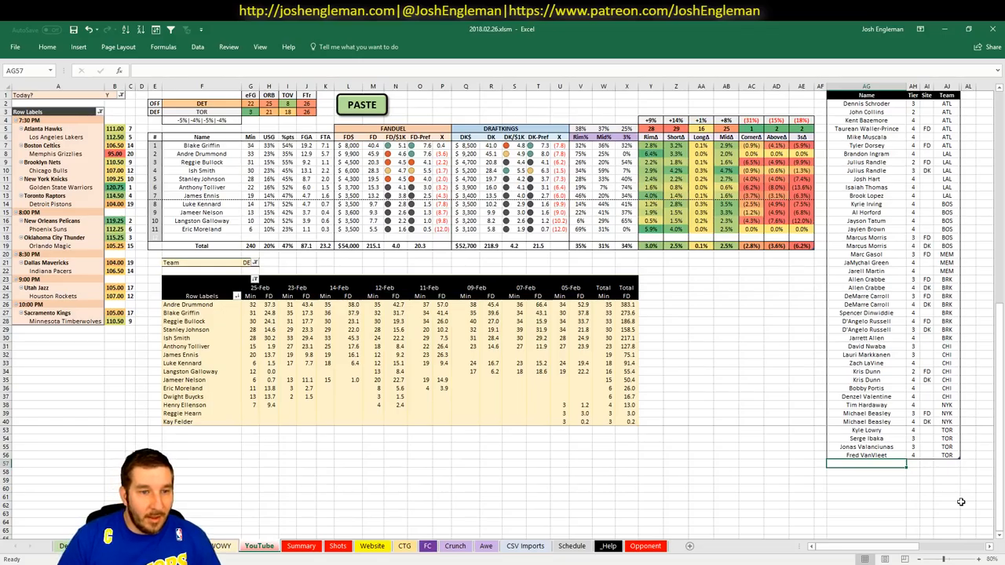
{"action": "mouse_move", "coordinate": [945, 462]}
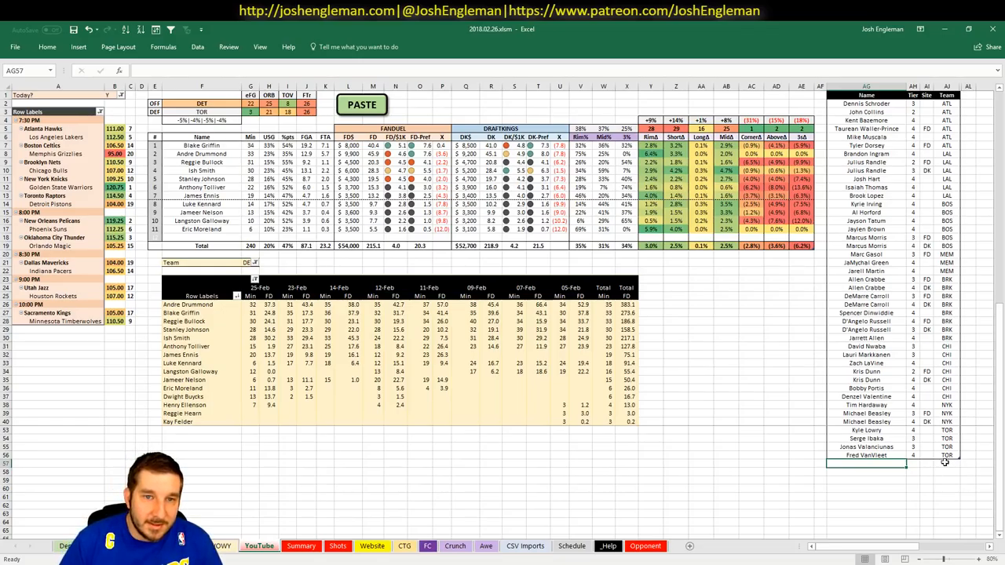
{"action": "mouse_move", "coordinate": [678, 406]}
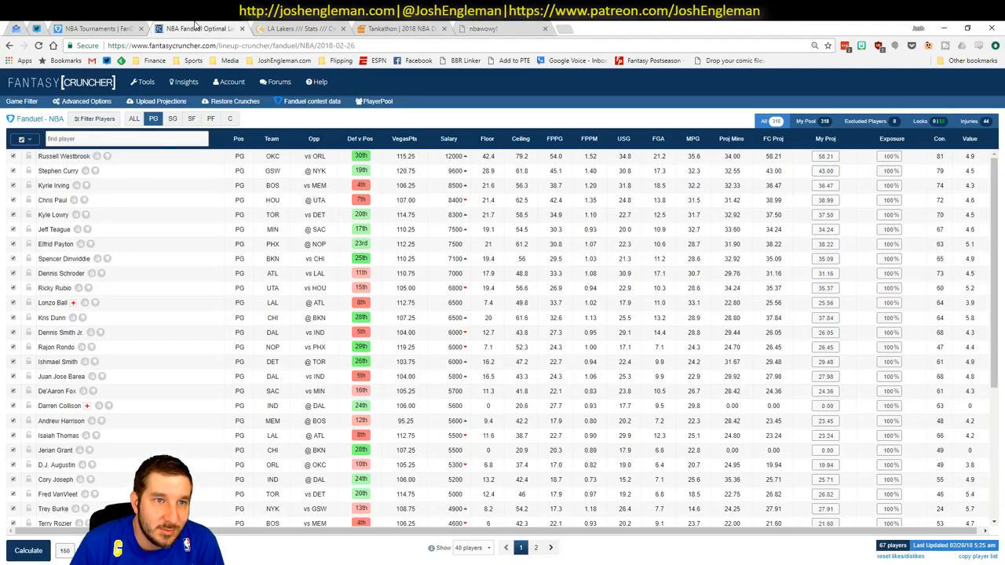
Filter Fantasy Cruncher's FanDuel pool to power forwards, then return to the Excel workbook
{"action": "left_click", "coordinate": [211, 120]}
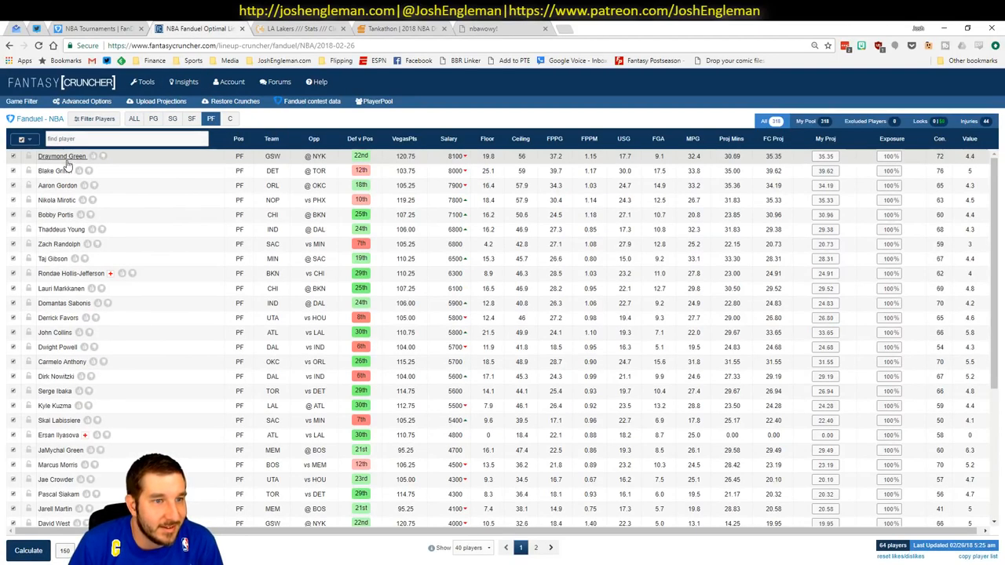
{"action": "left_click", "coordinate": [53, 170]}
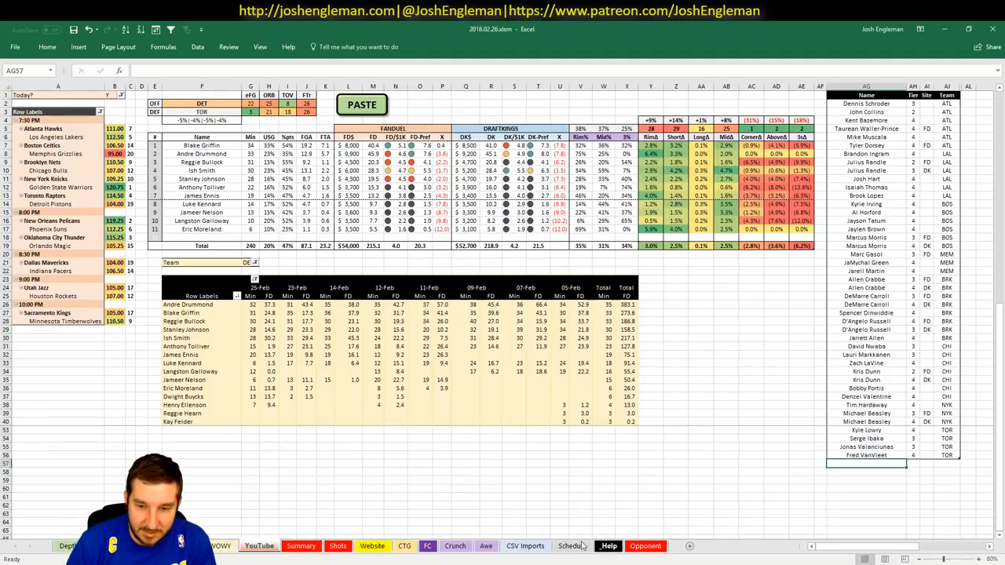
Show Blake Griffin's game-by-game MP and FPPM chart on the CSV imports sheet
{"action": "left_click", "coordinate": [524, 546]}
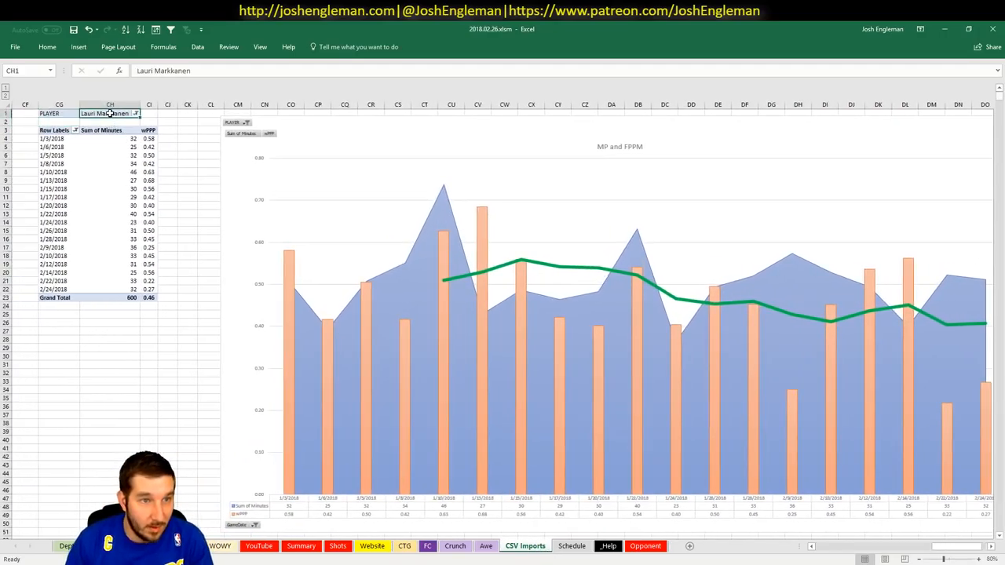
{"action": "type", "text": "Blake Griffin"}
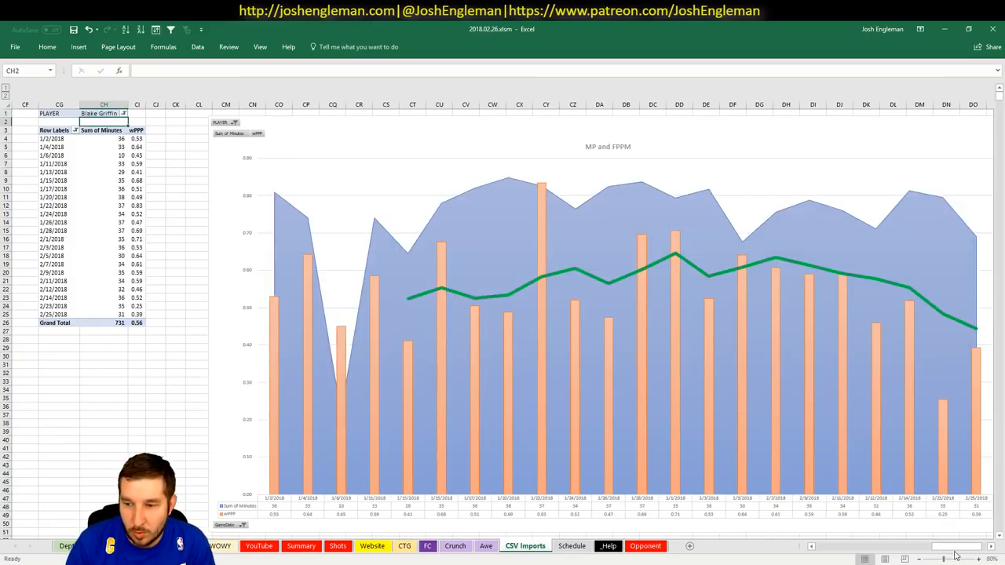
{"action": "scroll", "scroll_direction": "right", "scroll_amount": 3}
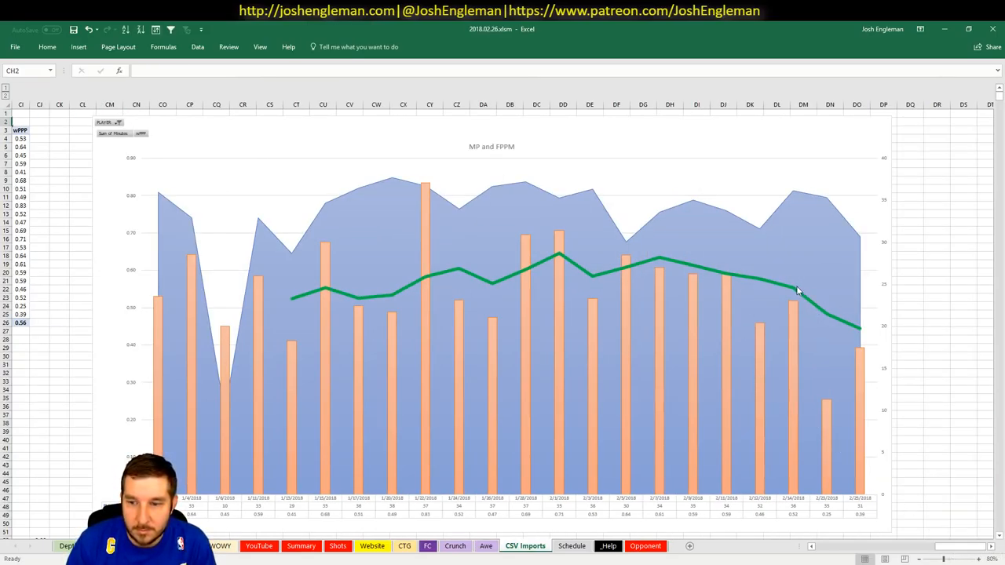
{"action": "mouse_move", "coordinate": [703, 270]}
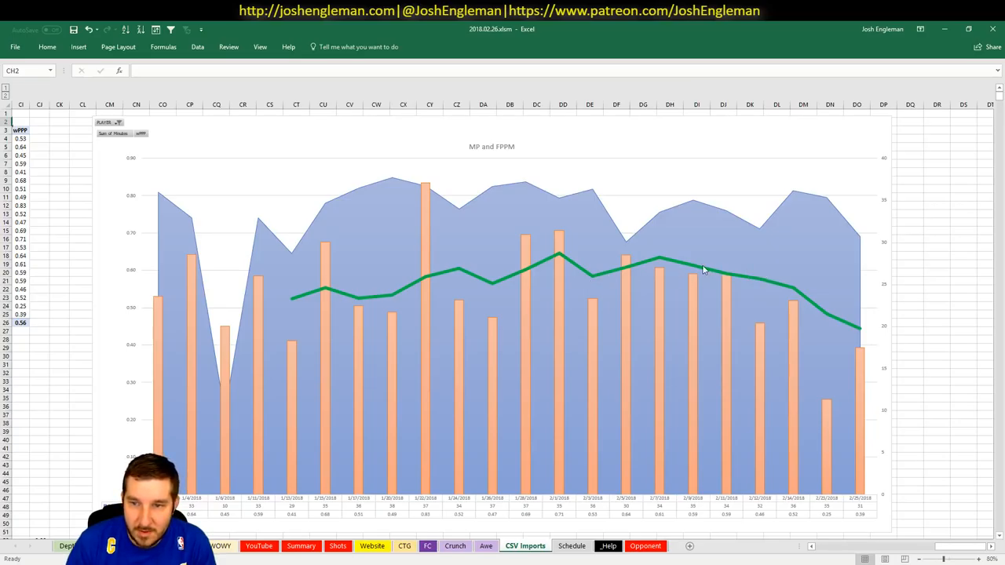
{"action": "mouse_move", "coordinate": [822, 302]}
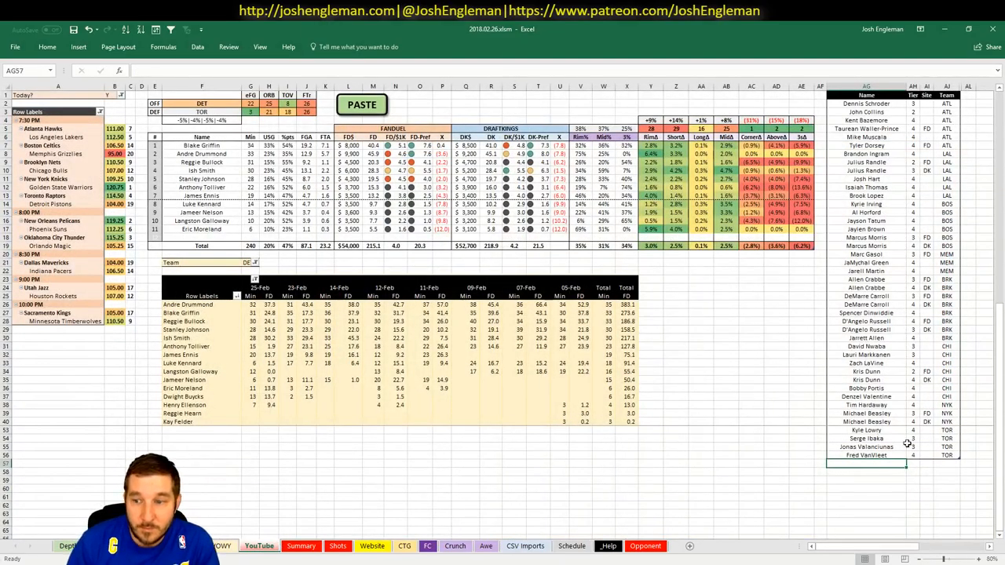
Add Blake Griffin and Andre Drummond to the tier list tagged DET, checking the player-list formula
{"action": "type", "text": "Blake Griffin"}
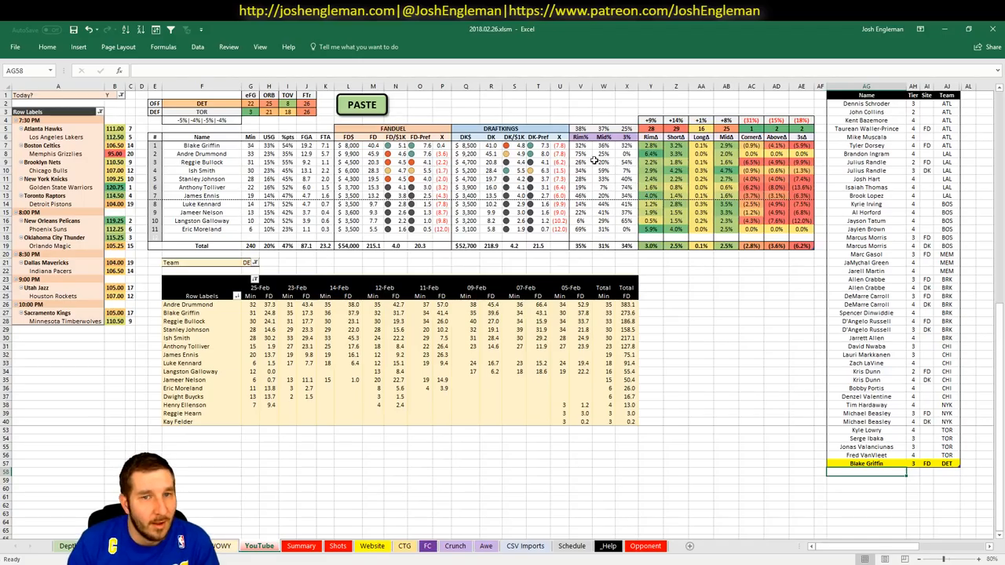
{"action": "left_click", "coordinate": [201, 144]}
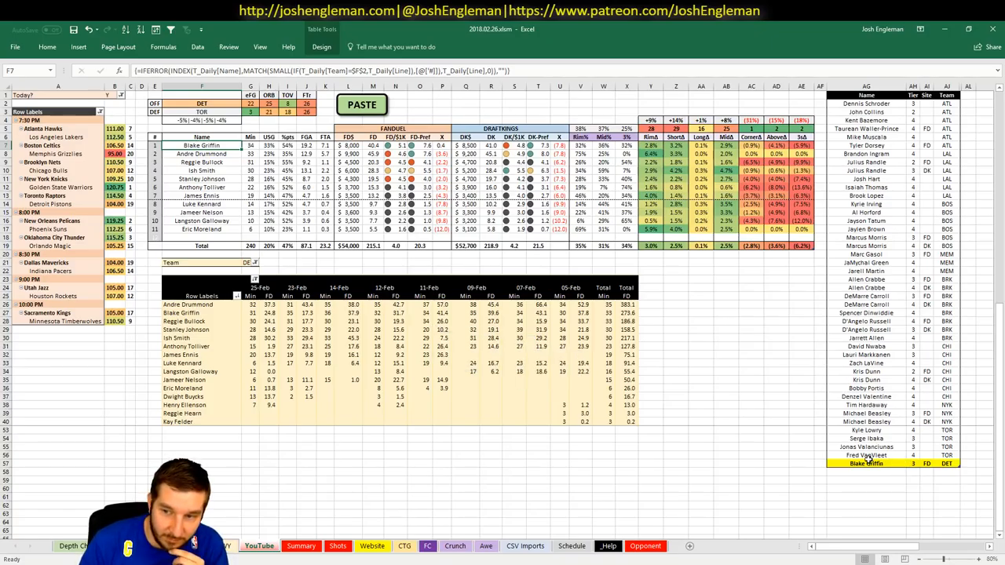
{"action": "mouse_move", "coordinate": [806, 467]}
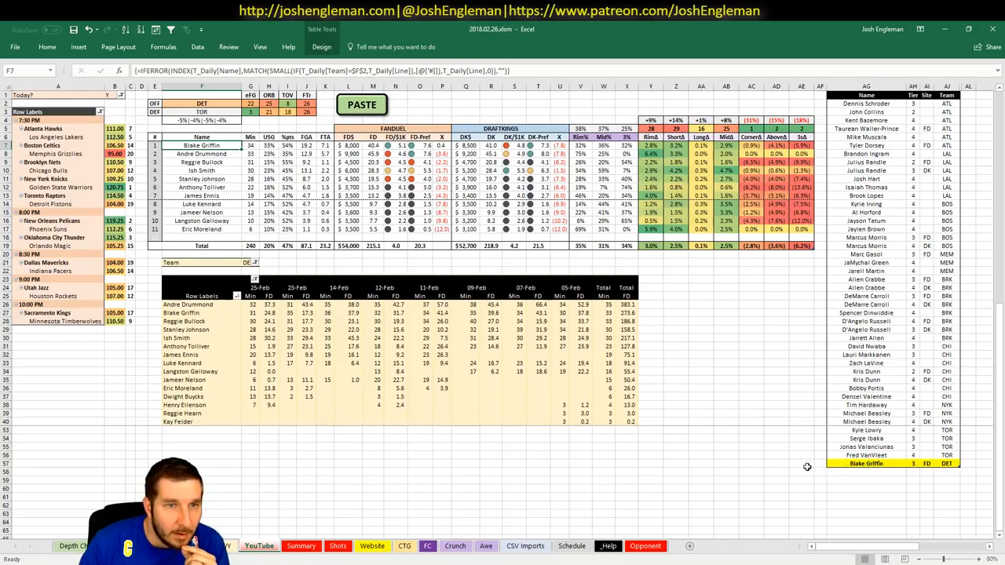
{"action": "mouse_move", "coordinate": [730, 394]}
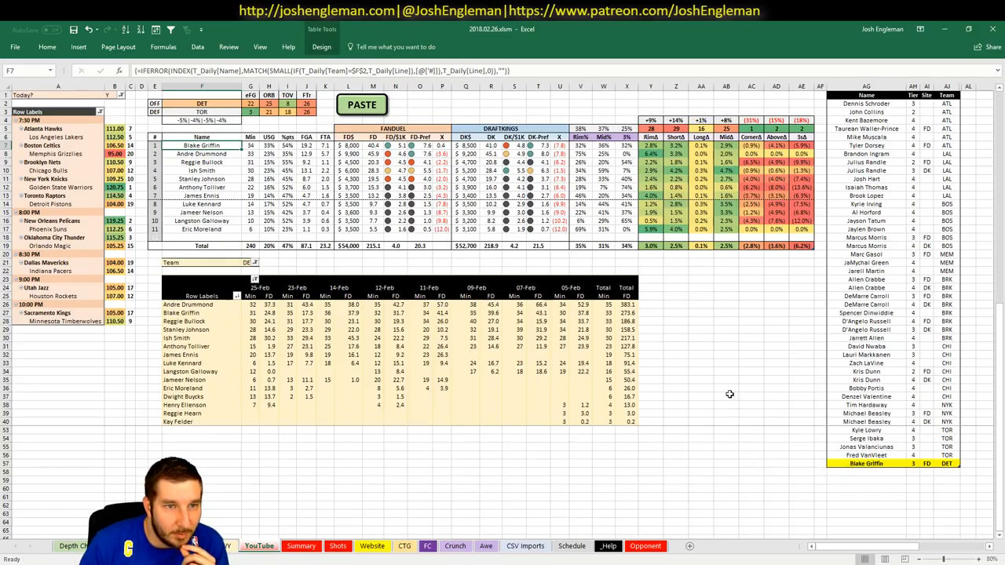
{"action": "mouse_move", "coordinate": [802, 446]}
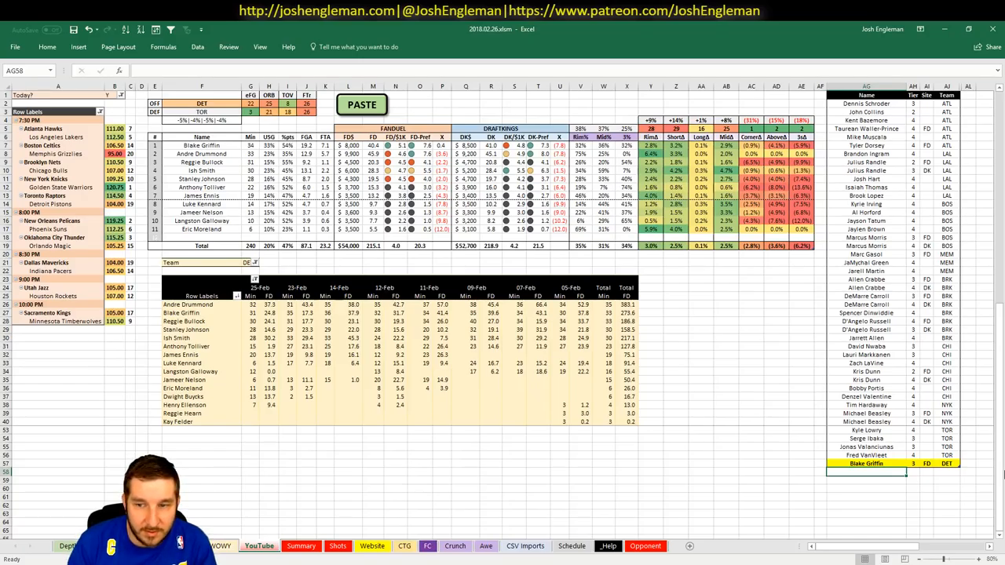
{"action": "type", "text": "Andre Drummond"}
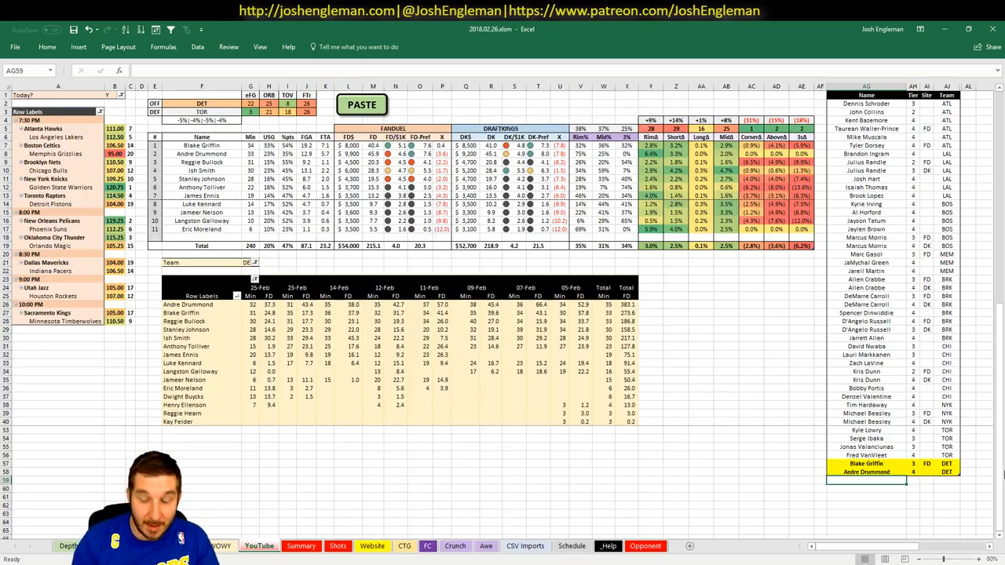
Add Ish Smith with tier 3 and Stanley Johnson as DET, then switch the matchup team to NOP
{"action": "type", "text": "Ish Smith"}
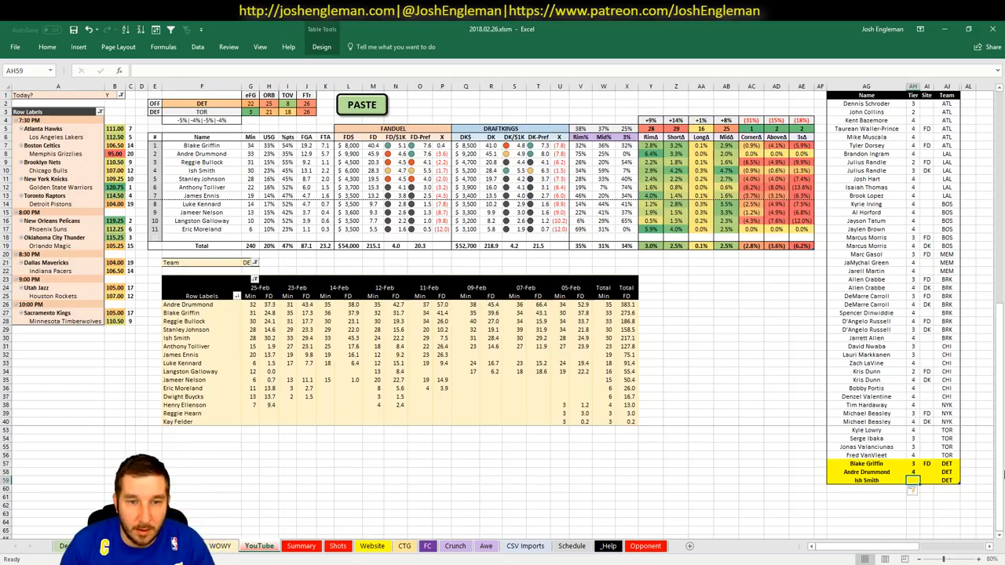
{"action": "type", "text": "3"}
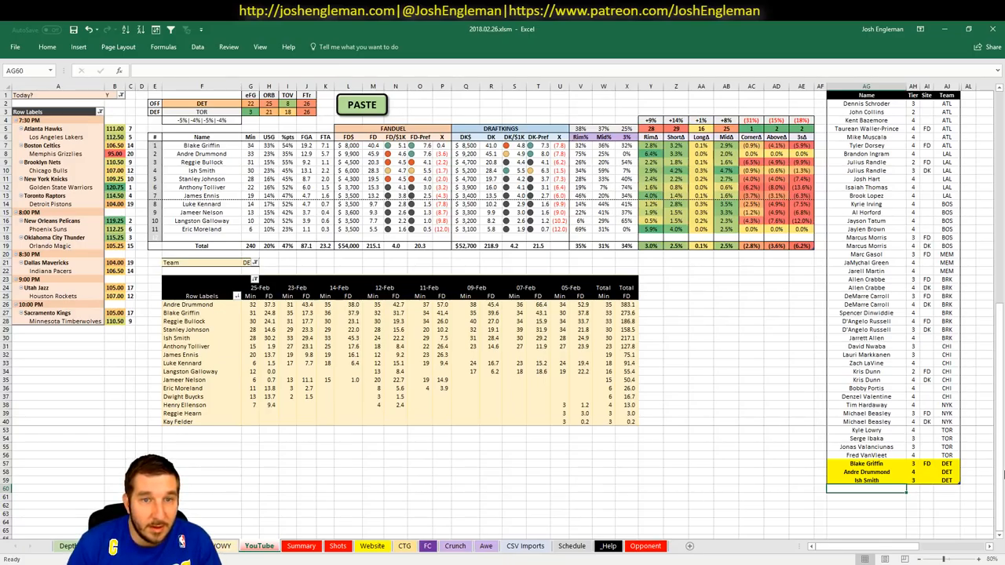
{"action": "type", "text": "Stephen Curry"}
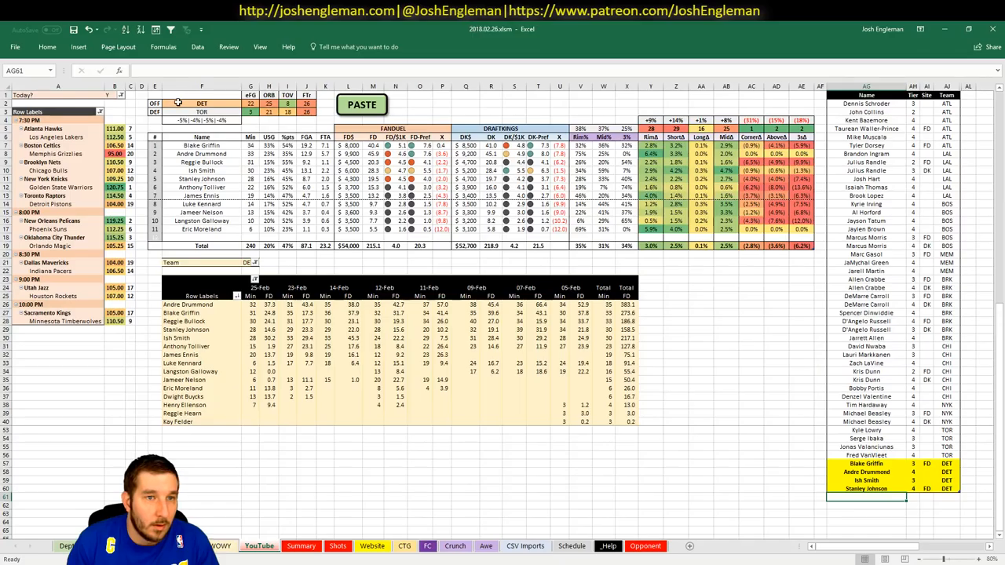
{"action": "left_click", "coordinate": [201, 103]}
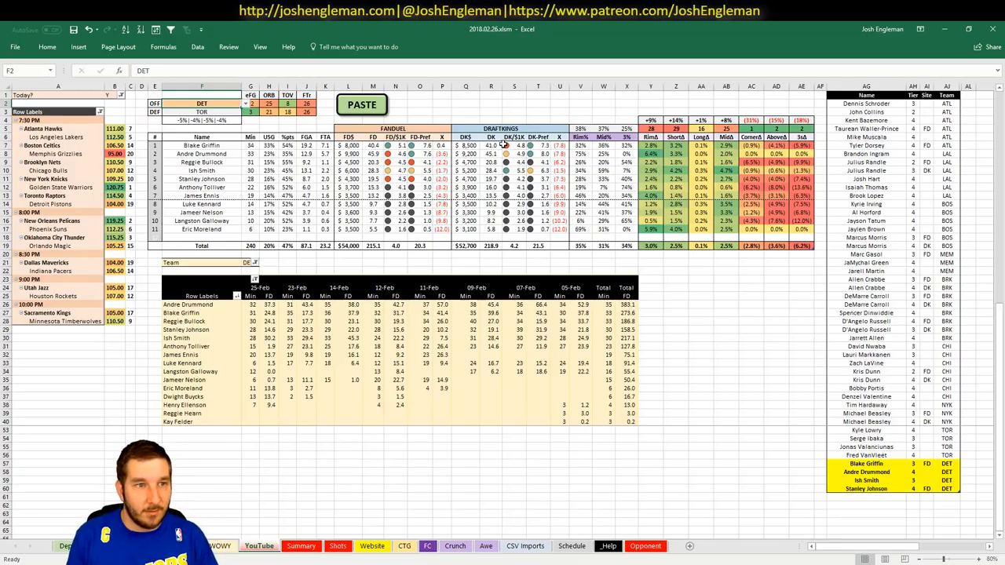
{"action": "mouse_move", "coordinate": [557, 139]}
{"action": "type", "text": "NOP"}
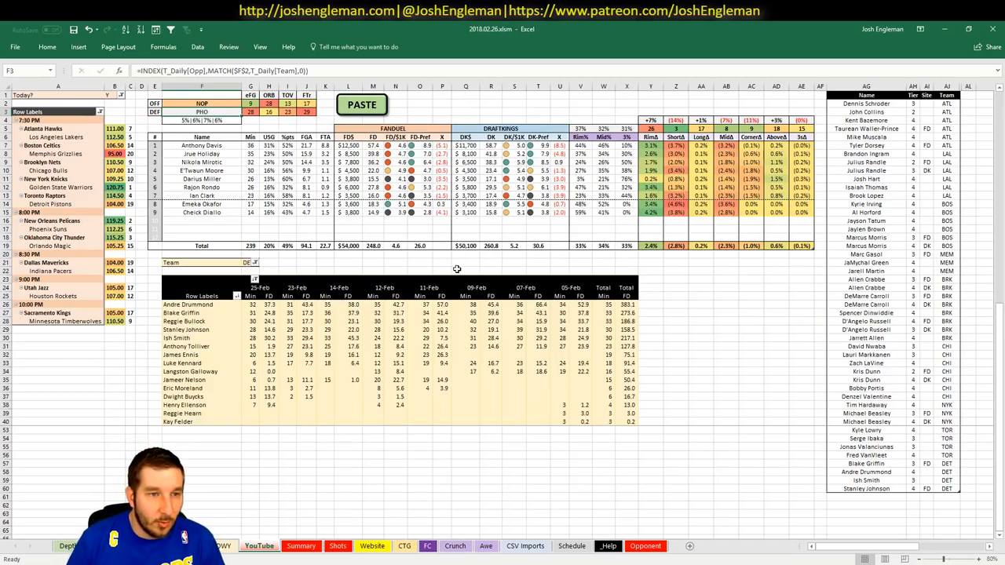
{"action": "left_click", "coordinate": [132, 219]}
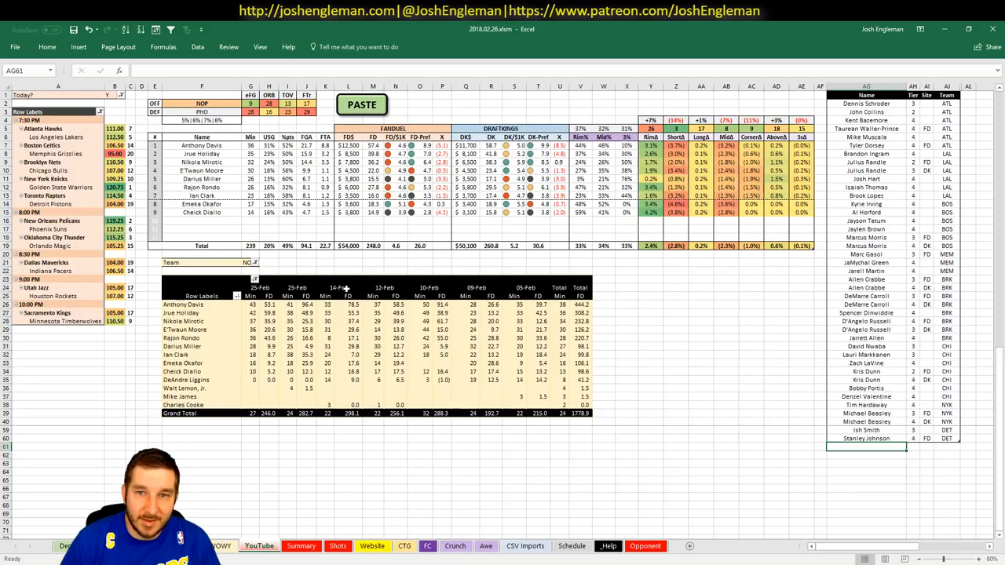
{"action": "mouse_move", "coordinate": [797, 455]}
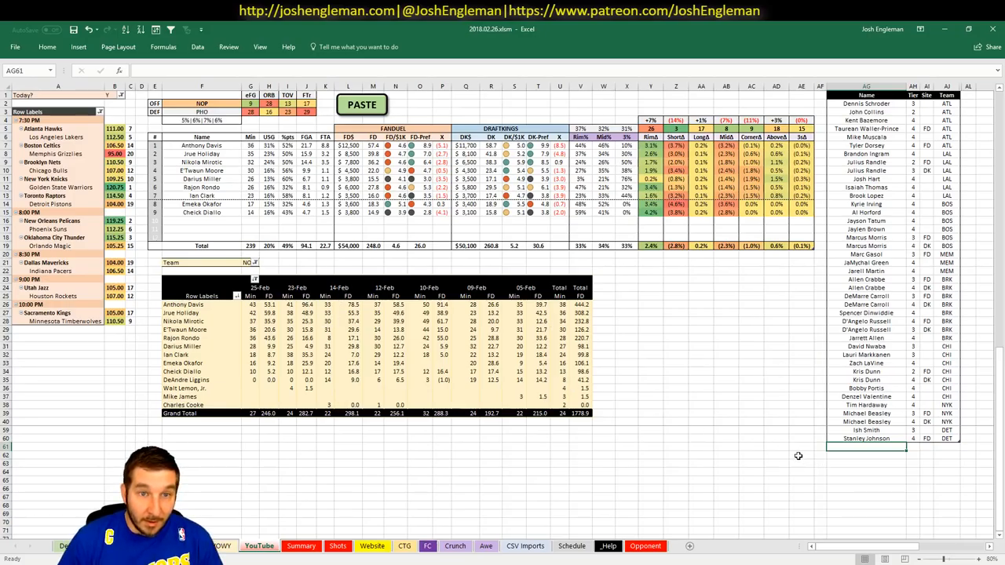
{"action": "mouse_move", "coordinate": [748, 465]}
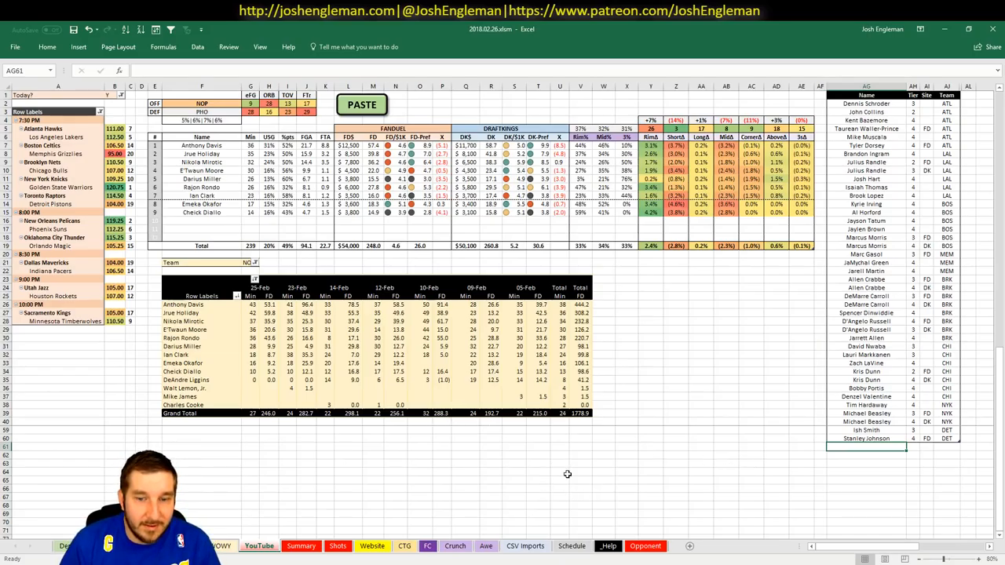
{"action": "mouse_move", "coordinate": [536, 438]}
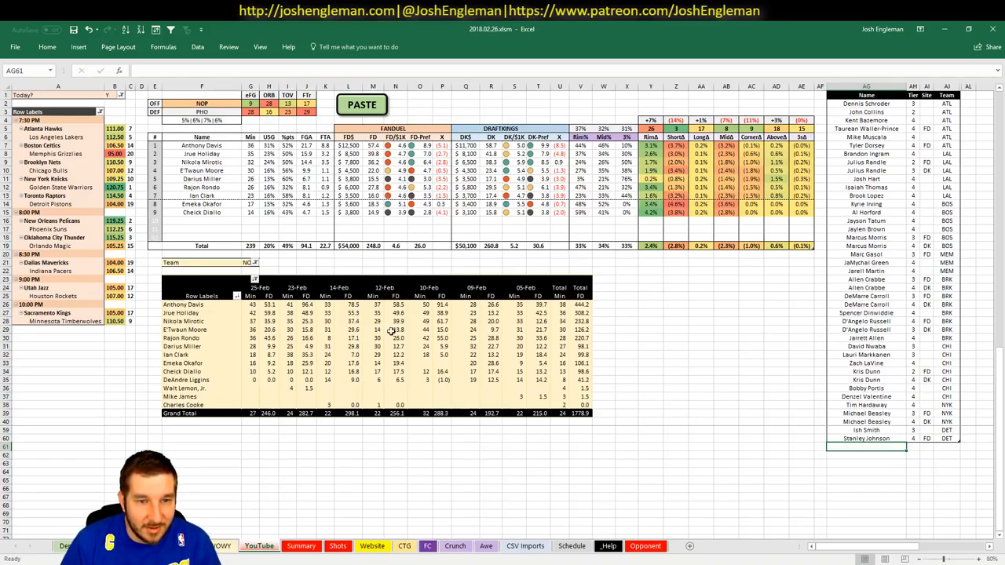
{"action": "left_click", "coordinate": [306, 304]}
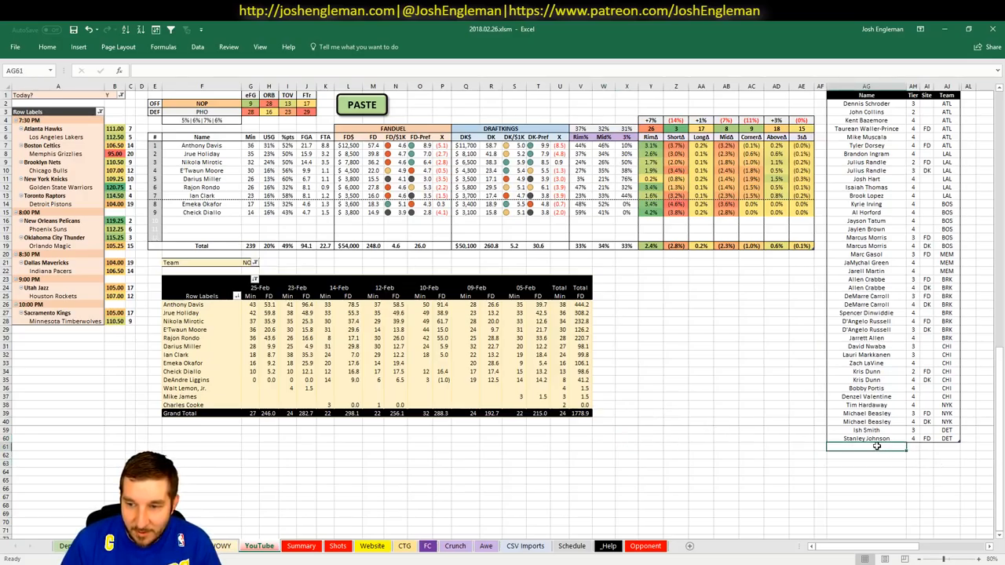
{"action": "mouse_move", "coordinate": [709, 446]}
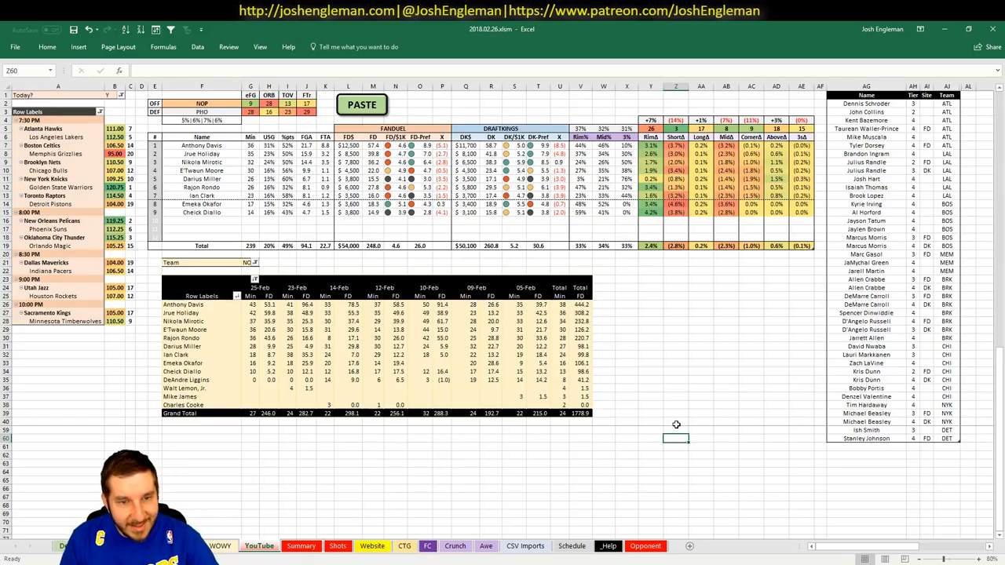
{"action": "mouse_move", "coordinate": [701, 408]}
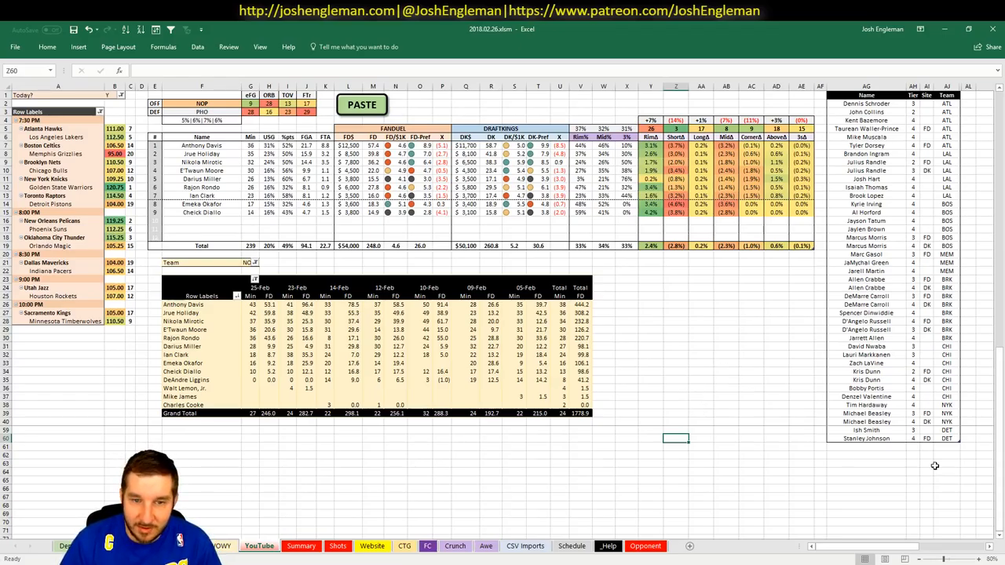
Enter Anthony Davis as a tier 3 NOP player in the next empty tier-list row
{"action": "left_click", "coordinate": [866, 448]}
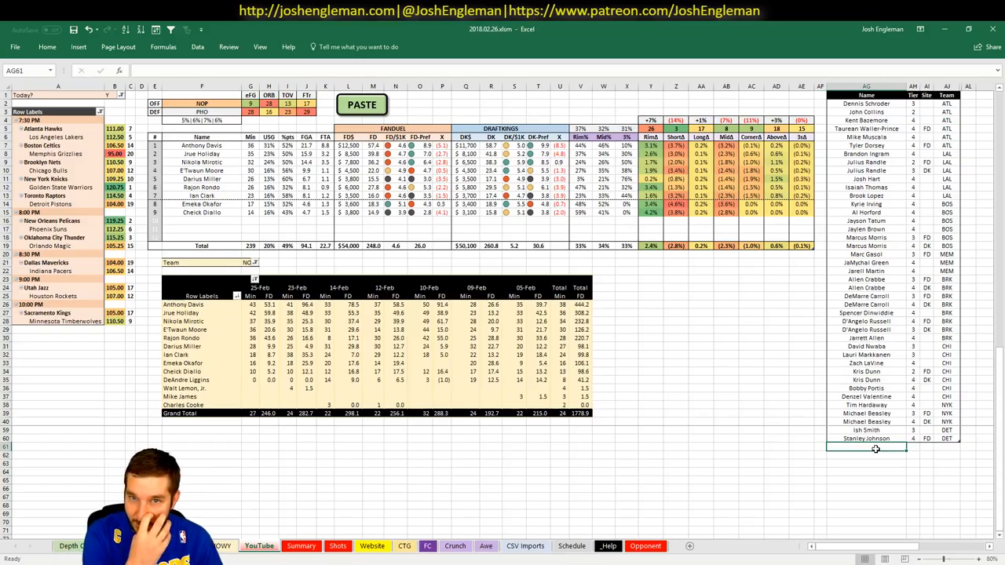
{"action": "type", "text": "Anthon"}
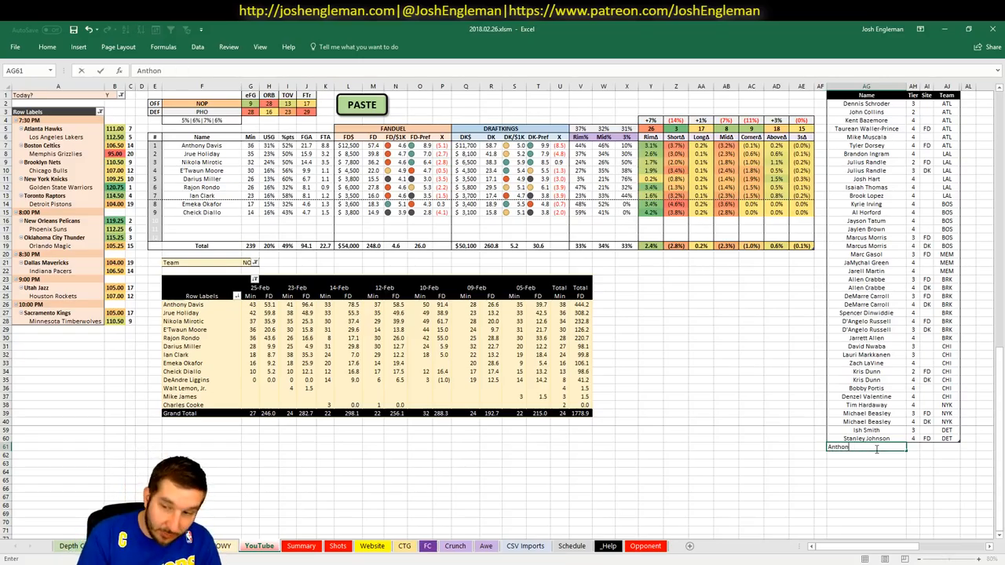
{"action": "type", "text": "Anthony Davis"}
{"action": "left_click", "coordinate": [912, 446]}
{"action": "type", "text": "3"}
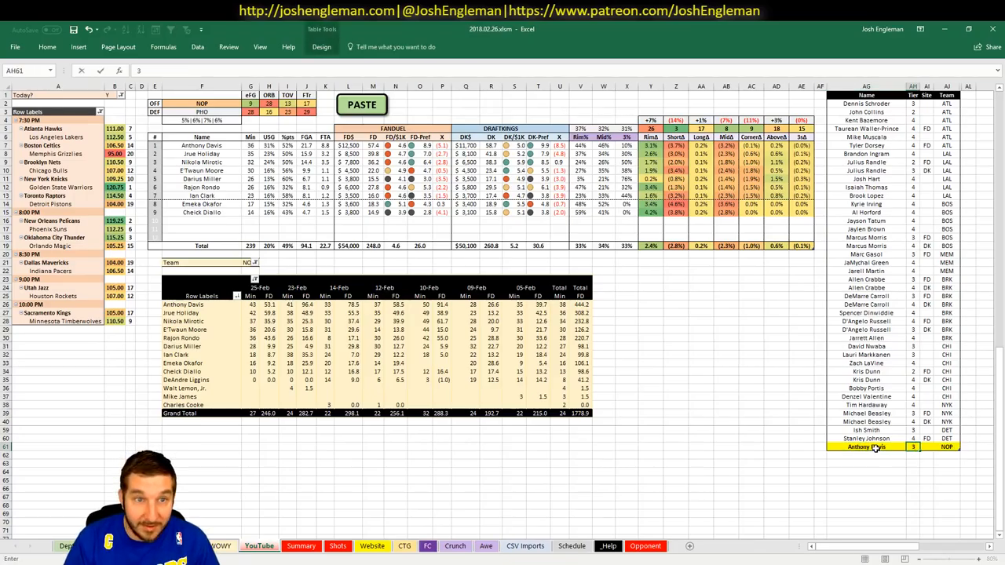
{"action": "left_click", "coordinate": [866, 455]}
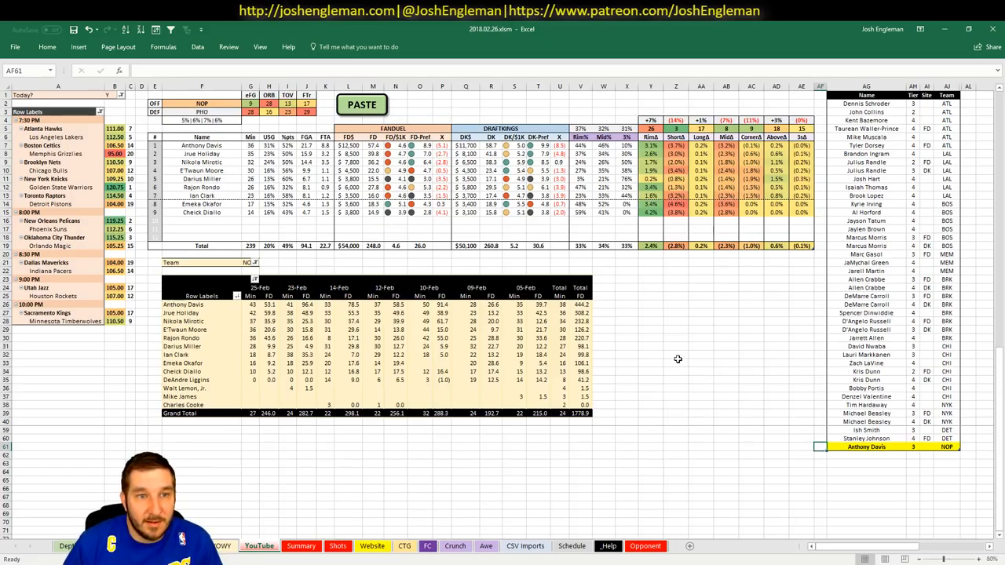
{"action": "mouse_move", "coordinate": [711, 356]}
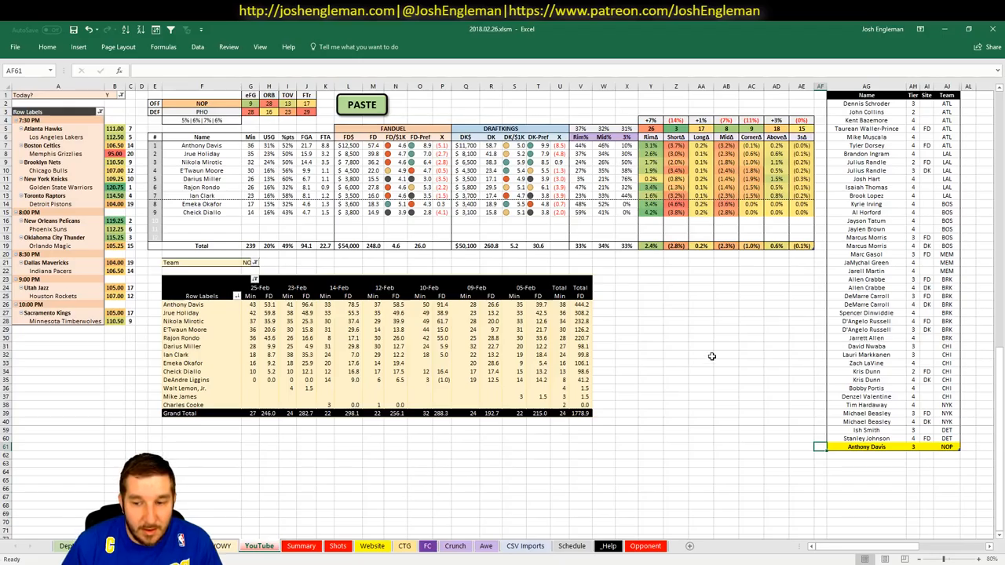
{"action": "mouse_move", "coordinate": [170, 284]}
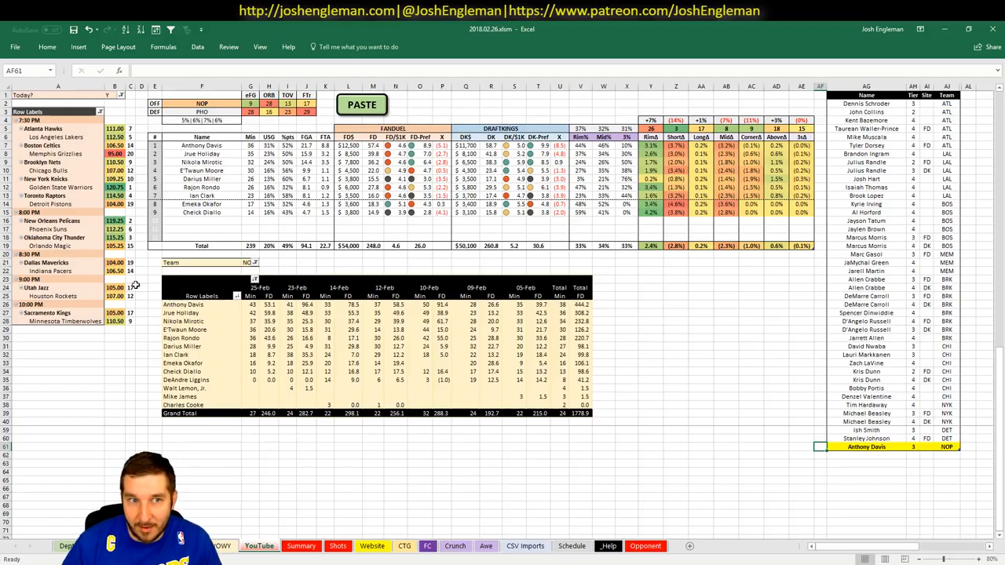
{"action": "left_click", "coordinate": [866, 455]}
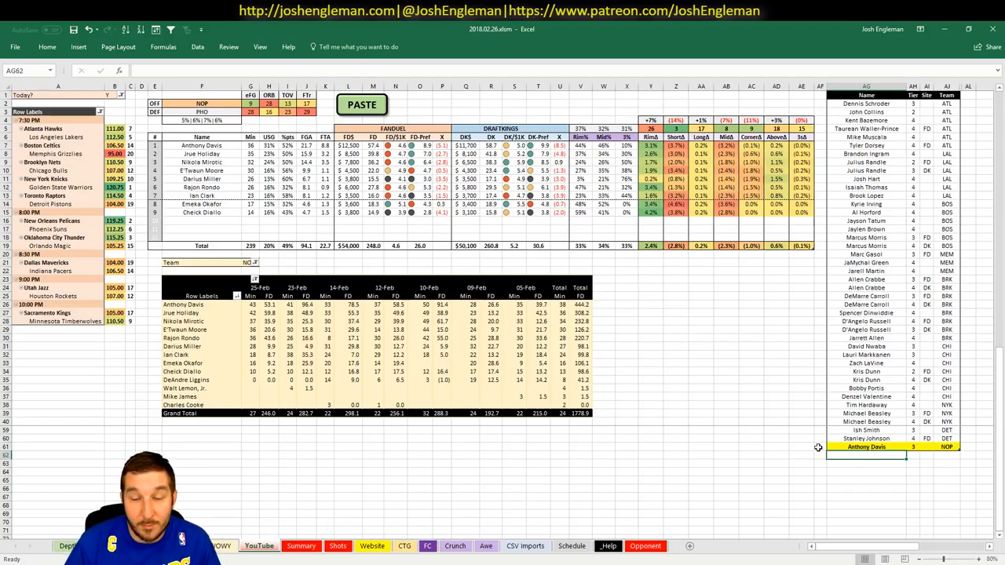
{"action": "mouse_move", "coordinate": [717, 313]}
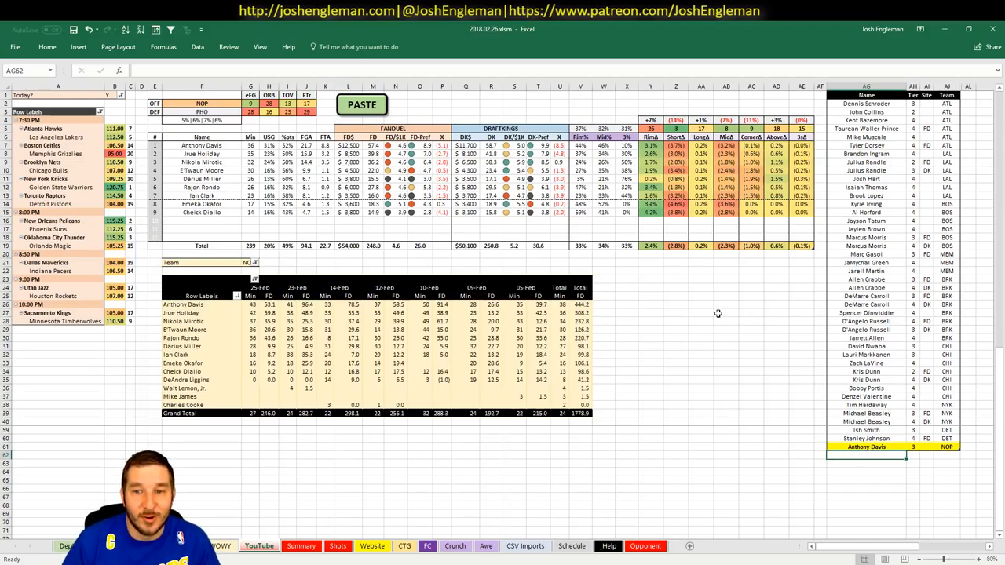
{"action": "left_click", "coordinate": [725, 314]}
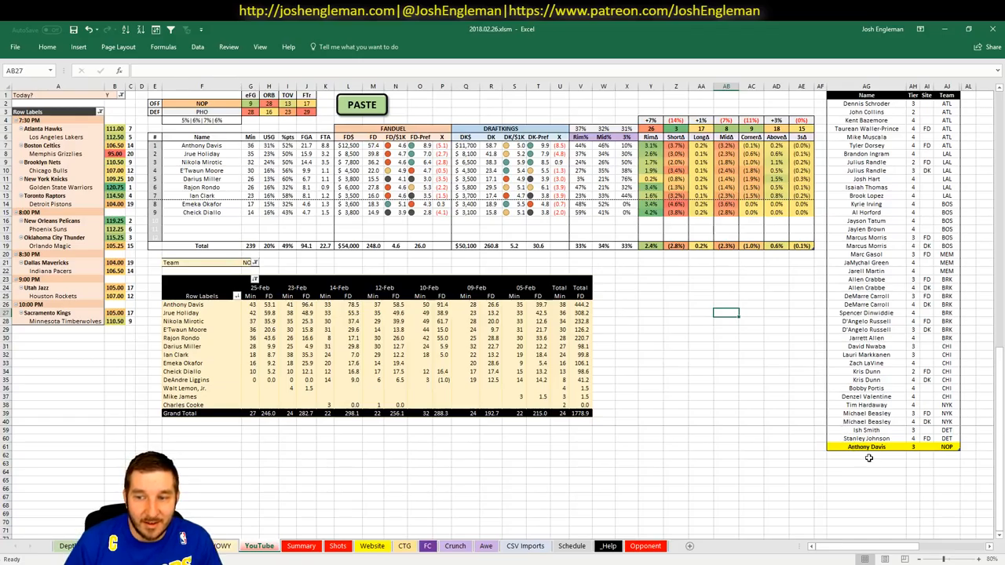
{"action": "left_click", "coordinate": [866, 455]}
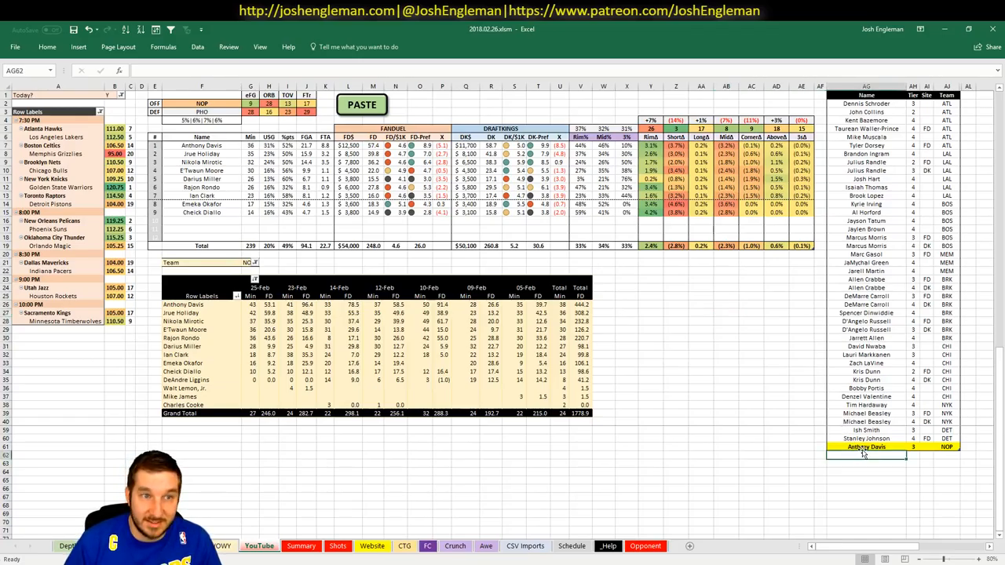
{"action": "mouse_move", "coordinate": [866, 447]}
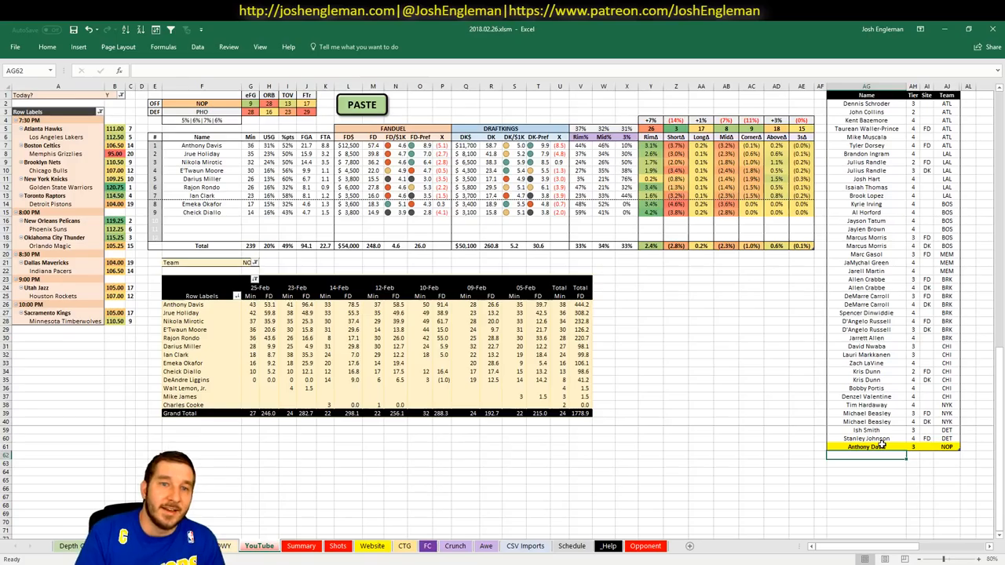
{"action": "mouse_move", "coordinate": [888, 414]}
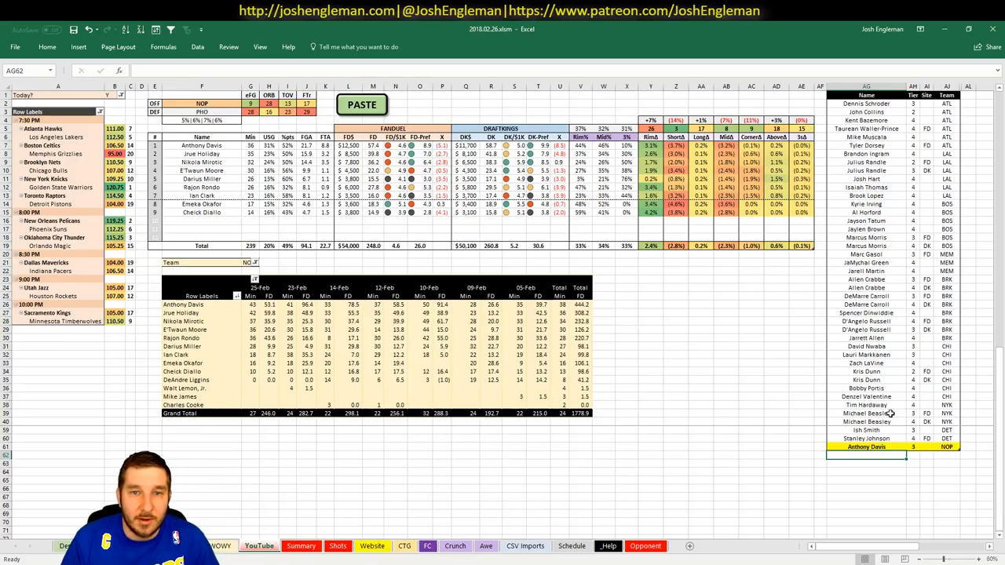
{"action": "mouse_move", "coordinate": [642, 371]}
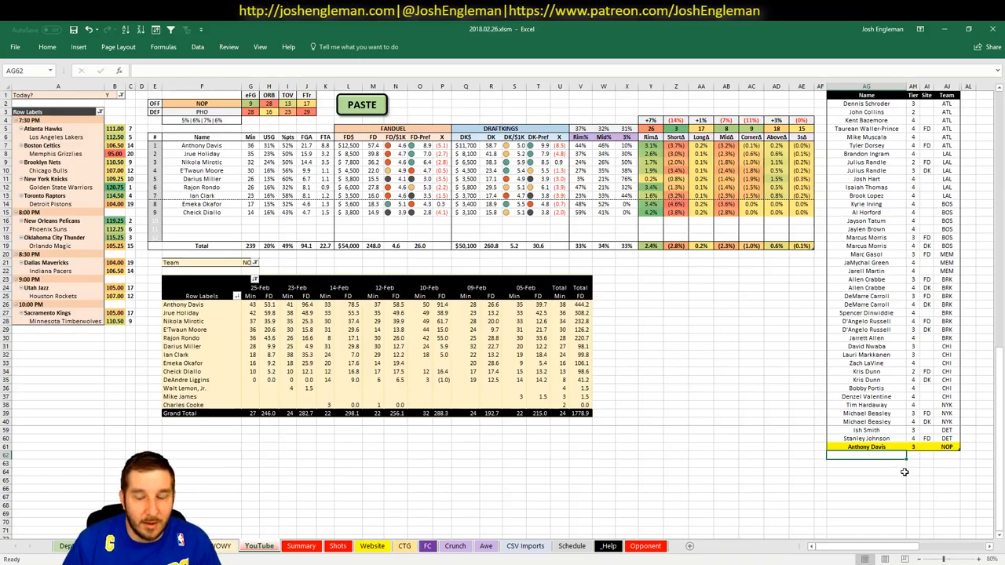
Add Jrue Holiday, Nikola Mirotic and E'Twaun Moore as NOP rows, then begin Rajon Rondo
{"action": "type", "text": "Jrue Holiday"}
{"action": "left_click", "coordinate": [867, 463]}
{"action": "type", "text": "Nikola Mirotic"}
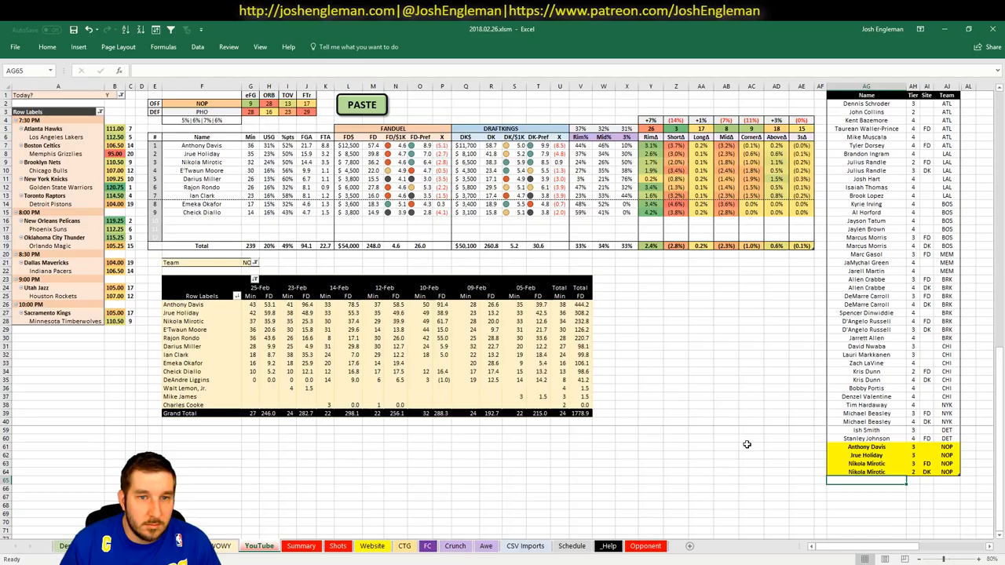
{"action": "mouse_move", "coordinate": [744, 483]}
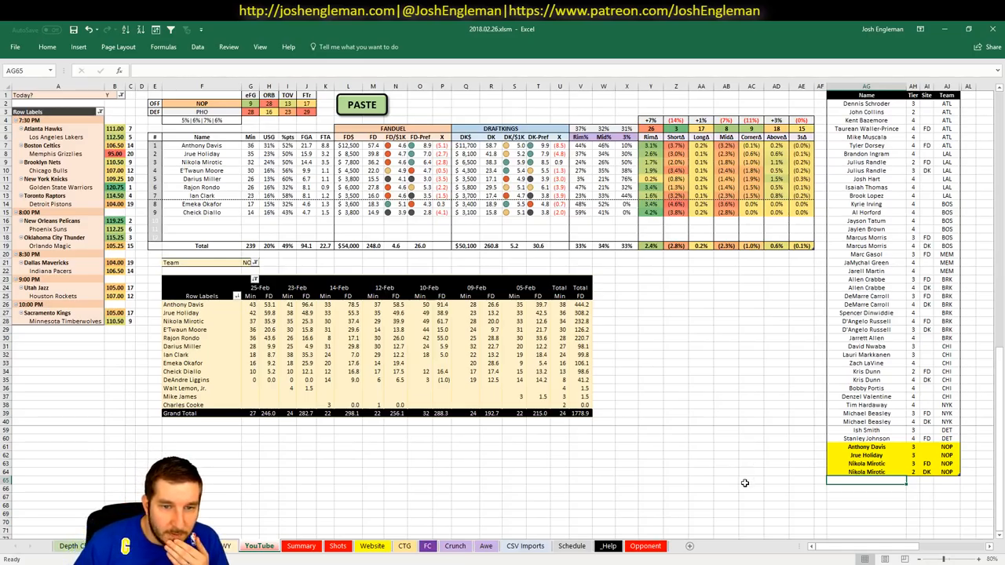
{"action": "type", "text": "E'Twaun W"}
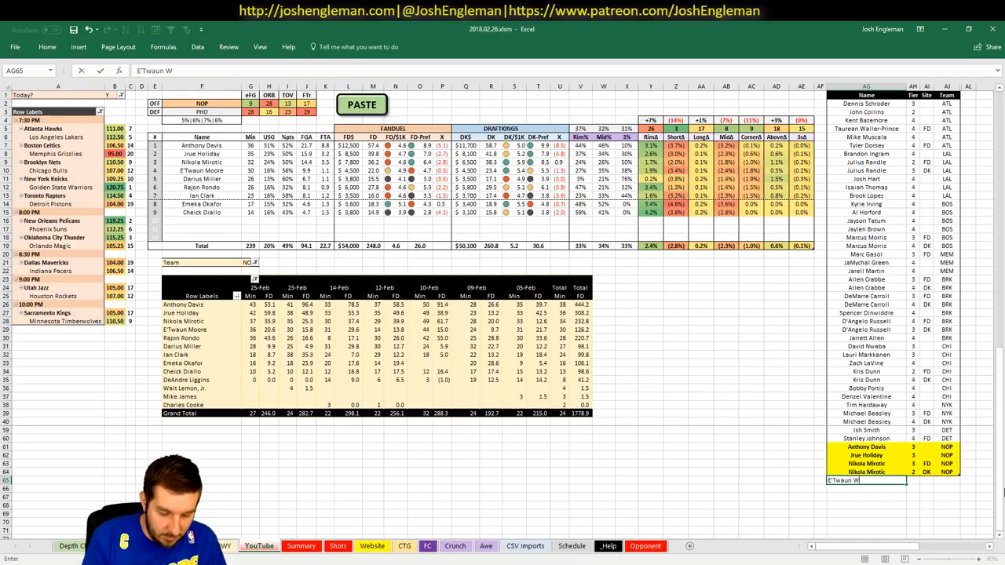
{"action": "type", "text": "Moore"}
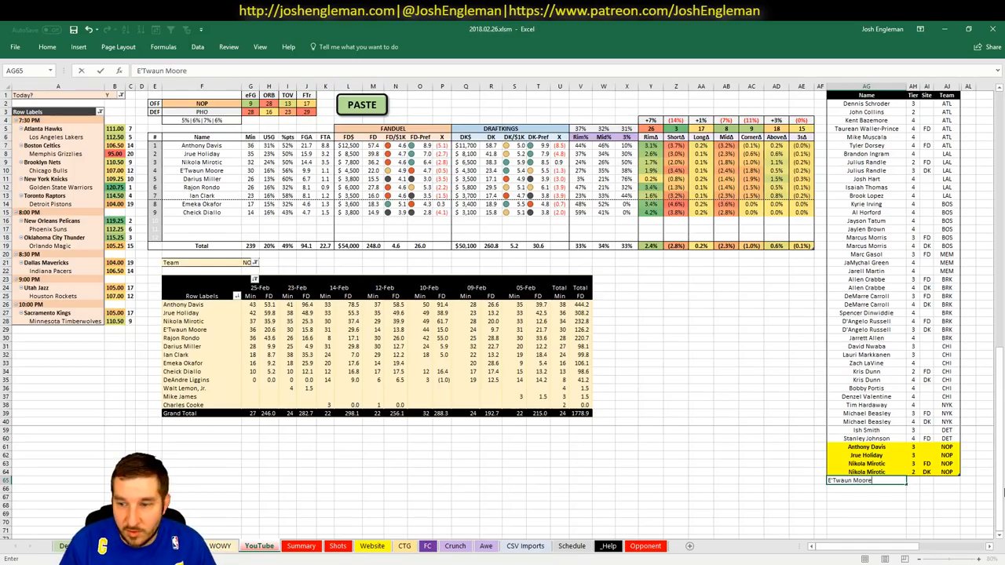
{"action": "key", "text": "enter"}
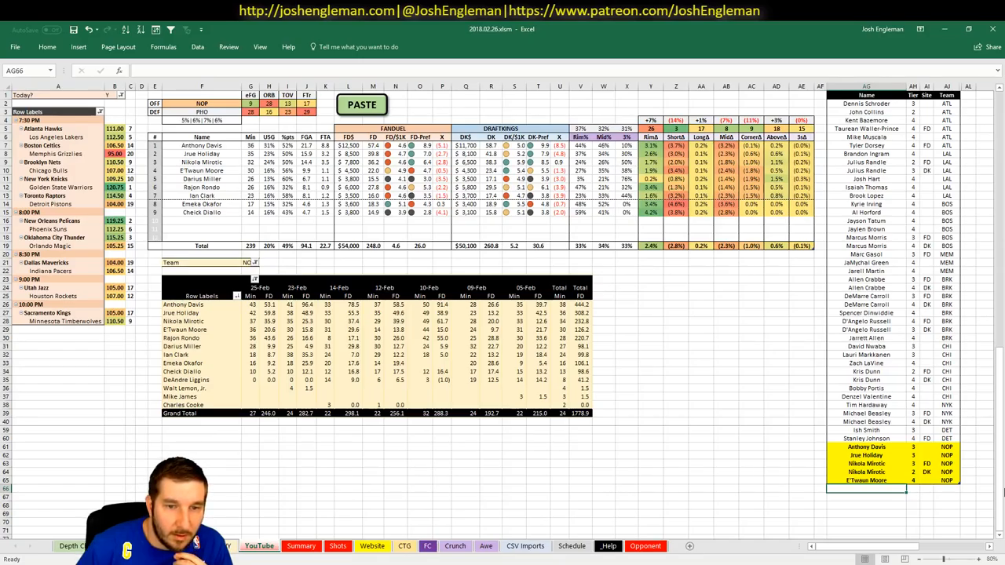
{"action": "type", "text": "Rajon Rondo"}
{"action": "left_click", "coordinate": [202, 102]}
{"action": "type", "text": "PHO"}
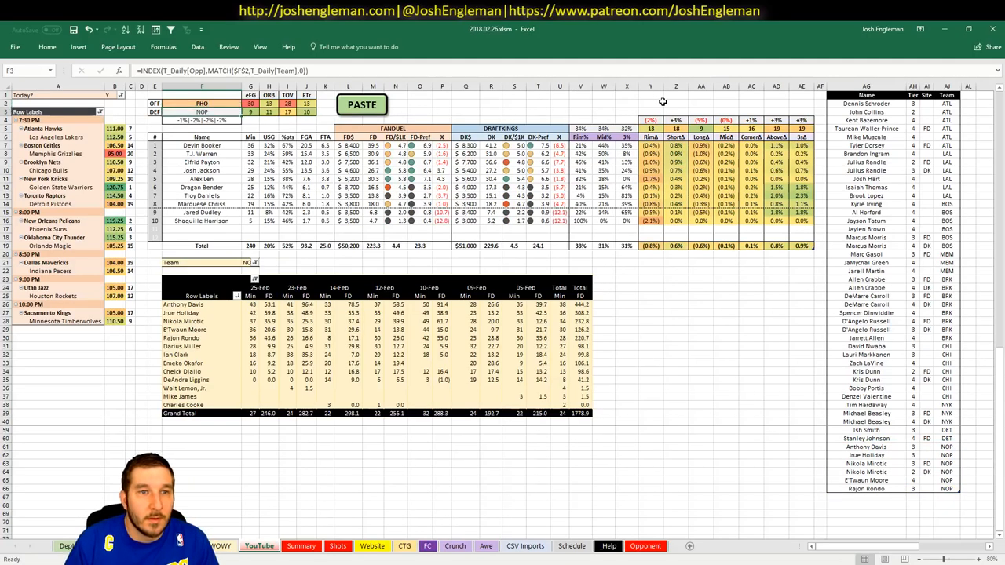
{"action": "mouse_move", "coordinate": [633, 333]}
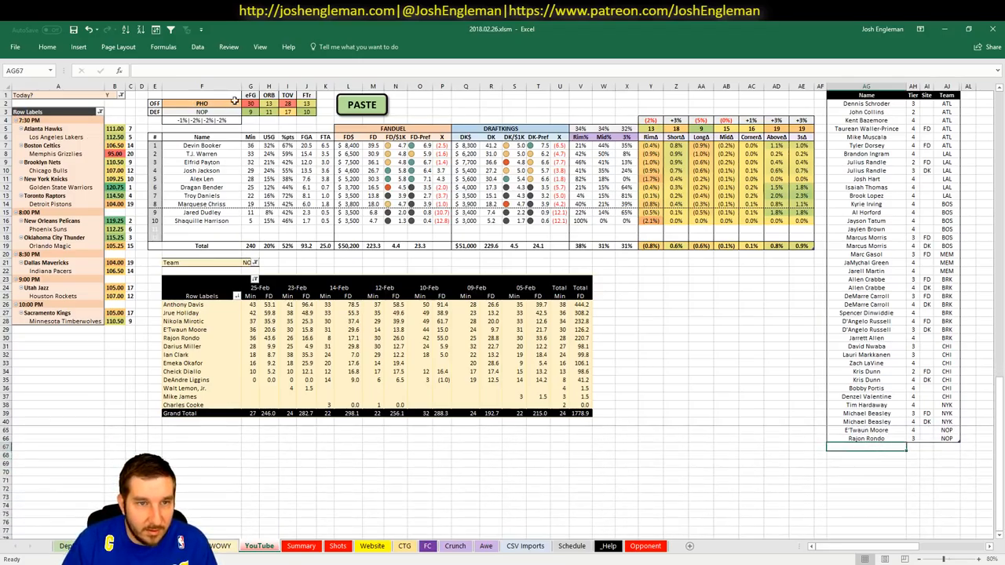
{"action": "mouse_move", "coordinate": [646, 440]}
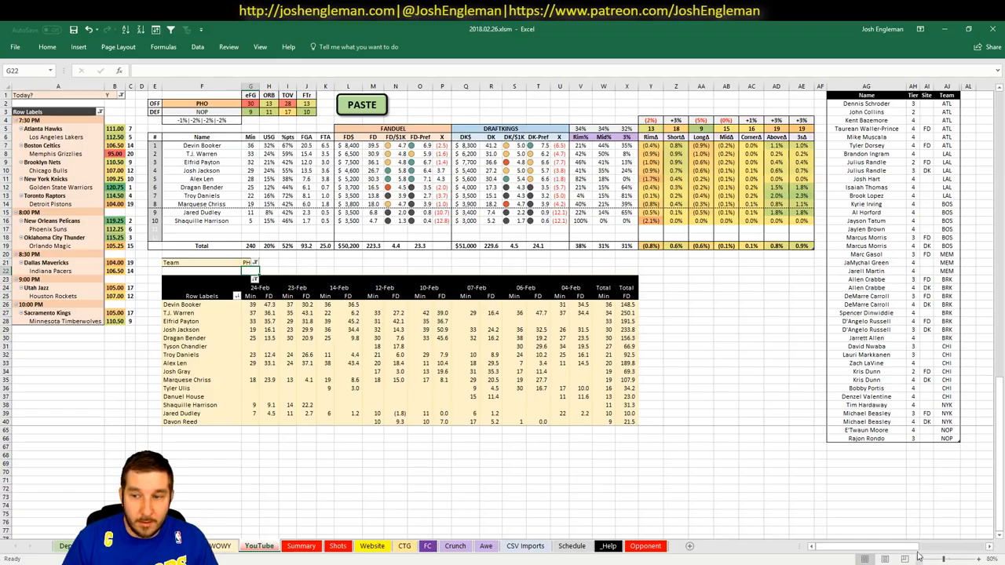
Move to the next empty name row after finishing the NOP entries with Rajon Rondo
{"action": "left_click", "coordinate": [866, 447]}
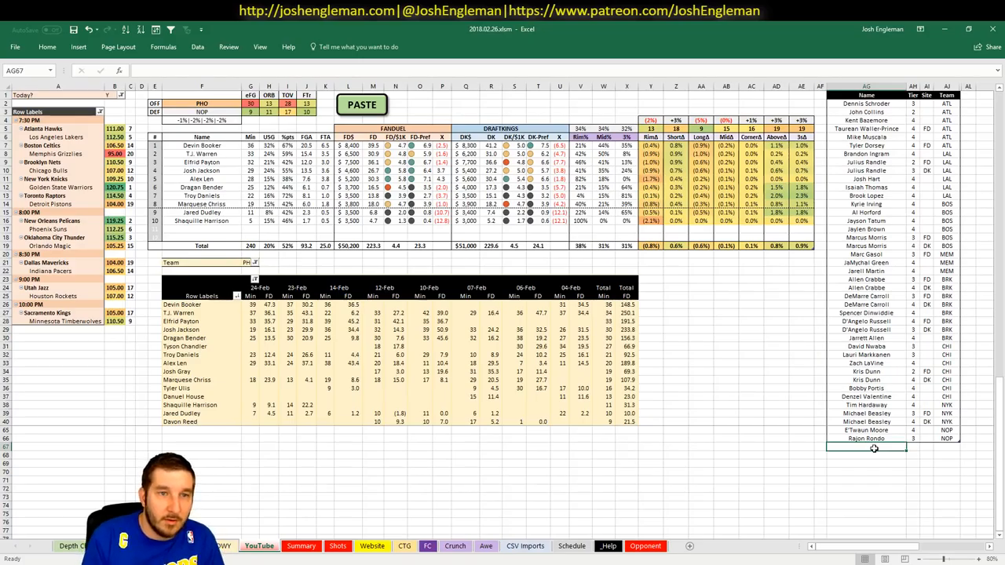
Add Devin Booker, T.J. Warren, Elfrid Payton (FD note) and Josh Jackson as PHO rows
{"action": "type", "text": "Devin"}
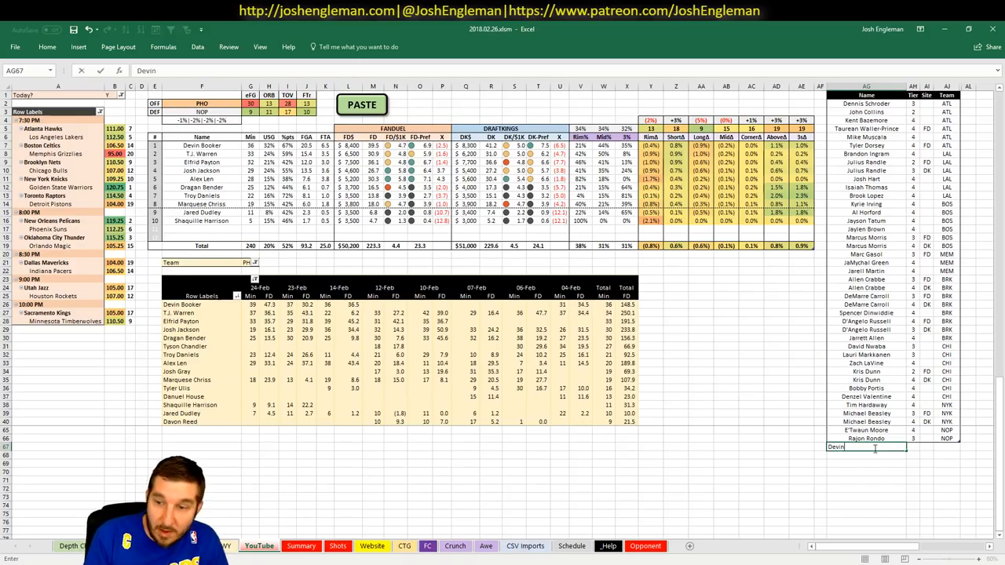
{"action": "key", "text": "enter"}
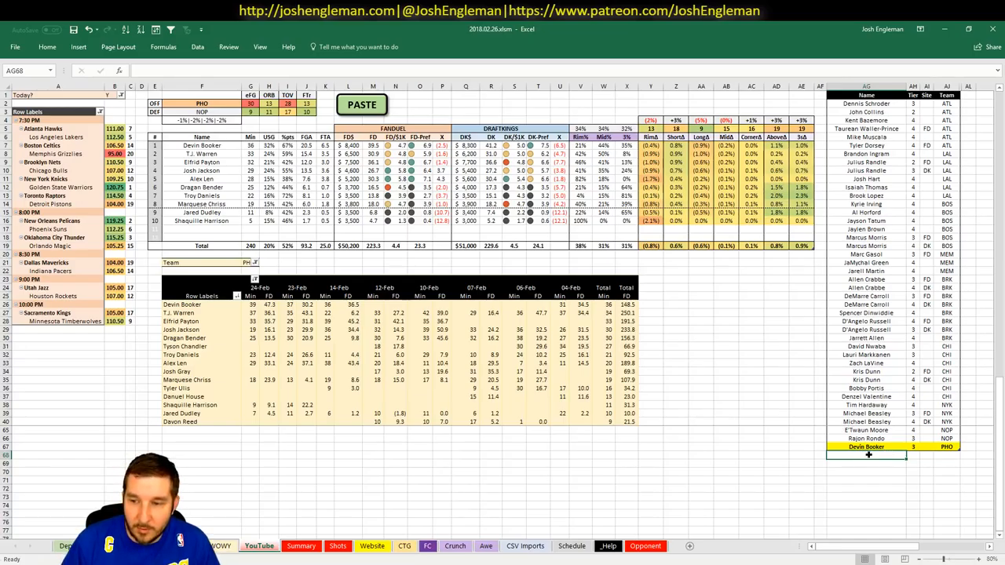
{"action": "type", "text": "T.J. Warren"}
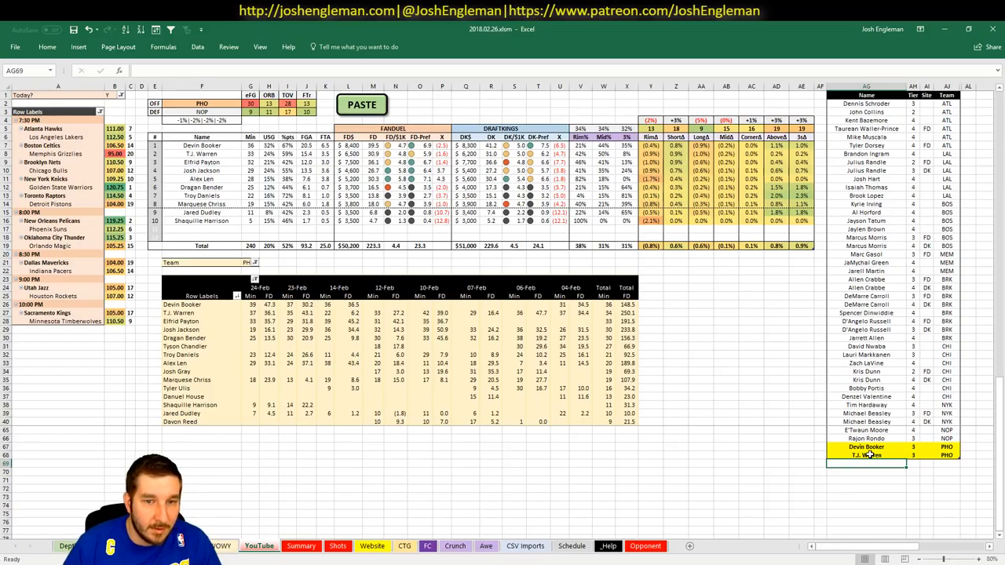
{"action": "type", "text": "El"}
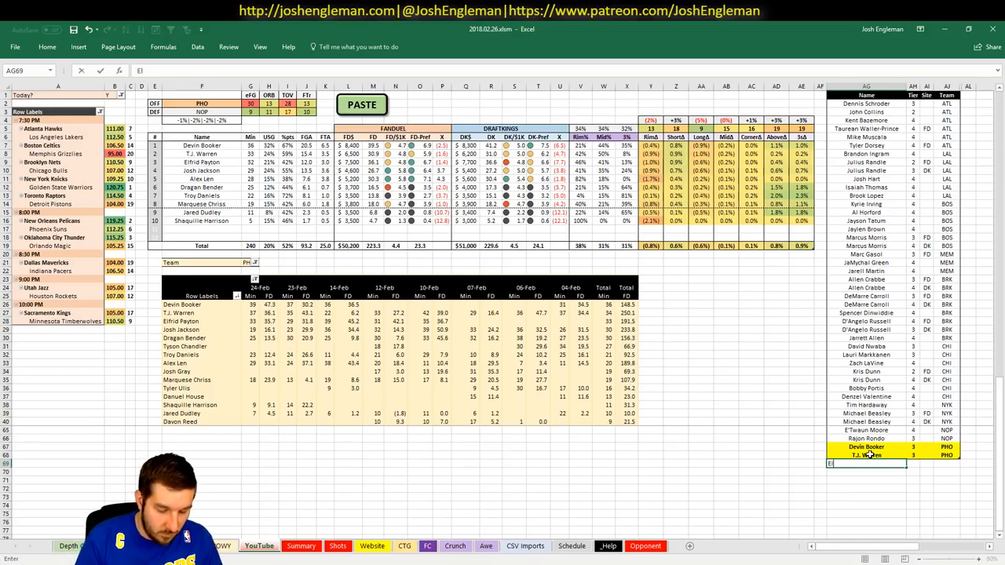
{"action": "type", "text": "Elfrid Payton"}
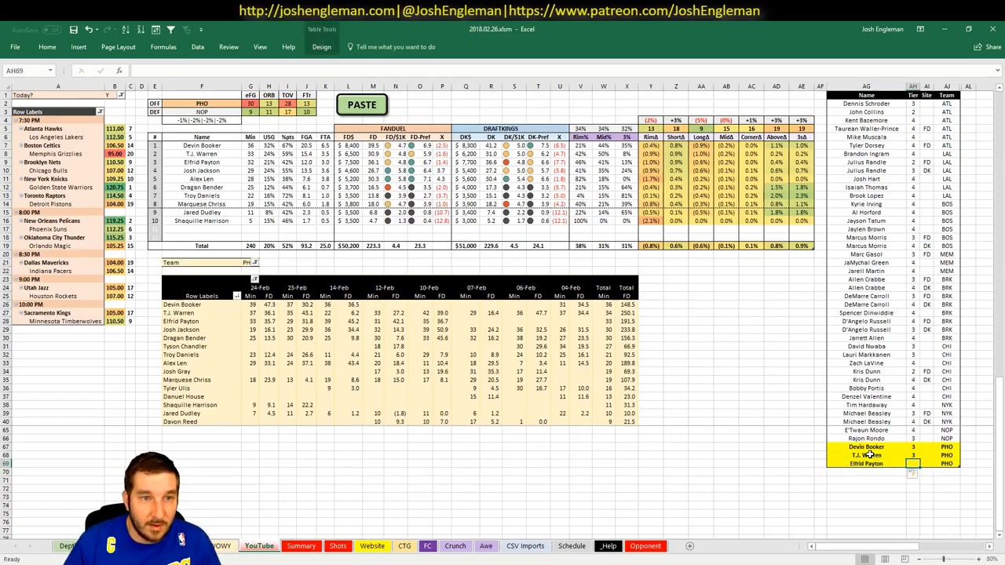
{"action": "type", "text": "FD"}
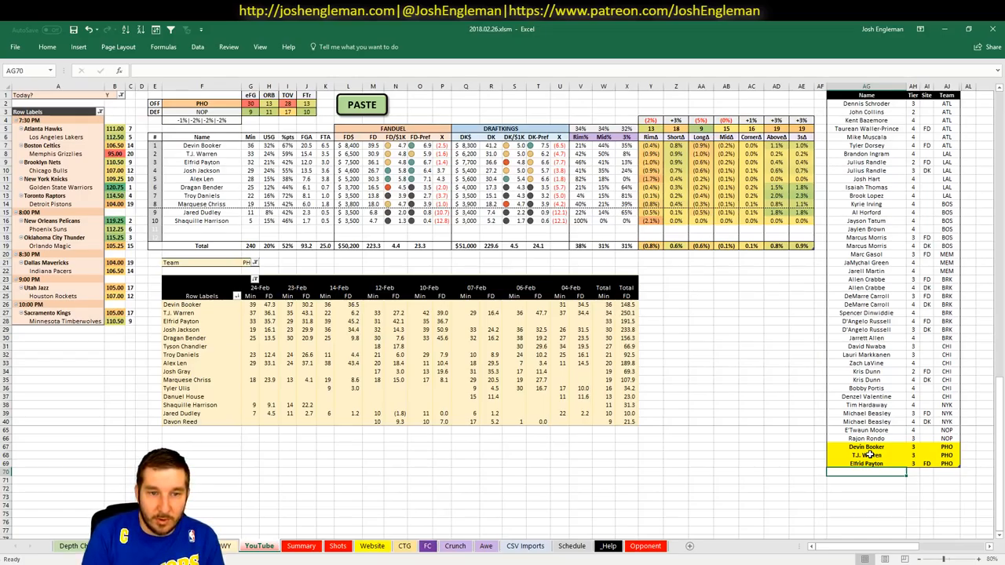
{"action": "type", "text": "Josh Hart"}
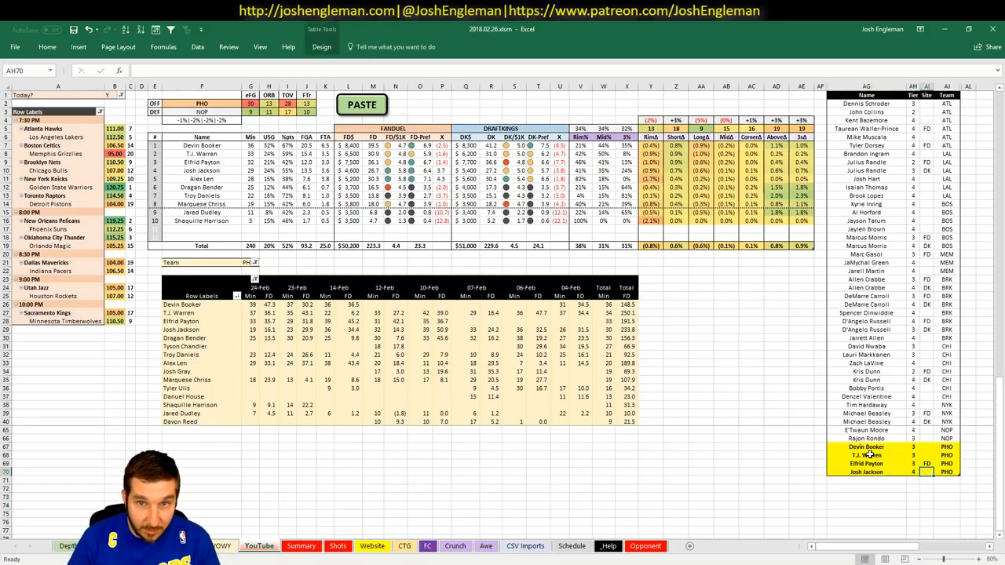
{"action": "left_click", "coordinate": [866, 487]}
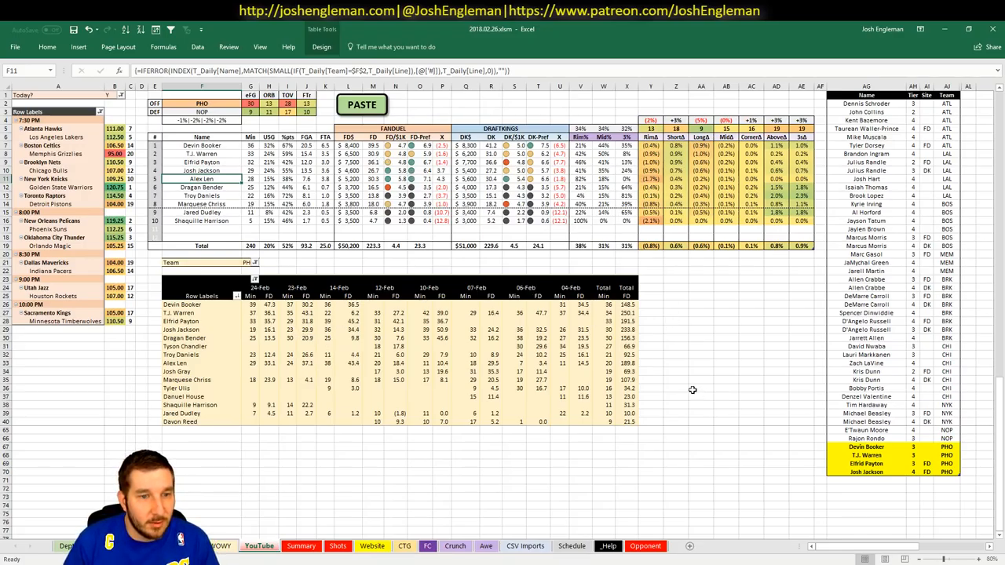
{"action": "mouse_move", "coordinate": [704, 343]}
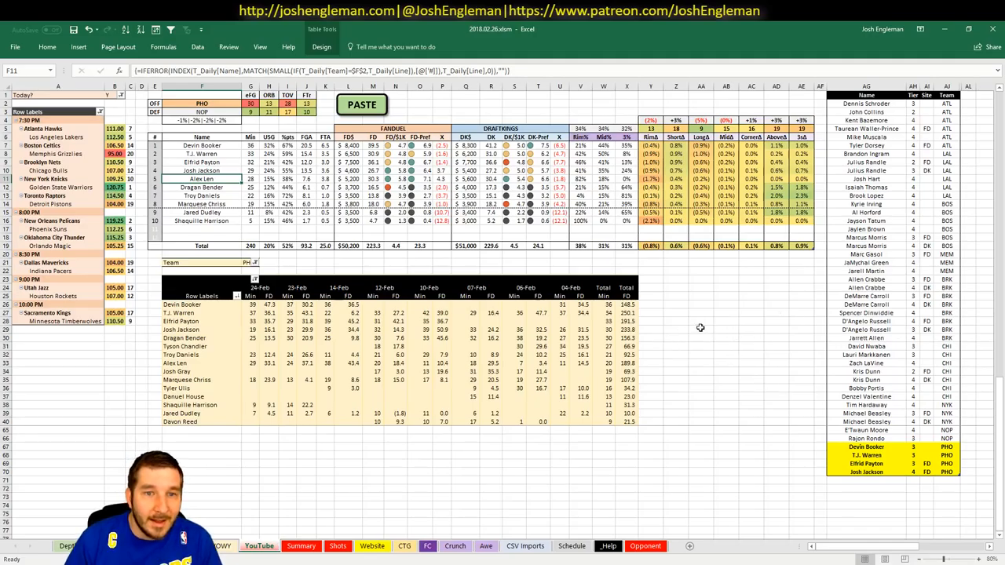
{"action": "mouse_move", "coordinate": [725, 339]}
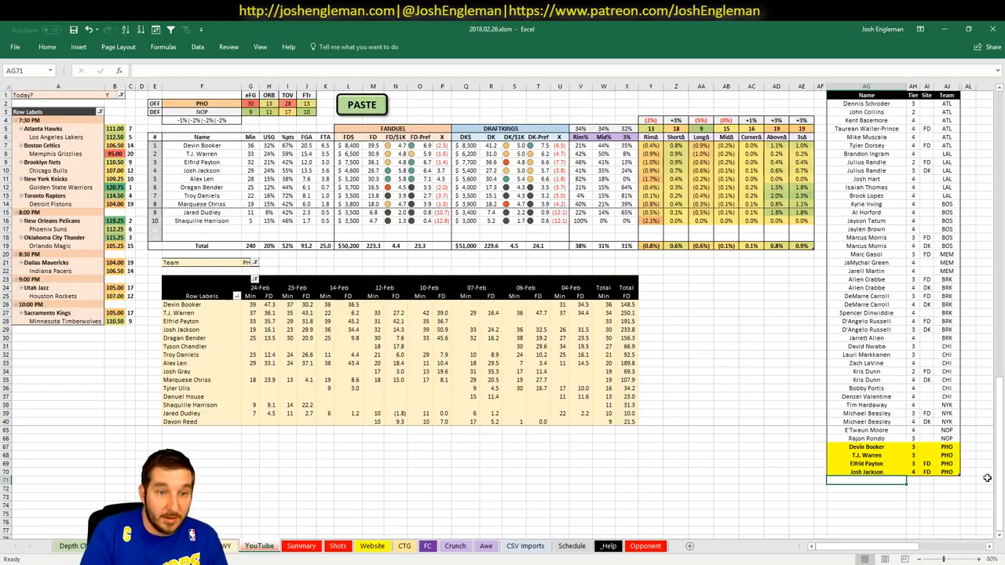
Add Alex Len as a PHO row below Josh Jackson and select the team cell for the next team
{"action": "type", "text": "Alex Len"}
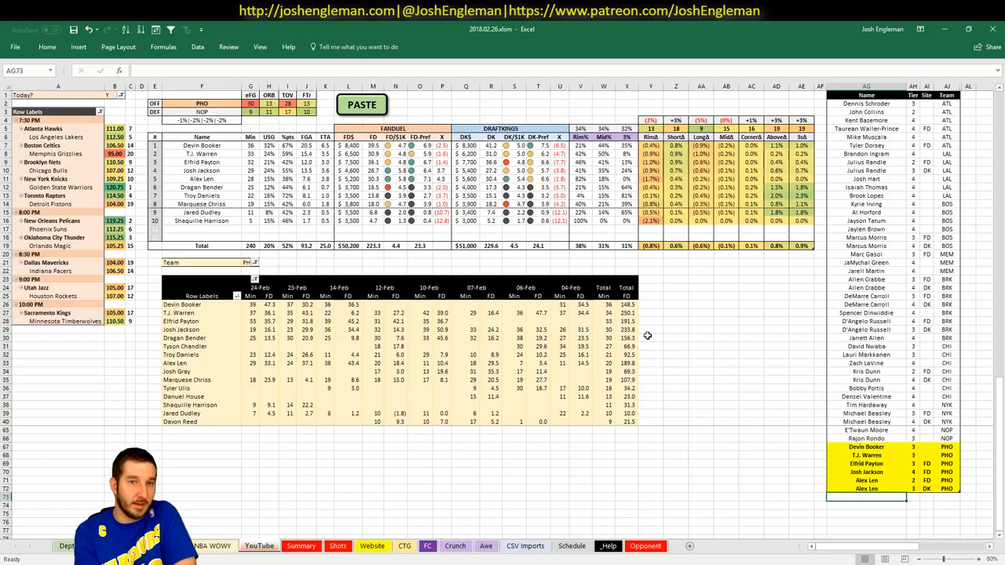
{"action": "mouse_move", "coordinate": [665, 446]}
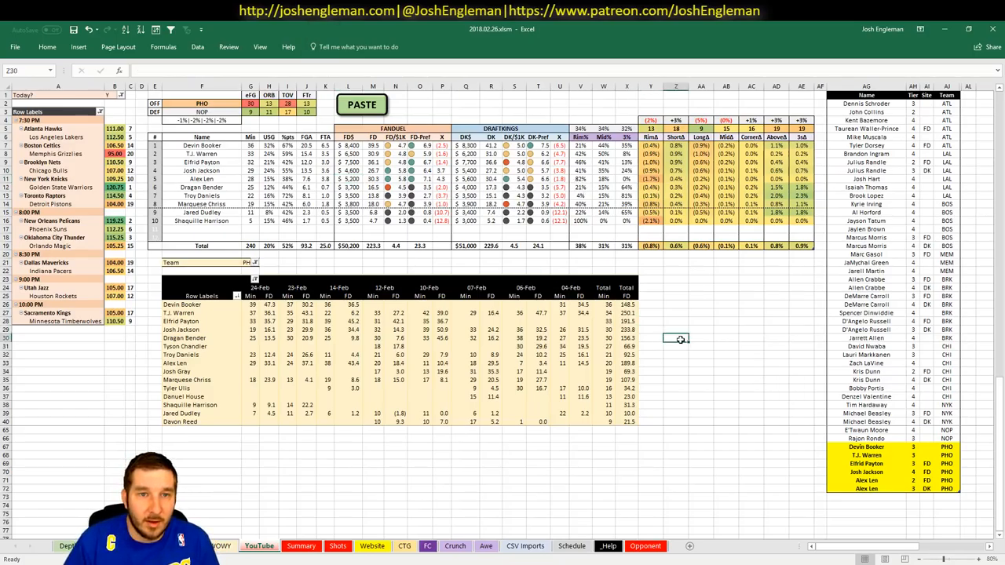
{"action": "left_click", "coordinate": [675, 320]}
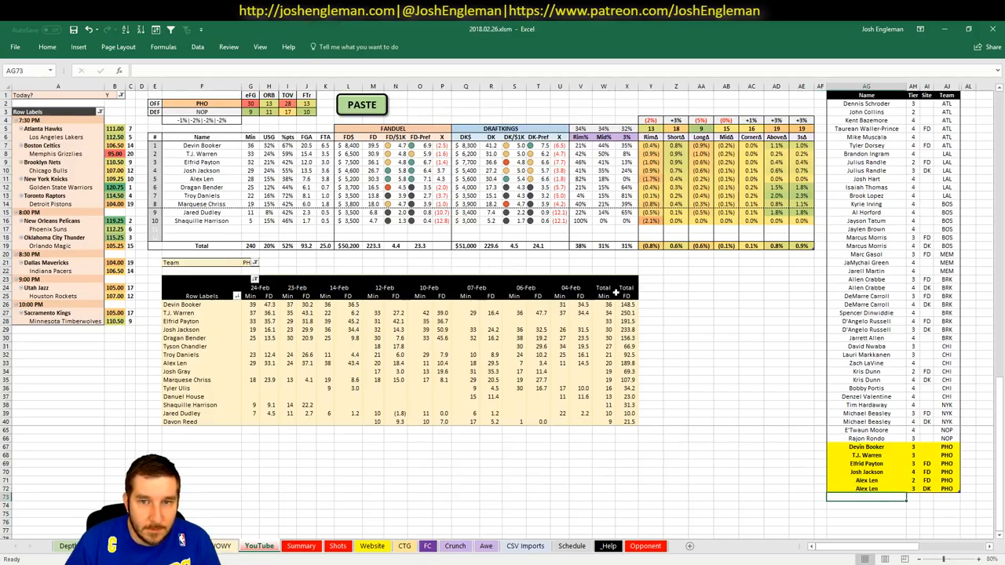
{"action": "left_click", "coordinate": [201, 104]}
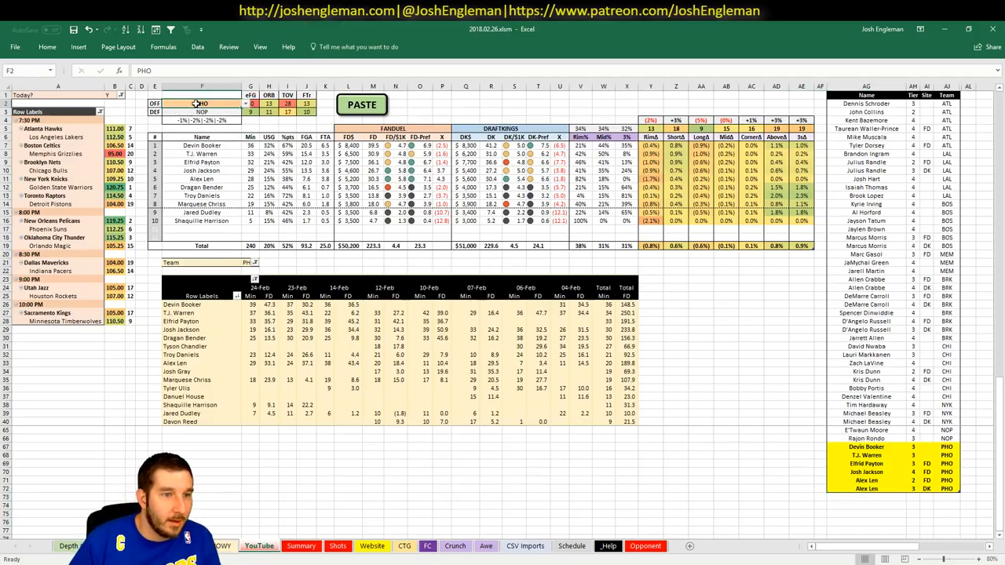
Switch the team to OKC and add Paul George rows: tier 5 FanDuel and tier 3 DraftKings
{"action": "type", "text": "OKC"}
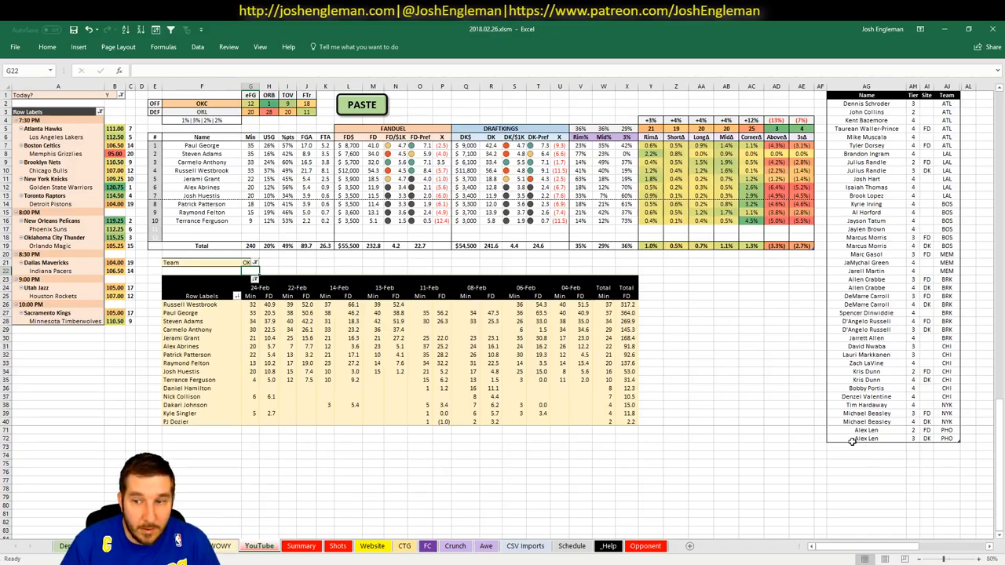
{"action": "type", "text": "Paul"}
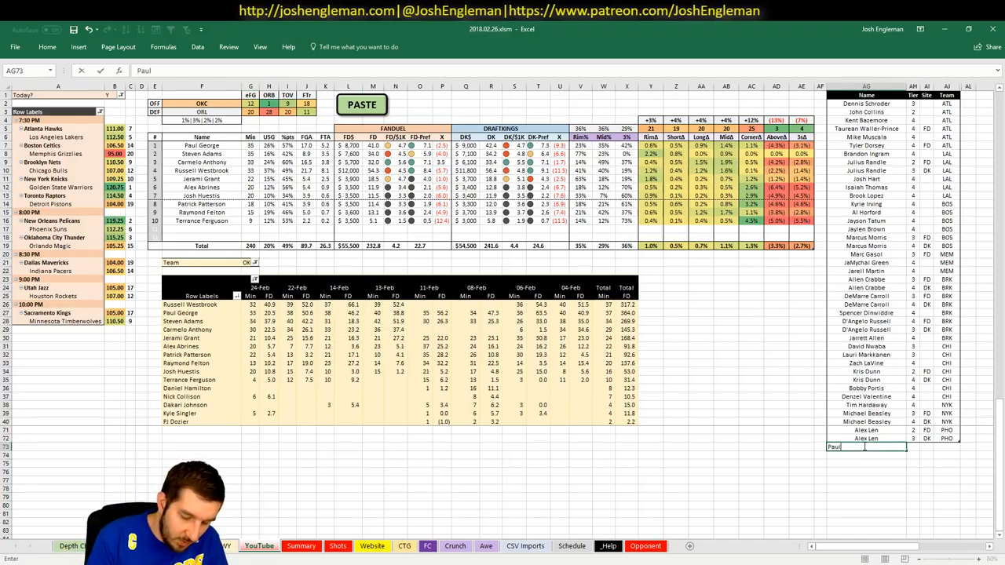
{"action": "type", "text": "george"}
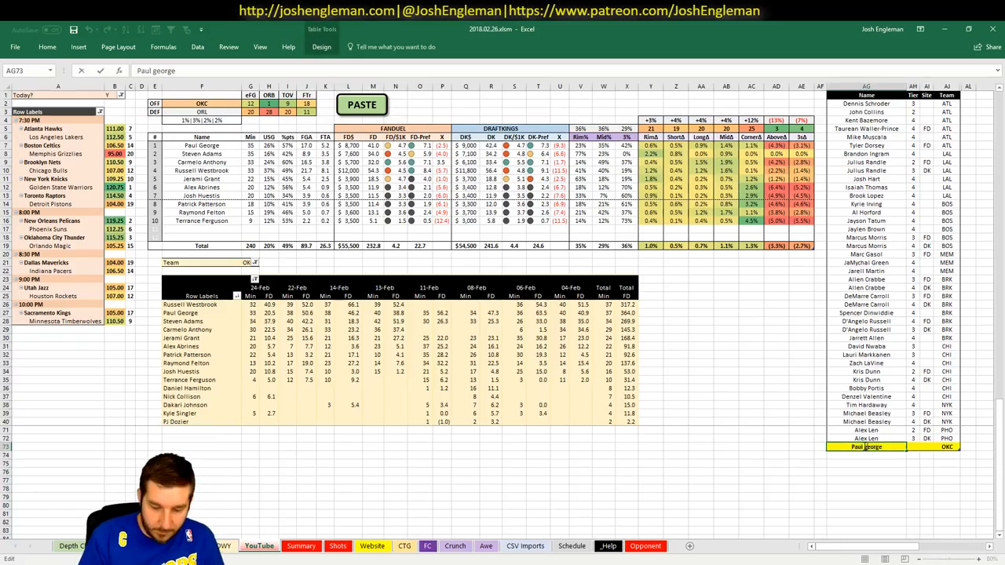
{"action": "left_click", "coordinate": [914, 445]}
{"action": "type", "text": "3"}
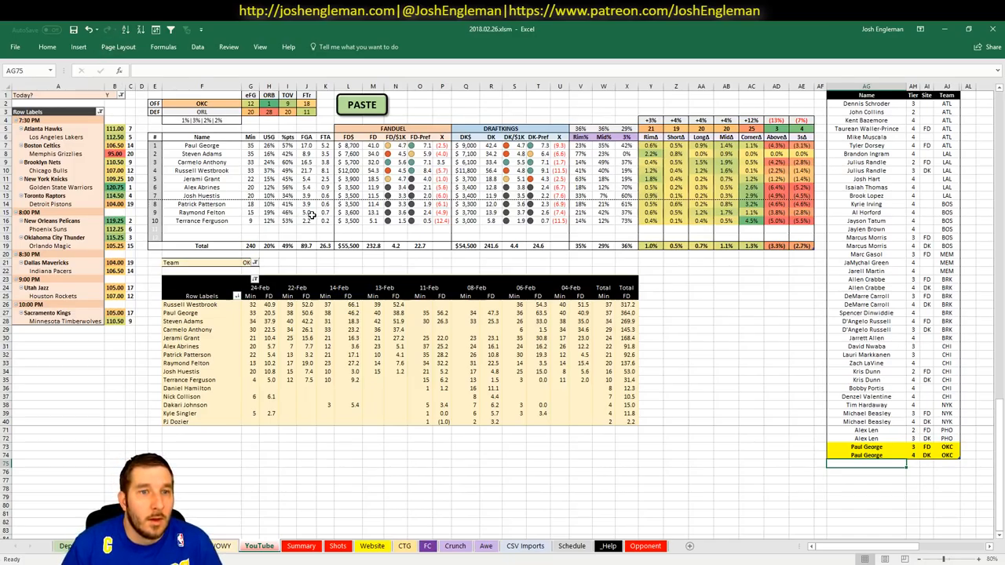
{"action": "mouse_move", "coordinate": [74, 30]}
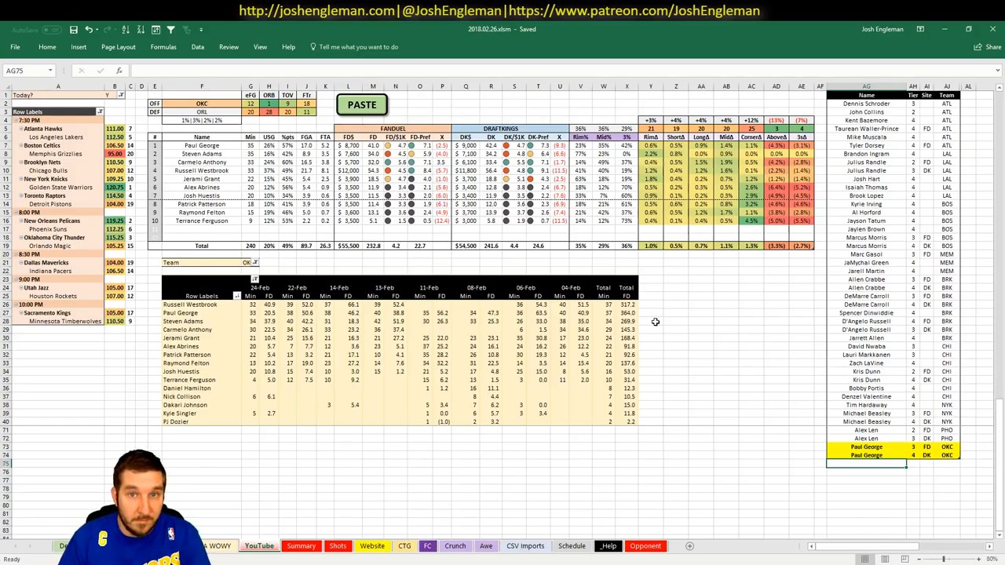
{"action": "mouse_move", "coordinate": [890, 508]}
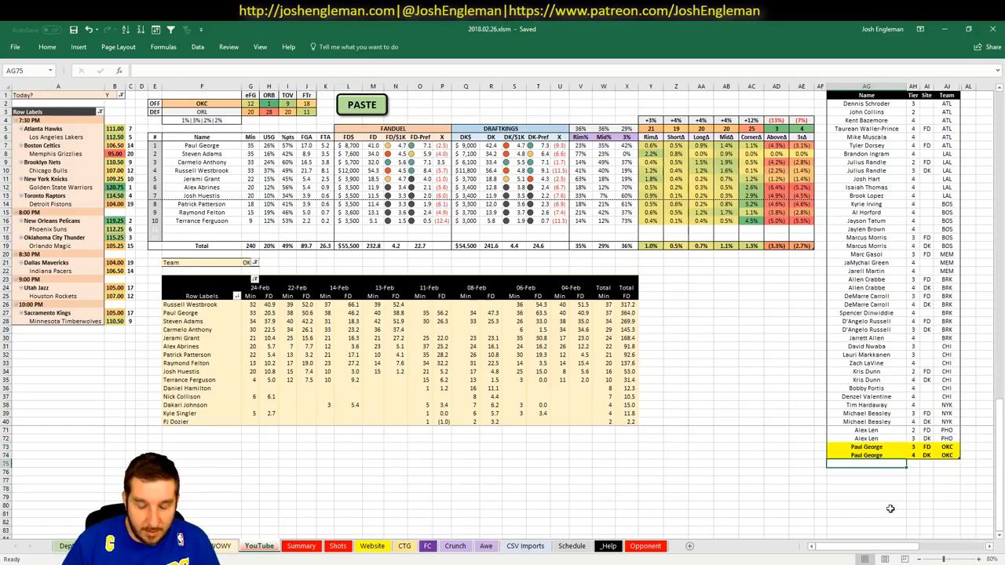
Add Steven Adams and two Carmelo Anthony rows (FD and DK) as OKC, then start the next name
{"action": "type", "text": "Steven Adams"}
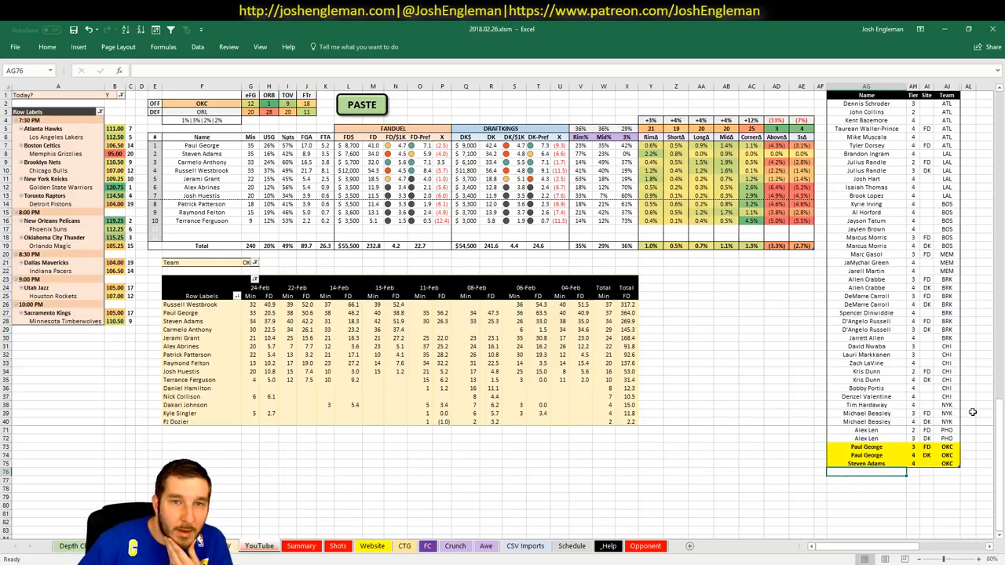
{"action": "mouse_move", "coordinate": [719, 389]}
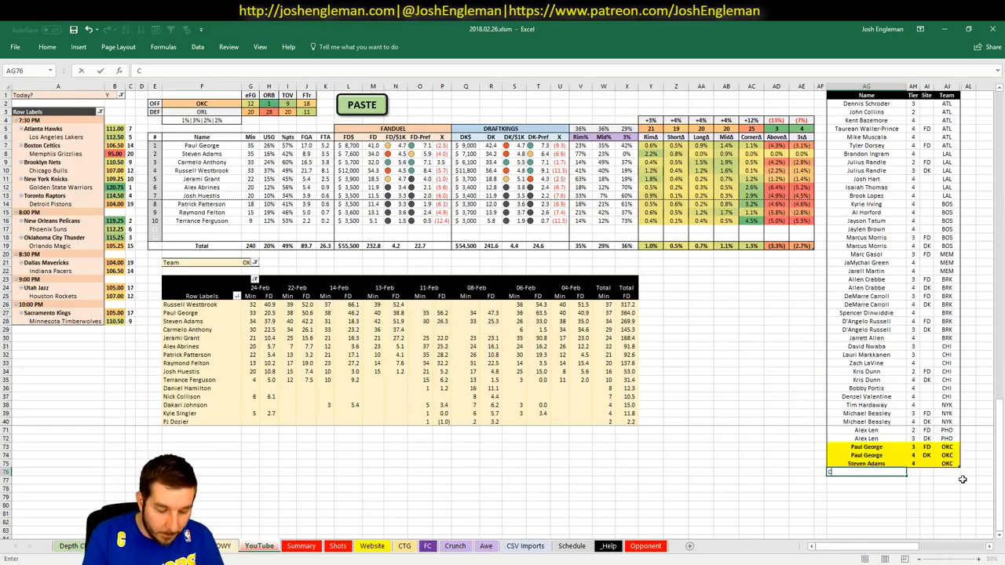
{"action": "type", "text": "Carmelo Anthony"}
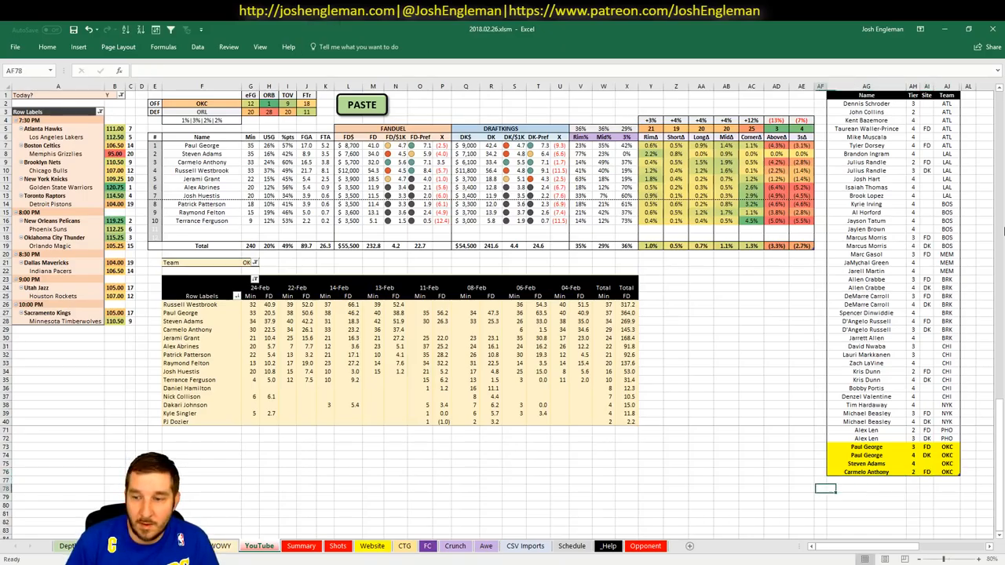
{"action": "type", "text": "Carmelo Anthony"}
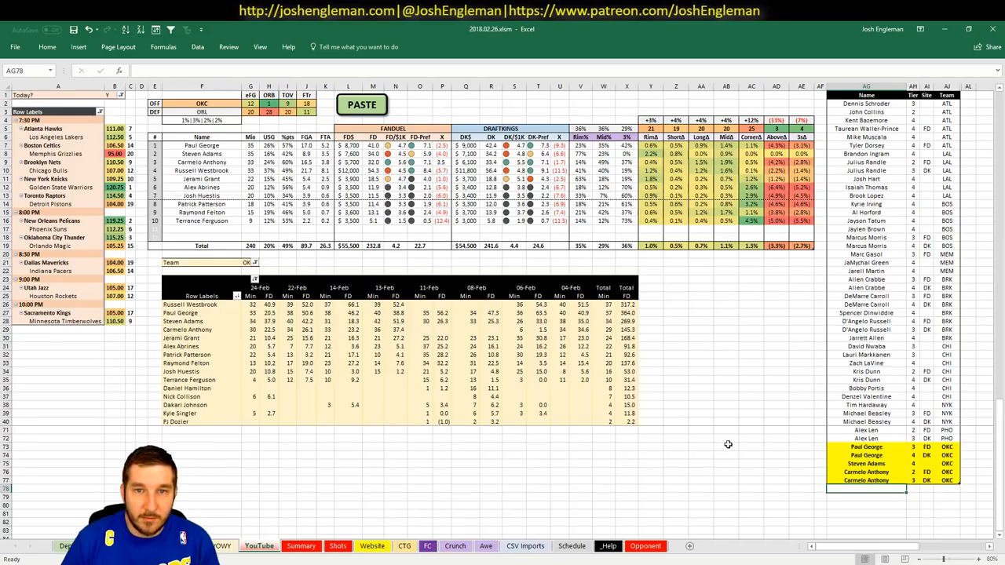
{"action": "type", "text": "Rajon Rondo"}
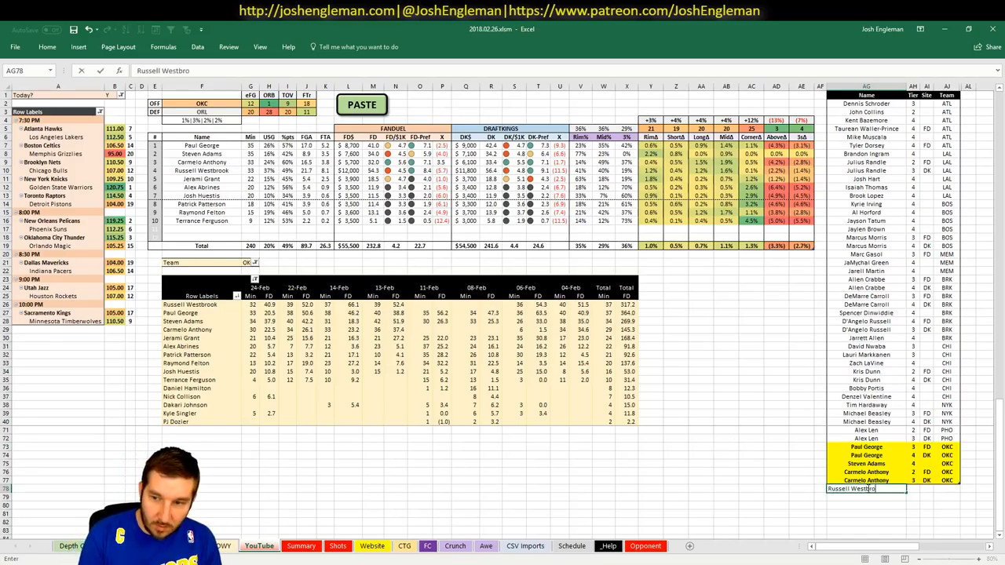
Commit Russell Westbrook as a tier 5 DraftKings OKC player and begin Jerami Grant
{"action": "key", "text": "enter"}
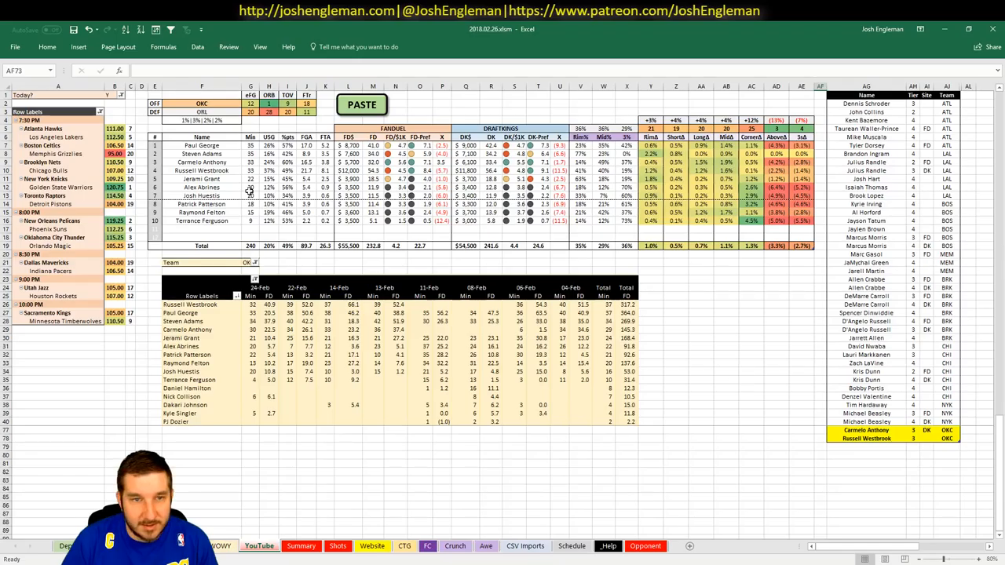
{"action": "left_click", "coordinate": [201, 103]}
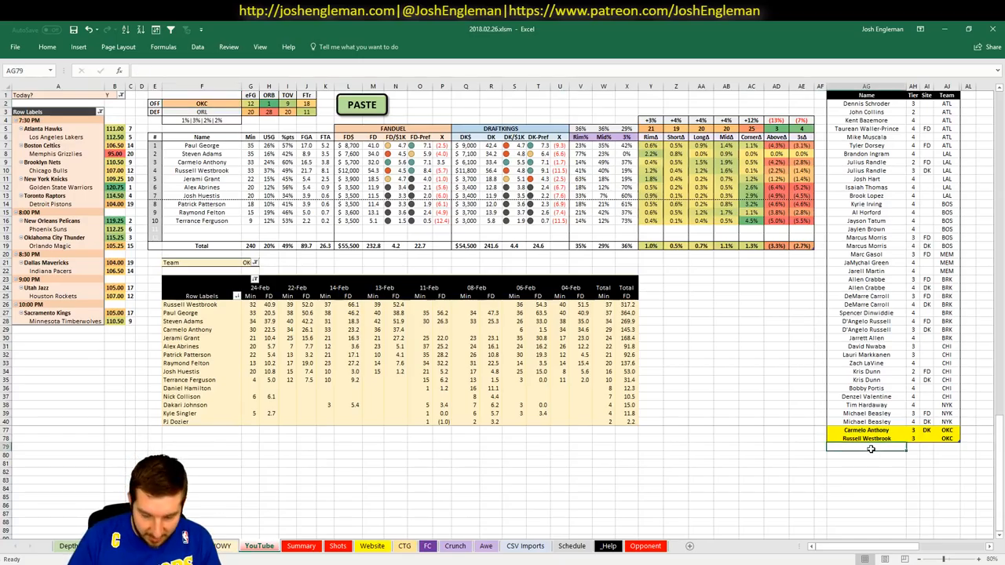
{"action": "type", "text": "Jerami G"}
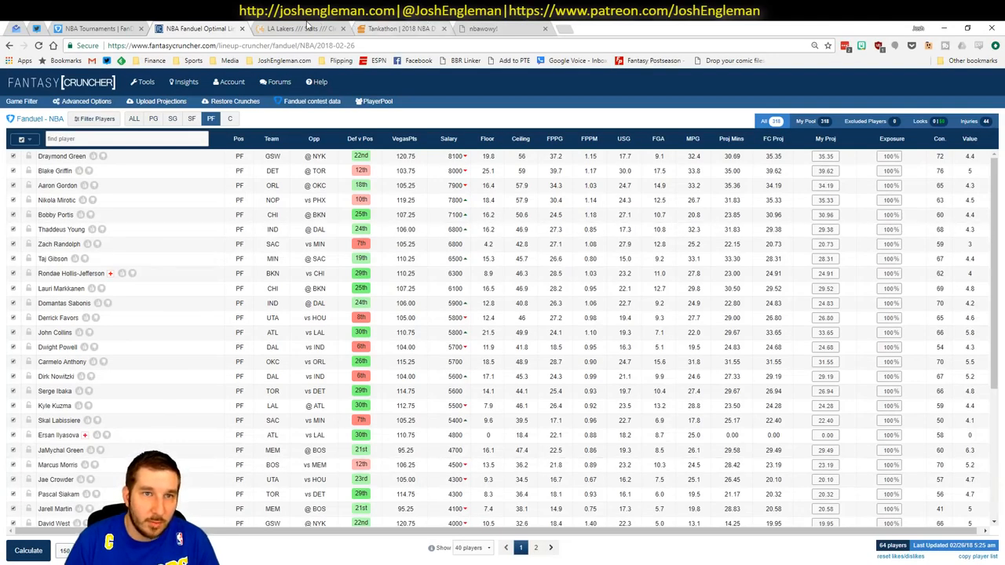
Search Orlando Magic in Cleaning the Glass and open its lineup data
{"action": "left_click", "coordinate": [295, 29]}
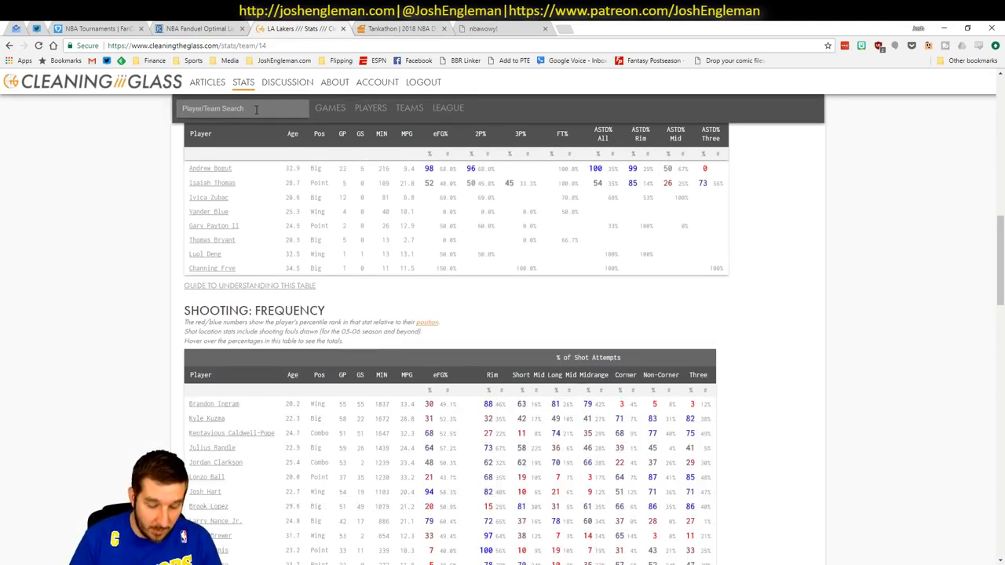
{"action": "type", "text": "Orlando Magic"}
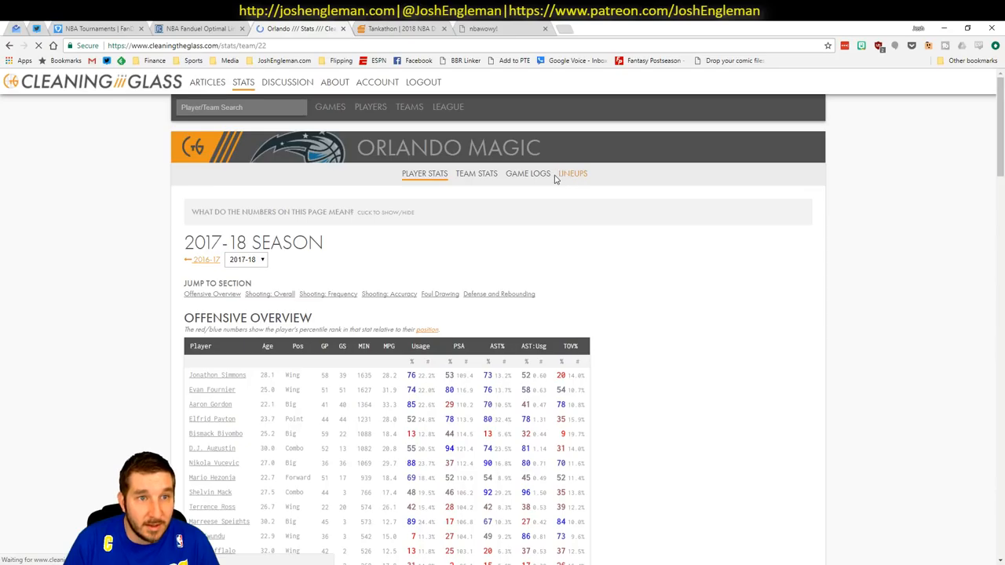
{"action": "left_click", "coordinate": [572, 173]}
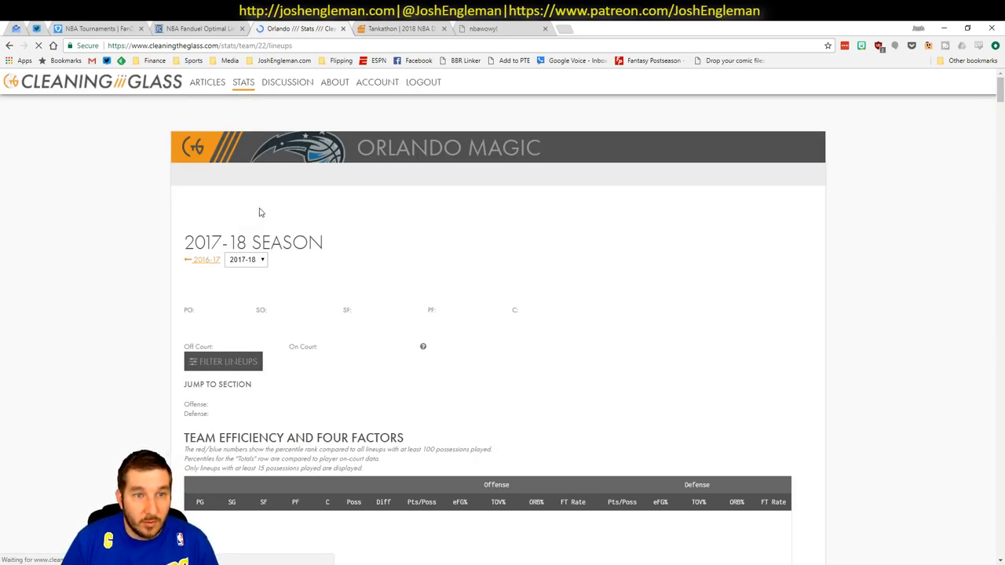
Filter the Orlando lineups to those with Aaron Gordon and Jonathan Isaac on court
{"action": "left_click", "coordinate": [364, 305]}
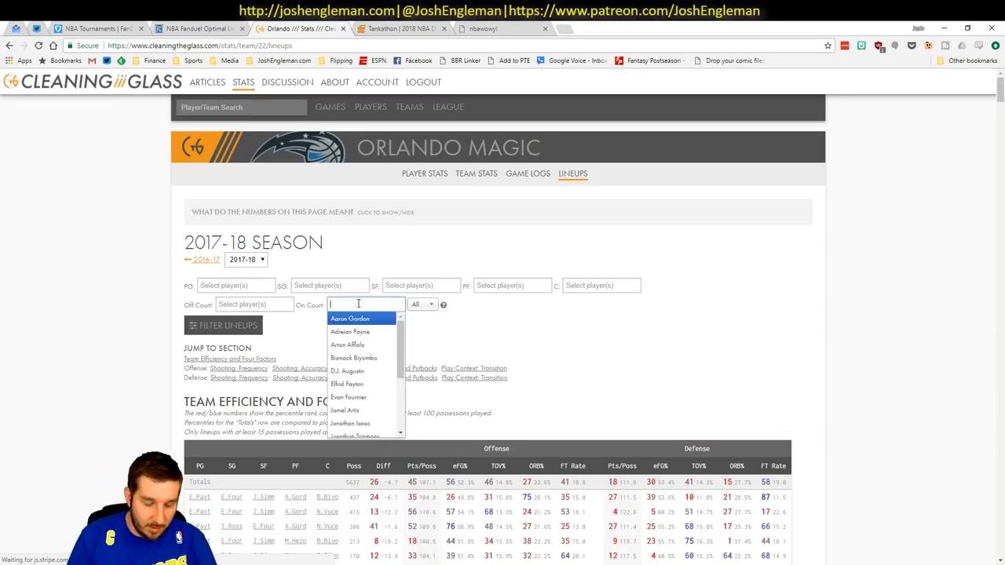
{"action": "left_click", "coordinate": [348, 317]}
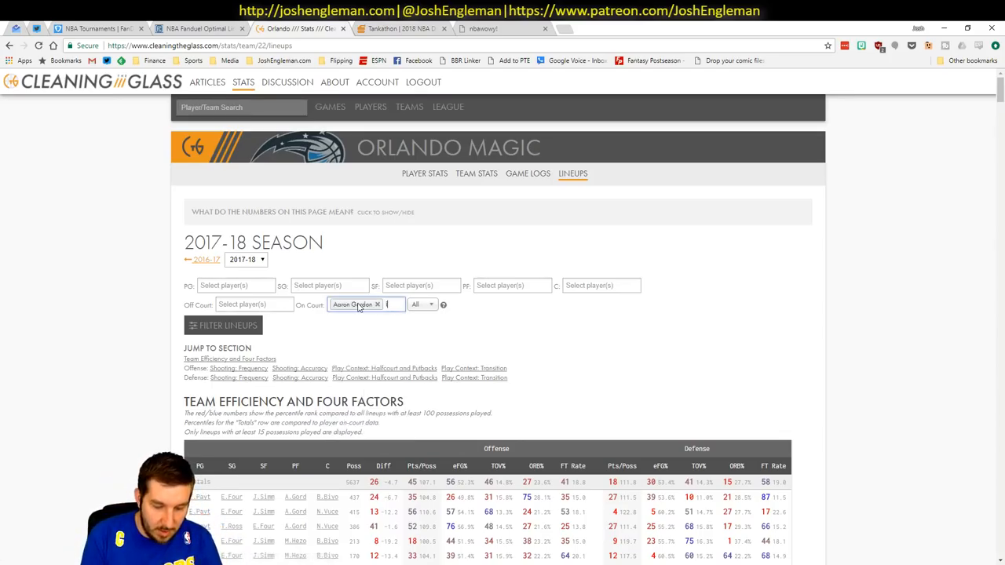
{"action": "type", "text": "is"}
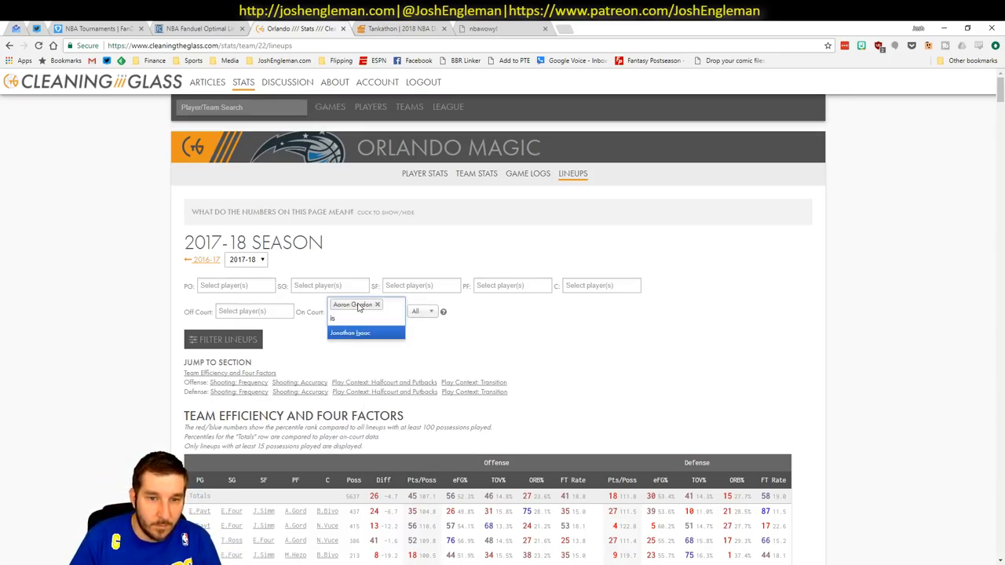
{"action": "left_click", "coordinate": [349, 333]}
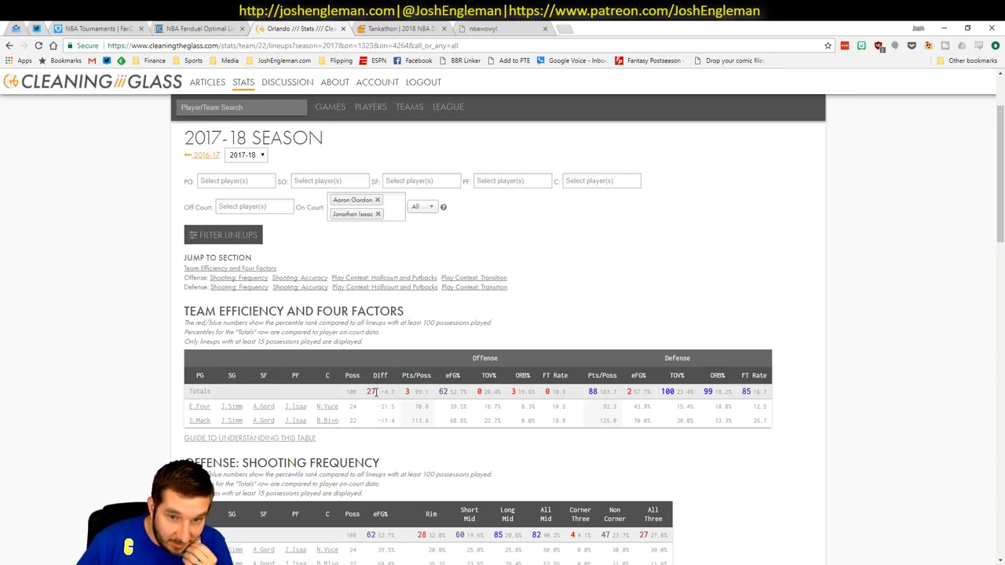
{"action": "mouse_move", "coordinate": [733, 299]}
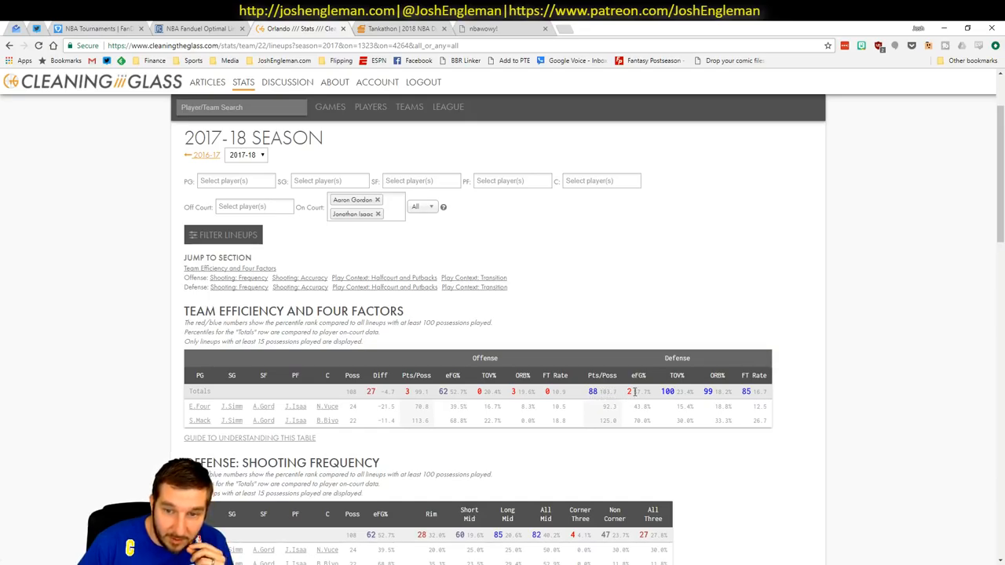
{"action": "mouse_move", "coordinate": [615, 401]}
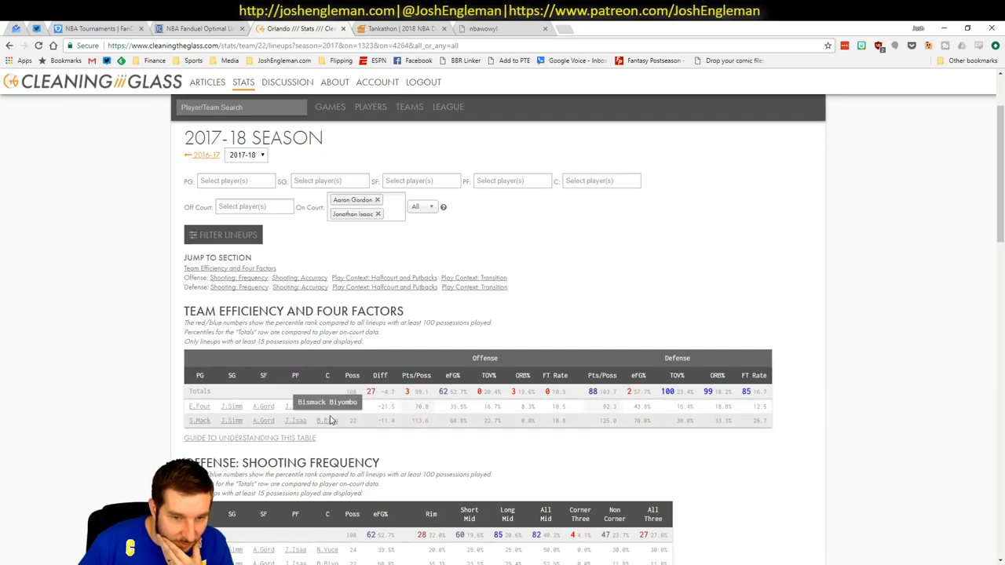
{"action": "mouse_move", "coordinate": [442, 430]}
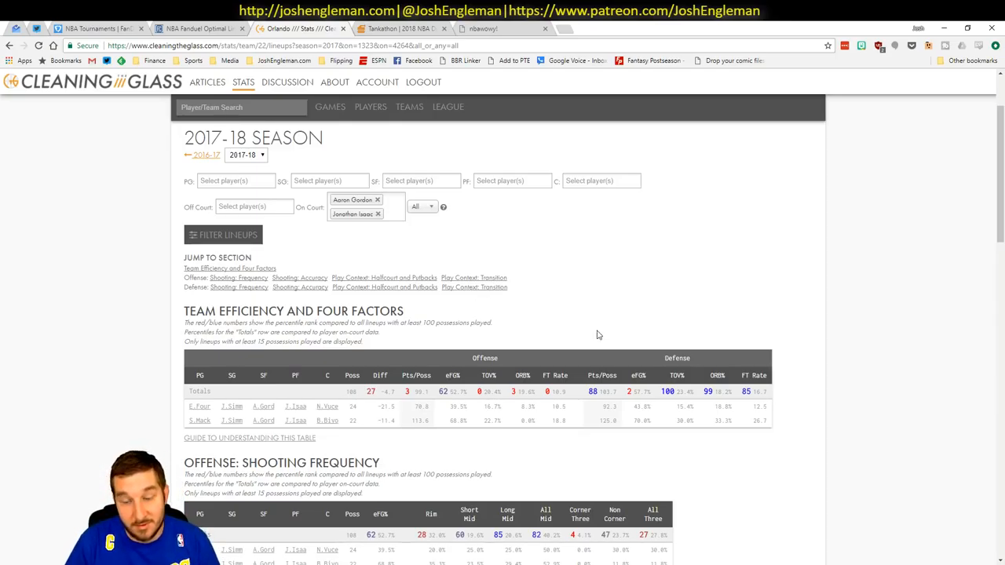
{"action": "scroll", "scroll_direction": "down", "scroll_amount": 3}
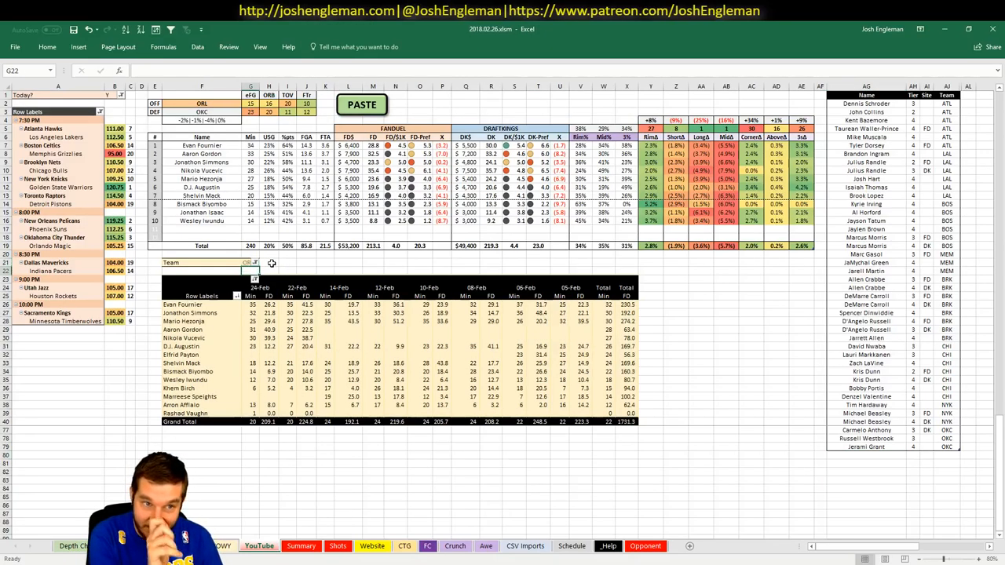
Add Evan Fournier, Aaron Gordon, Jonathan Simmons and Nikola Vucevic as tier 5 ORL rows
{"action": "left_click", "coordinate": [864, 459]}
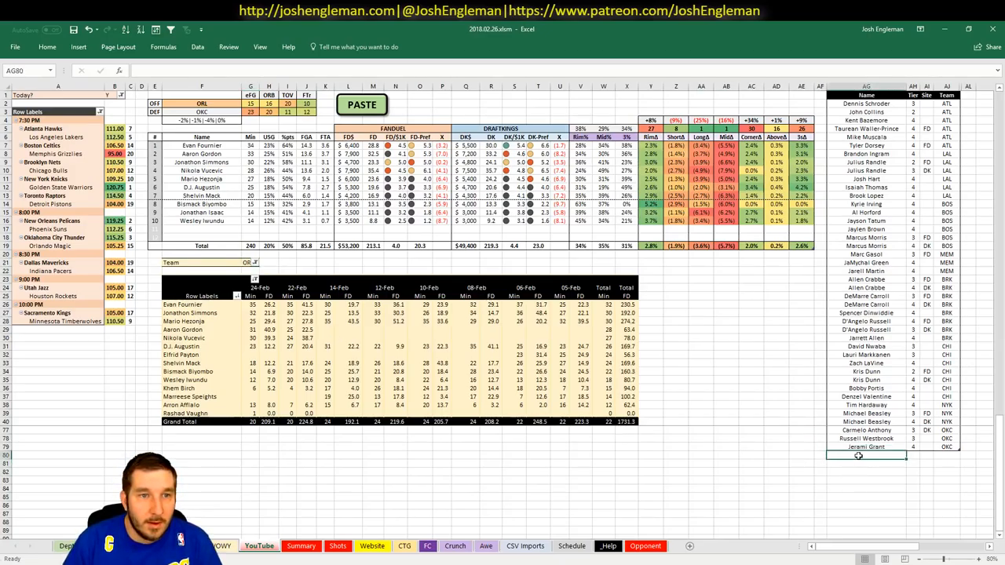
{"action": "mouse_move", "coordinate": [857, 480]}
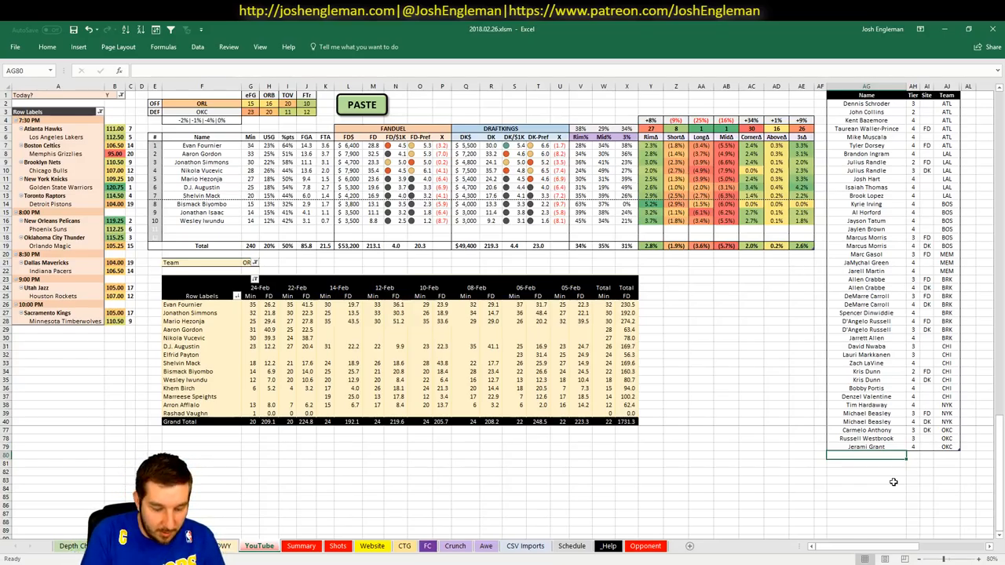
{"action": "type", "text": "Evan Fournier"}
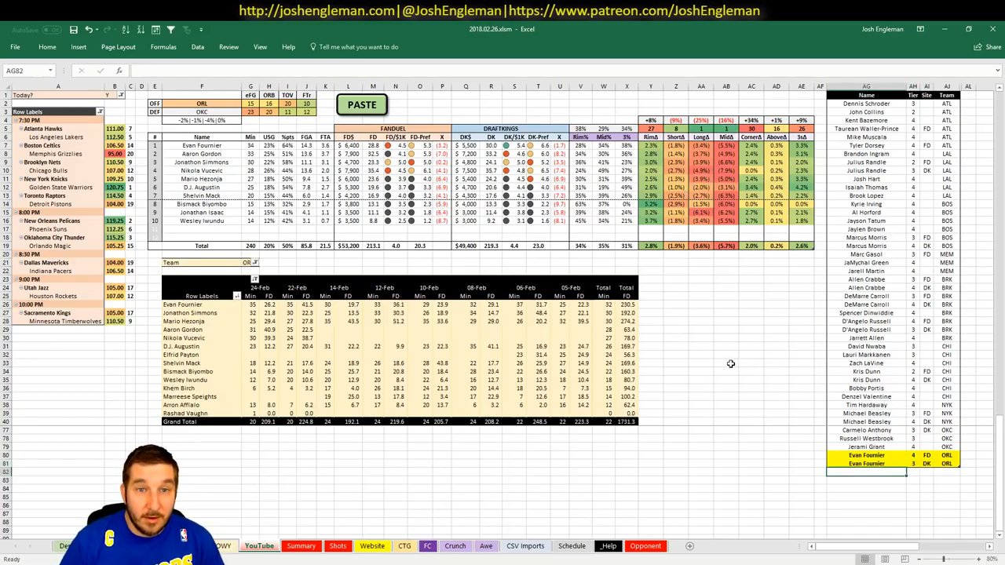
{"action": "mouse_move", "coordinate": [857, 479]}
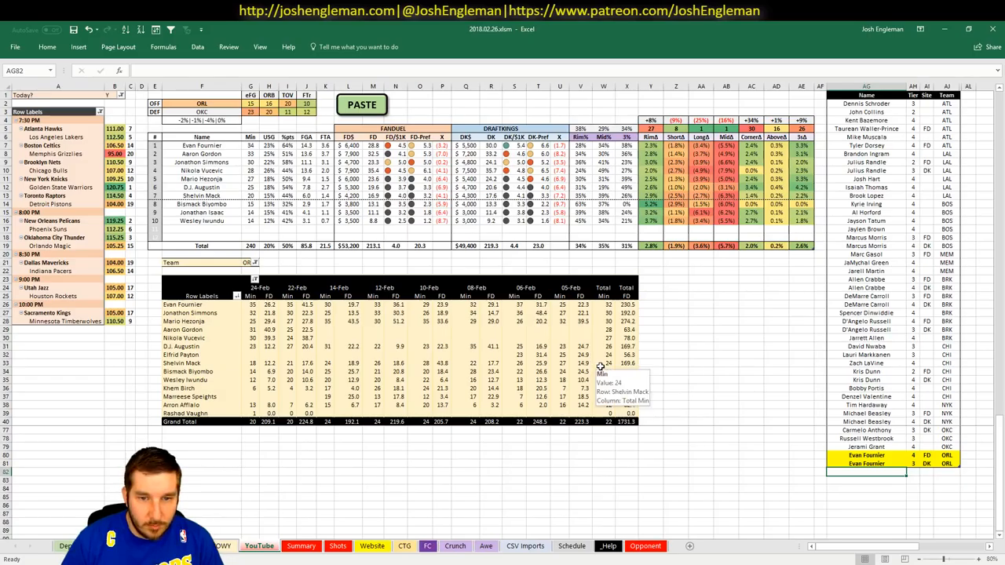
{"action": "type", "text": "Jonathon Simmons"}
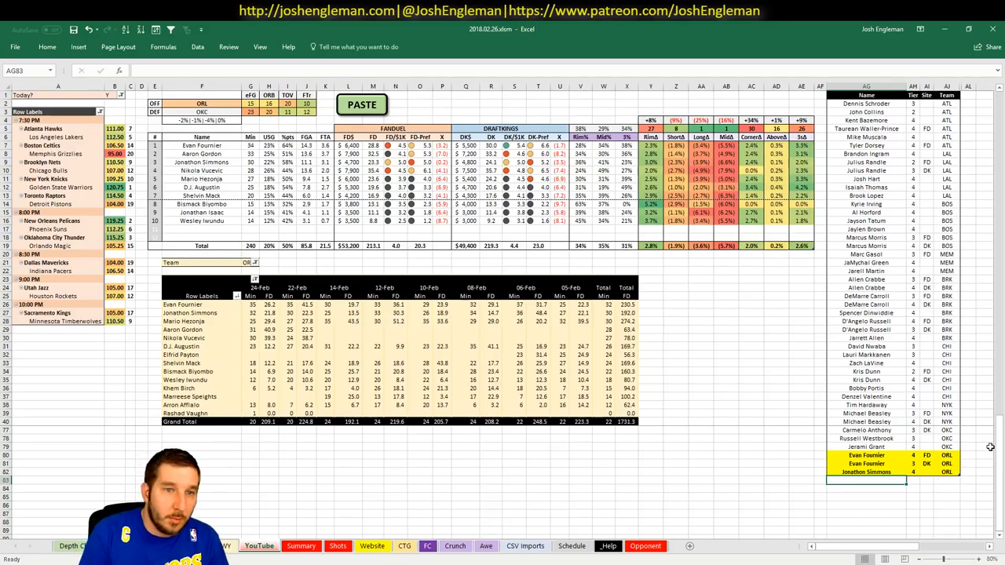
{"action": "type", "text": "Nikola Mirotic"}
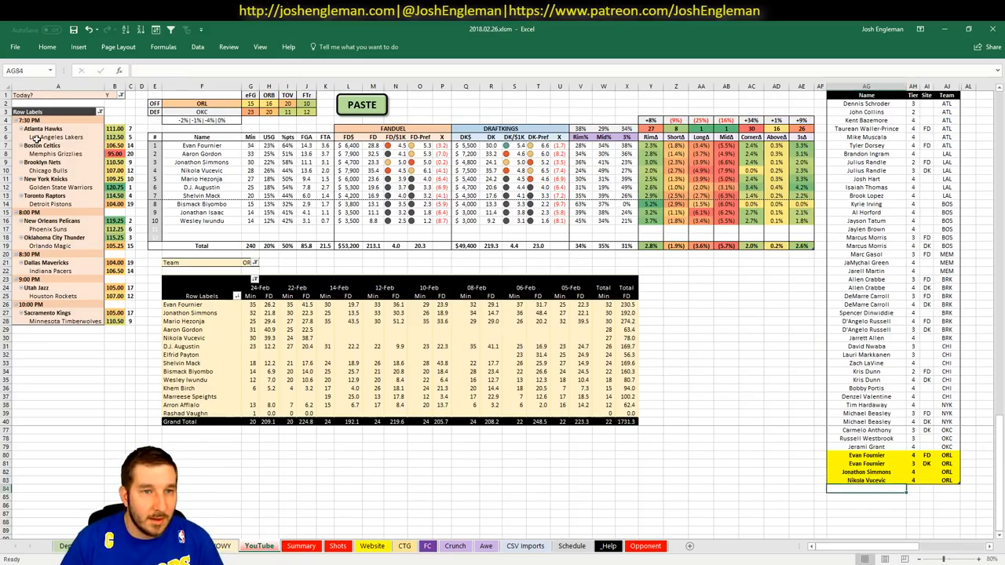
Add Yogi Ferrell, Dennis Smith and J.J. Barea as Dallas tier-4 players after switching the team to DAL
{"action": "left_click", "coordinate": [201, 104]}
{"action": "type", "text": "DAL"}
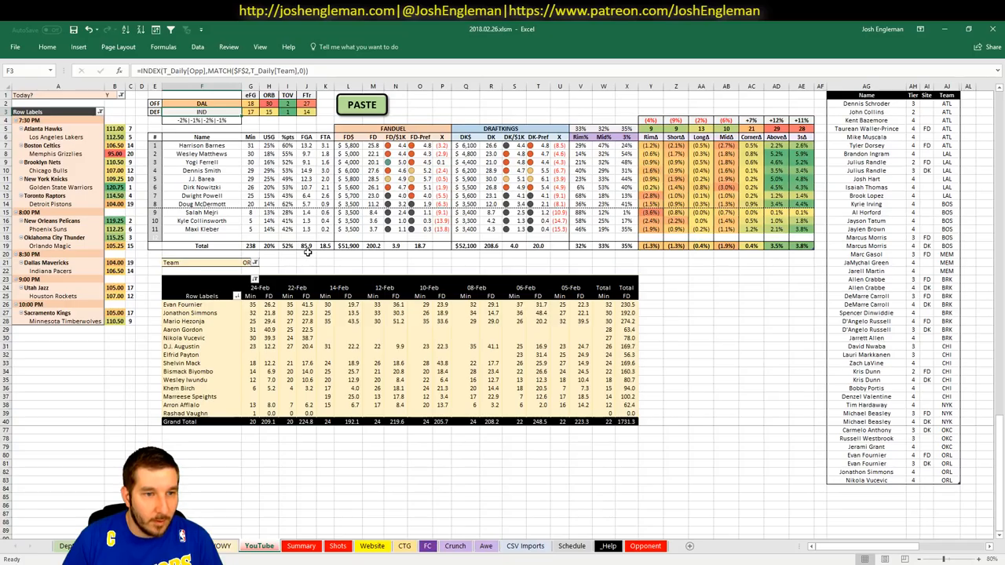
{"action": "mouse_move", "coordinate": [283, 268]}
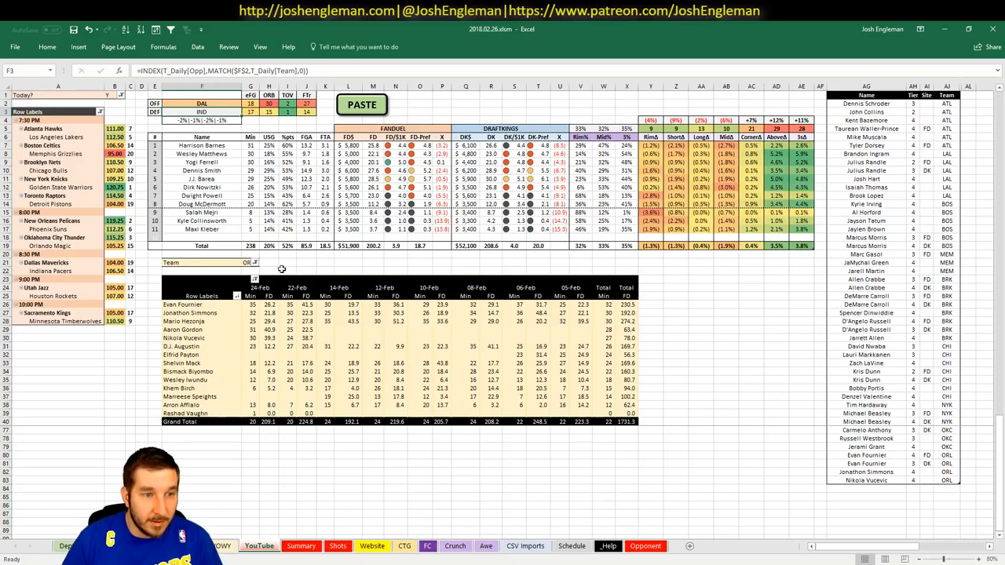
{"action": "mouse_move", "coordinate": [181, 61]}
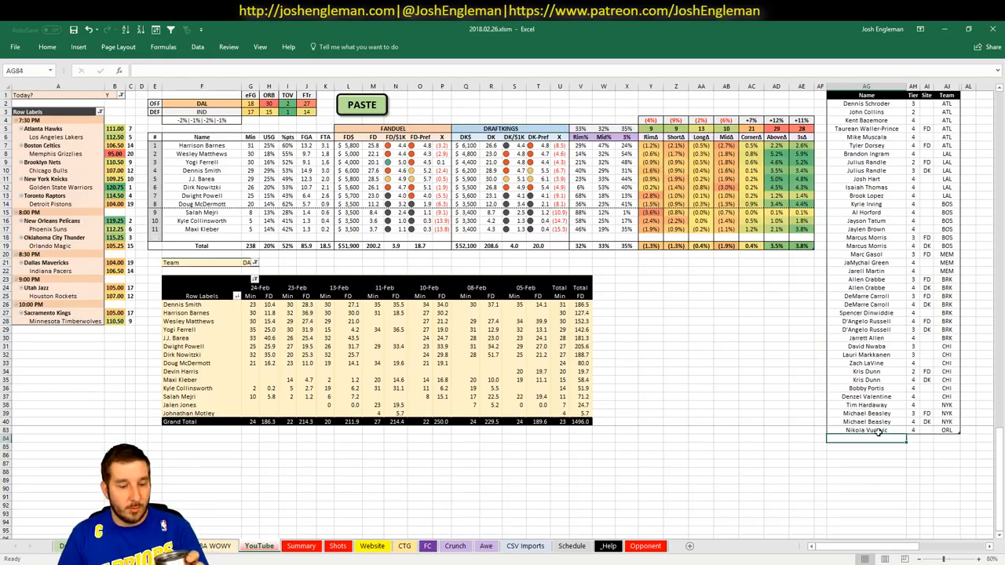
{"action": "mouse_move", "coordinate": [661, 320]}
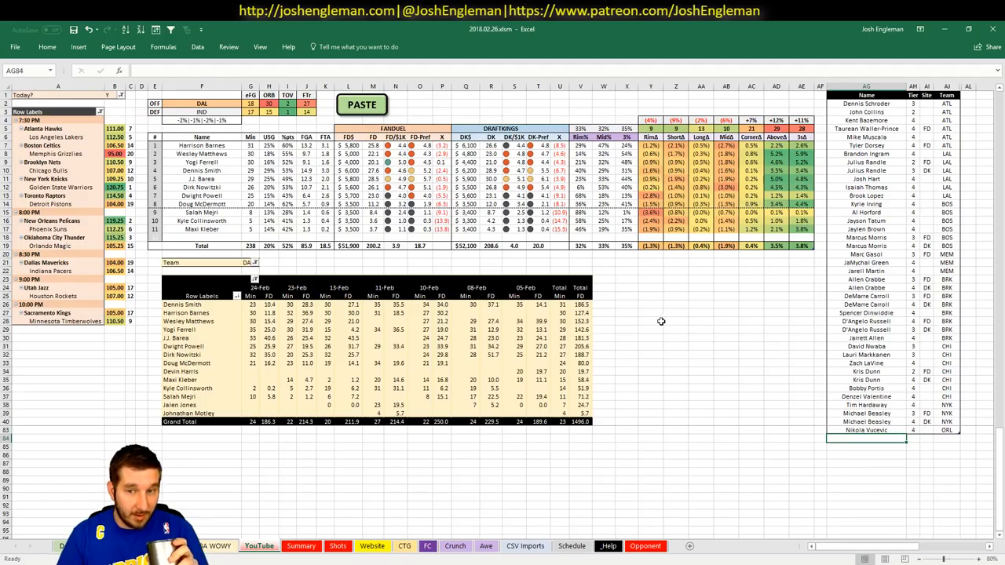
{"action": "mouse_move", "coordinate": [631, 330]}
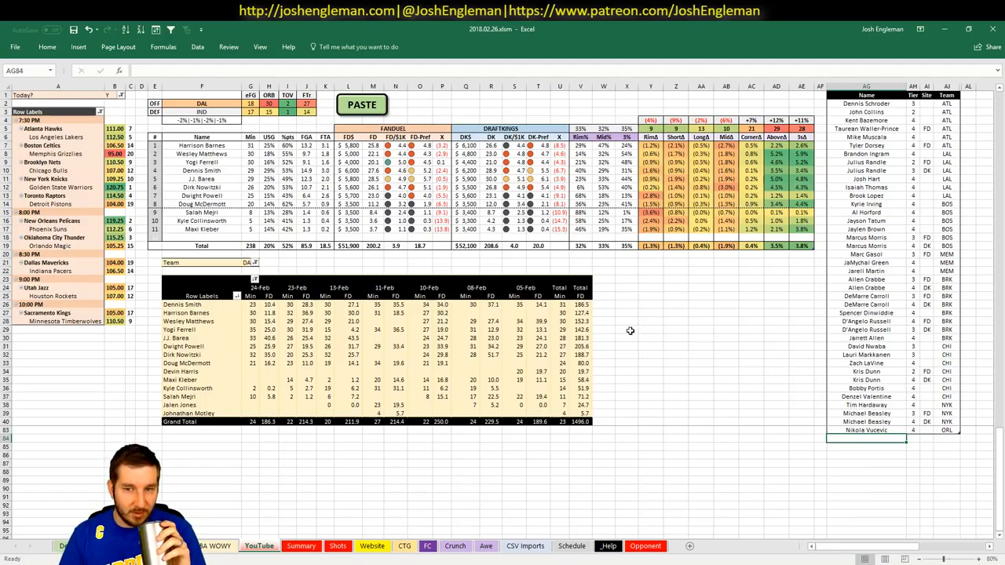
{"action": "mouse_move", "coordinate": [627, 329]}
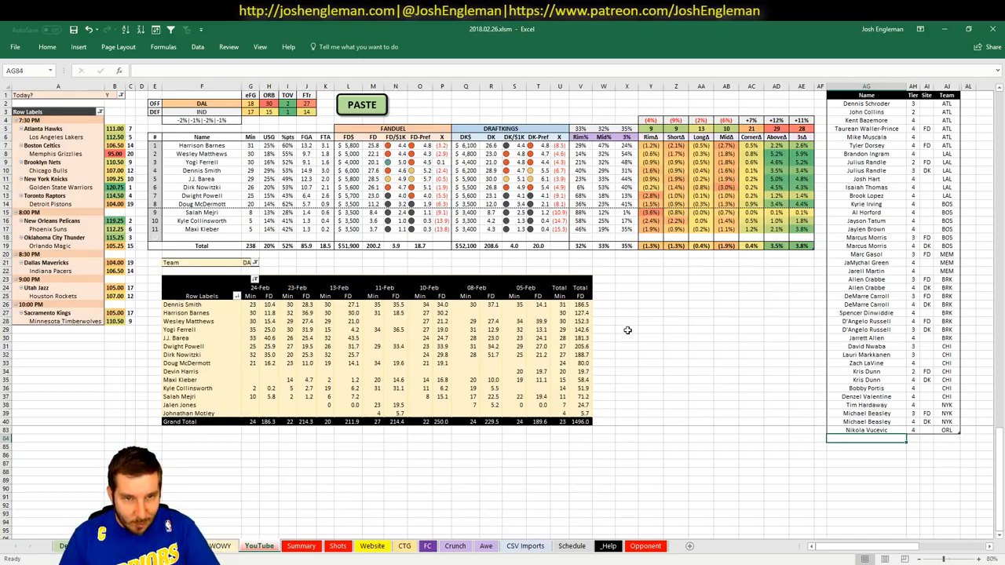
{"action": "mouse_move", "coordinate": [634, 313]}
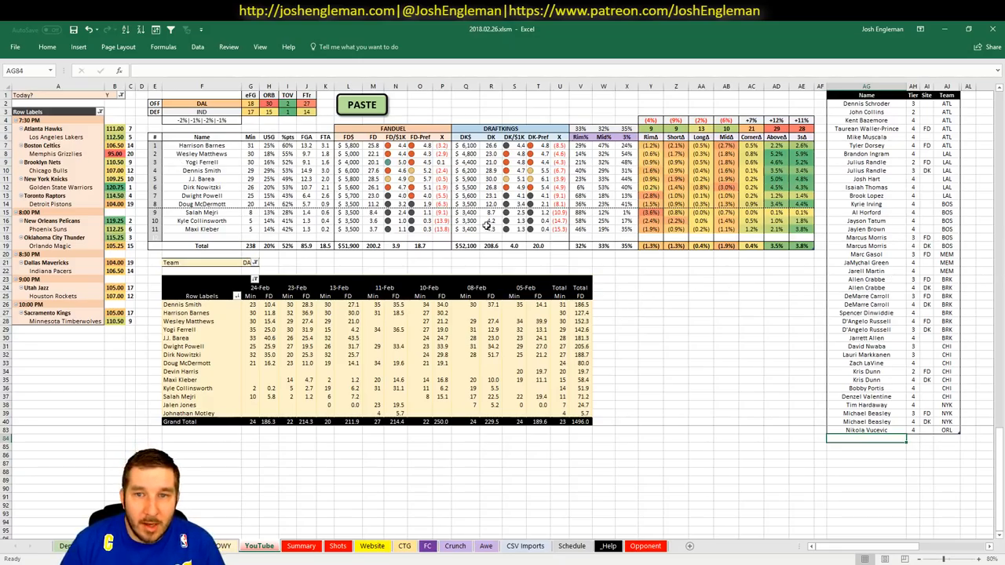
{"action": "mouse_move", "coordinate": [844, 210]}
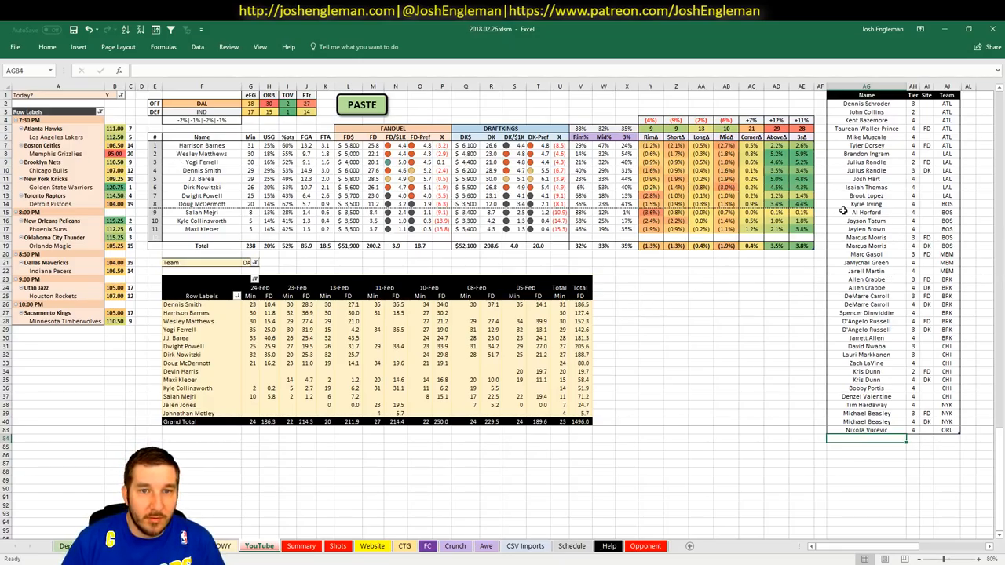
{"action": "type", "text": "Yogi"}
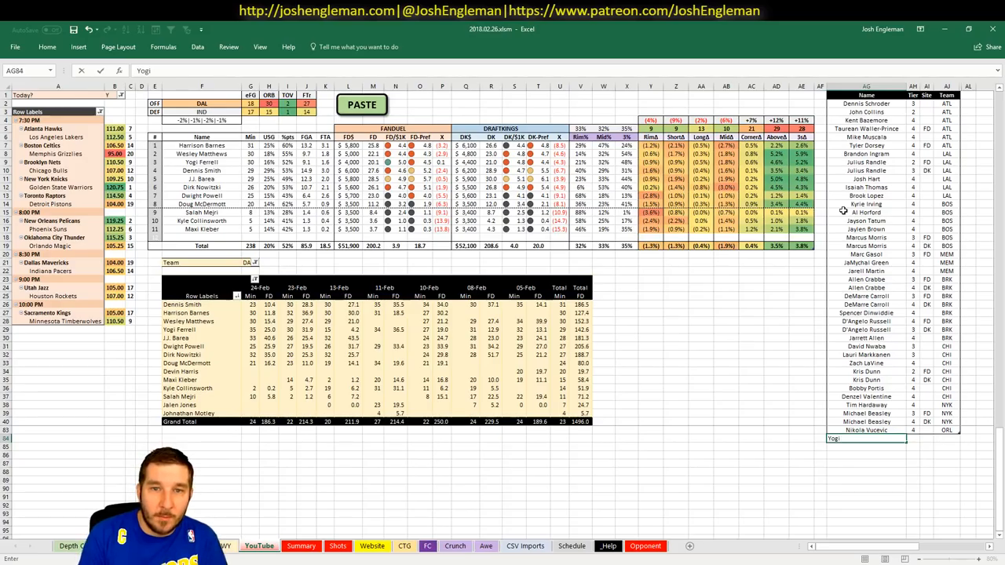
{"action": "type", "text": "Ferrell"}
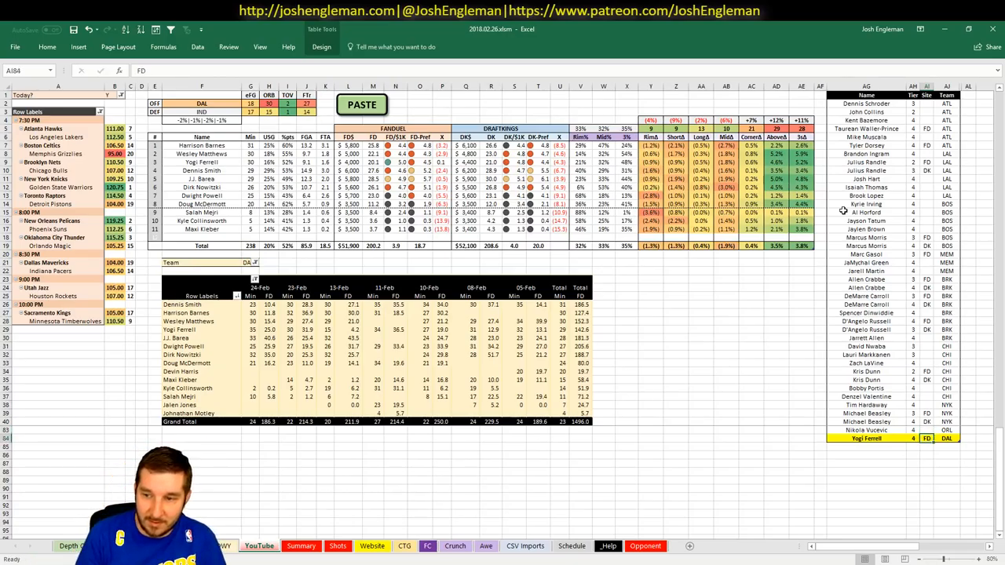
{"action": "type", "text": "Dennis Schroder"}
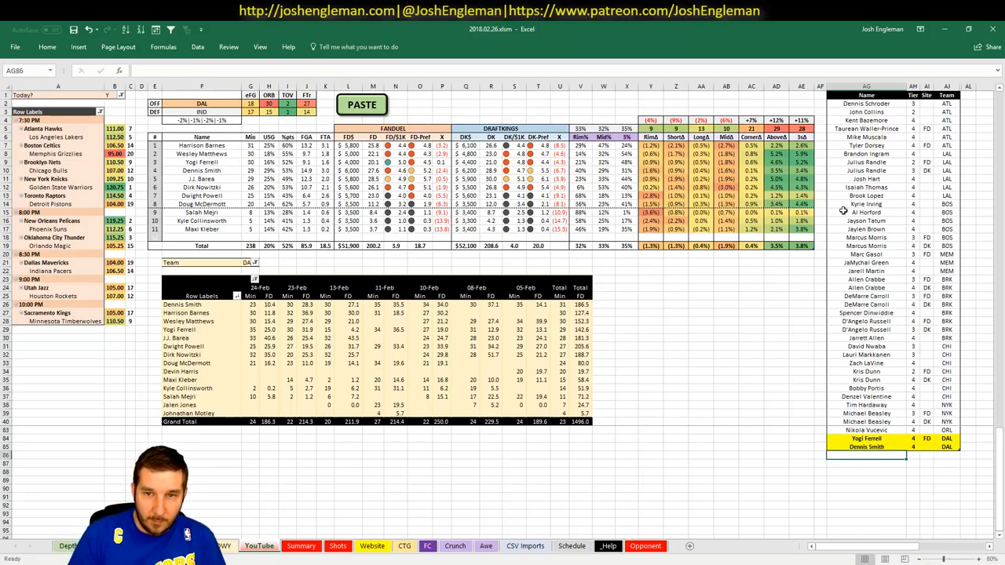
{"action": "type", "text": "J.J. Barea"}
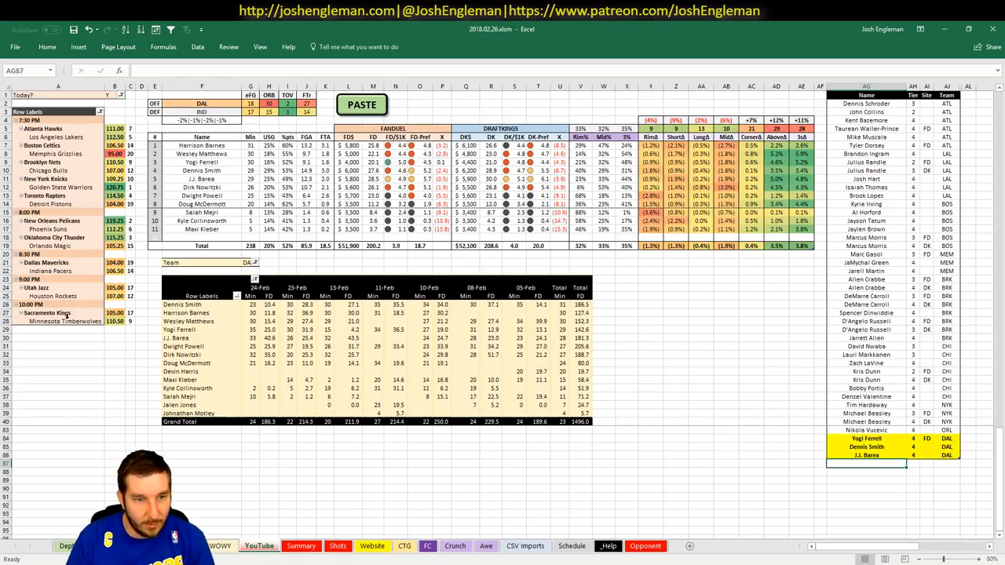
Switch the team to IND, refresh the game log, and enter Victor Oladipo in the tier list
{"action": "left_click", "coordinate": [201, 104]}
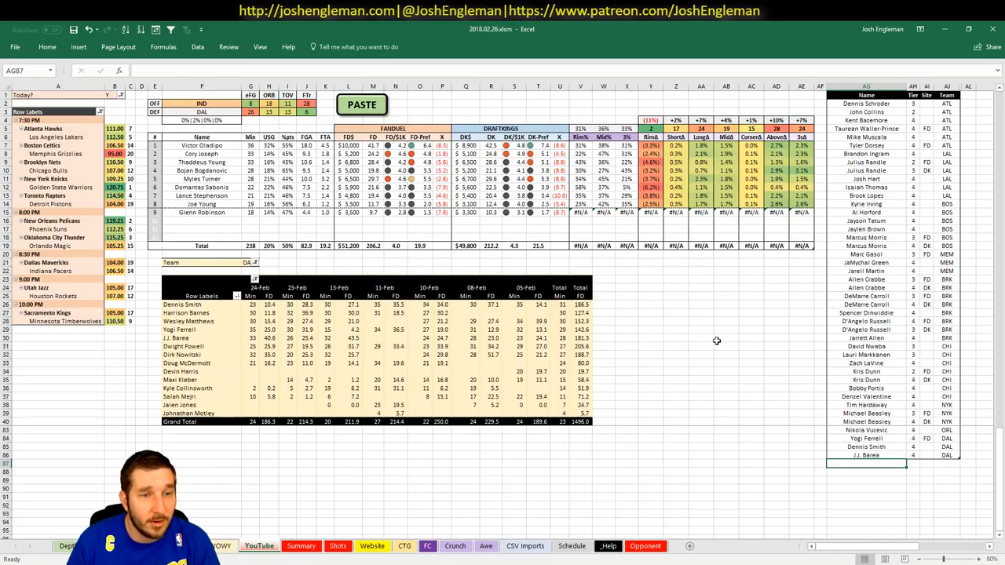
{"action": "left_click", "coordinate": [726, 346]}
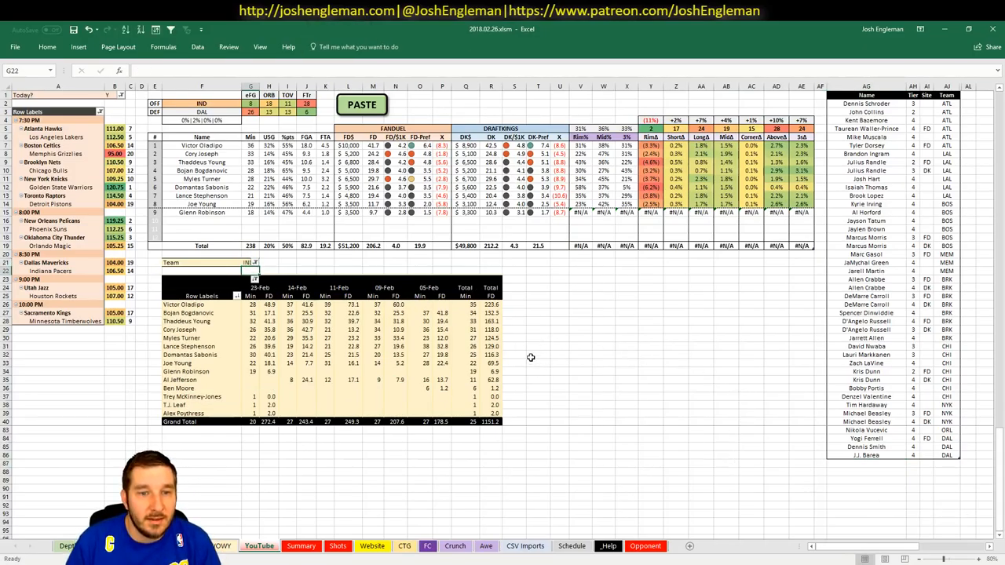
{"action": "left_click", "coordinate": [866, 462]}
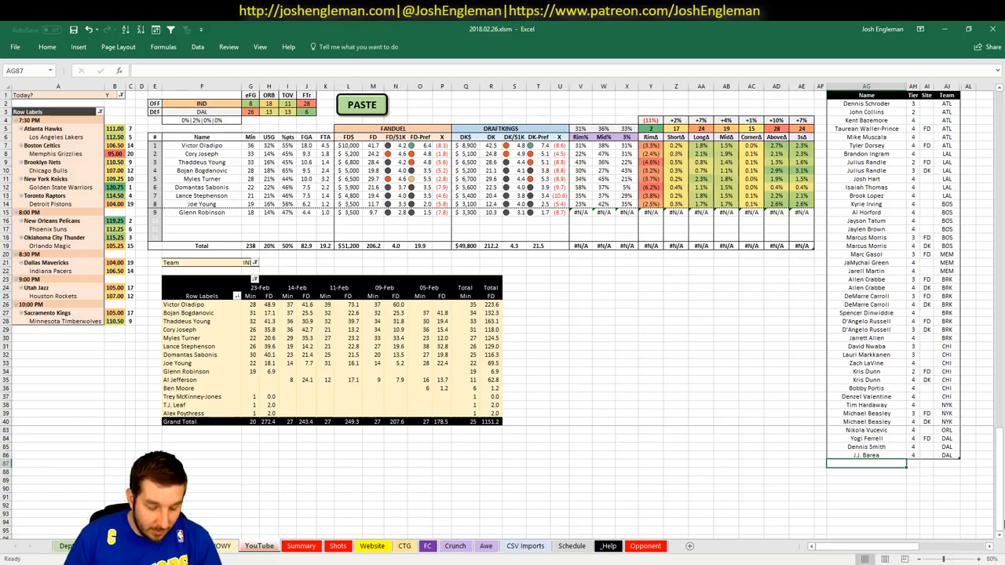
{"action": "type", "text": "VI"}
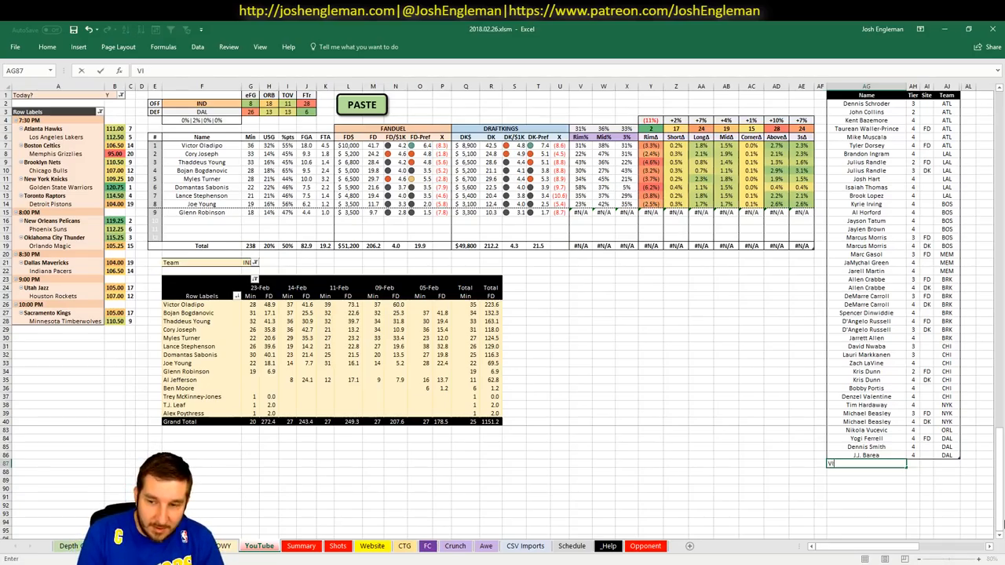
{"action": "type", "text": "Victor Oladipo"}
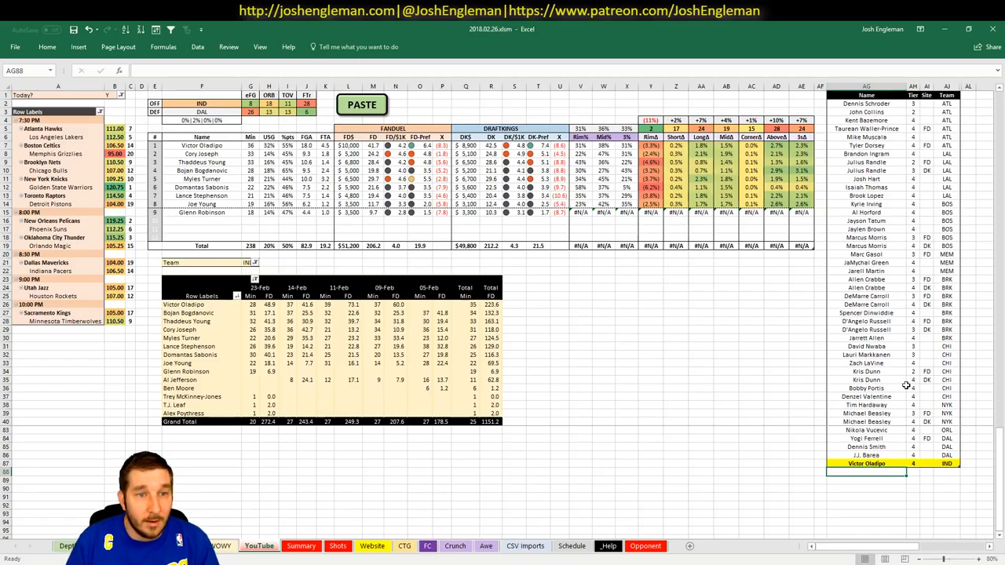
{"action": "mouse_move", "coordinate": [747, 359]}
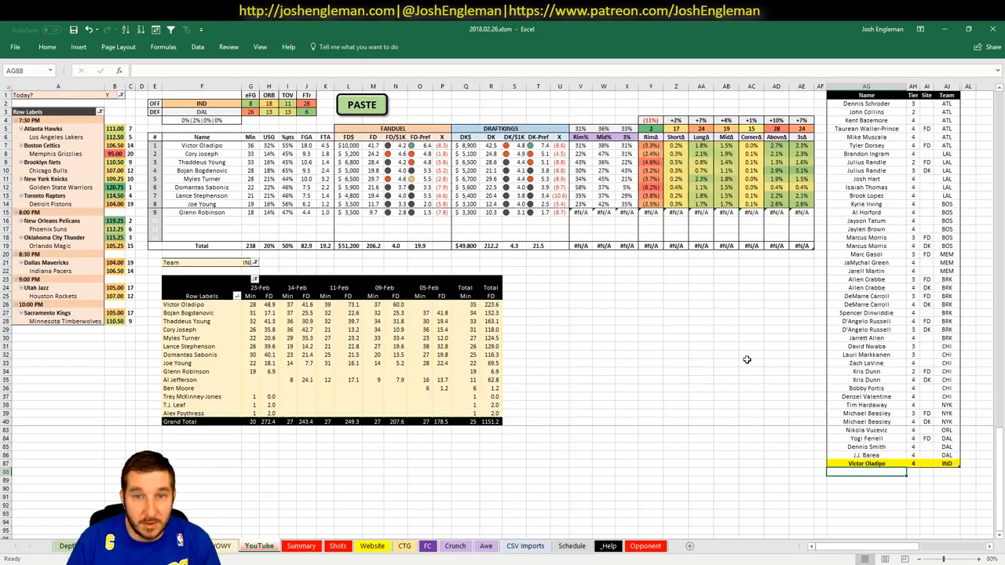
{"action": "mouse_move", "coordinate": [766, 363]}
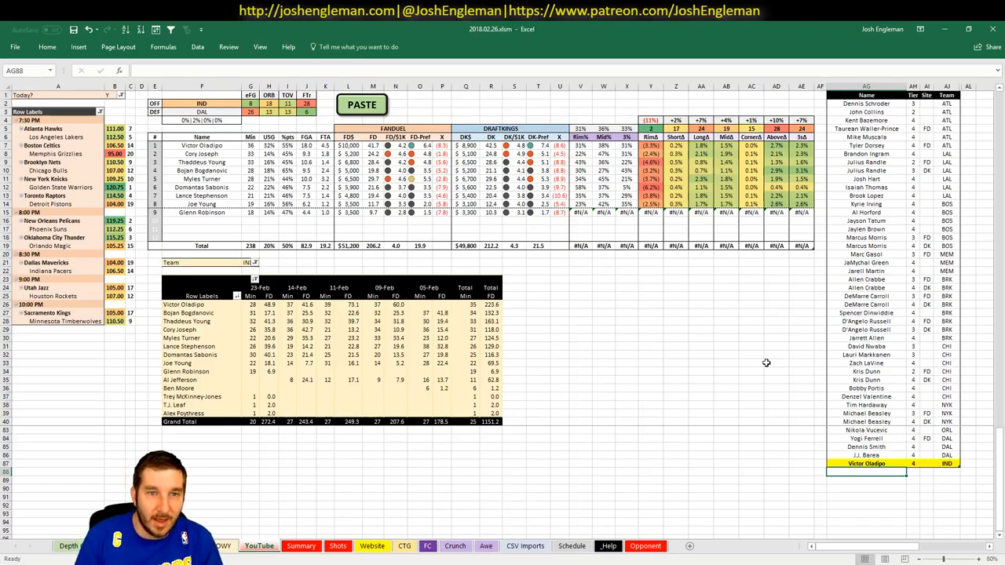
Add Cory Joseph and Myles Turner as Indiana tier-4 players, then enter UTA as the next team
{"action": "type", "text": "Cory Joseph"}
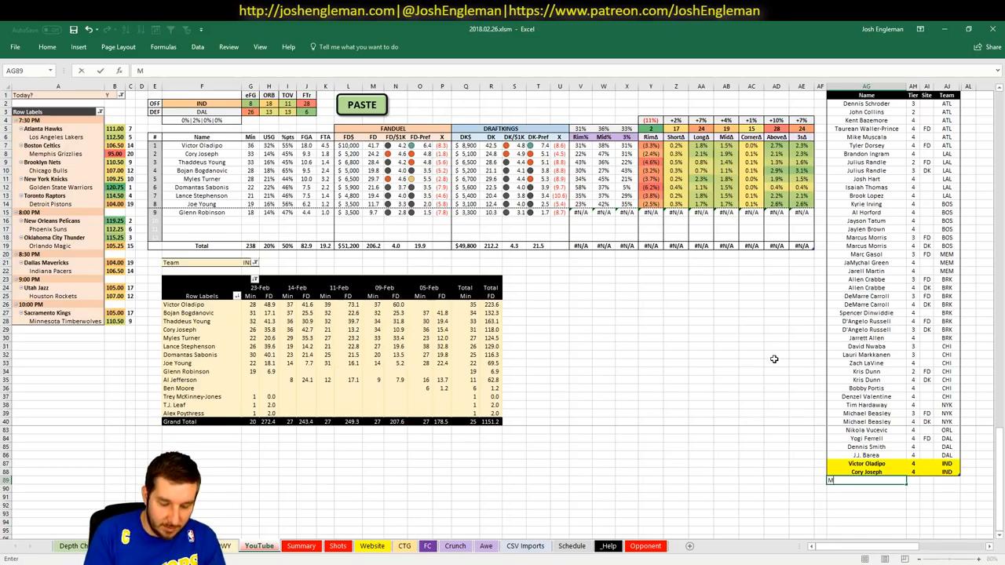
{"action": "type", "text": "Myles Turner"}
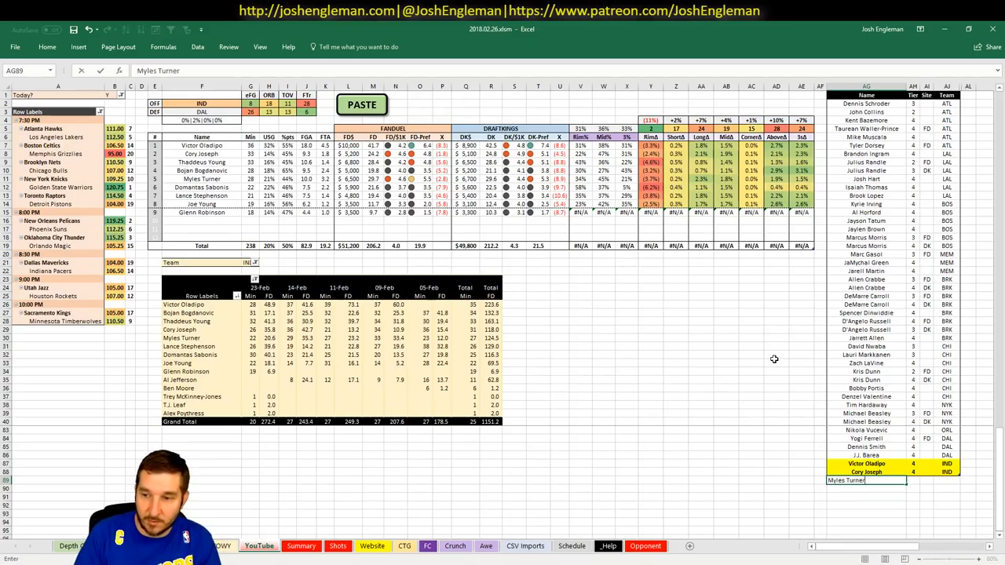
{"action": "key", "text": "enter"}
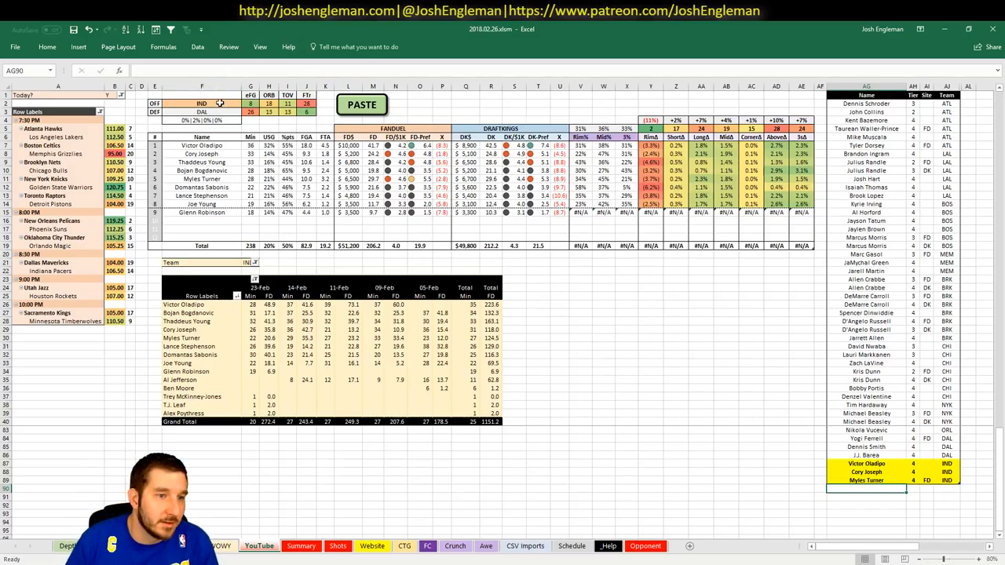
{"action": "type", "text": "UTA"}
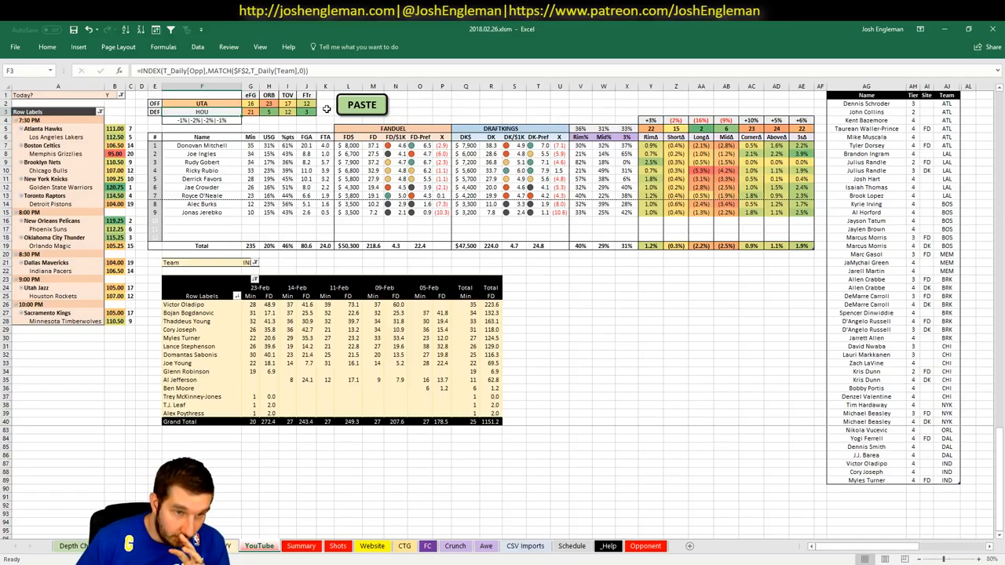
{"action": "mouse_move", "coordinate": [716, 298]}
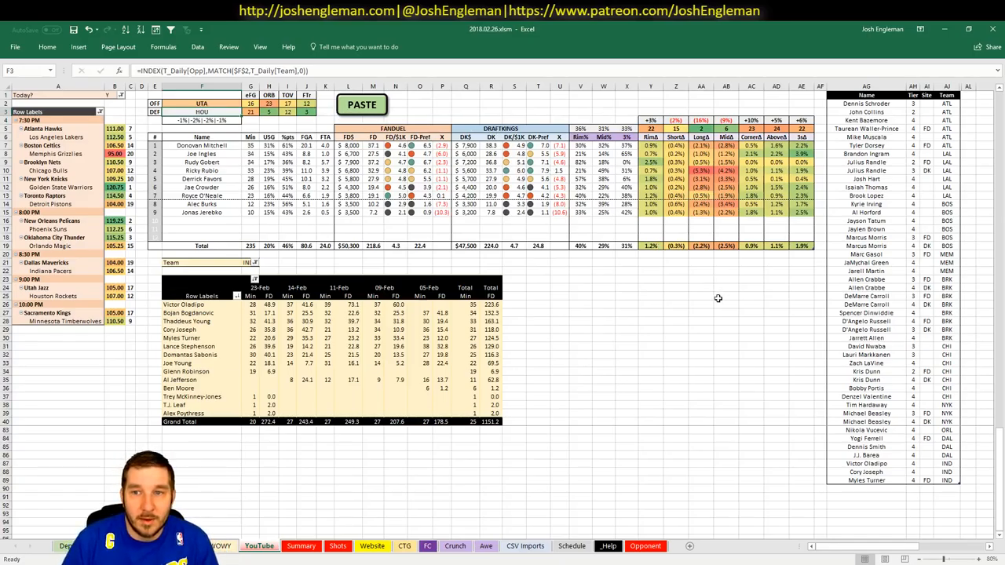
Enter UTA in the team selector so the sheet loads Utah's roster against Houston
{"action": "left_click", "coordinate": [725, 295]}
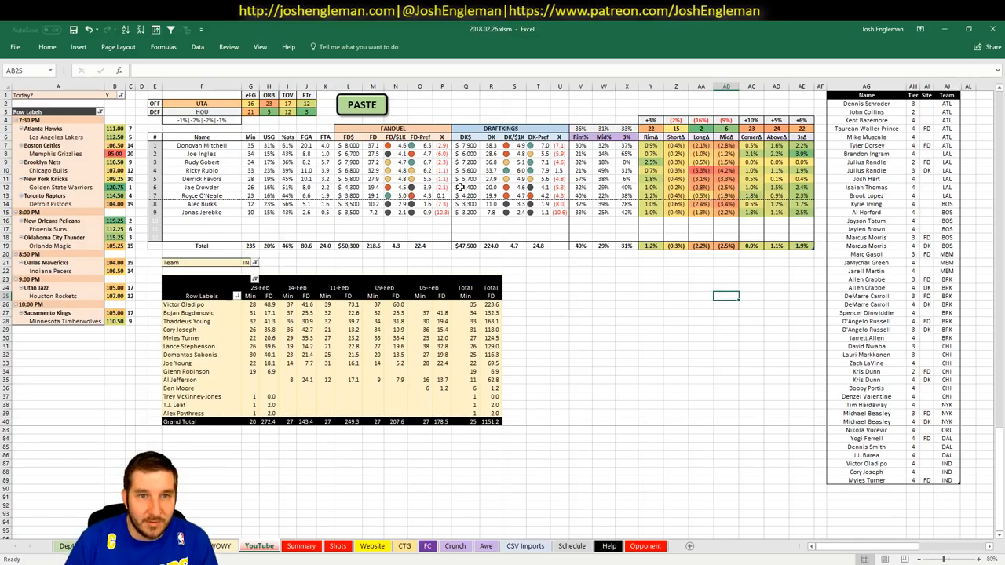
{"action": "mouse_move", "coordinate": [744, 484]}
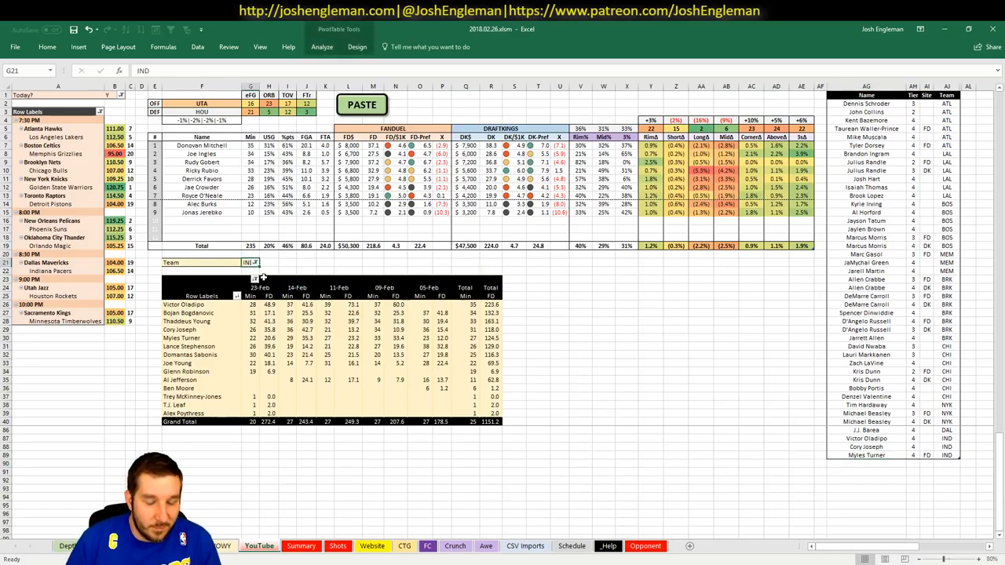
{"action": "type", "text": "UTA"}
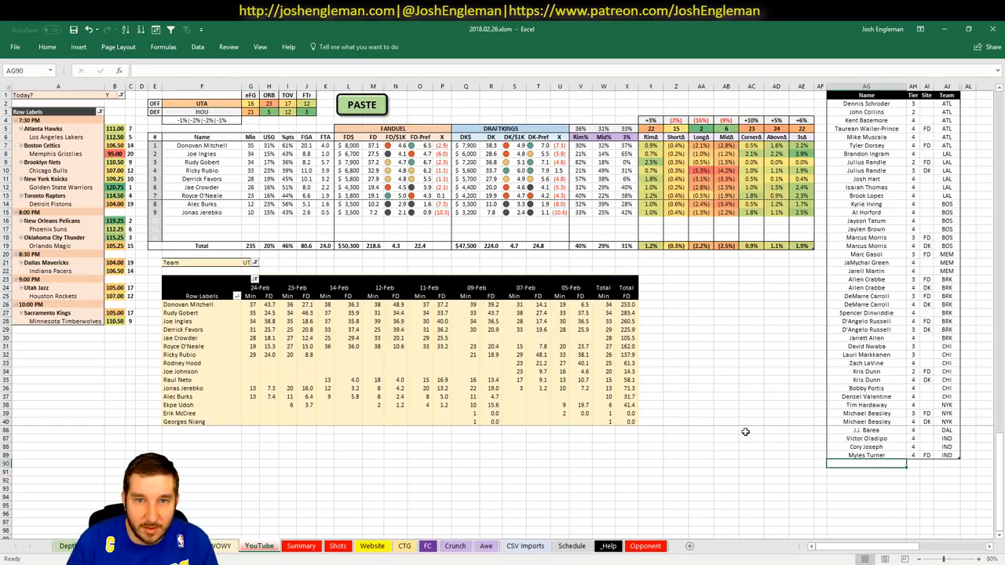
{"action": "mouse_move", "coordinate": [716, 427]}
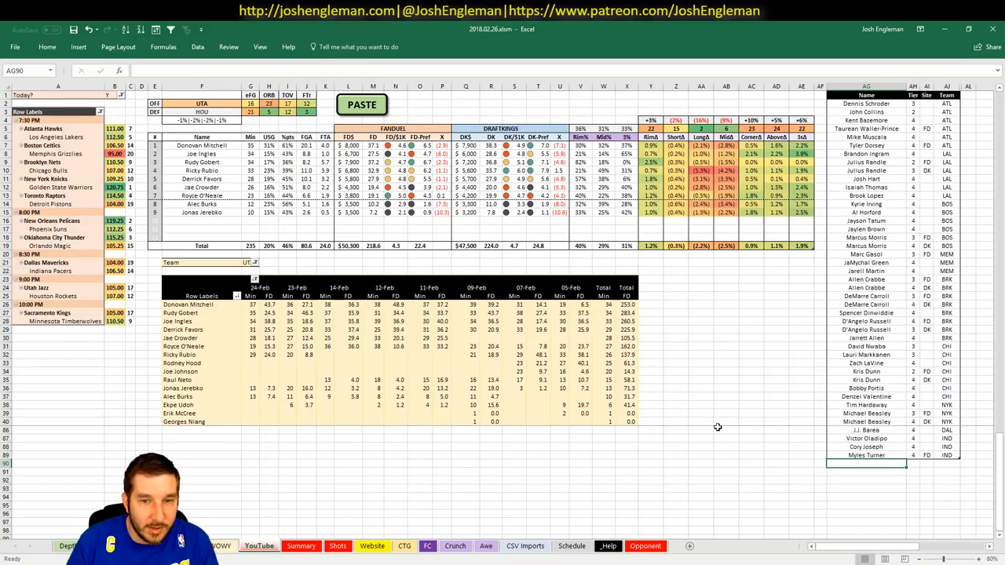
{"action": "mouse_move", "coordinate": [939, 493]}
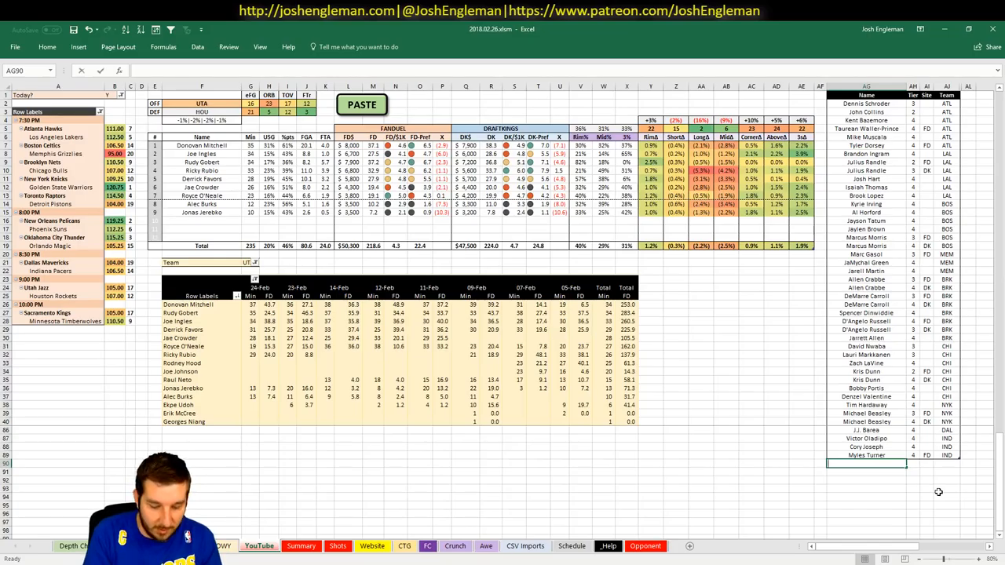
Add Donovan Mitchell, Rudy Gobert, Ricky Rubio and Derrick Favors to the tier list tagged UTA
{"action": "type", "text": "Donovan Mitchell"}
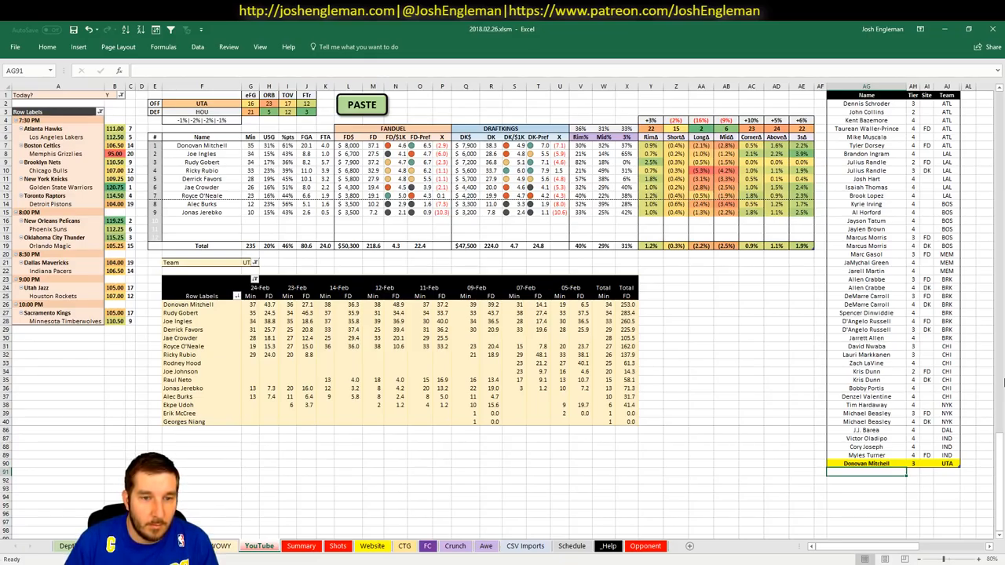
{"action": "type", "text": "Rudy Gobert"}
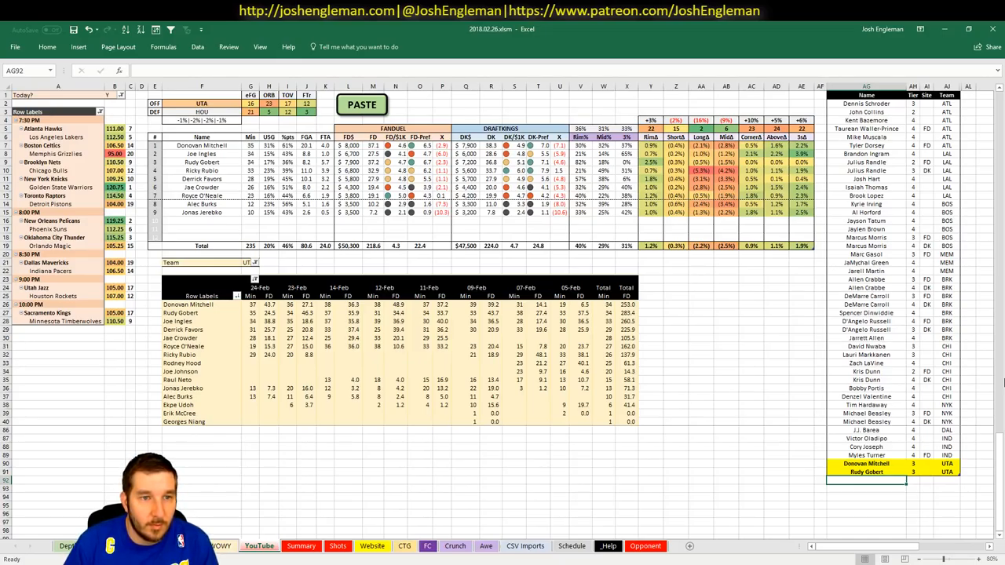
{"action": "type", "text": "Ricky Rubio"}
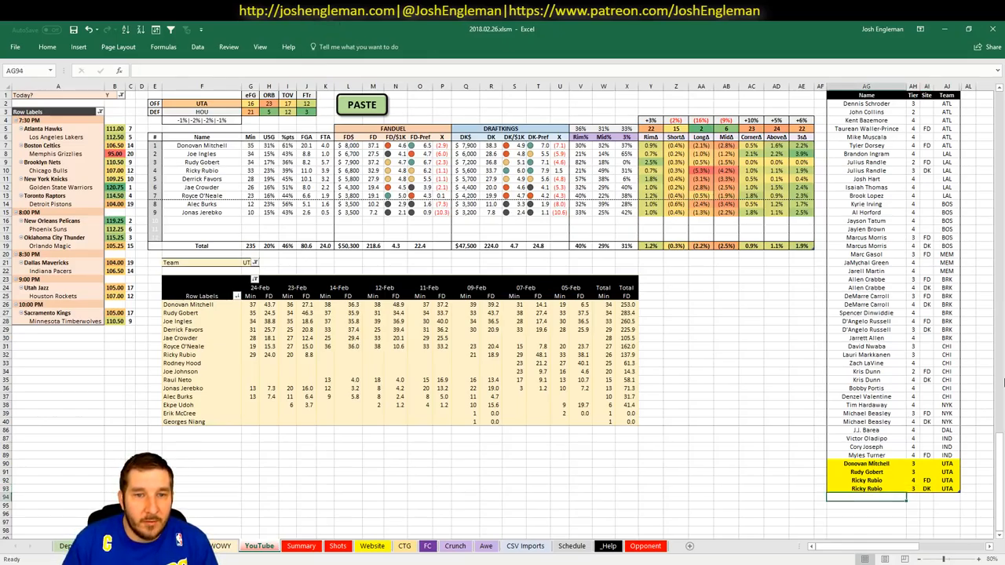
{"action": "type", "text": "Derrick"}
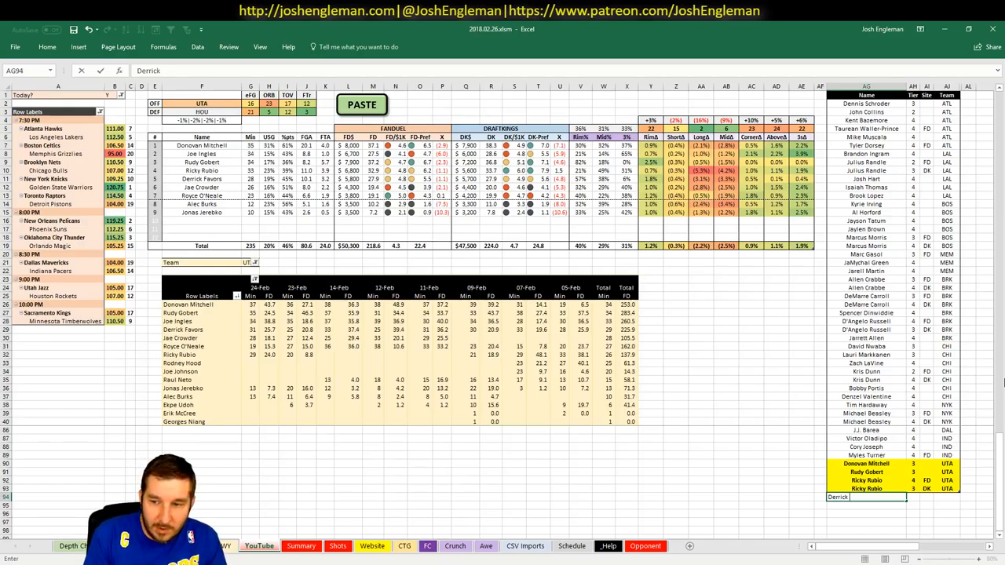
{"action": "type", "text": "Favors"}
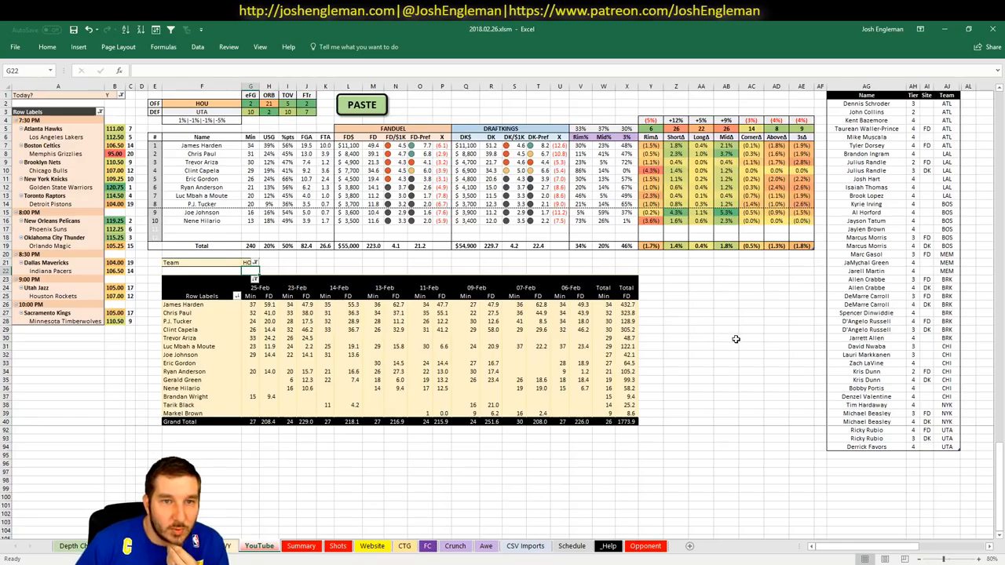
{"action": "mouse_move", "coordinate": [732, 374]}
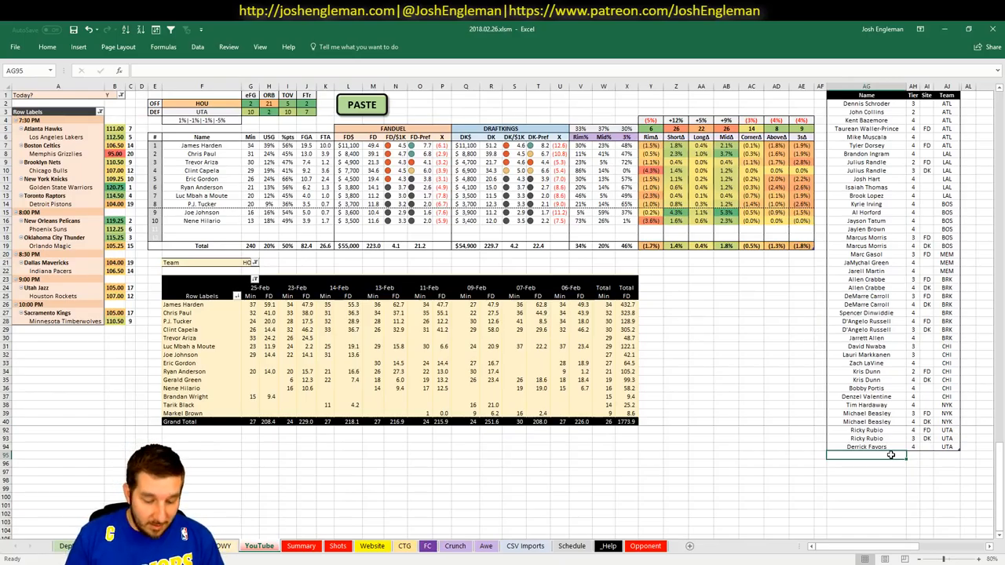
Add James Harden, Chris Paul and Trevor Ariza to the tier list tagged HOU
{"action": "type", "text": "James Harden"}
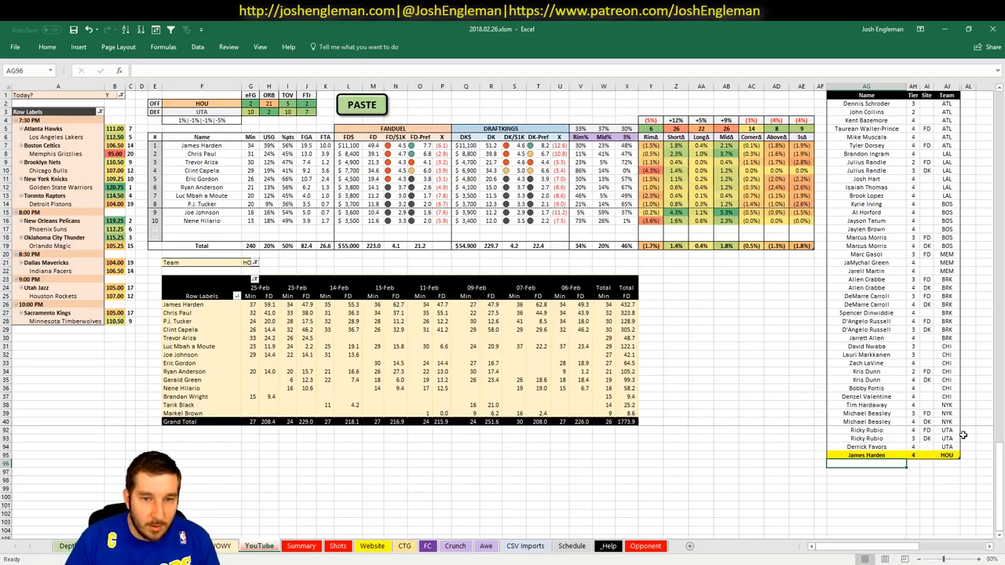
{"action": "type", "text": "Chr"}
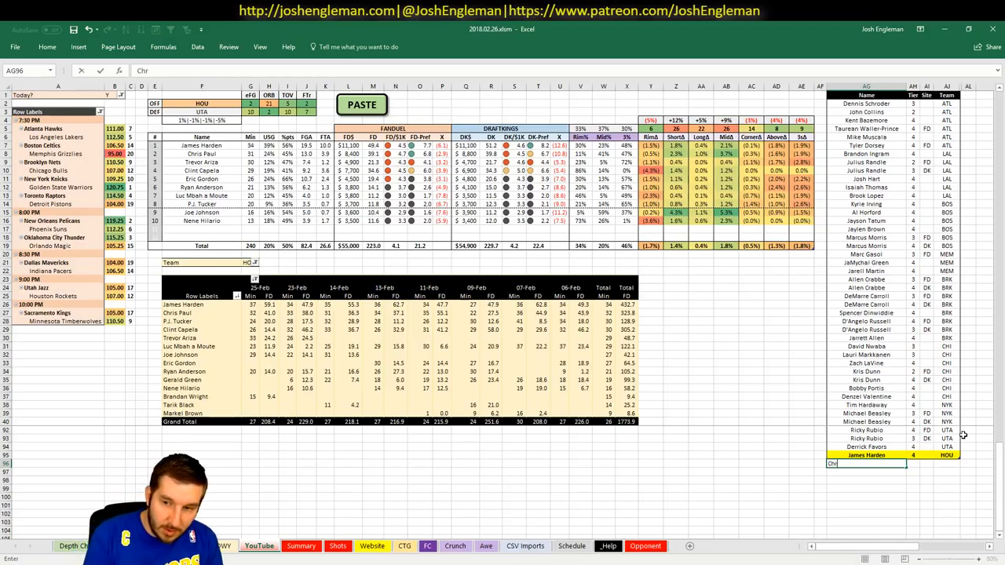
{"action": "type", "text": "Chris Paul"}
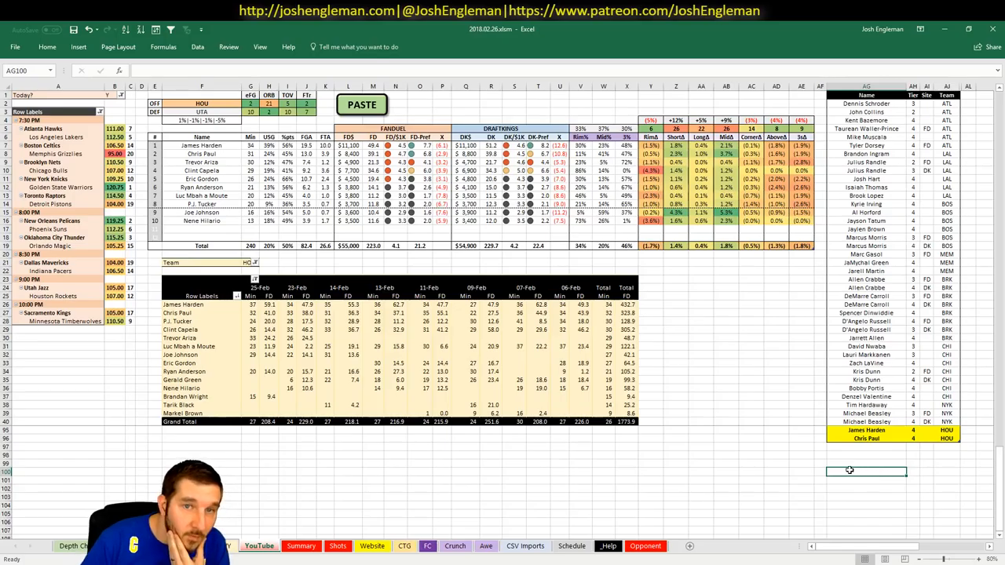
{"action": "mouse_move", "coordinate": [786, 386]}
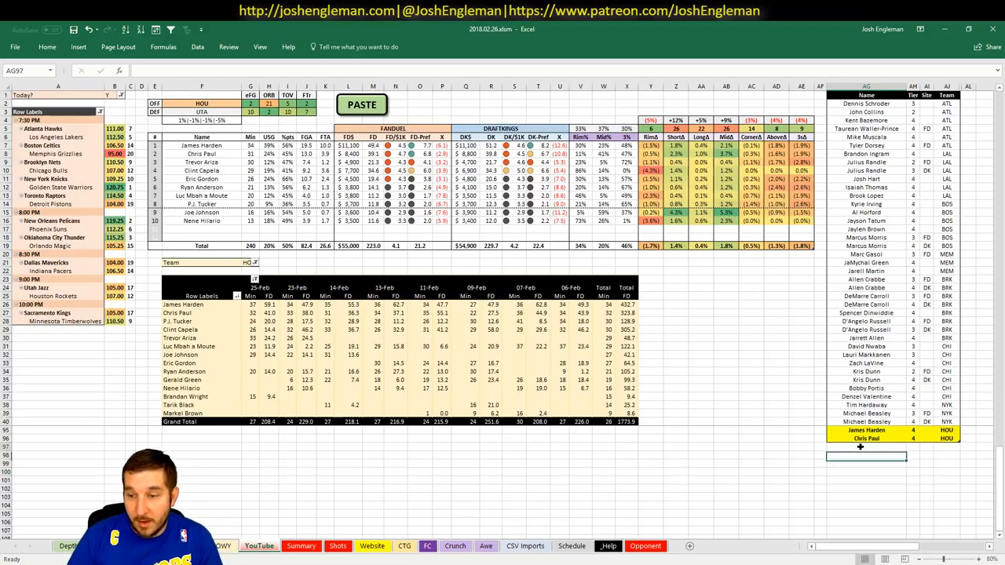
{"action": "type", "text": "Trevor Ariza"}
{"action": "type", "text": "Clint Capela"}
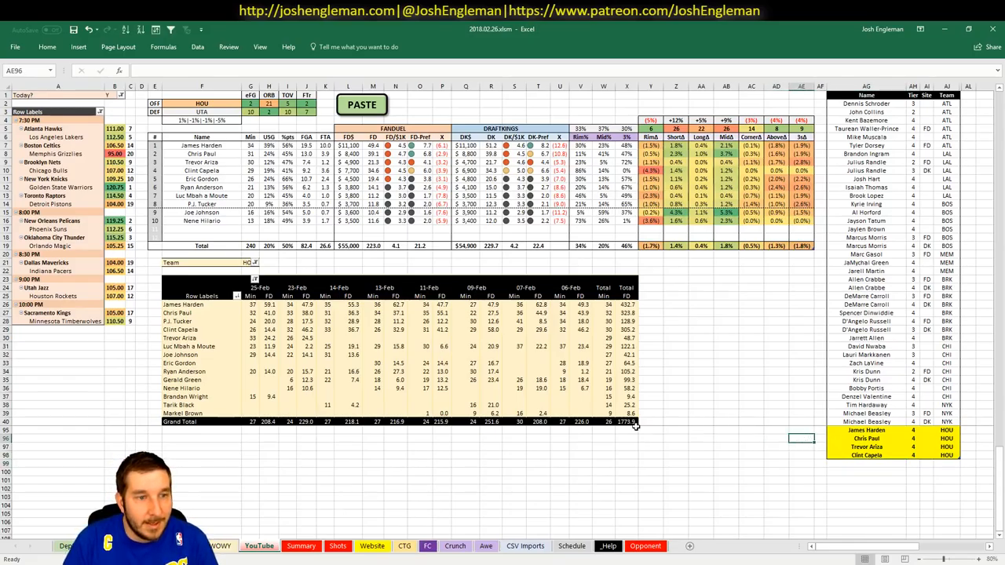
{"action": "mouse_move", "coordinate": [522, 389]}
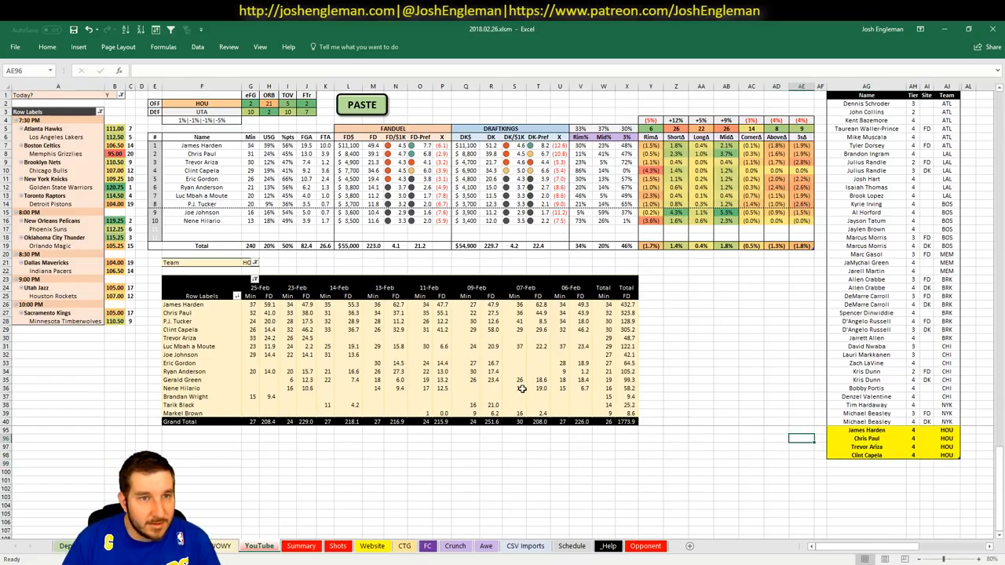
{"action": "mouse_move", "coordinate": [331, 259]}
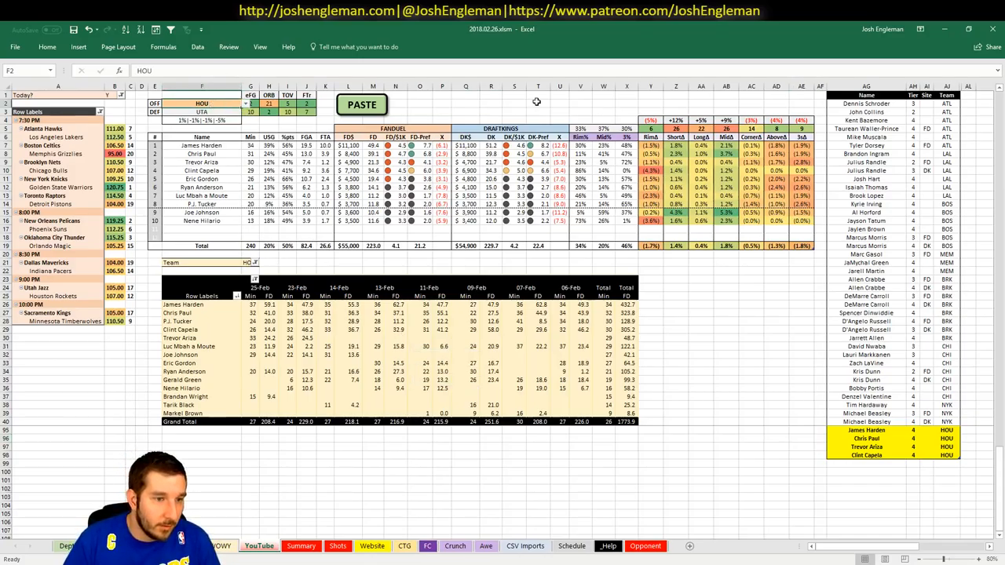
Enter SAC in the team selector to load Sacramento's roster against Minnesota
{"action": "type", "text": "SAC"}
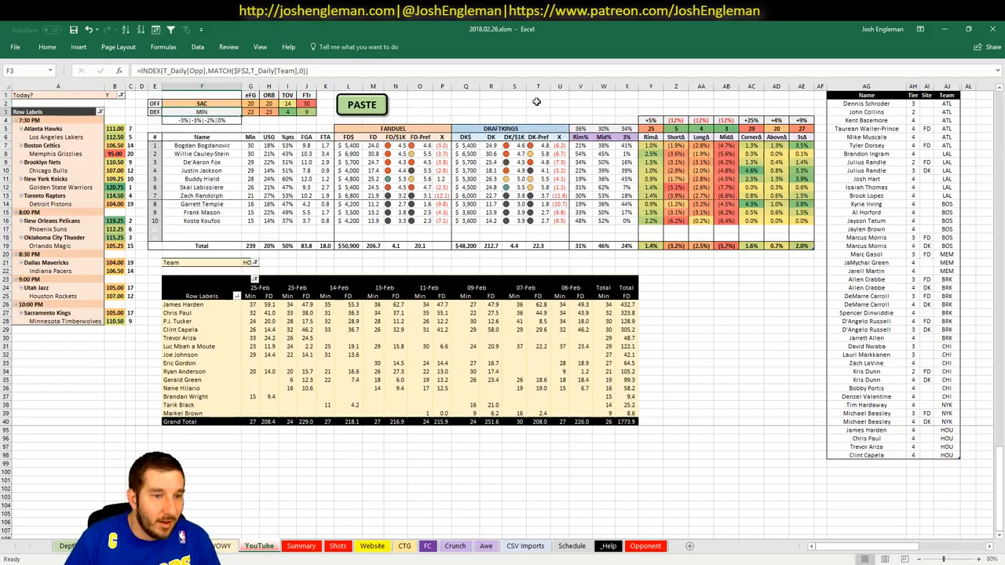
{"action": "mouse_move", "coordinate": [805, 361]}
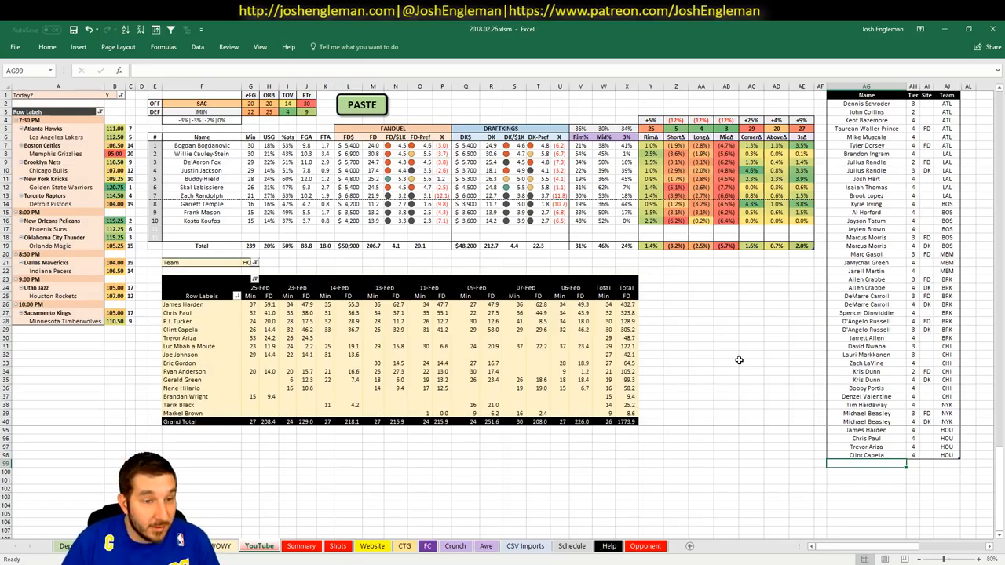
{"action": "mouse_move", "coordinate": [744, 480]}
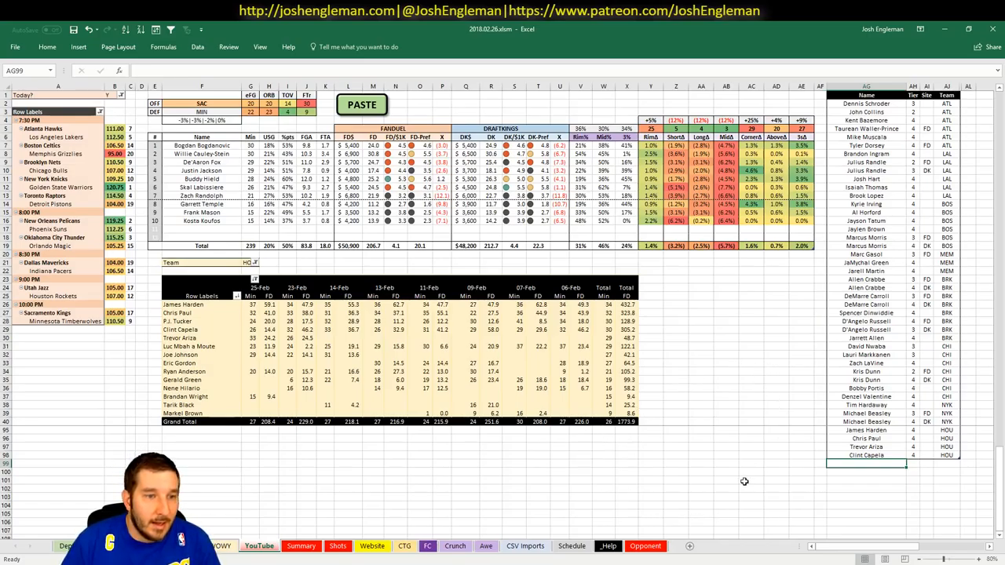
{"action": "mouse_move", "coordinate": [776, 517]}
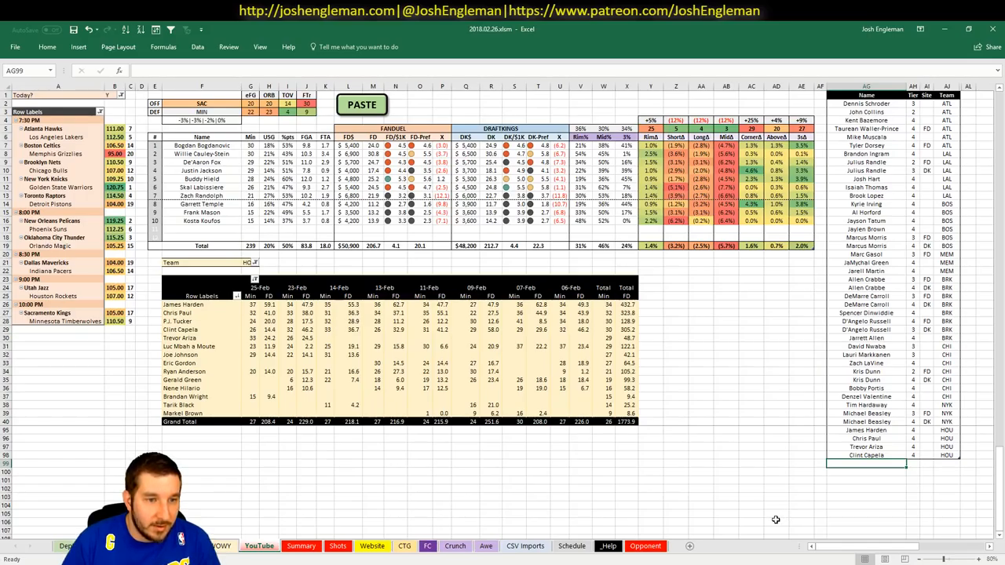
{"action": "mouse_move", "coordinate": [772, 427]}
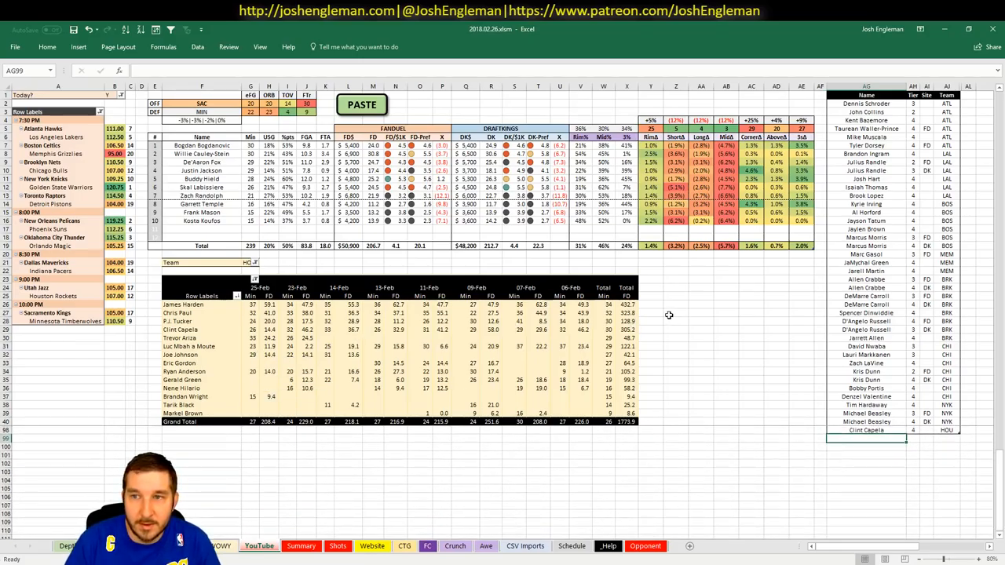
{"action": "mouse_move", "coordinate": [685, 303]}
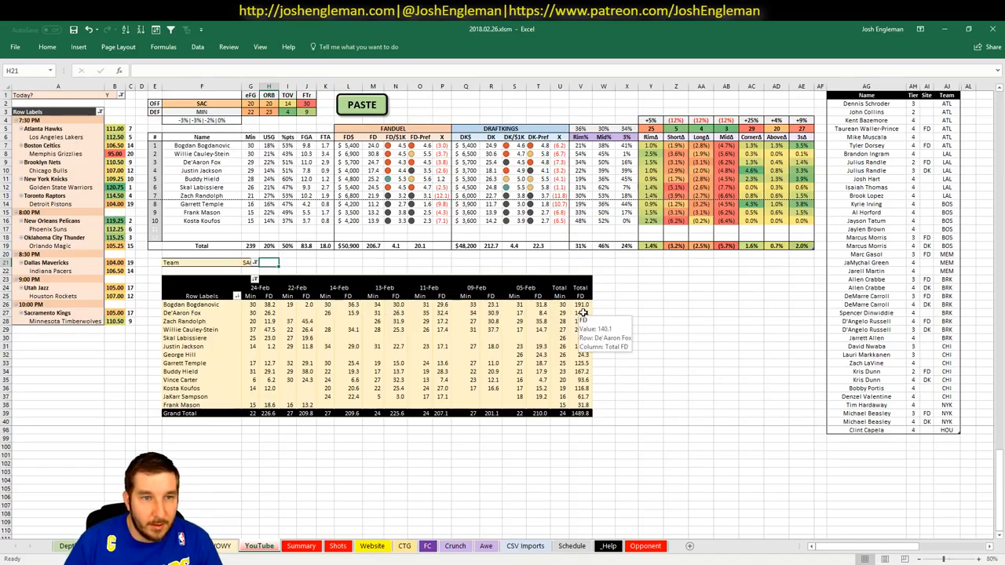
{"action": "mouse_move", "coordinate": [871, 447]}
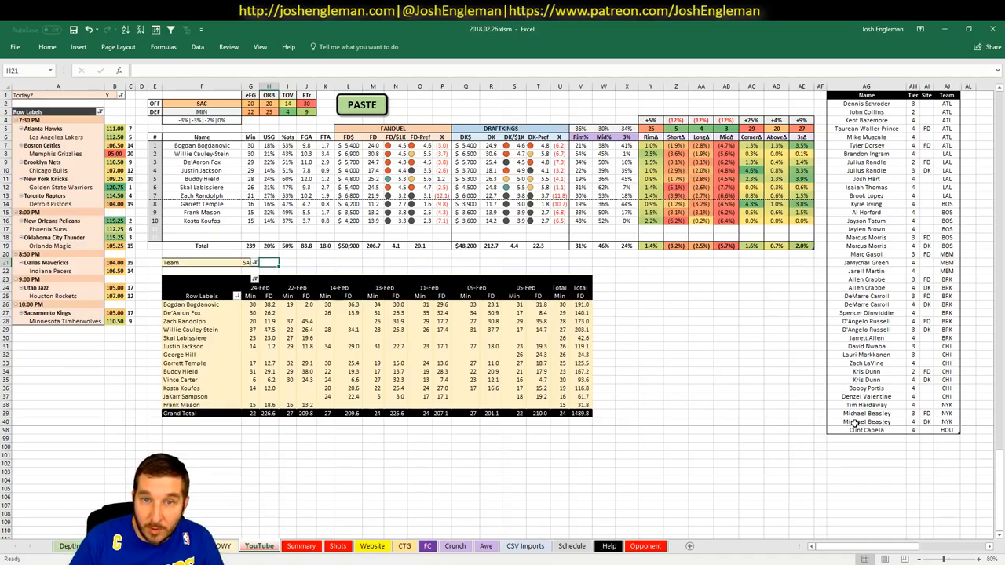
Add Bogdan Bogdanovic and De'Aaron Fox as Sacramento players in the tier list
{"action": "type", "text": "Bogdan Bogdanovic"}
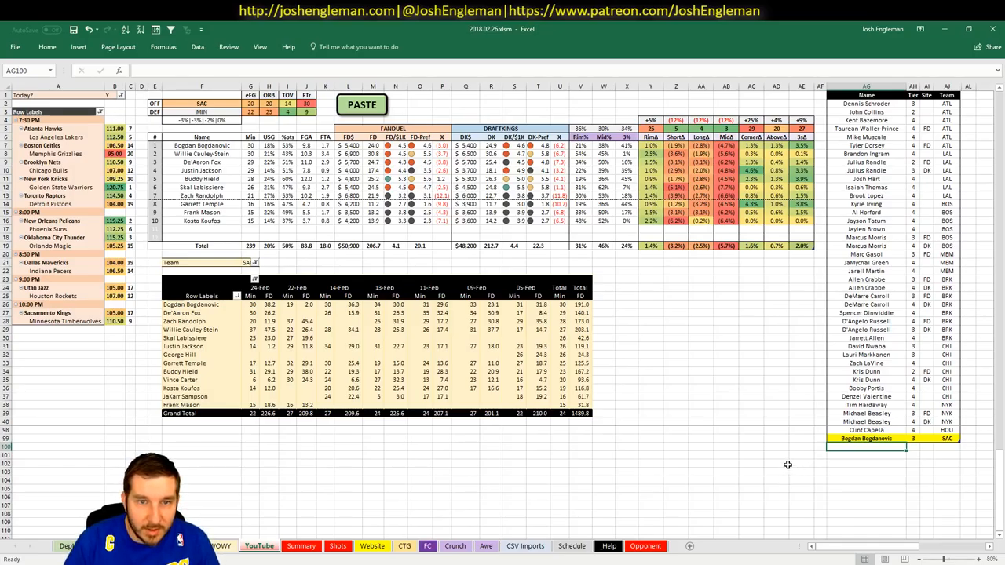
{"action": "mouse_move", "coordinate": [709, 455]}
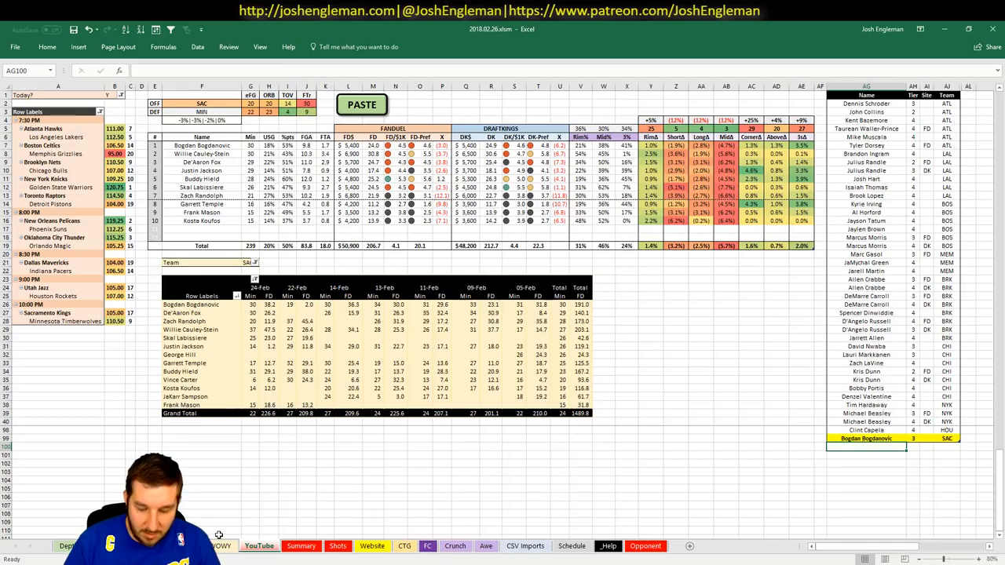
{"action": "mouse_move", "coordinate": [245, 449]}
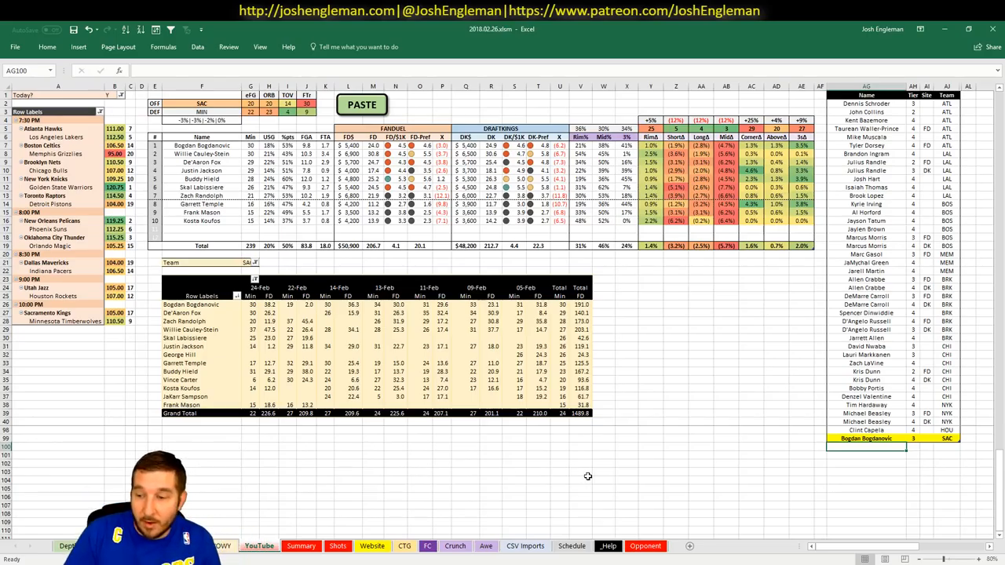
{"action": "mouse_move", "coordinate": [489, 444]}
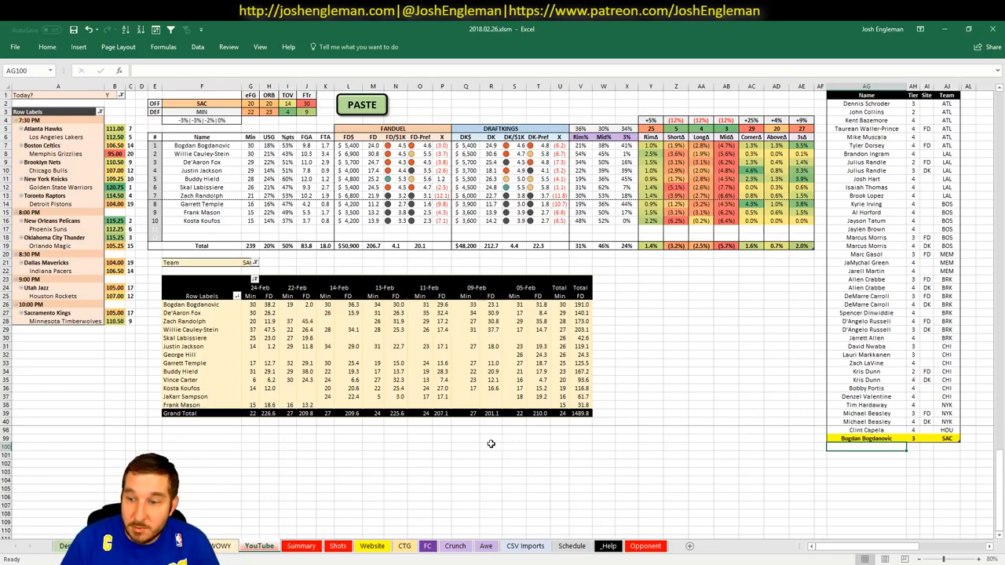
{"action": "mouse_move", "coordinate": [700, 439]}
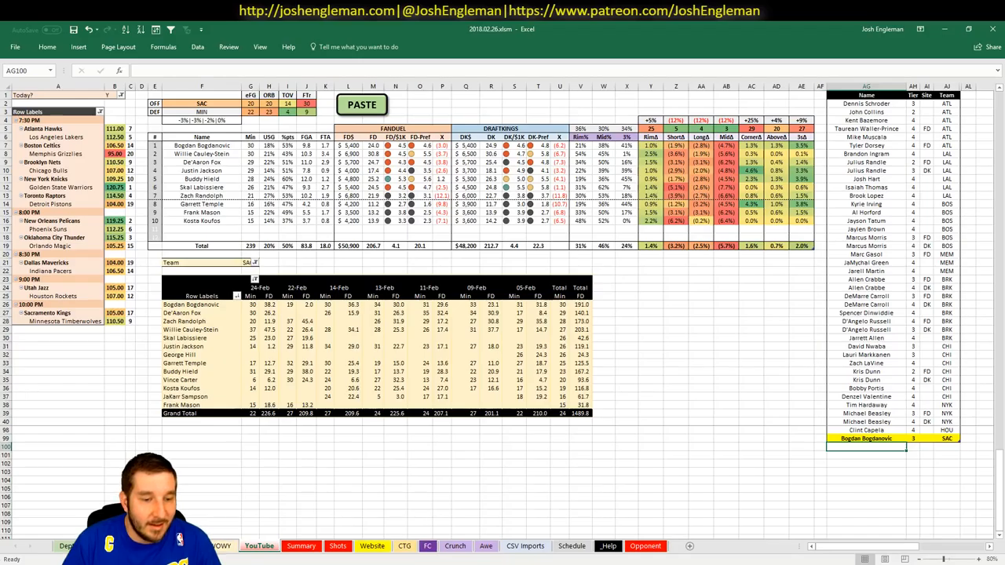
{"action": "mouse_move", "coordinate": [868, 491]}
{"action": "type", "text": "Willie Cauley-Stein"}
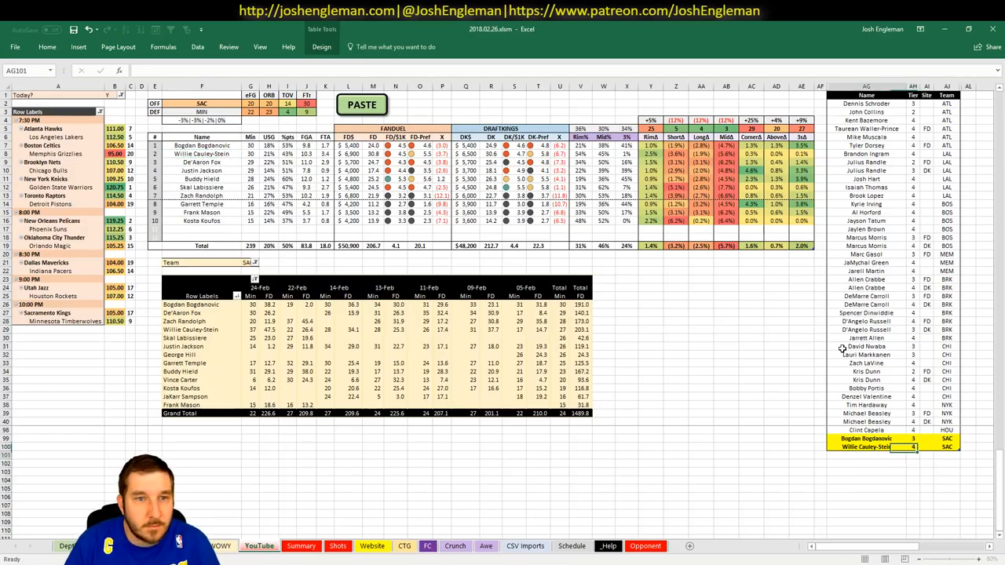
{"action": "left_click", "coordinate": [674, 297]}
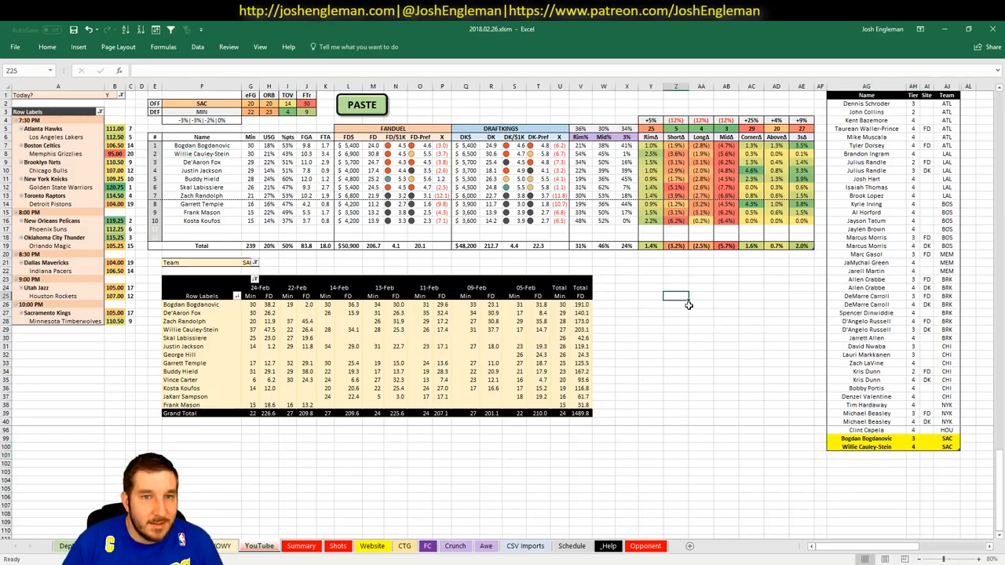
{"action": "mouse_move", "coordinate": [714, 325]}
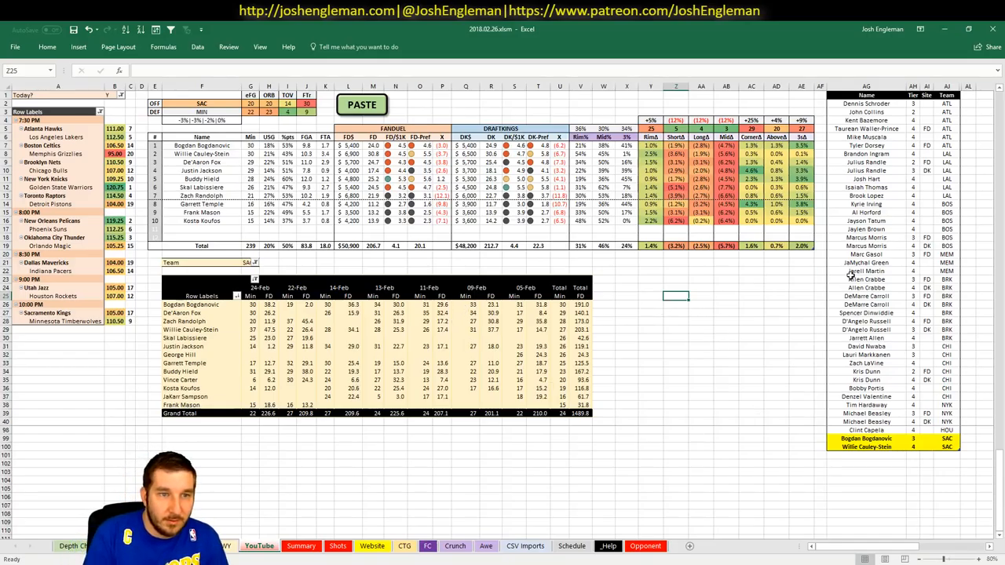
{"action": "type", "text": "De\"aar"}
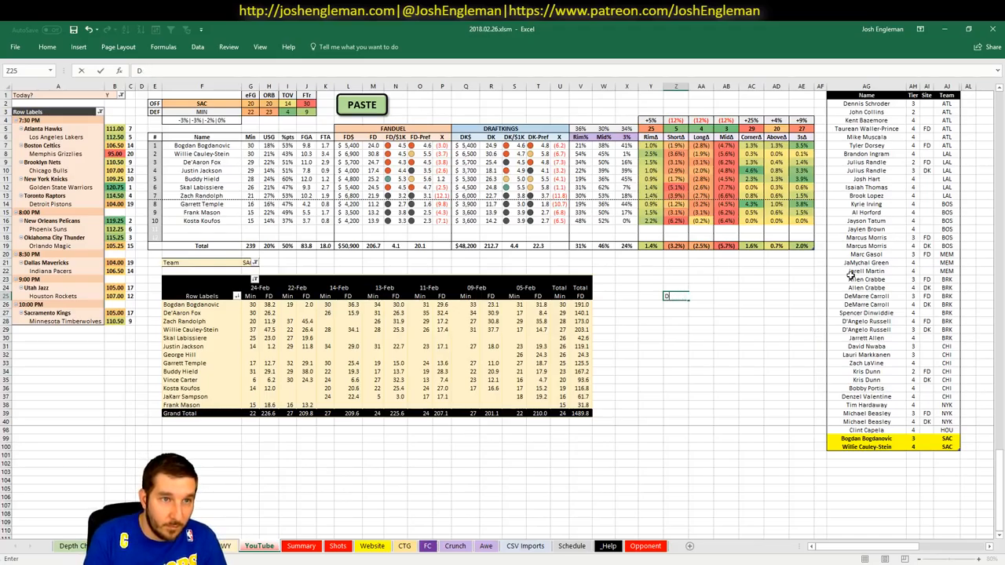
{"action": "type", "text": "De'Aaron Fox"}
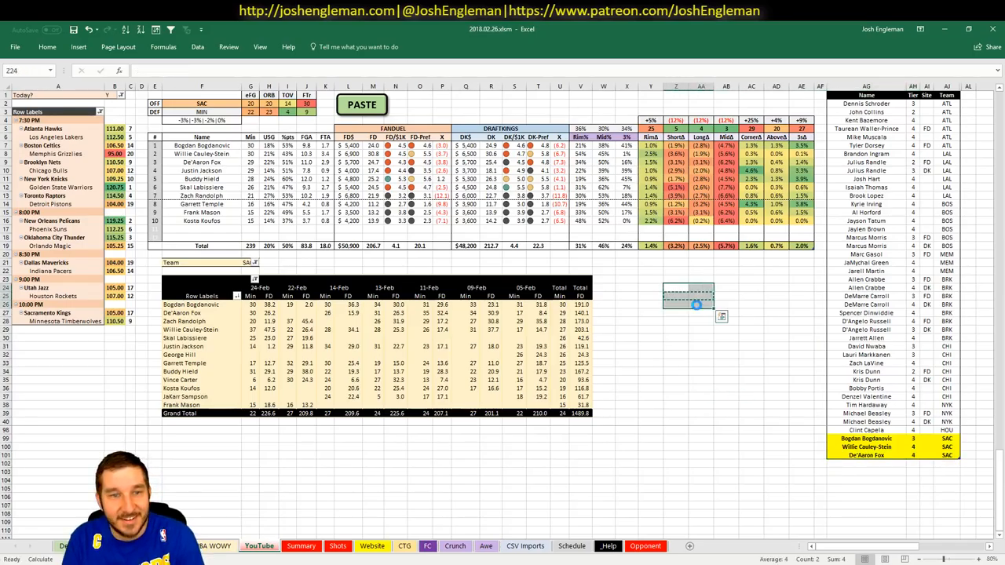
{"action": "left_click", "coordinate": [697, 339]}
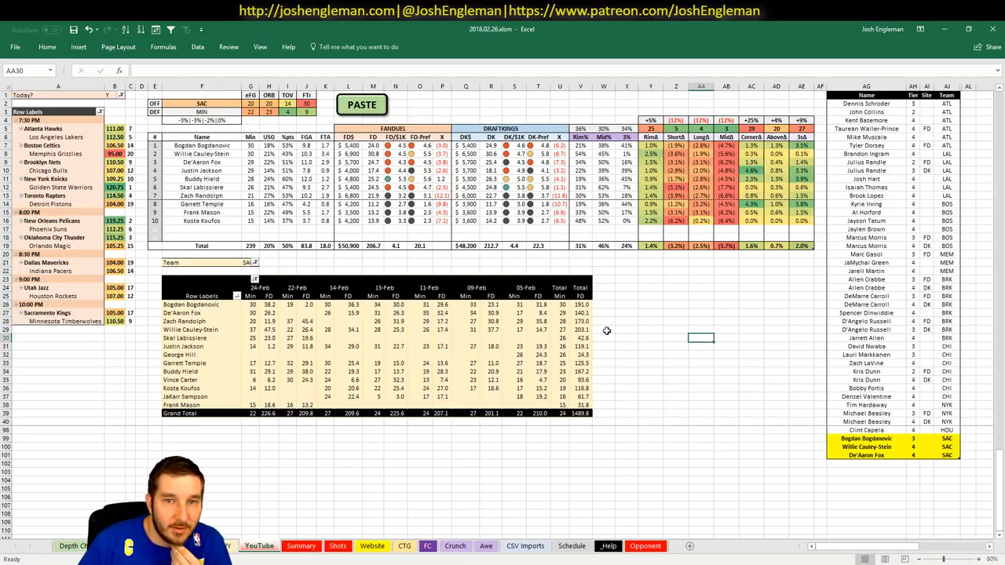
{"action": "mouse_move", "coordinate": [766, 331]}
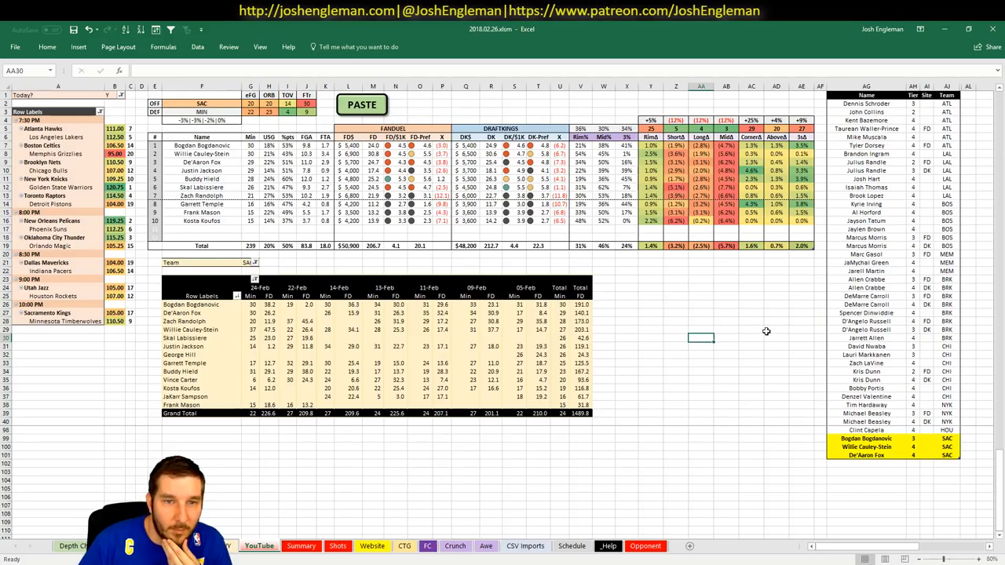
{"action": "mouse_move", "coordinate": [735, 311]}
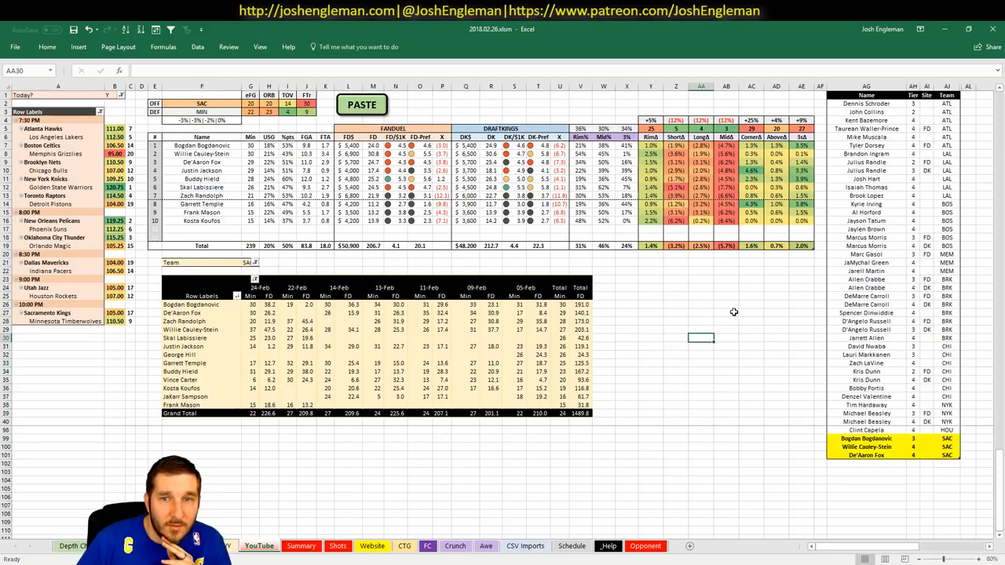
{"action": "mouse_move", "coordinate": [741, 320]}
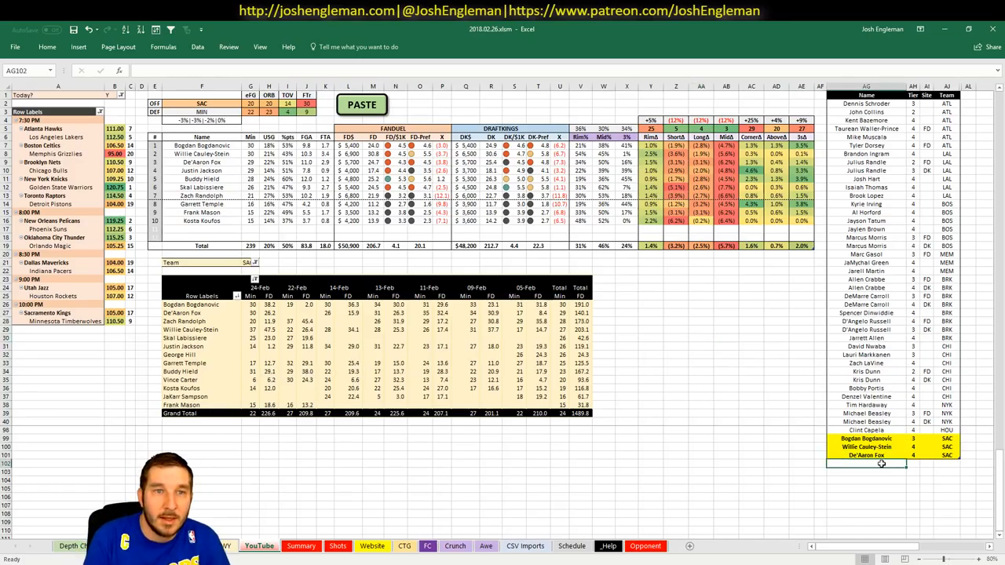
Add Buddy Hield and Skal Labissiere to the tier list tagged SAC
{"action": "type", "text": "Bud"}
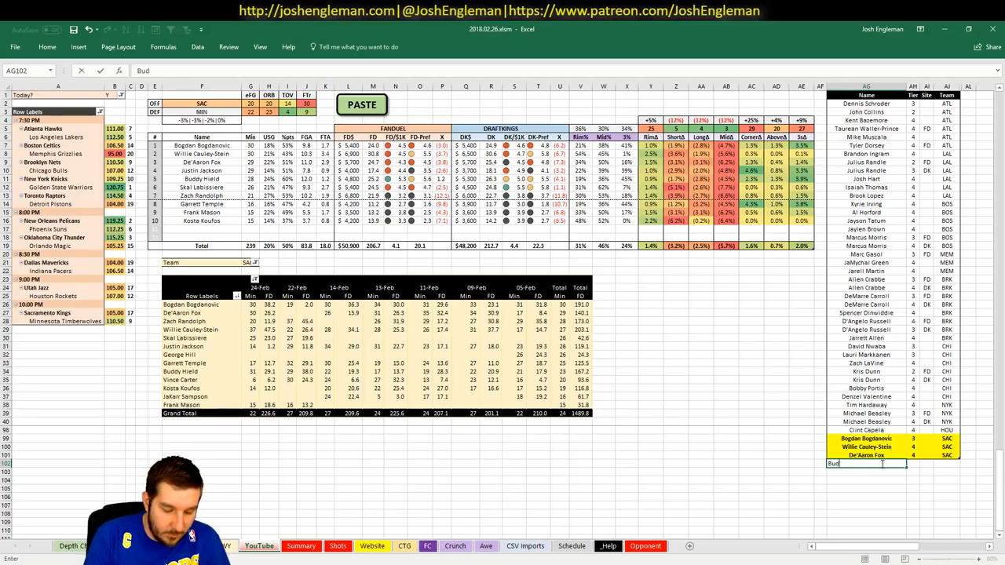
{"action": "key", "text": "enter"}
{"action": "type", "text": "B"}
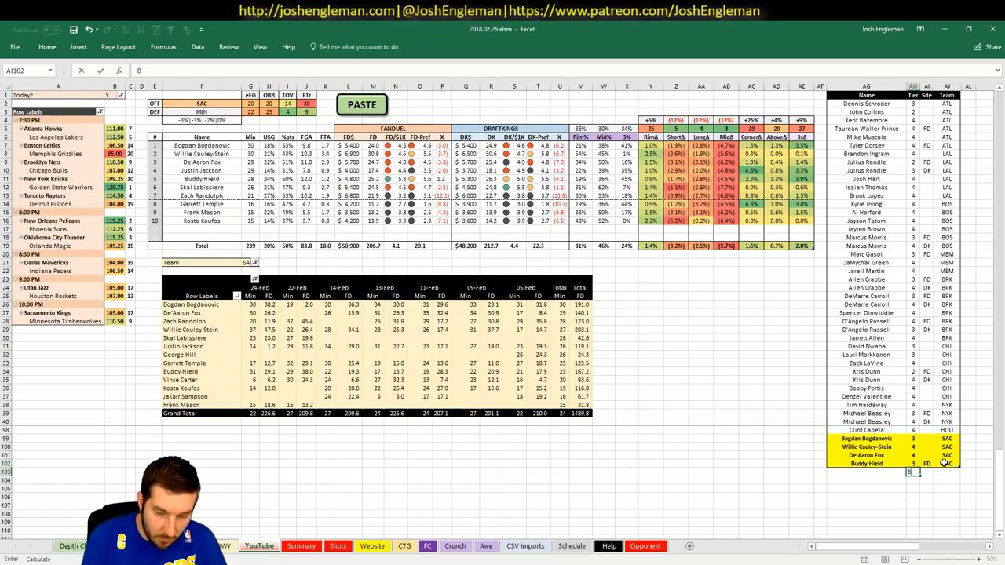
{"action": "left_click", "coordinate": [866, 471]}
{"action": "type", "text": "Buddy Hield"}
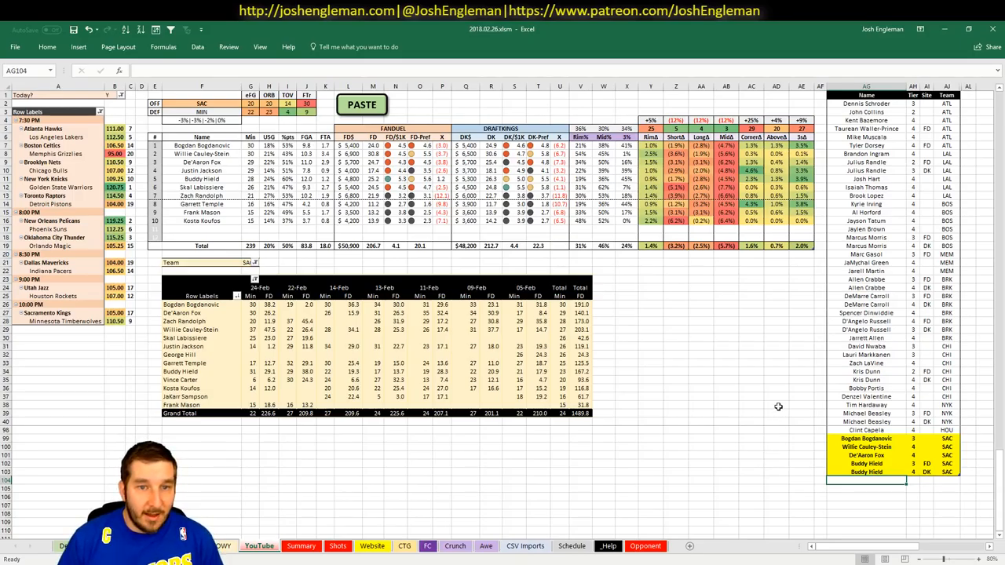
{"action": "mouse_move", "coordinate": [799, 434]}
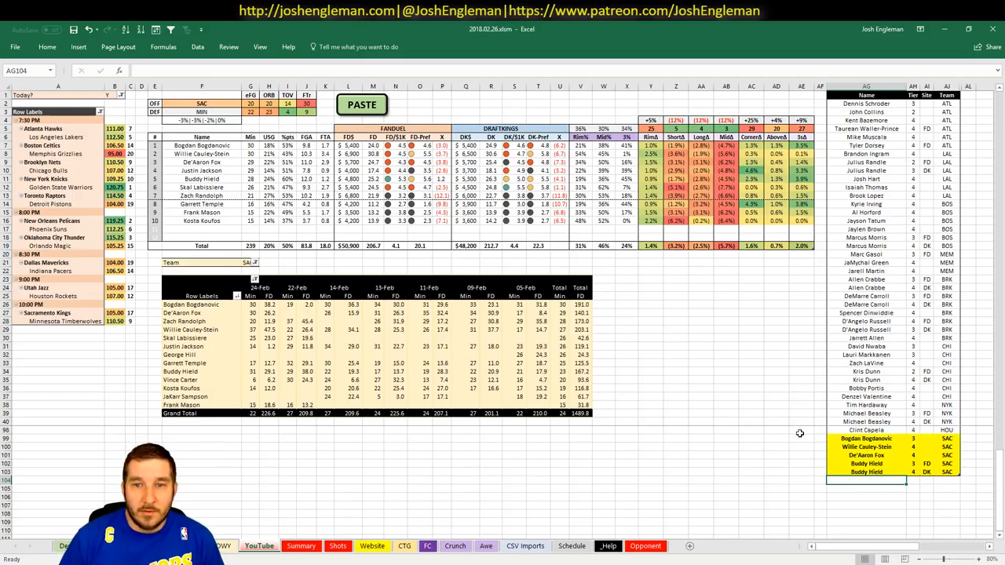
{"action": "mouse_move", "coordinate": [688, 424]}
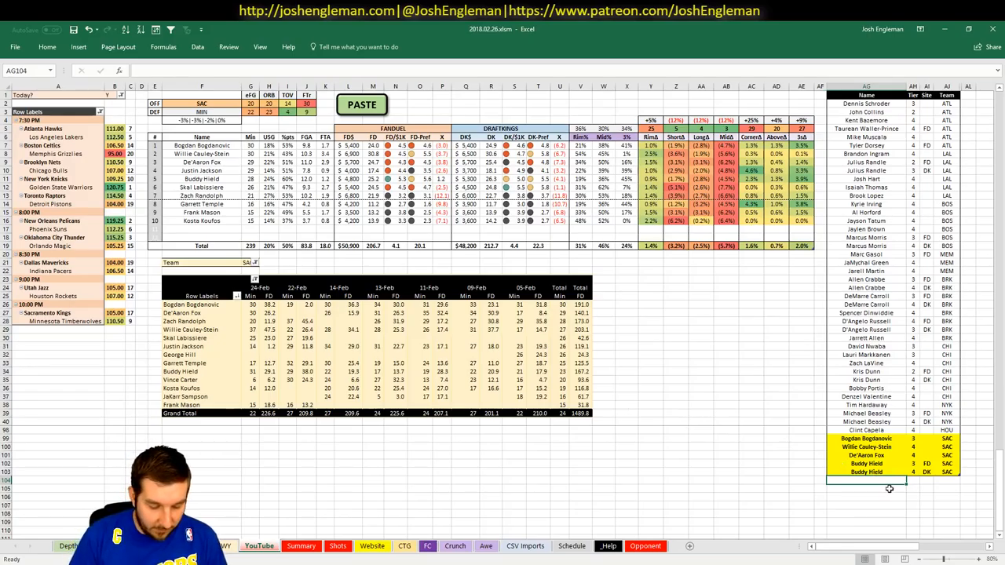
{"action": "type", "text": "Skal Labissiere"}
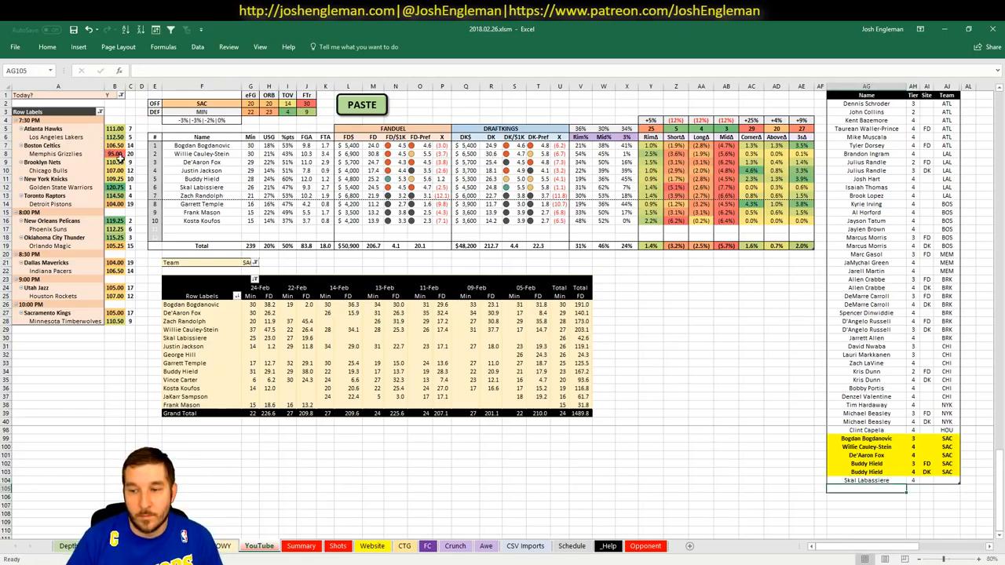
{"action": "left_click", "coordinate": [867, 481]}
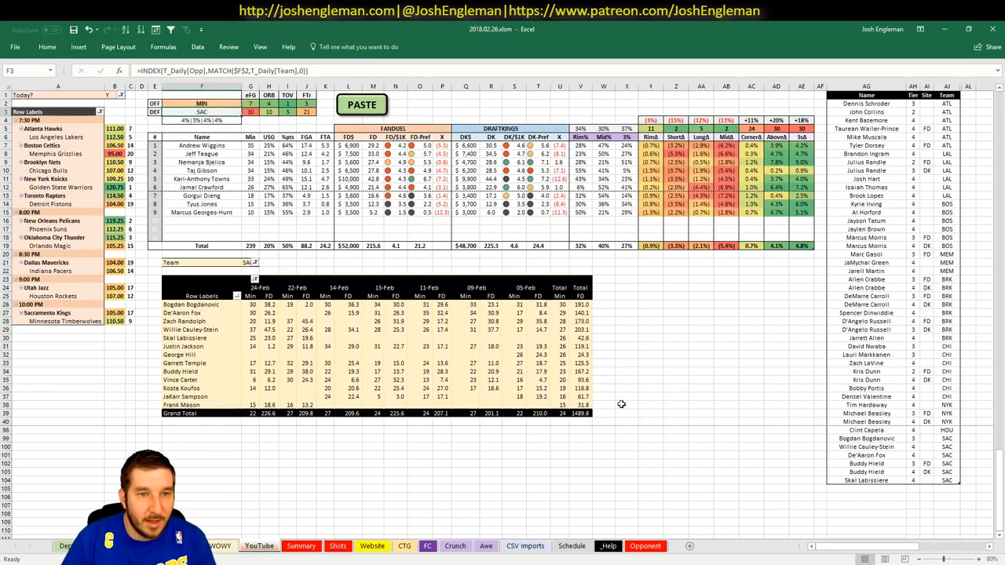
Switch the team to MIN and add Andrew Wiggins, Jeff Teague and Nemanja Bjelica to the tier list
{"action": "left_click", "coordinate": [675, 337]}
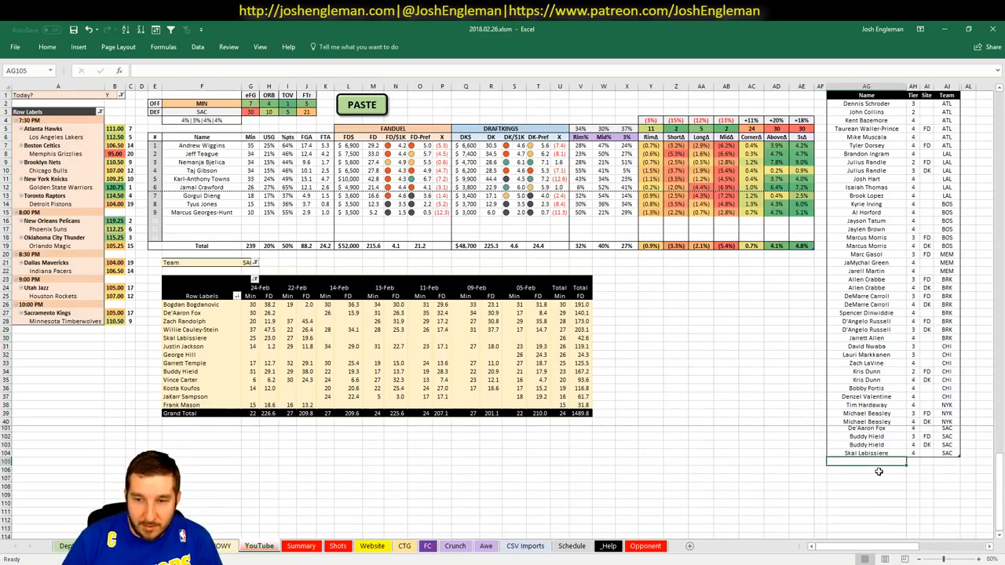
{"action": "left_click", "coordinate": [250, 262]}
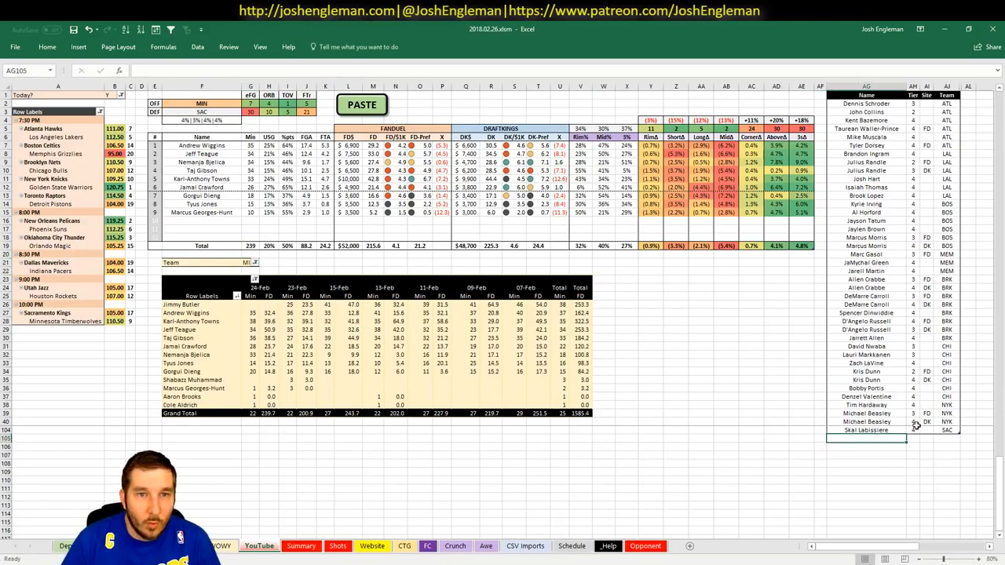
{"action": "mouse_move", "coordinate": [766, 405]}
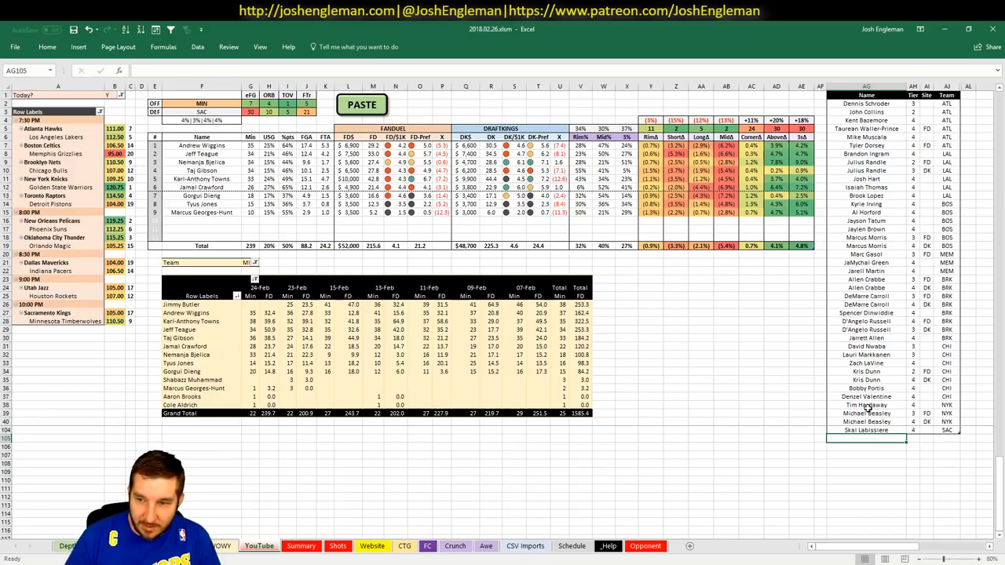
{"action": "type", "text": "Andrew Wggins"}
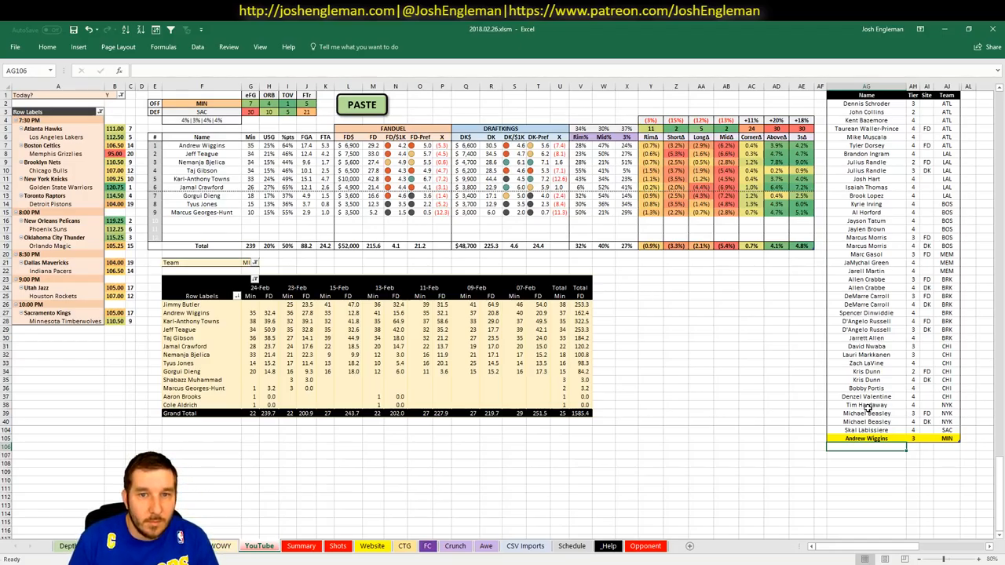
{"action": "type", "text": "Jeff Teague"}
{"action": "left_click", "coordinate": [914, 447]}
{"action": "type", "text": "4"}
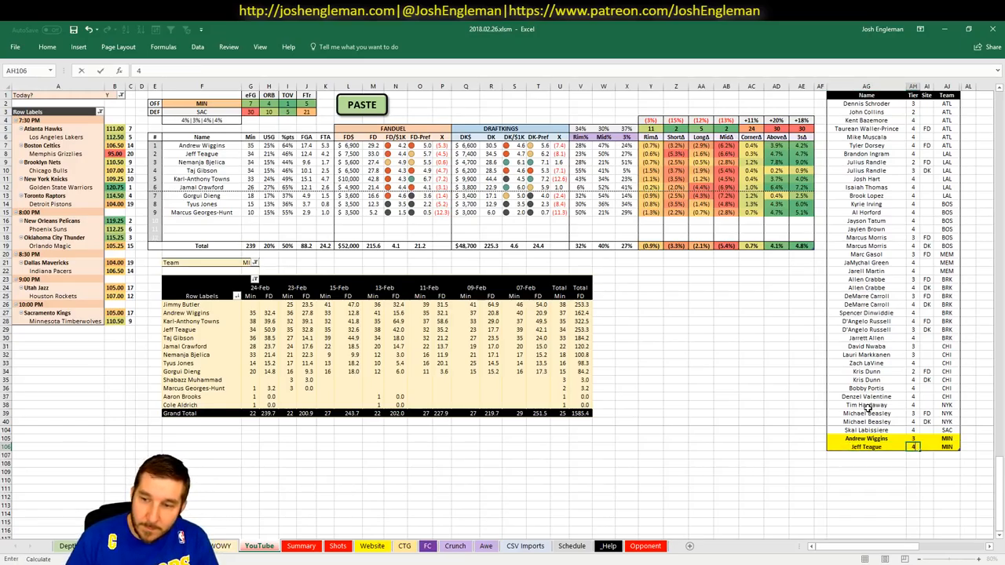
{"action": "left_click", "coordinate": [866, 446]}
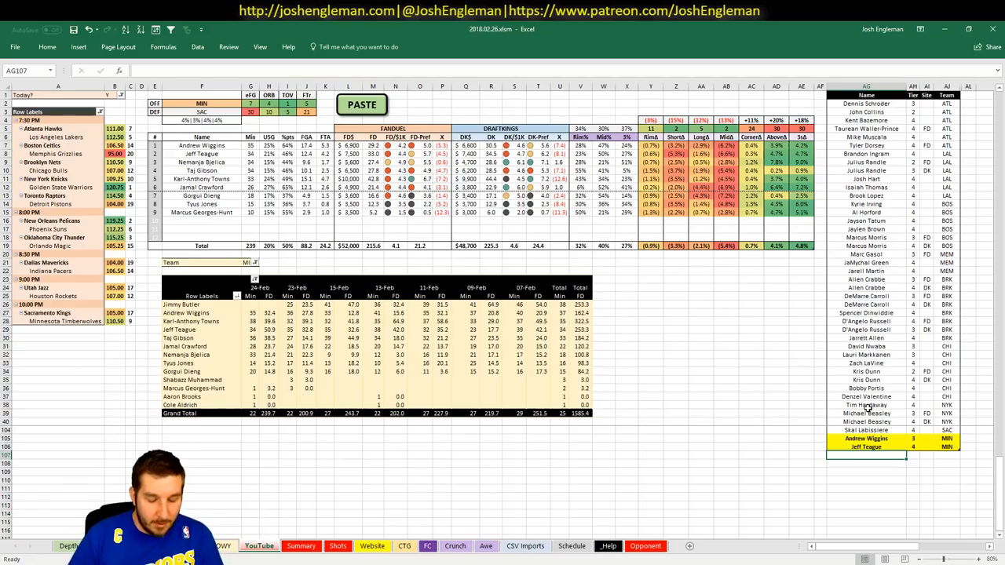
{"action": "type", "text": "Nemanja Bjelica"}
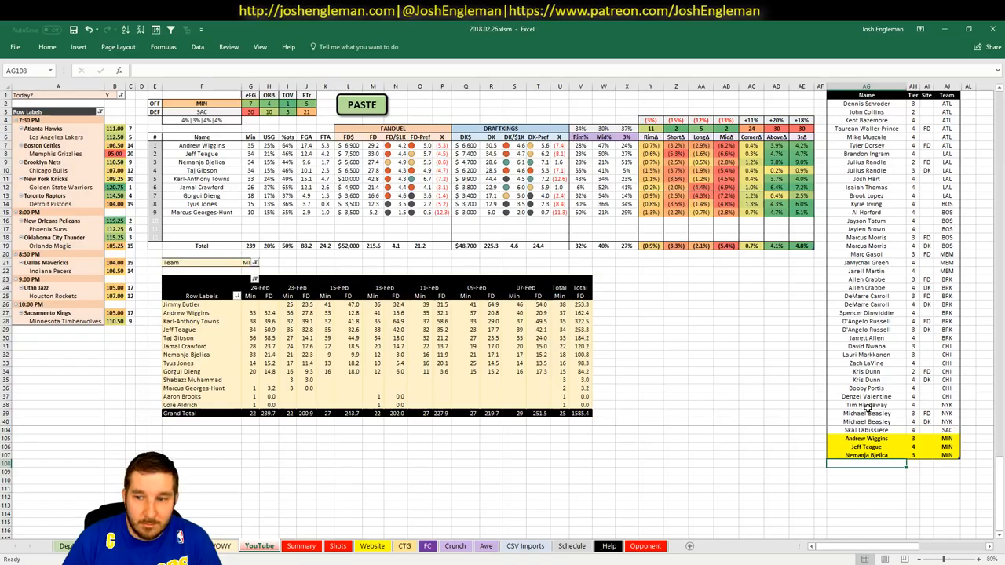
Add Taj Gibson, Karl-Anthony Towns (tier 4) and Jamal Crawford as Minnesota players
{"action": "type", "text": "Taj Gibson"}
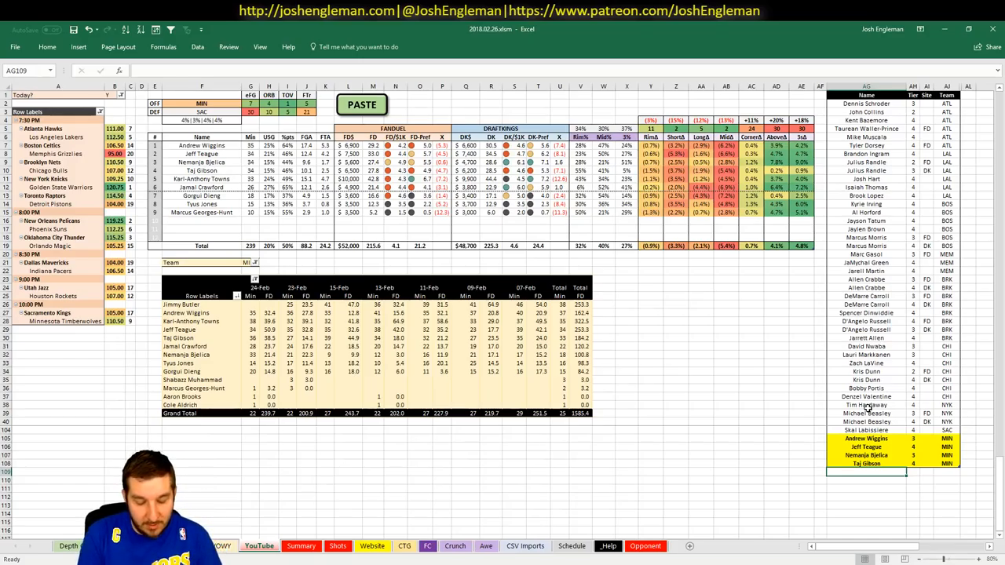
{"action": "type", "text": "Karl-Anthony Towns"}
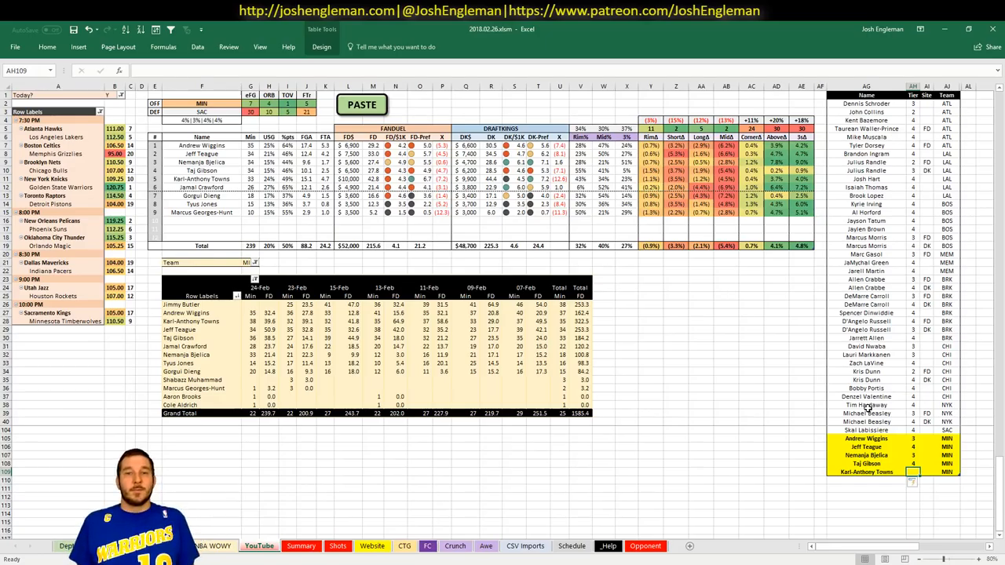
{"action": "type", "text": "4"}
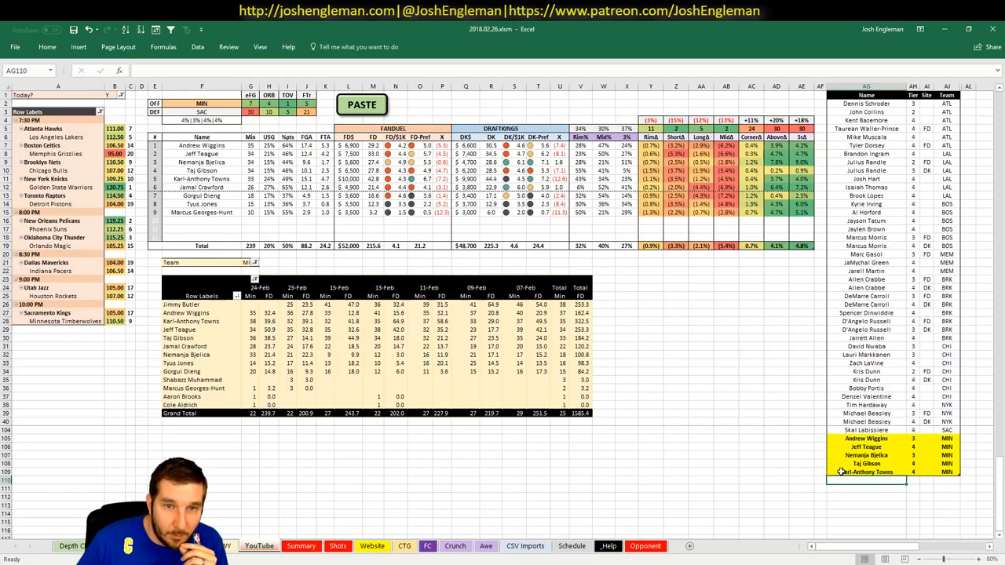
{"action": "type", "text": "Jamal"}
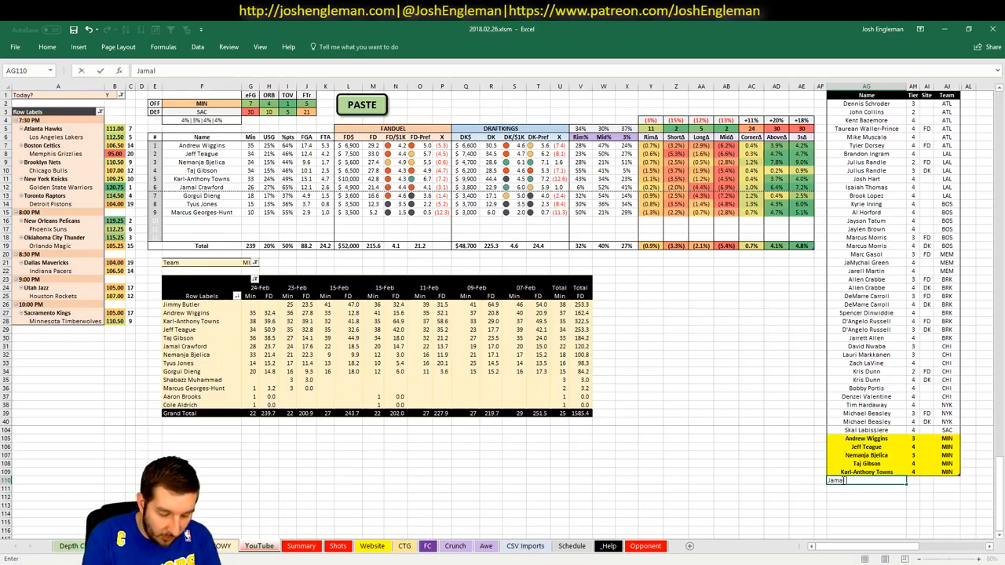
{"action": "type", "text": "Crawford"}
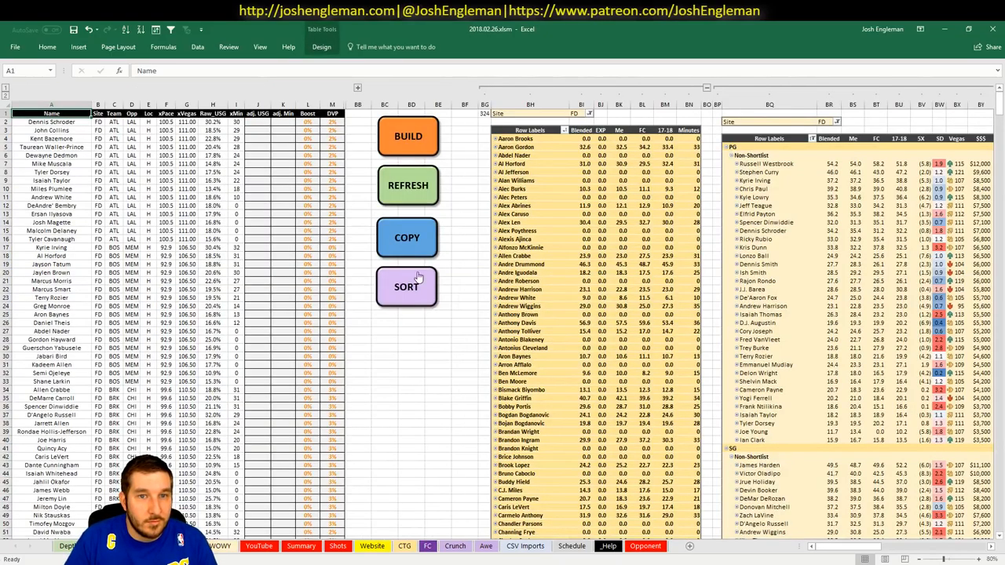
Refresh the projections sheet's tiered positional table
{"action": "left_click", "coordinate": [408, 185]}
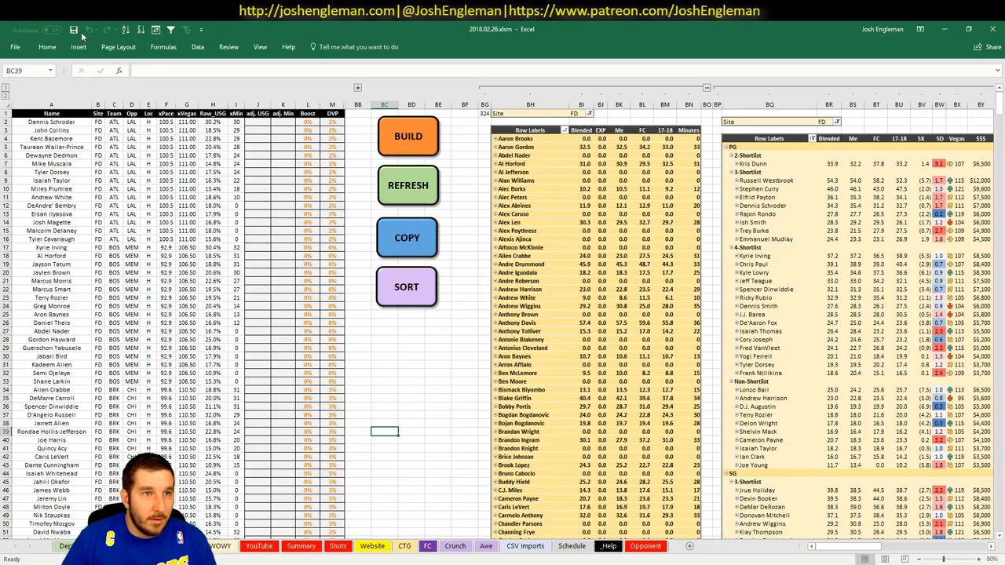
{"action": "left_click", "coordinate": [72, 30]}
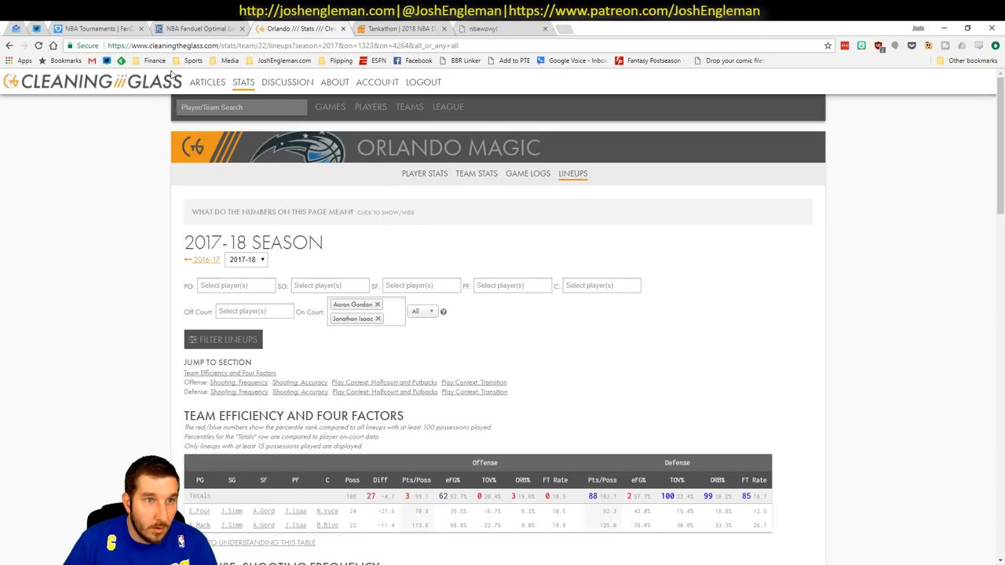
Switch to Fantasy Cruncher's FanDuel page and reach the projections upload spot
{"action": "left_click", "coordinate": [198, 28]}
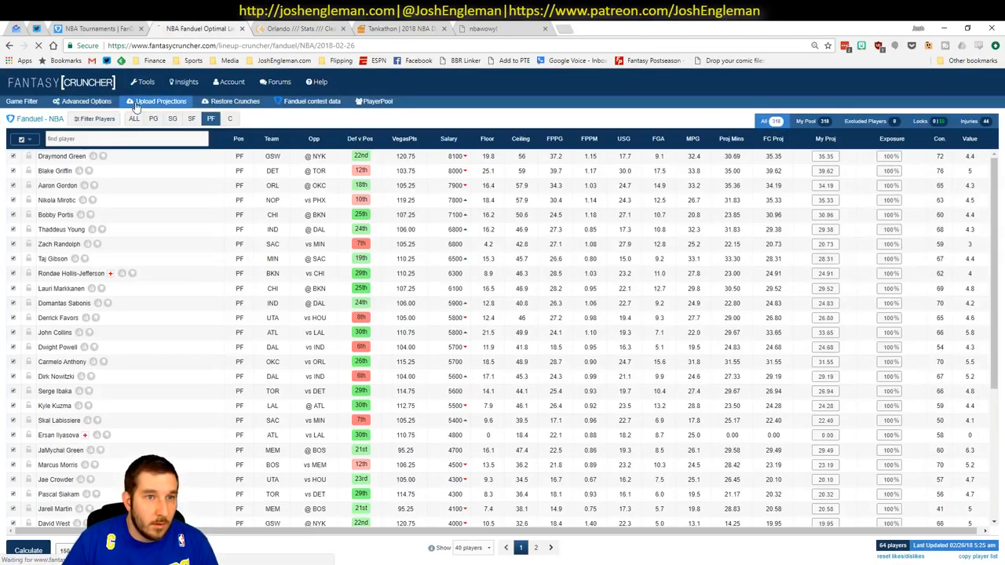
{"action": "left_click", "coordinate": [157, 100]}
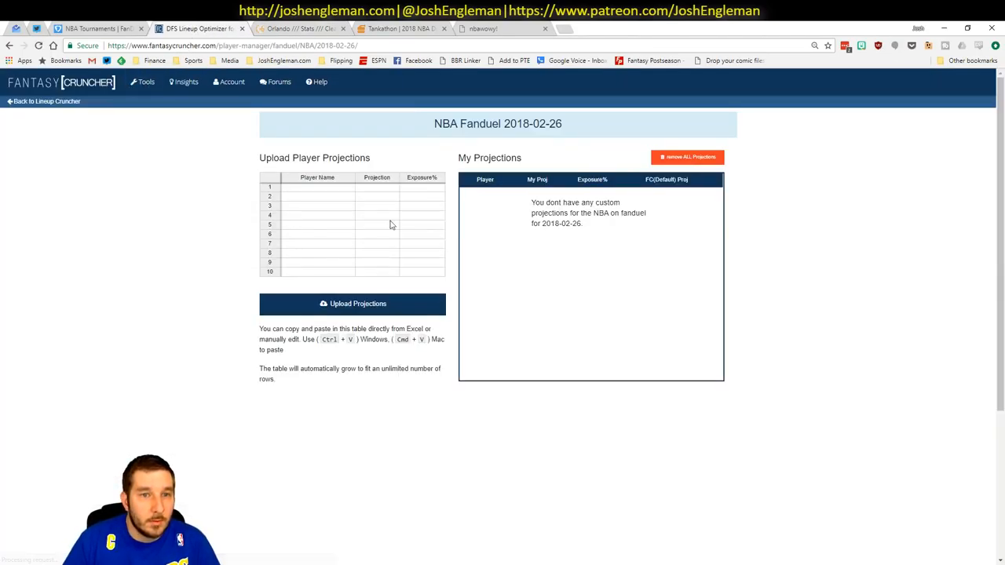
{"action": "left_click", "coordinate": [358, 304]}
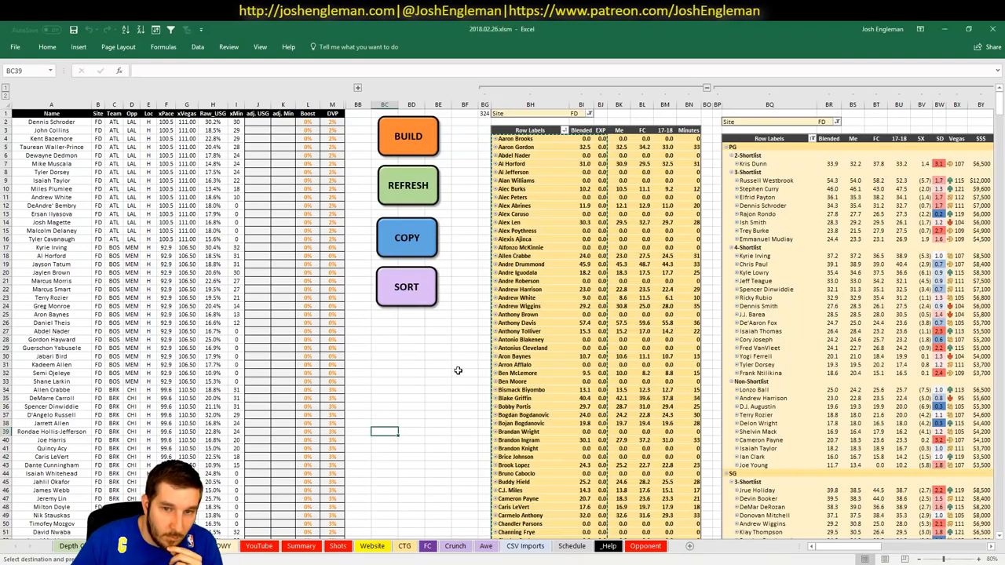
{"action": "right_click", "coordinate": [512, 230]}
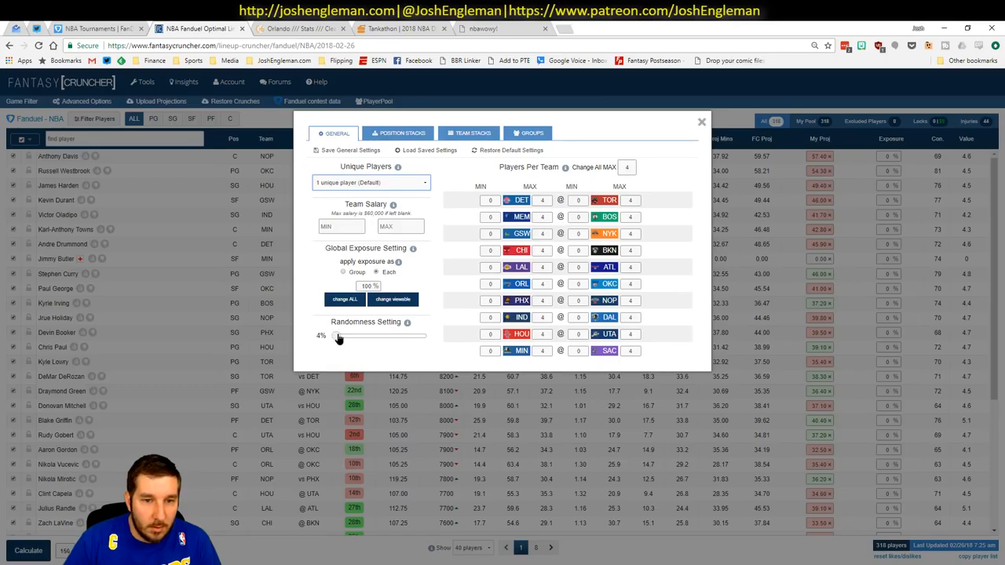
Set randomness to 10%, apply 100% exposure to all players, and start calculating FanDuel lineups
{"action": "left_click_drag", "start_coordinate": [339, 336], "coordinate": [333, 336]}
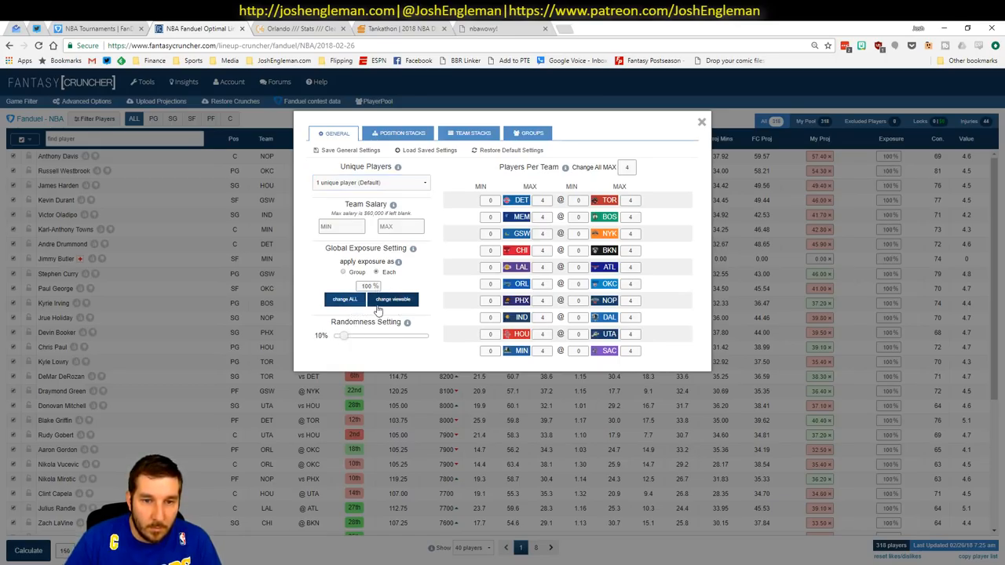
{"action": "left_click", "coordinate": [700, 122]}
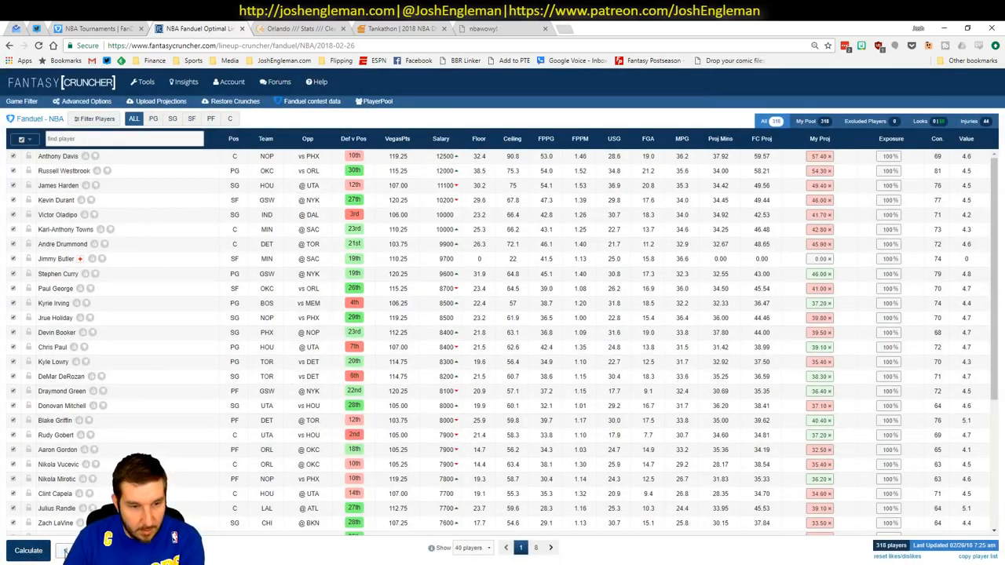
{"action": "left_click", "coordinate": [28, 549]}
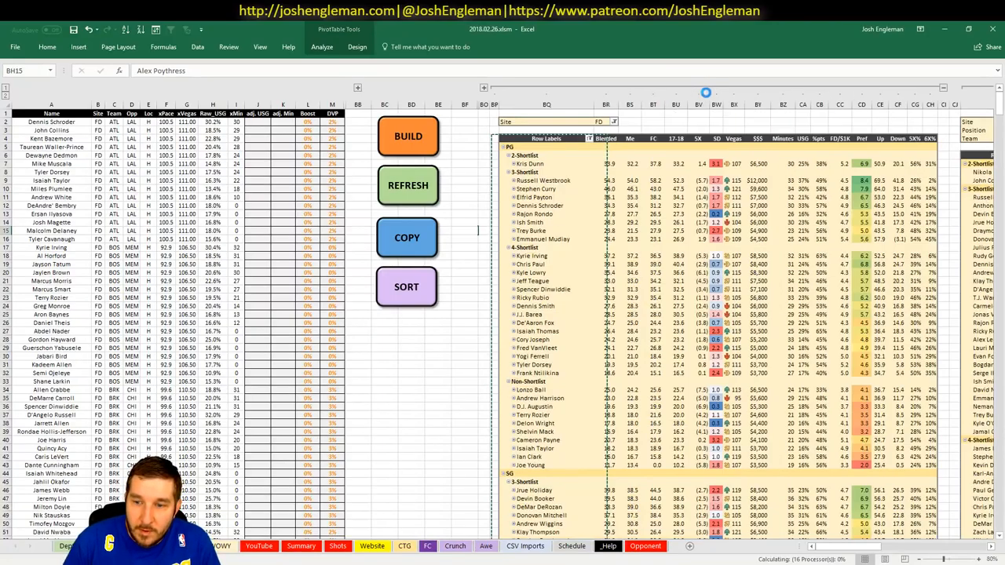
{"action": "scroll", "scroll_direction": "down", "scroll_amount": 3}
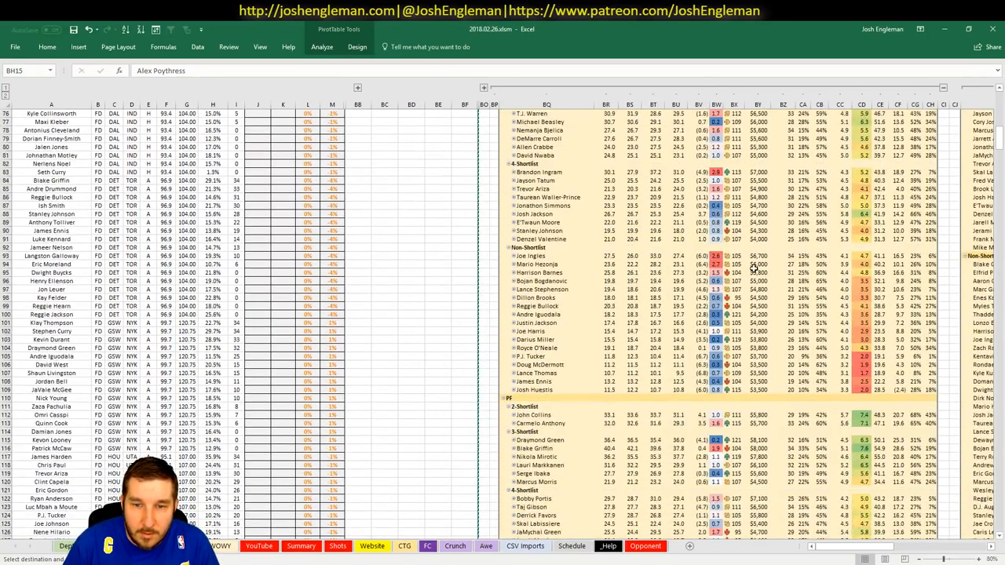
{"action": "scroll", "scroll_direction": "down", "scroll_amount": 3}
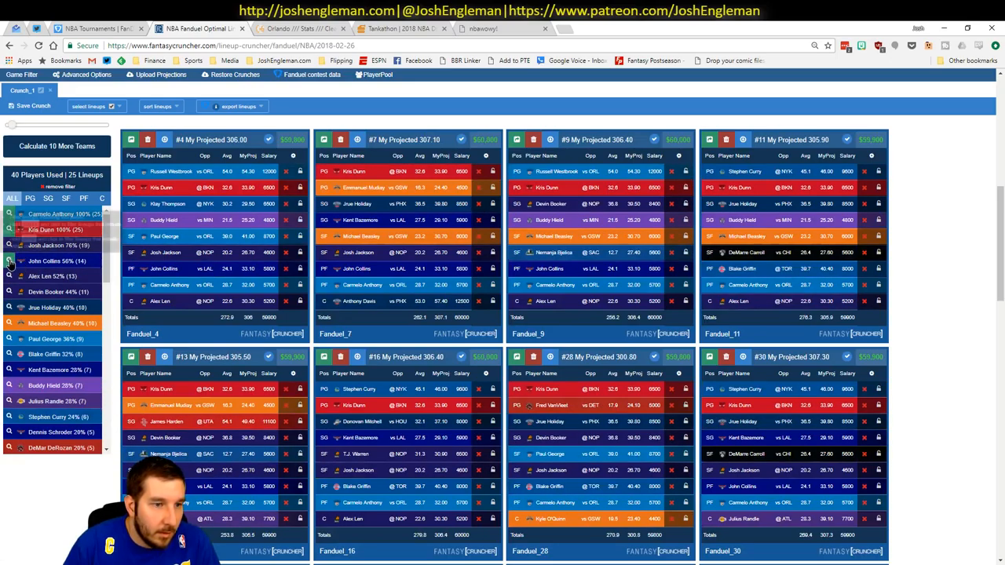
Filter the FanDuel results by player down to 6 lineups from 19 players
{"action": "left_click", "coordinate": [56, 146]}
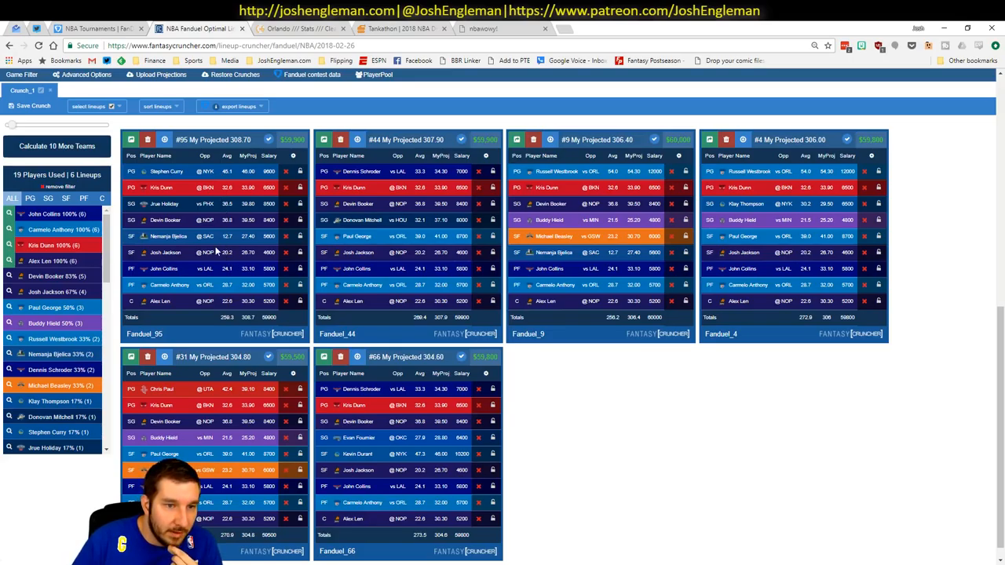
{"action": "mouse_move", "coordinate": [206, 310]}
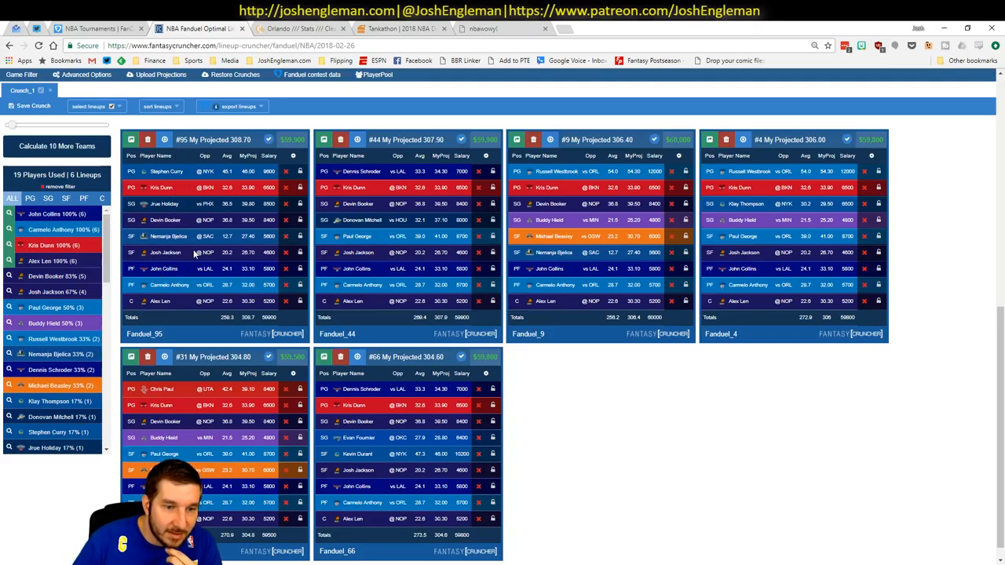
{"action": "mouse_move", "coordinate": [353, 355]}
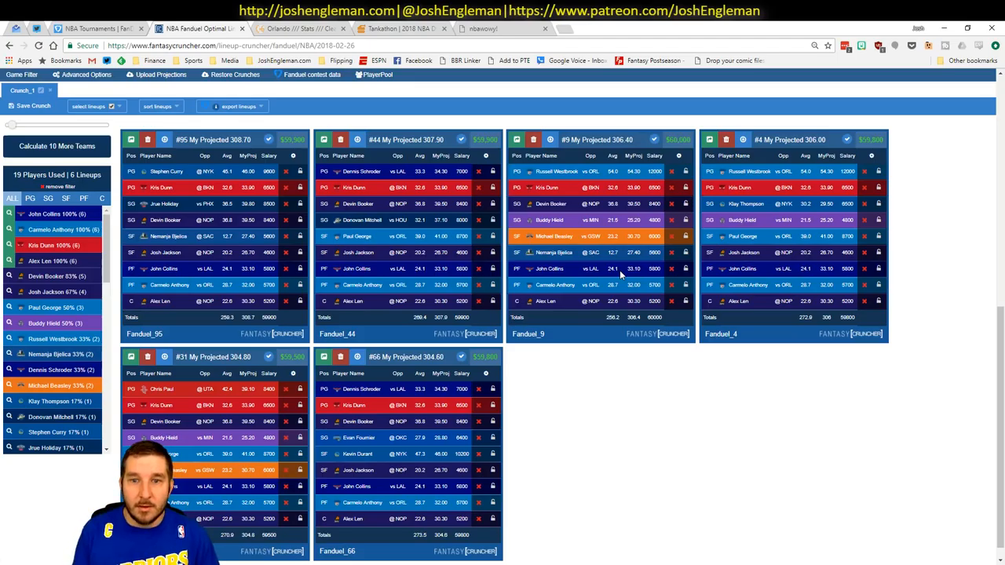
{"action": "mouse_move", "coordinate": [643, 270]}
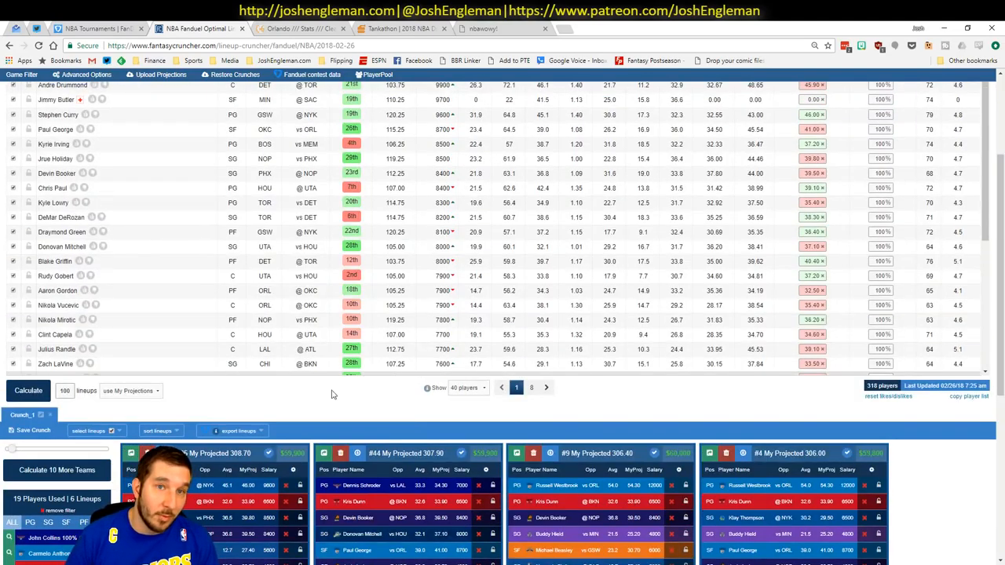
Switch to the DraftKings Lineup Cruncher and acknowledge the four unmatched player-name errors after upload
{"action": "left_click", "coordinate": [145, 82]}
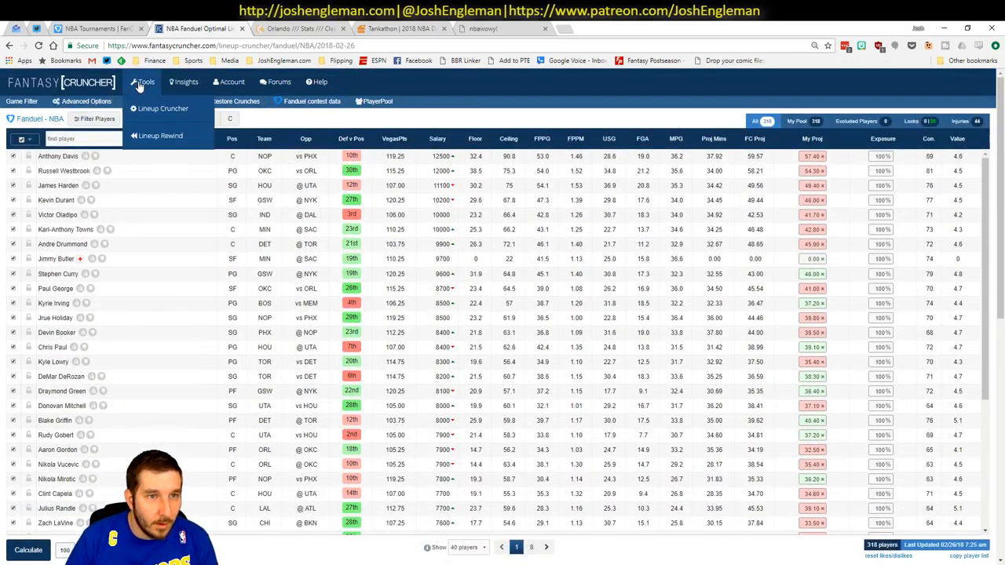
{"action": "left_click", "coordinate": [144, 81]}
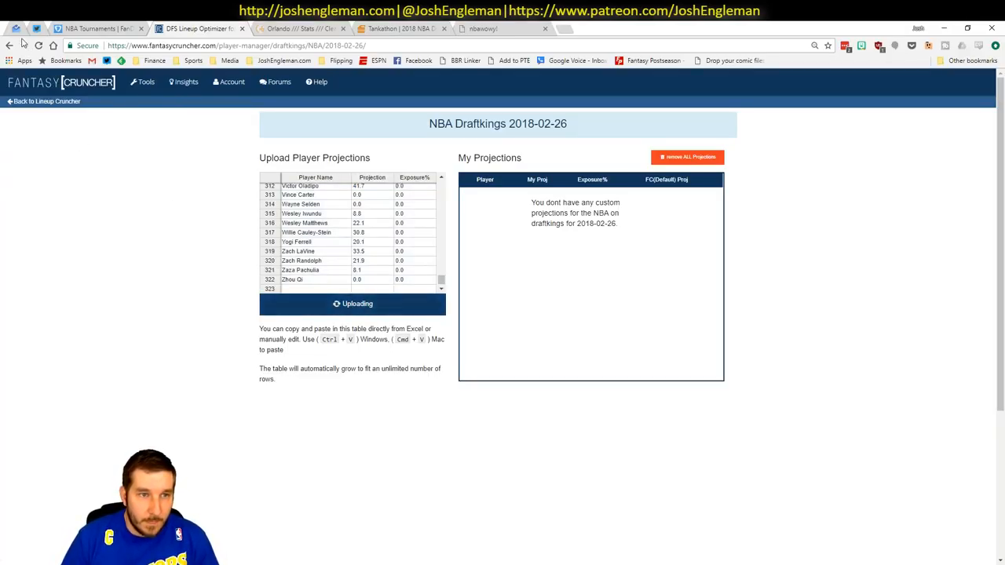
{"action": "mouse_move", "coordinate": [44, 100]}
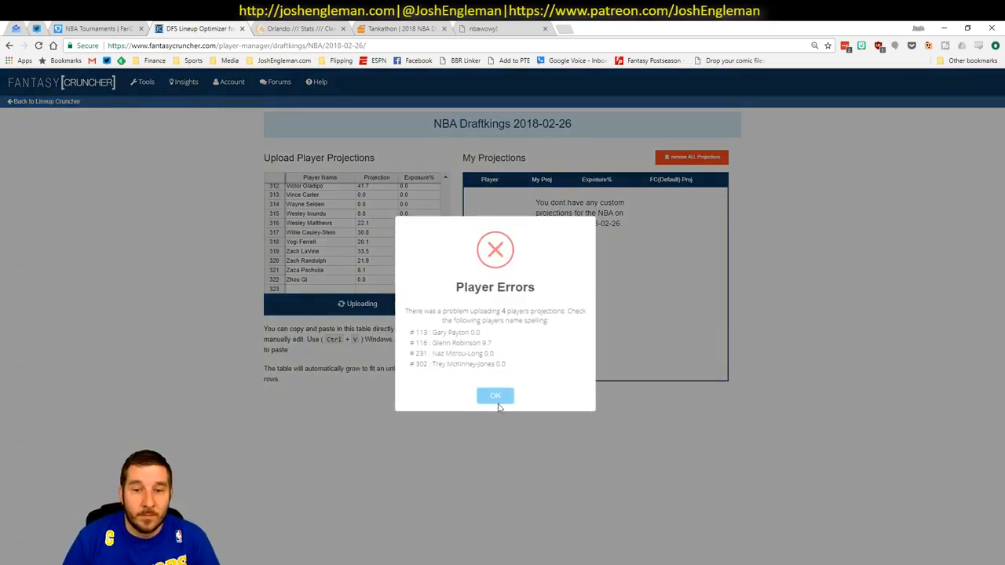
{"action": "left_click", "coordinate": [494, 395]}
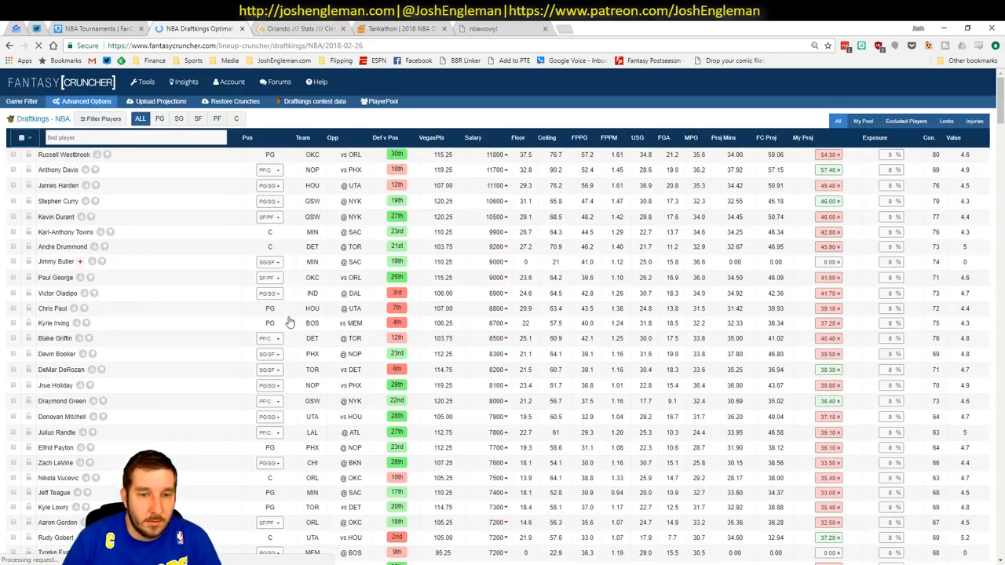
In Advanced Options set DraftKings randomness to 10% with 100% exposure for all players
{"action": "left_click", "coordinate": [85, 101]}
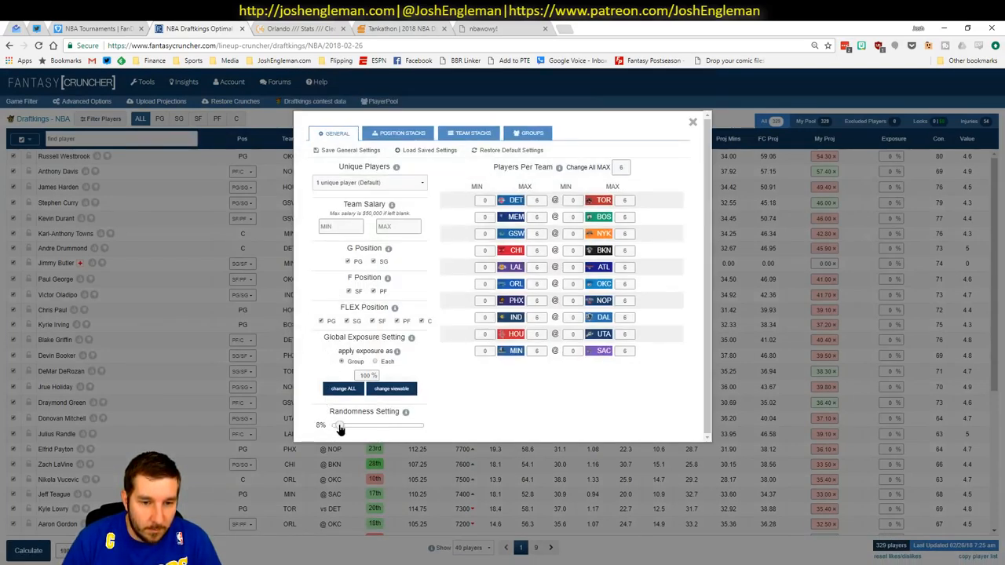
{"action": "left_click_drag", "start_coordinate": [337, 424], "coordinate": [342, 423]}
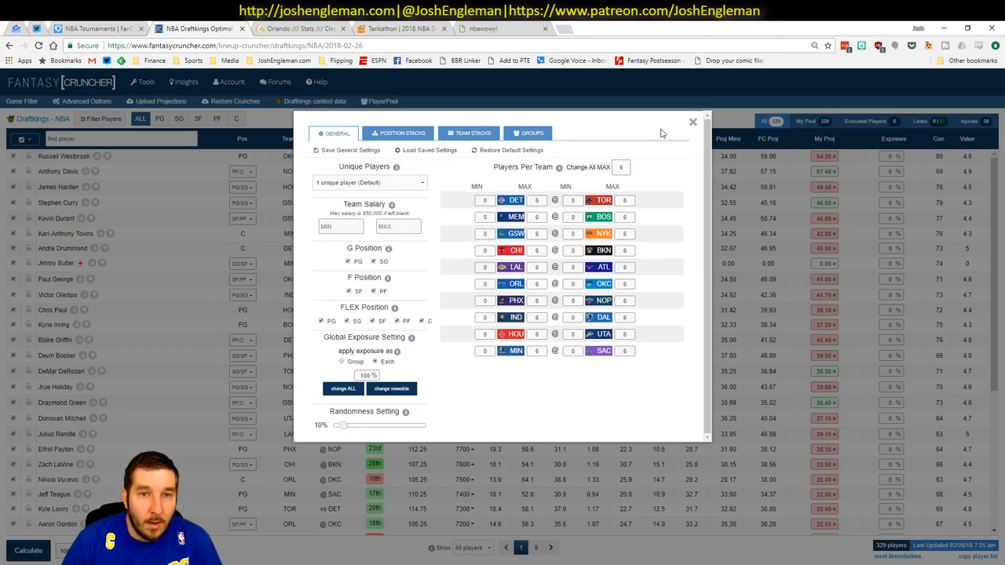
{"action": "left_click", "coordinate": [691, 122]}
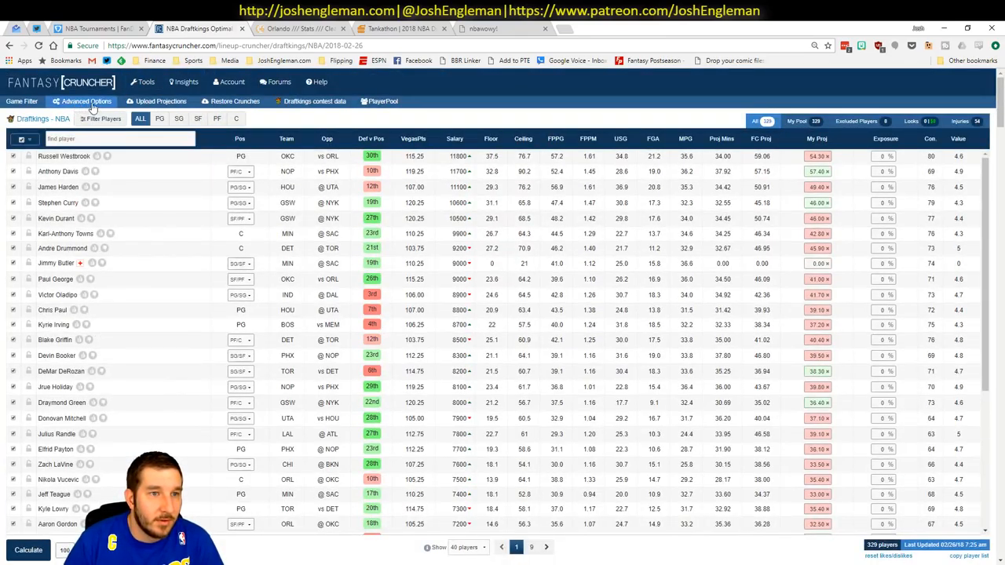
{"action": "left_click", "coordinate": [86, 101]}
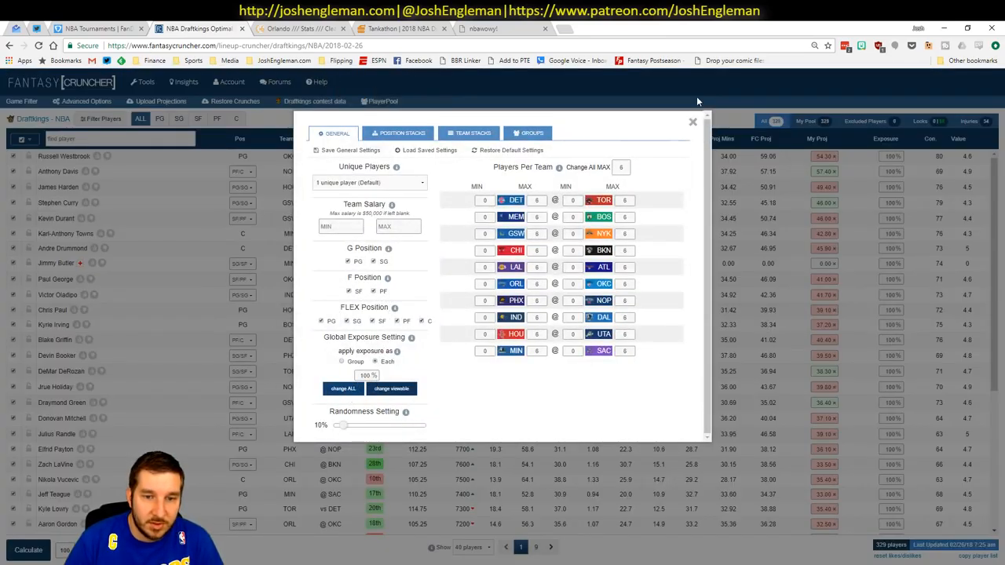
{"action": "left_click", "coordinate": [692, 123]}
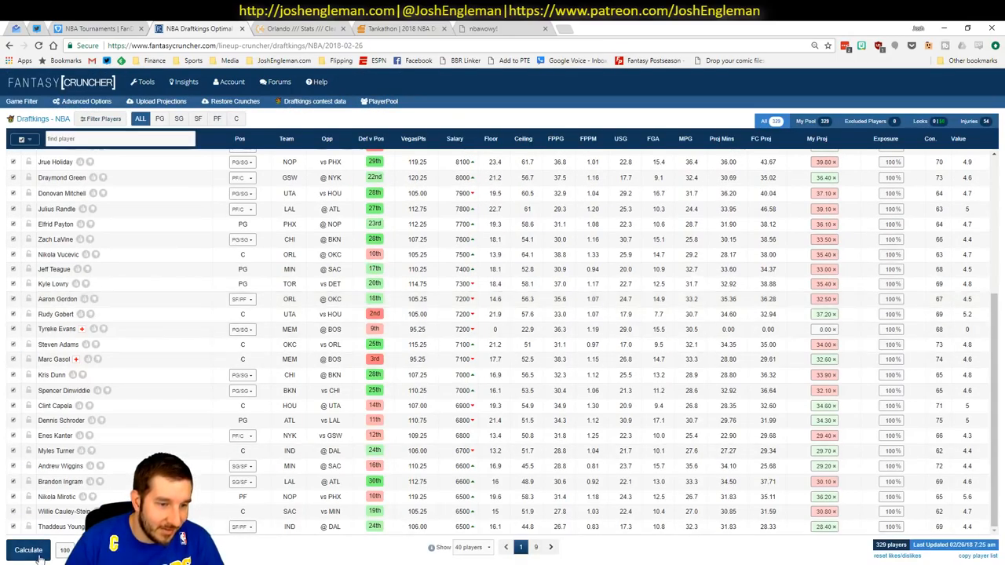
Calculate the DraftKings lineups, yielding 21 lineups from 36 players
{"action": "left_click", "coordinate": [29, 549]}
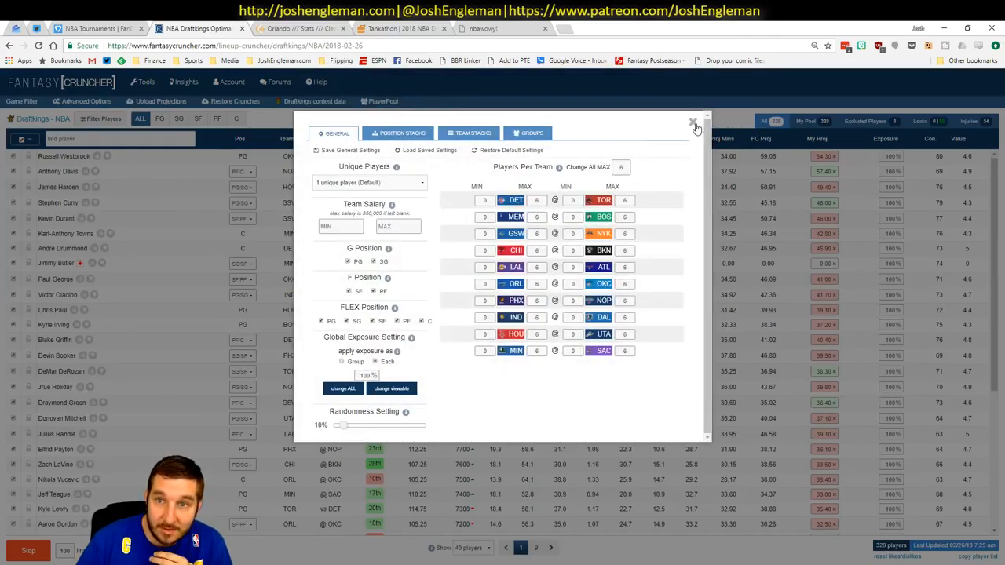
{"action": "left_click", "coordinate": [694, 126]}
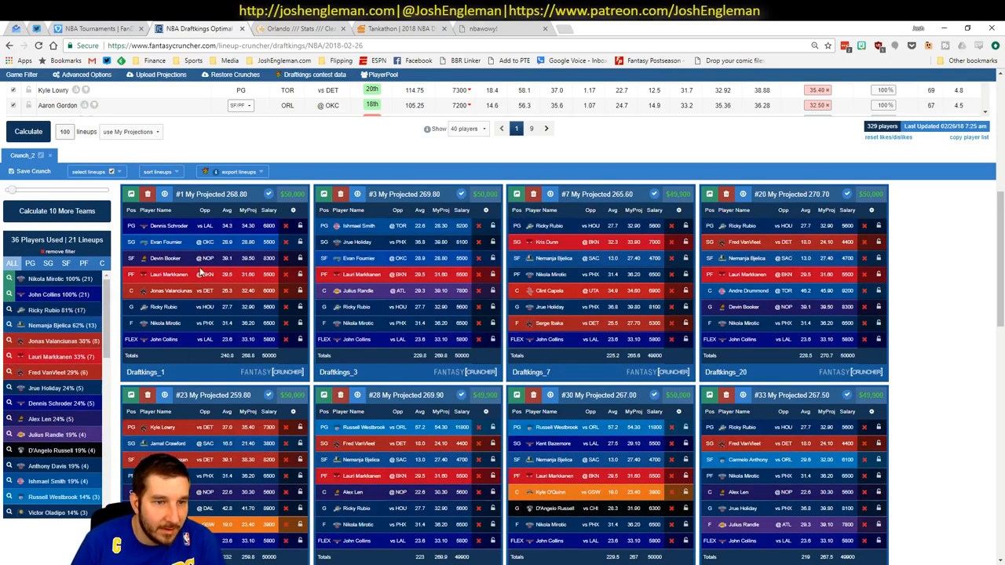
Check the DK pivot in Excel, then filter the DraftKings results to 13 lineups from 31 players
{"action": "left_click", "coordinate": [157, 171]}
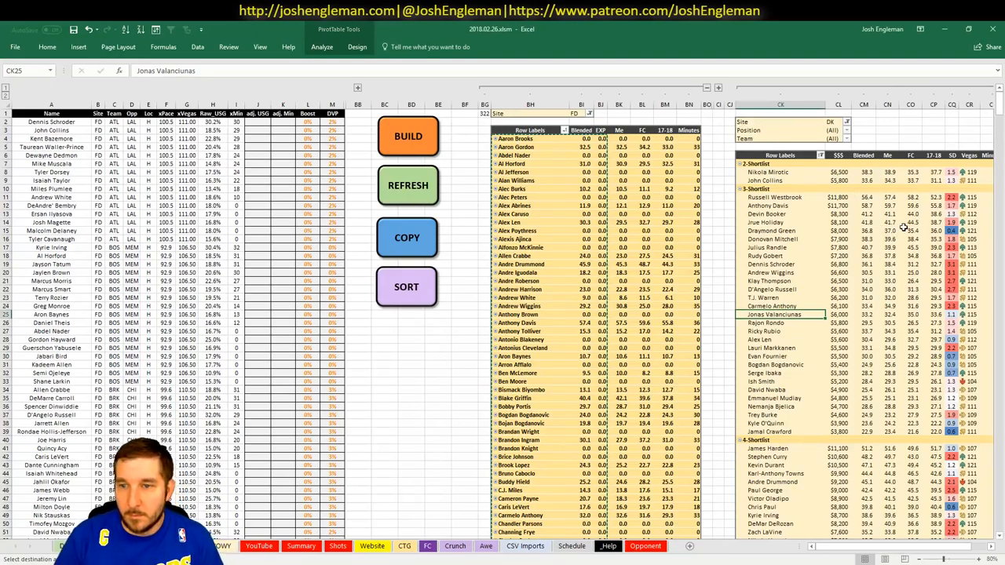
{"action": "scroll", "scroll_direction": "right", "scroll_amount": 3}
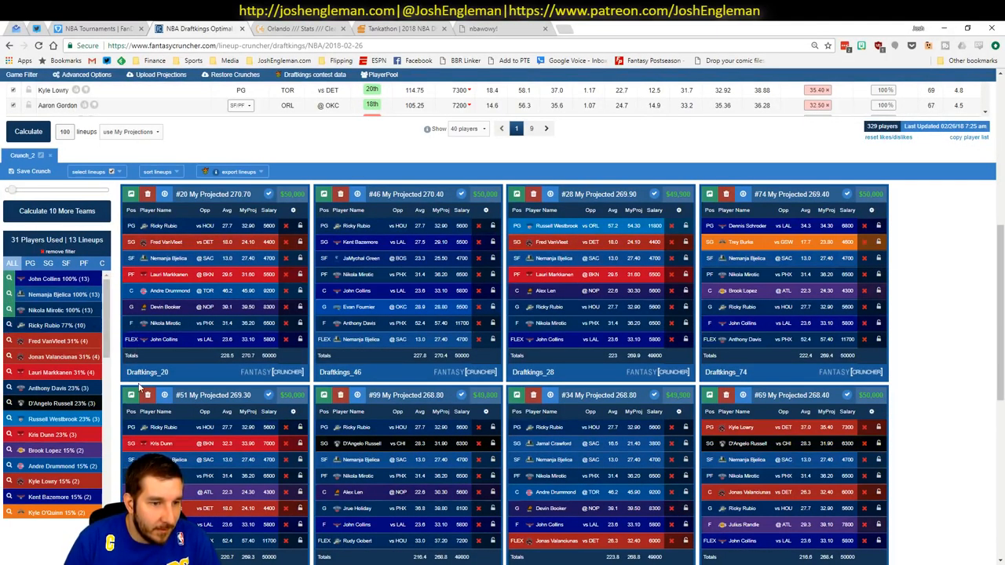
{"action": "mouse_move", "coordinate": [116, 384]}
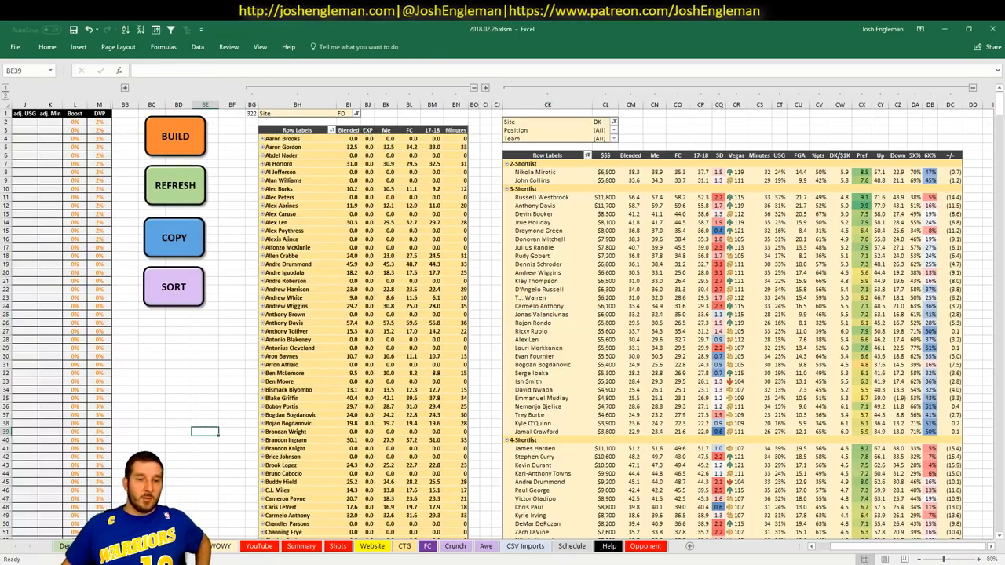
{"action": "left_click", "coordinate": [259, 547]}
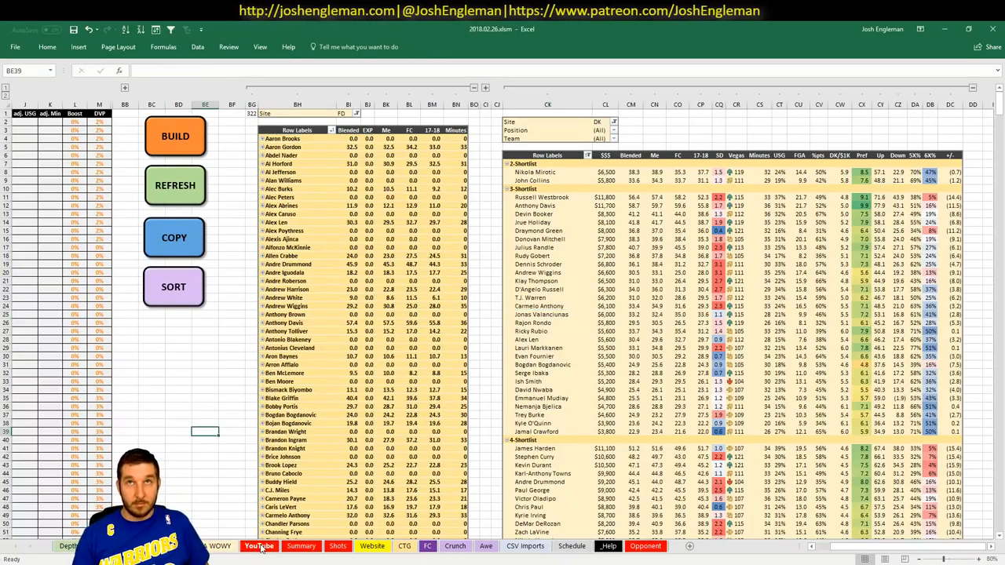